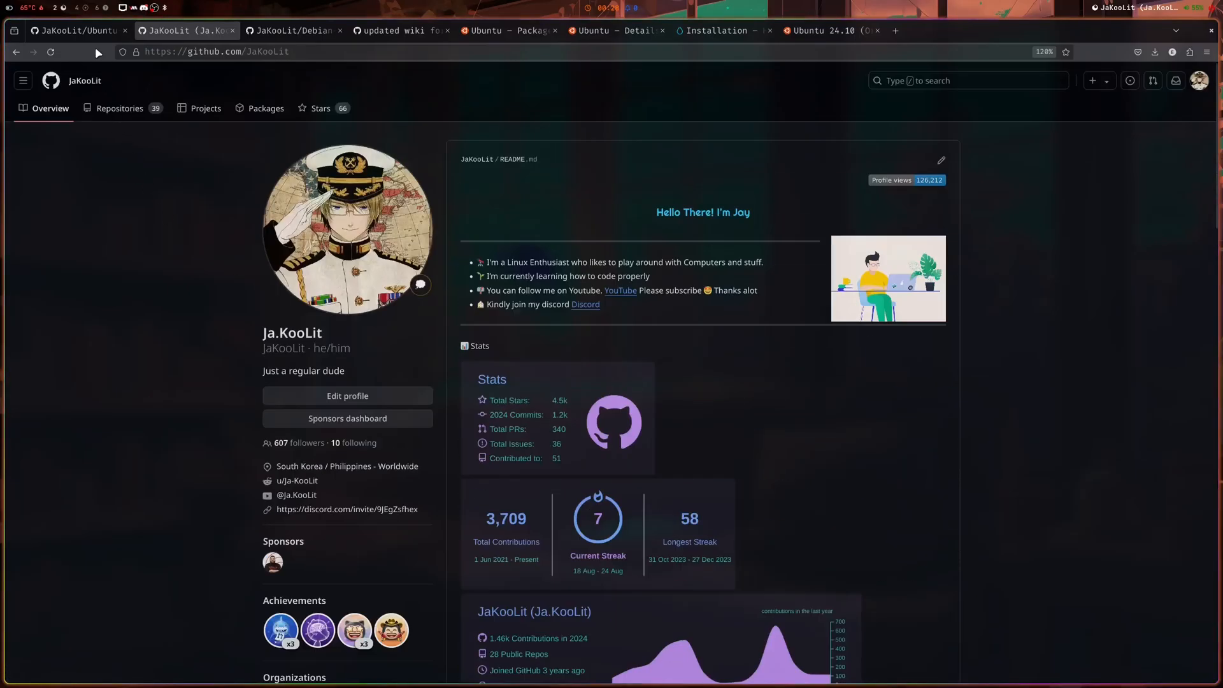
Switch from the JaKooLit profile to the Ubuntu-Hyprland repository page.
click(75, 31)
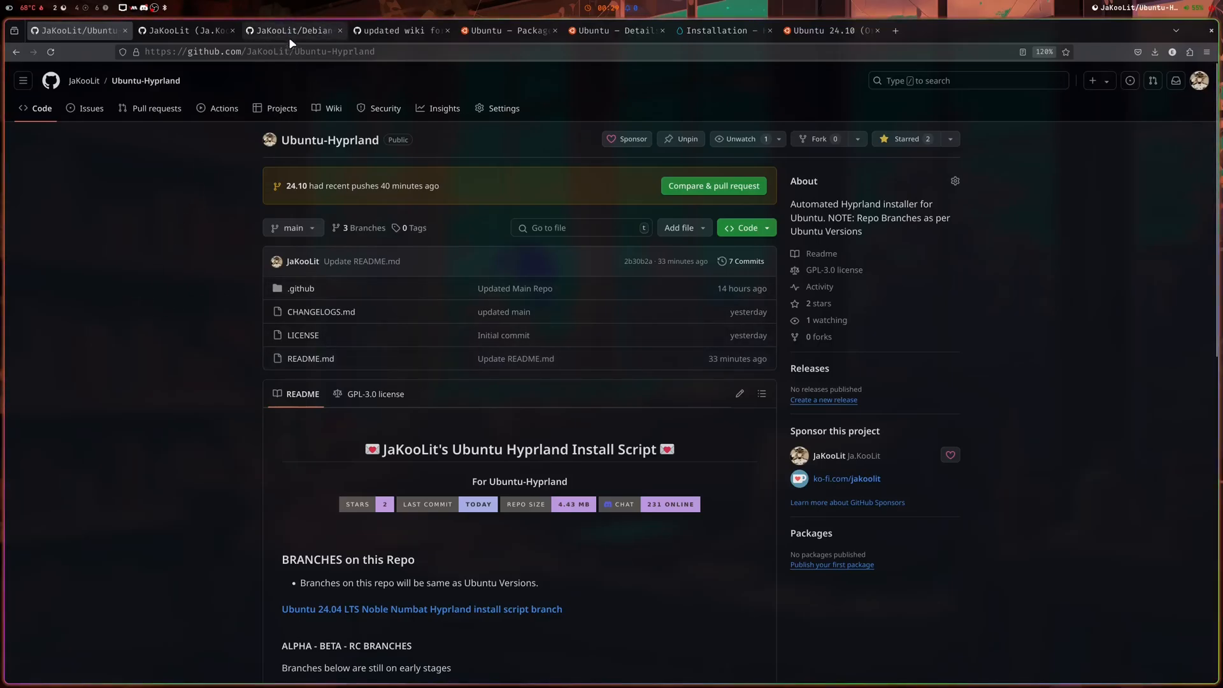
Bring up the Debian-Hyprland repository and look over its README notice.
click(293, 31)
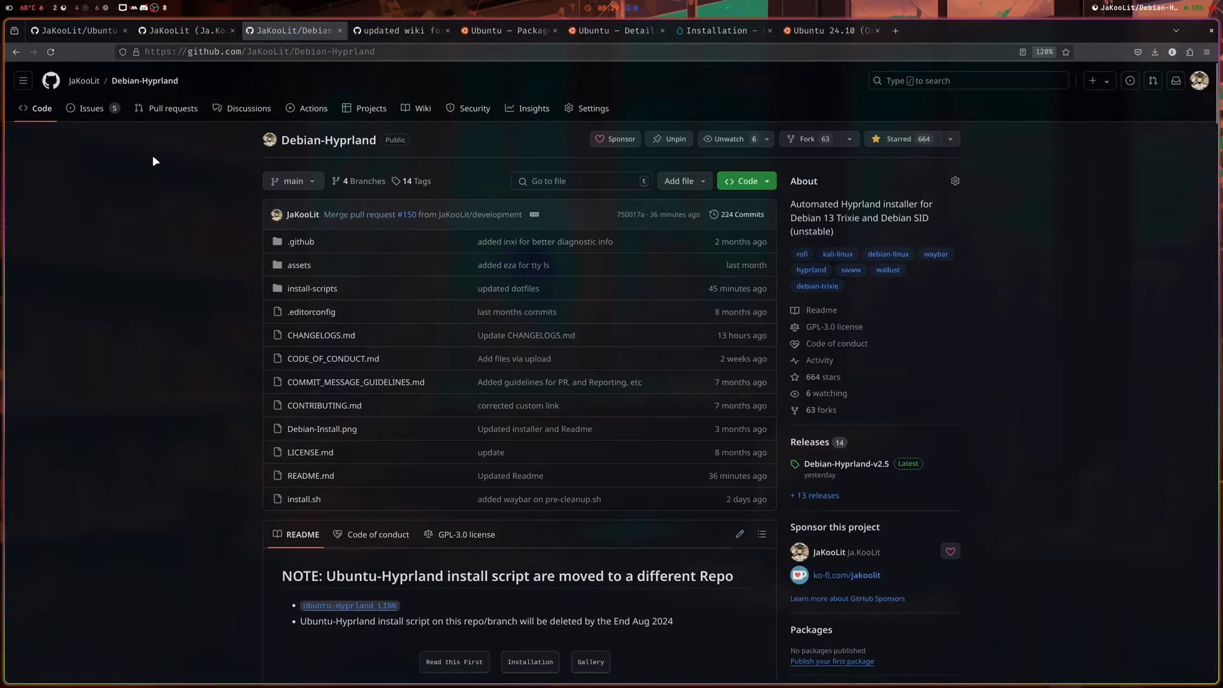
mouse_move(153, 160)
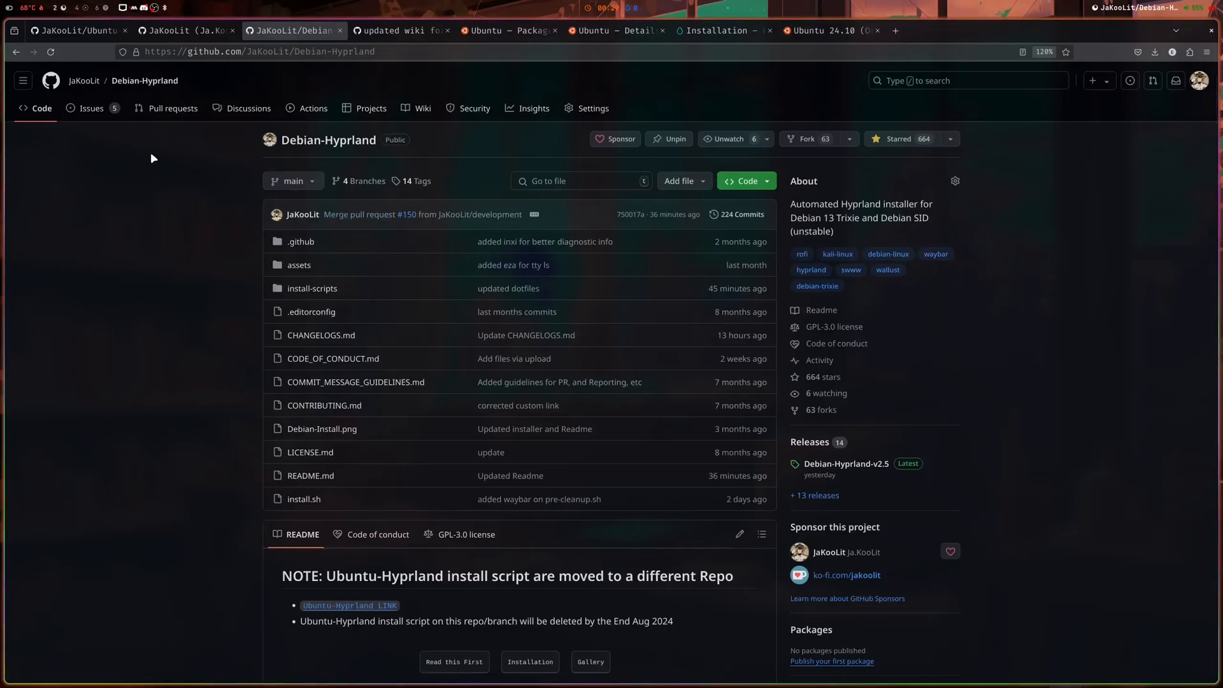
click(291, 180)
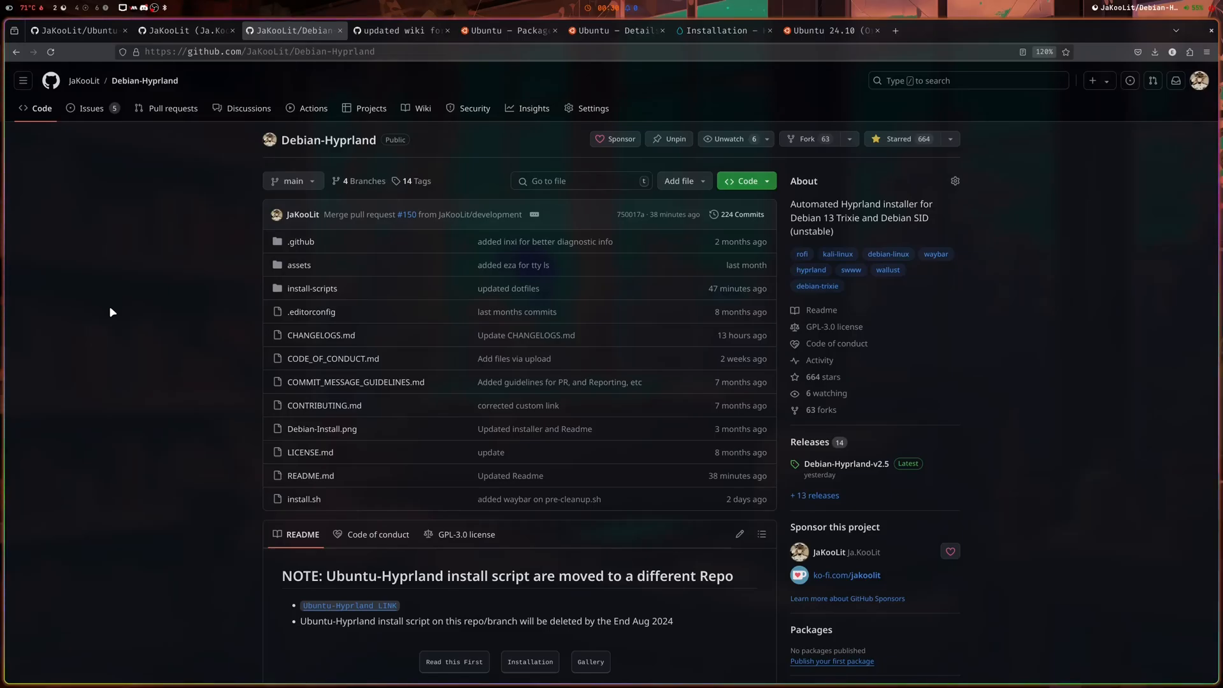
mouse_move(134, 298)
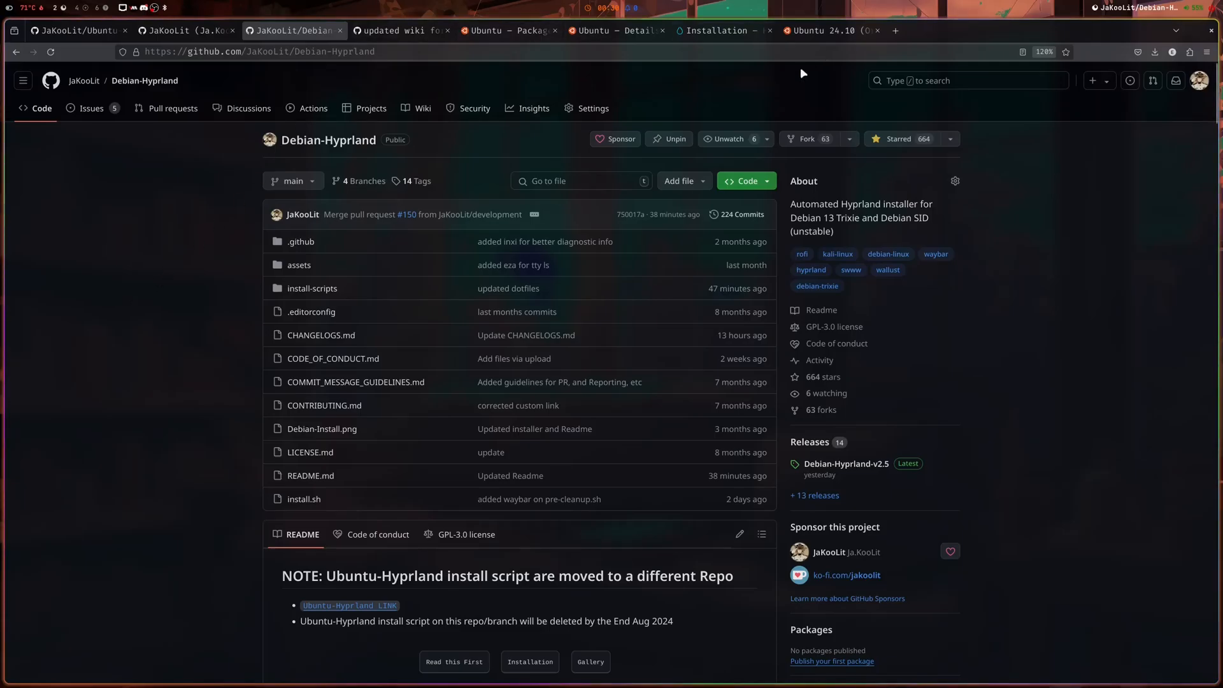
Review the wiki's Ubuntu install section, then view the 'updated wiki for Ubuntu installation' commit.
click(721, 31)
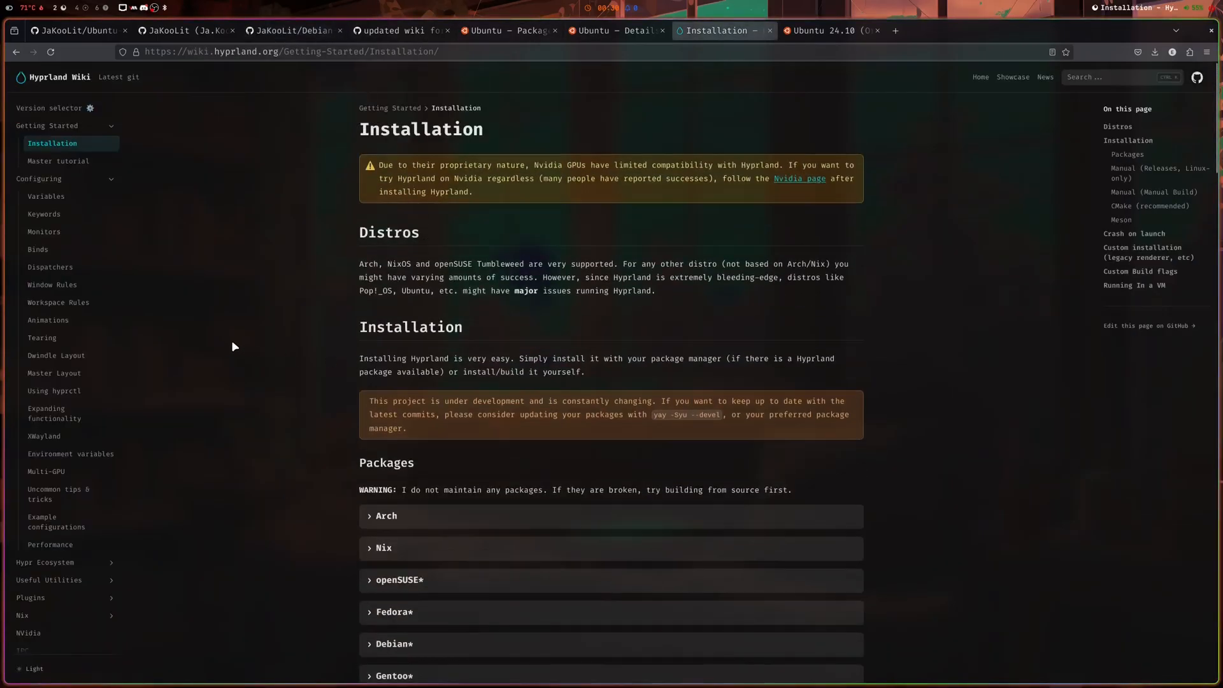
scroll(down, 3)
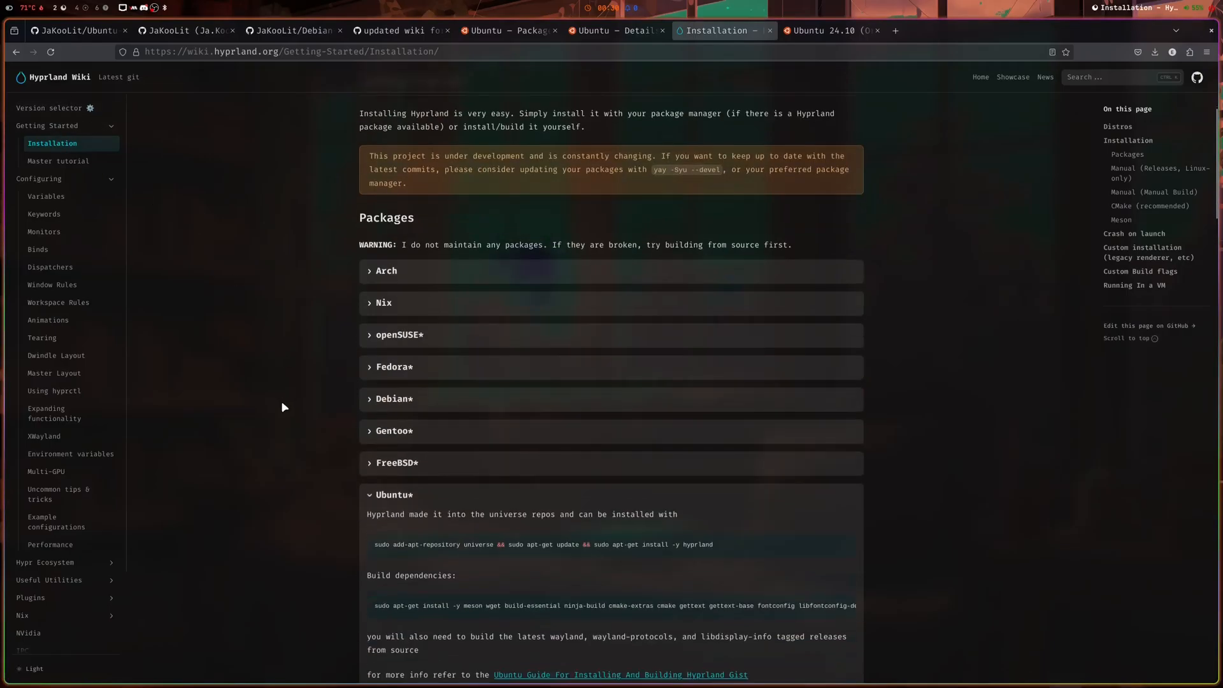
scroll(down, 3)
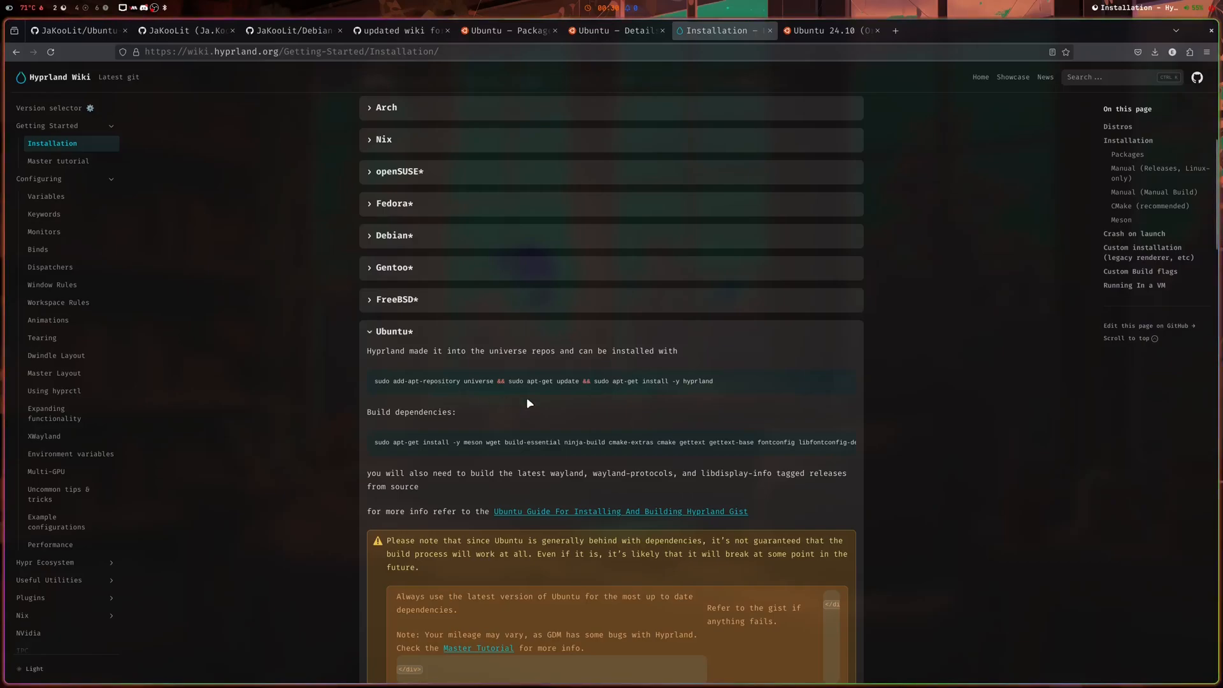
mouse_move(586, 409)
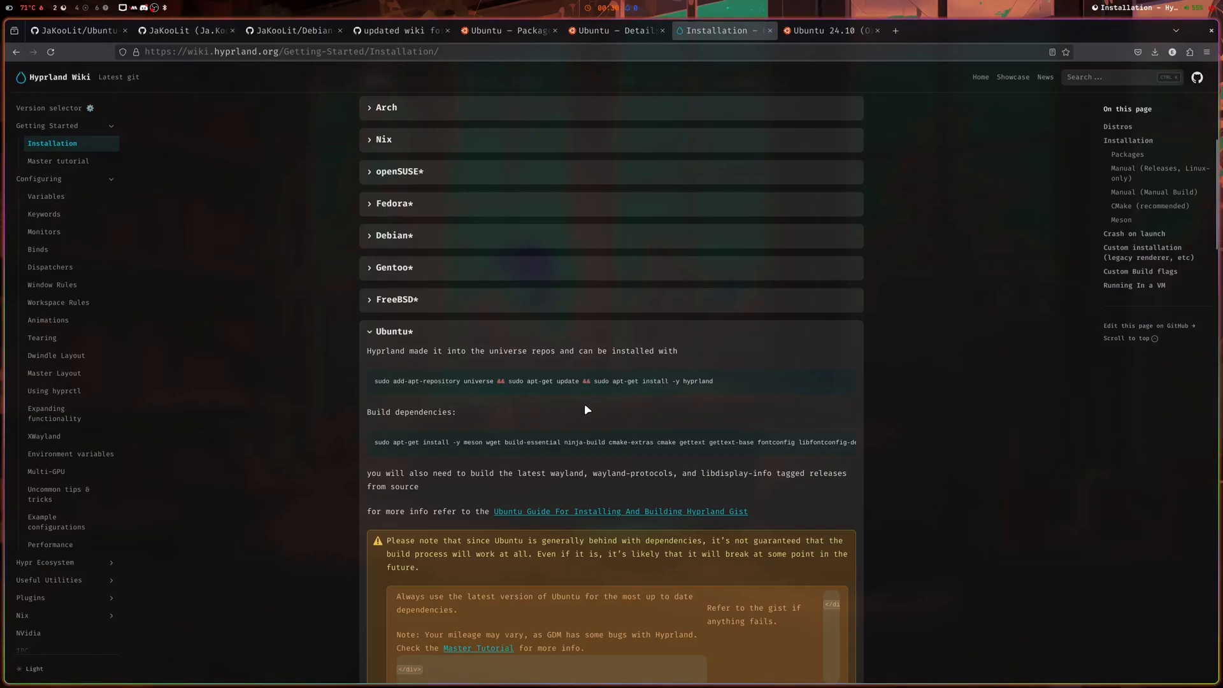
click(399, 31)
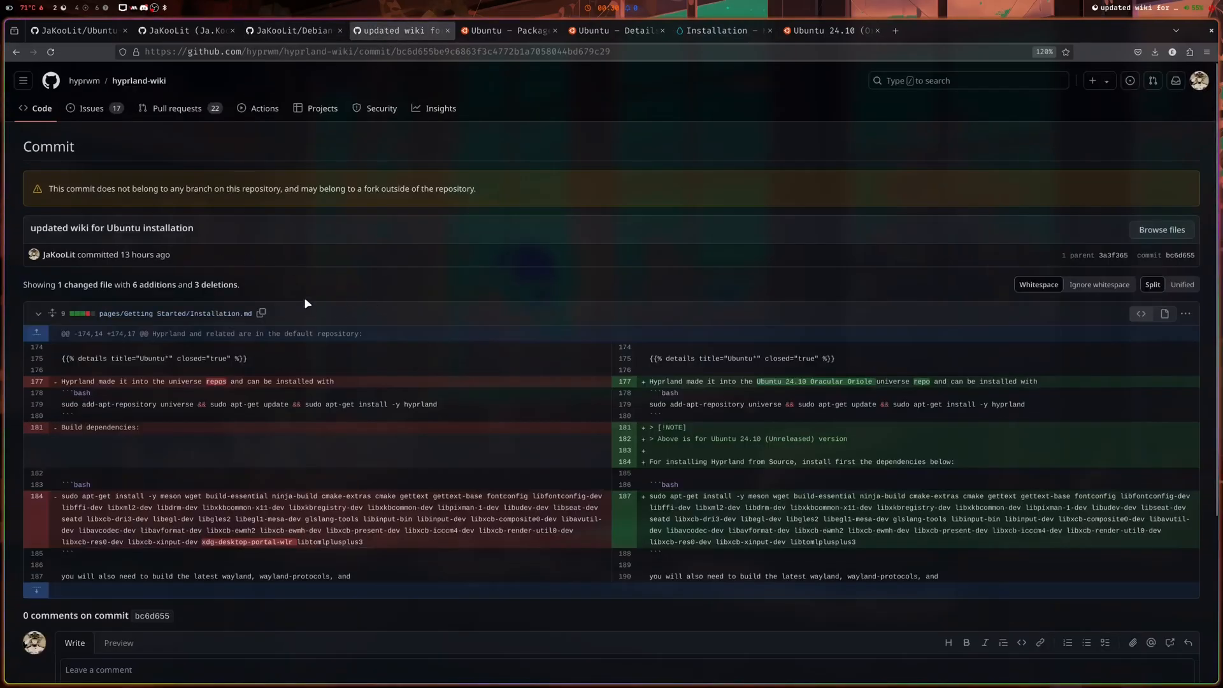
mouse_move(140, 255)
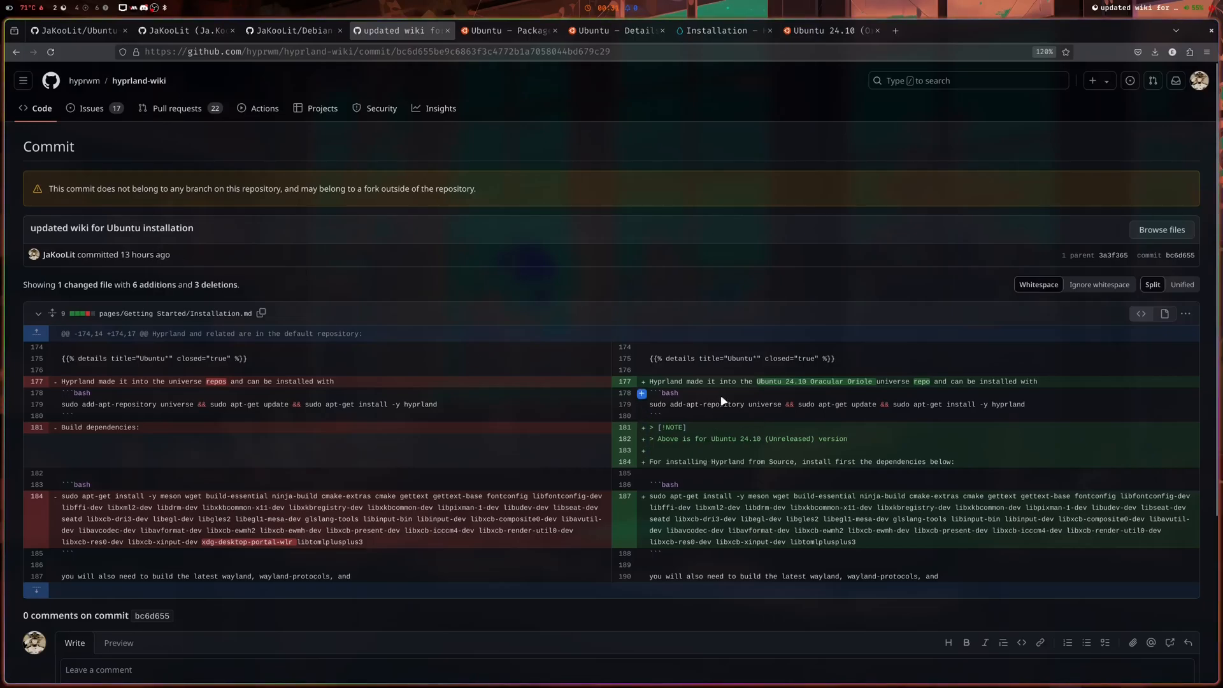
mouse_move(774, 395)
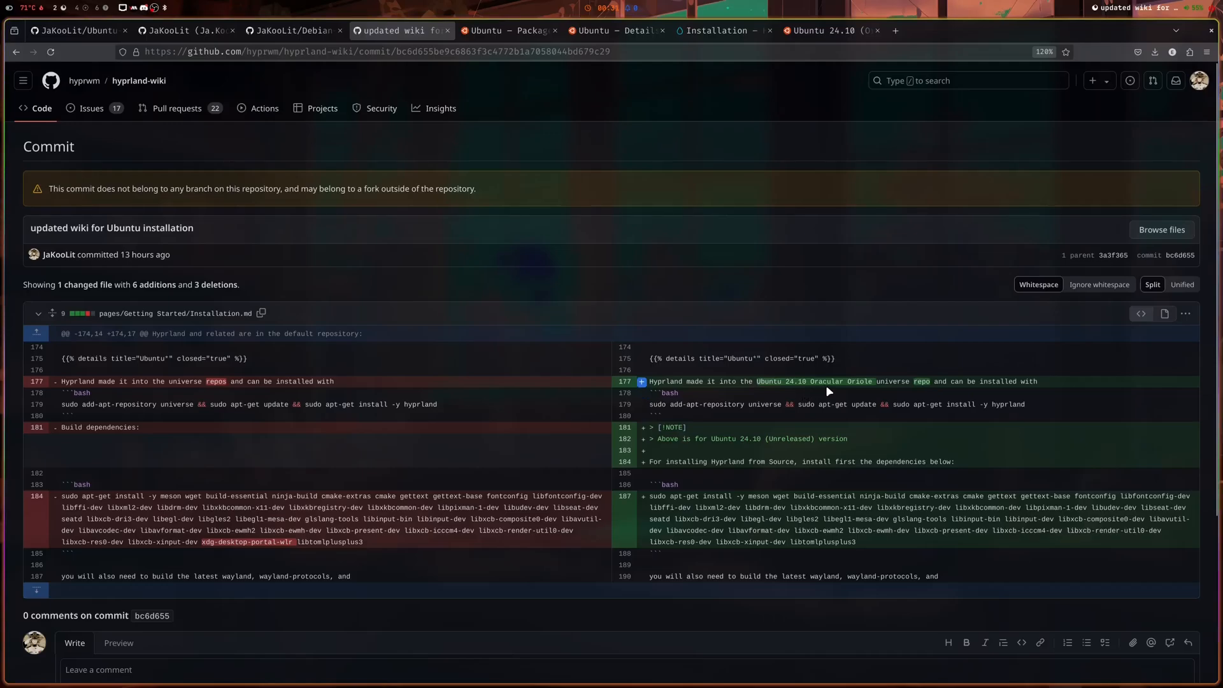
mouse_move(934, 387)
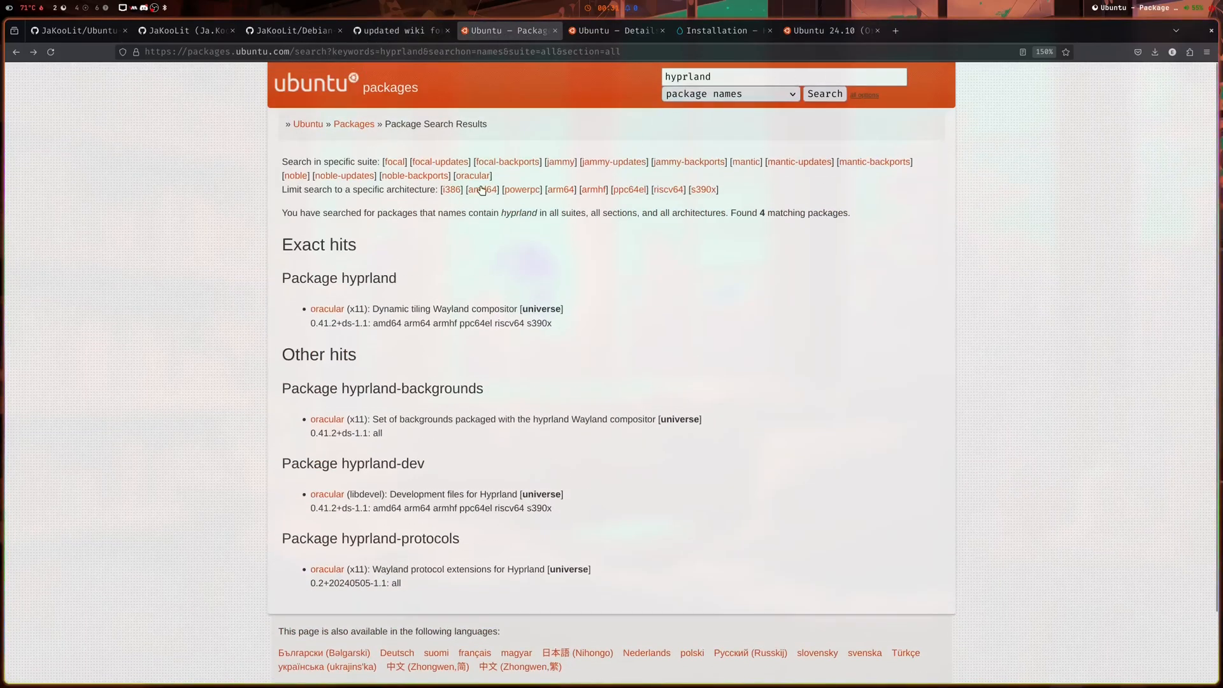
mouse_move(864, 95)
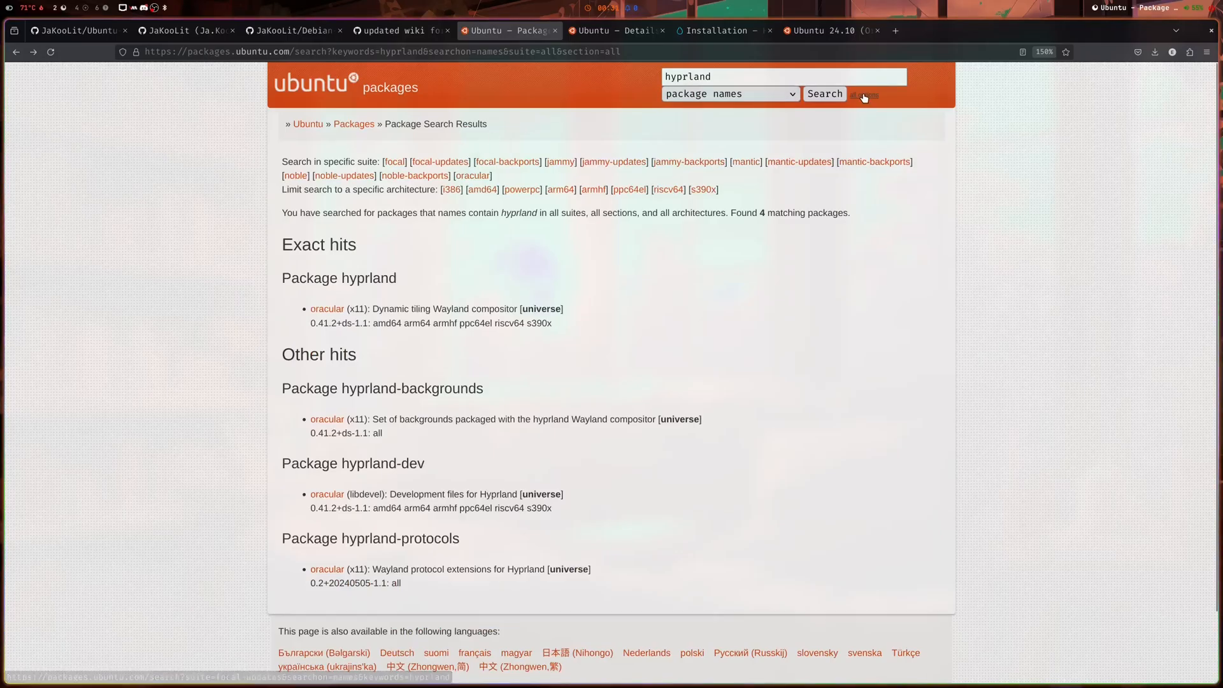
mouse_move(691, 313)
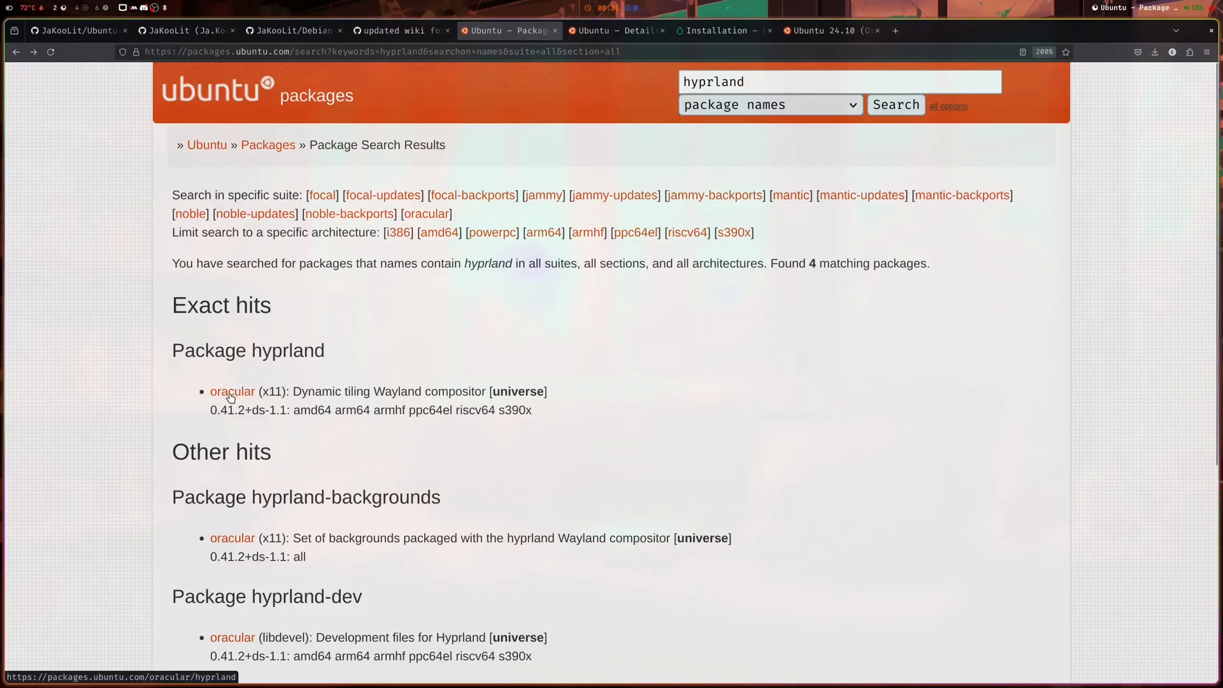
mouse_move(230, 399)
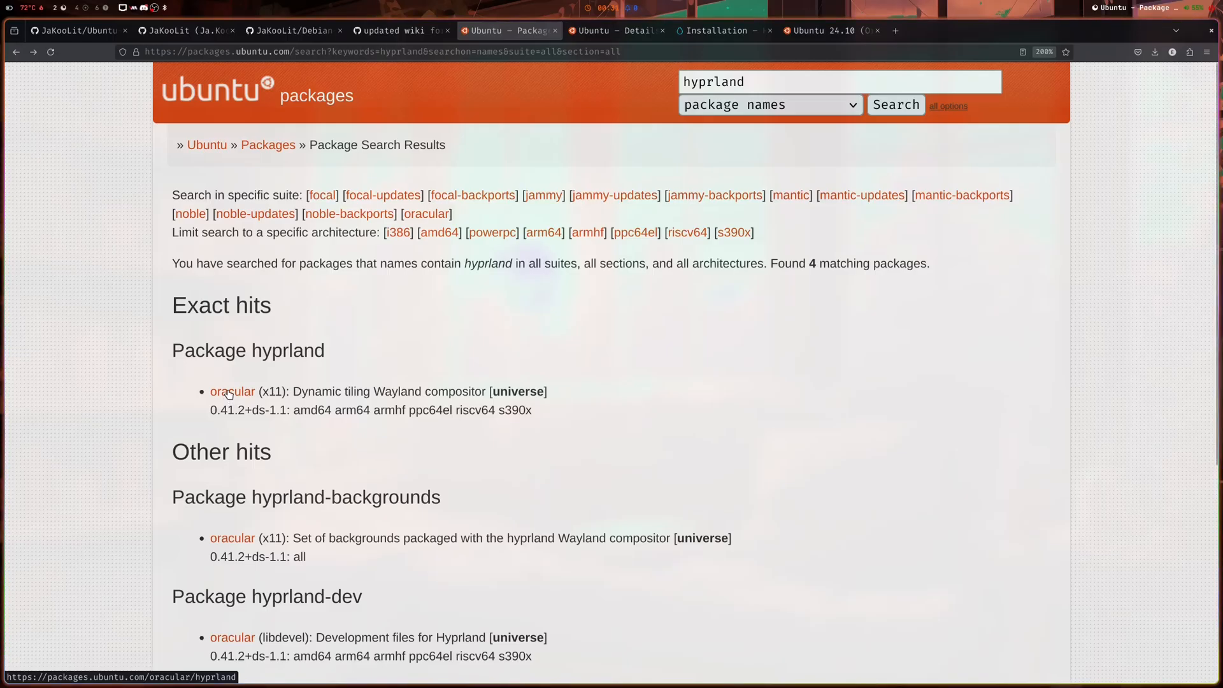
Check the Ubuntu 24.10 Oracular Oriole daily build page, then return to the Ubuntu-Hyprland repo.
click(830, 31)
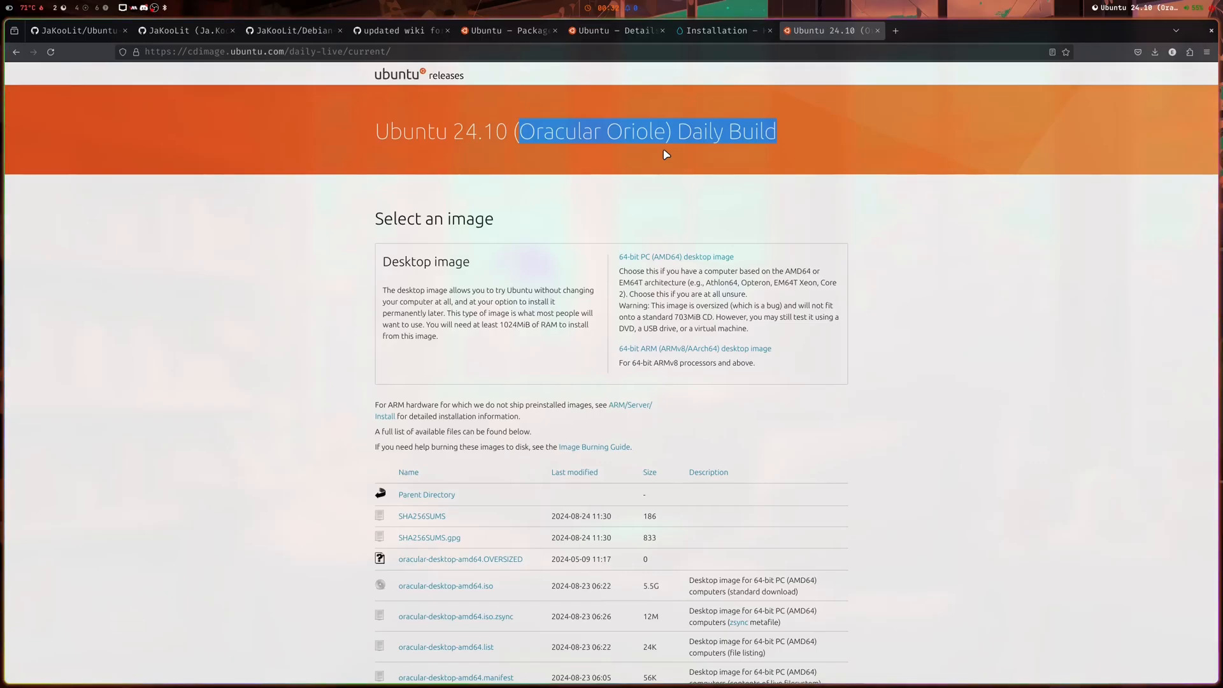
click(76, 31)
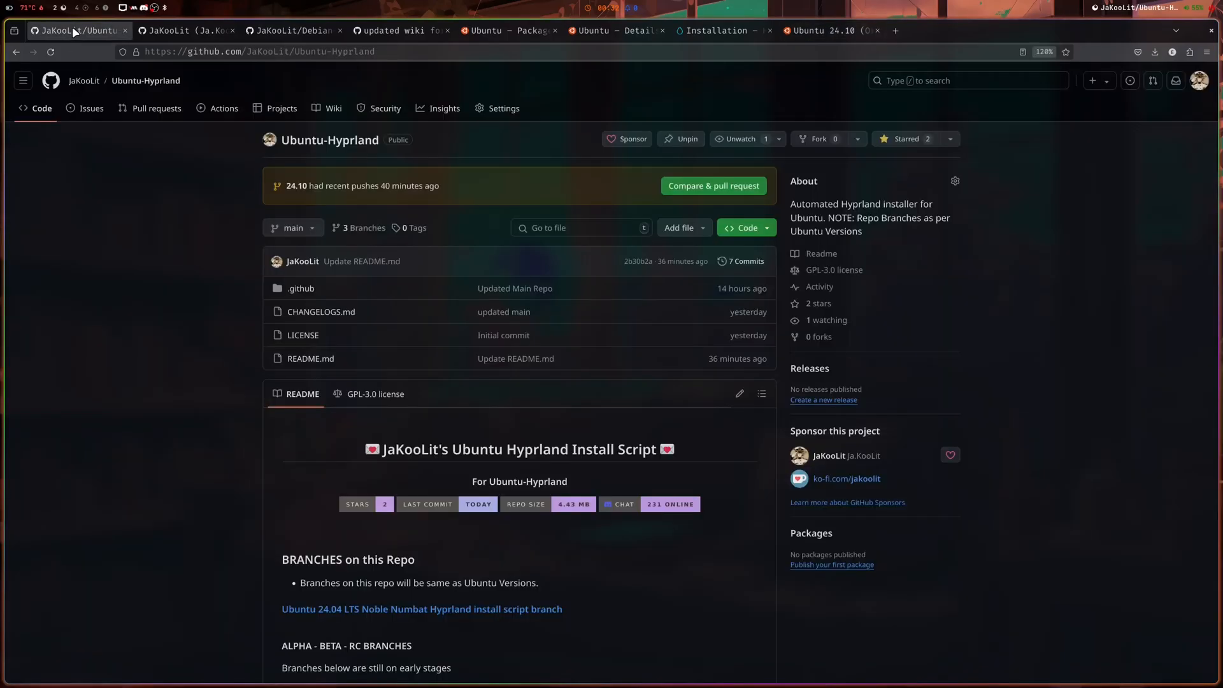
mouse_move(151, 402)
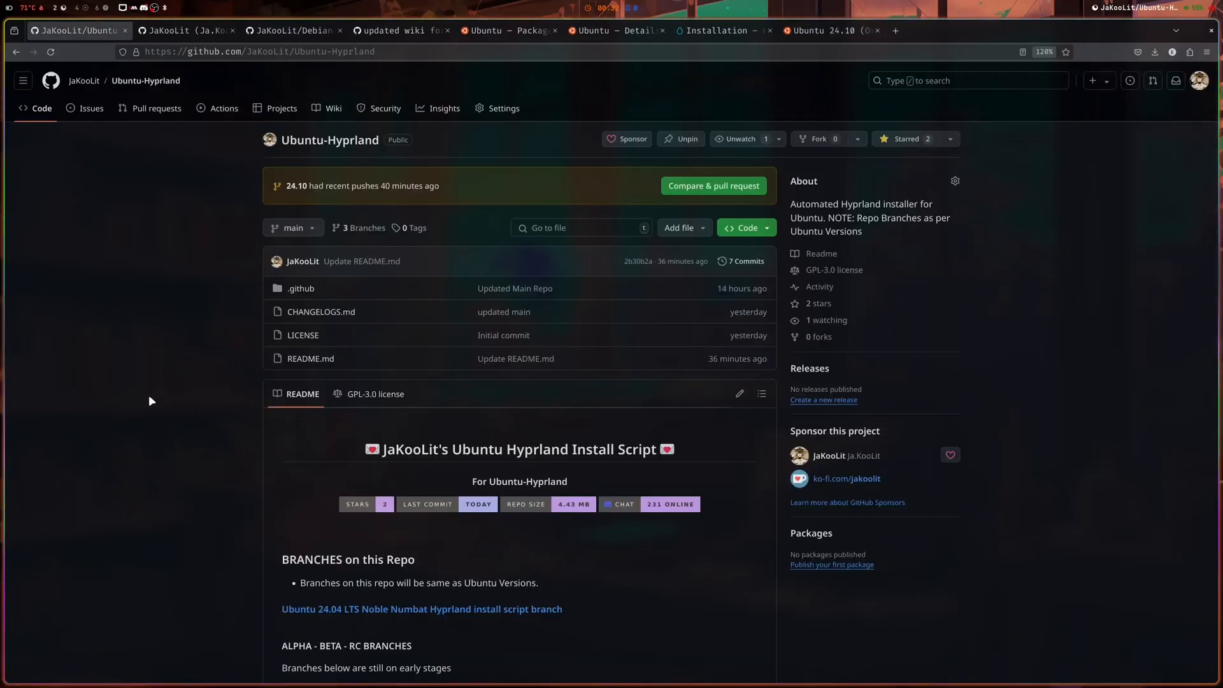
scroll(down, 3)
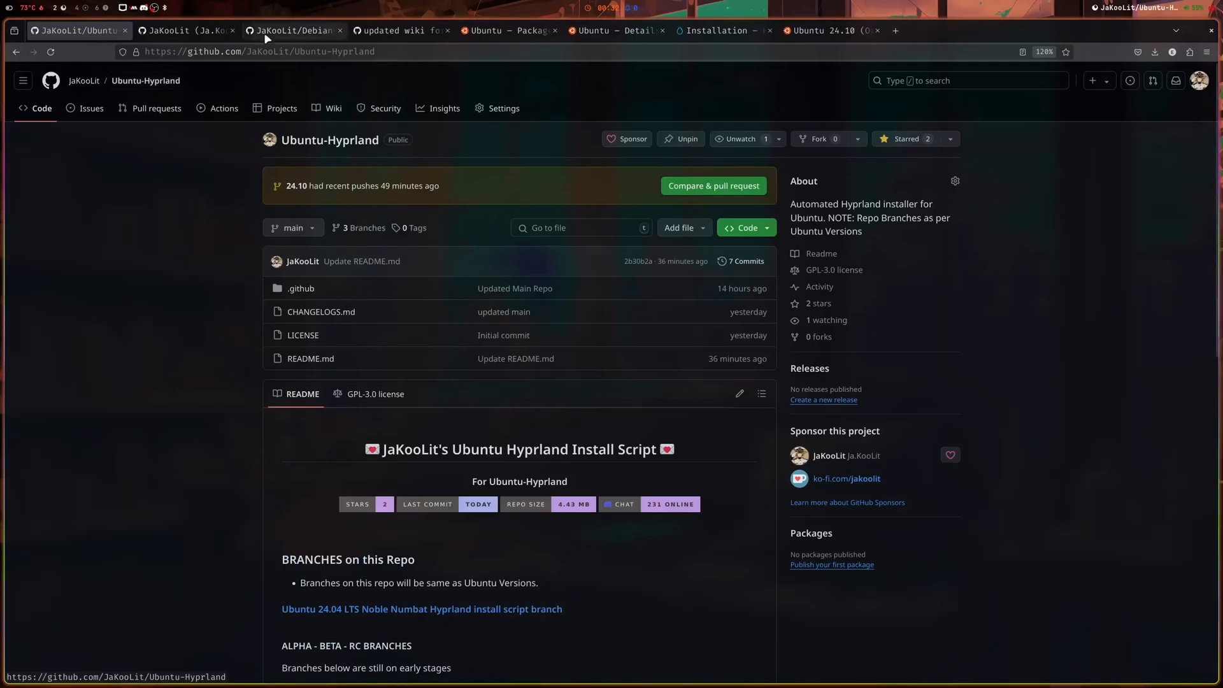
scroll(down, 3)
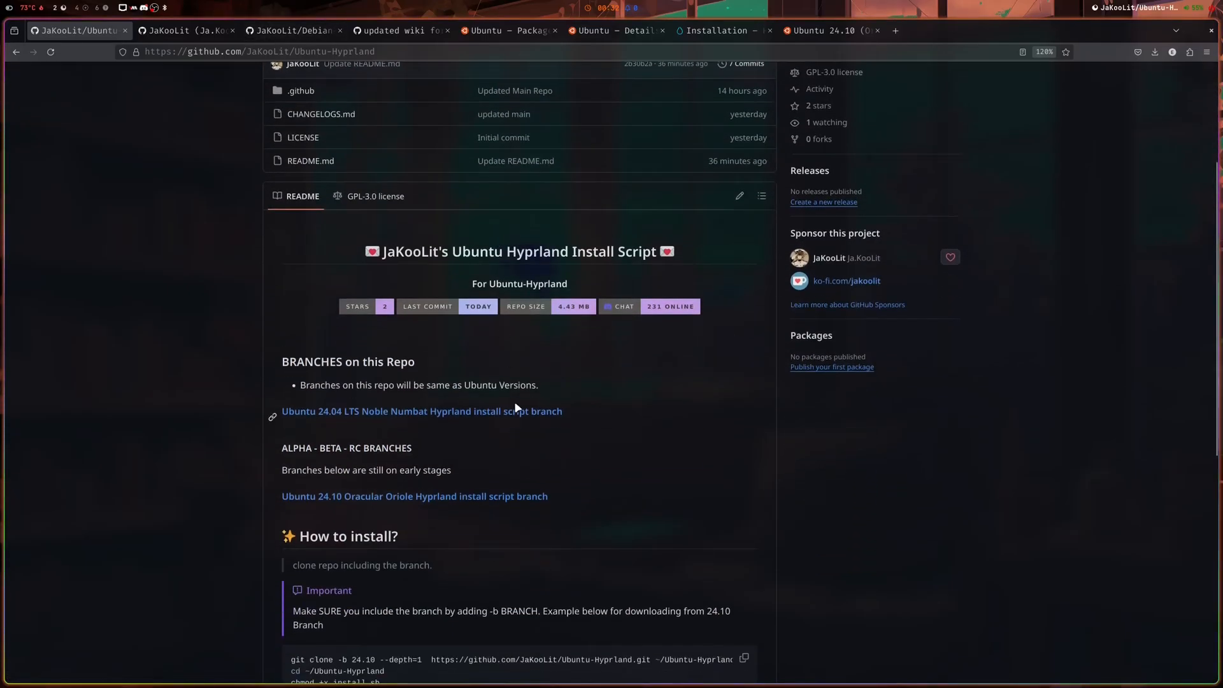
scroll(down, 3)
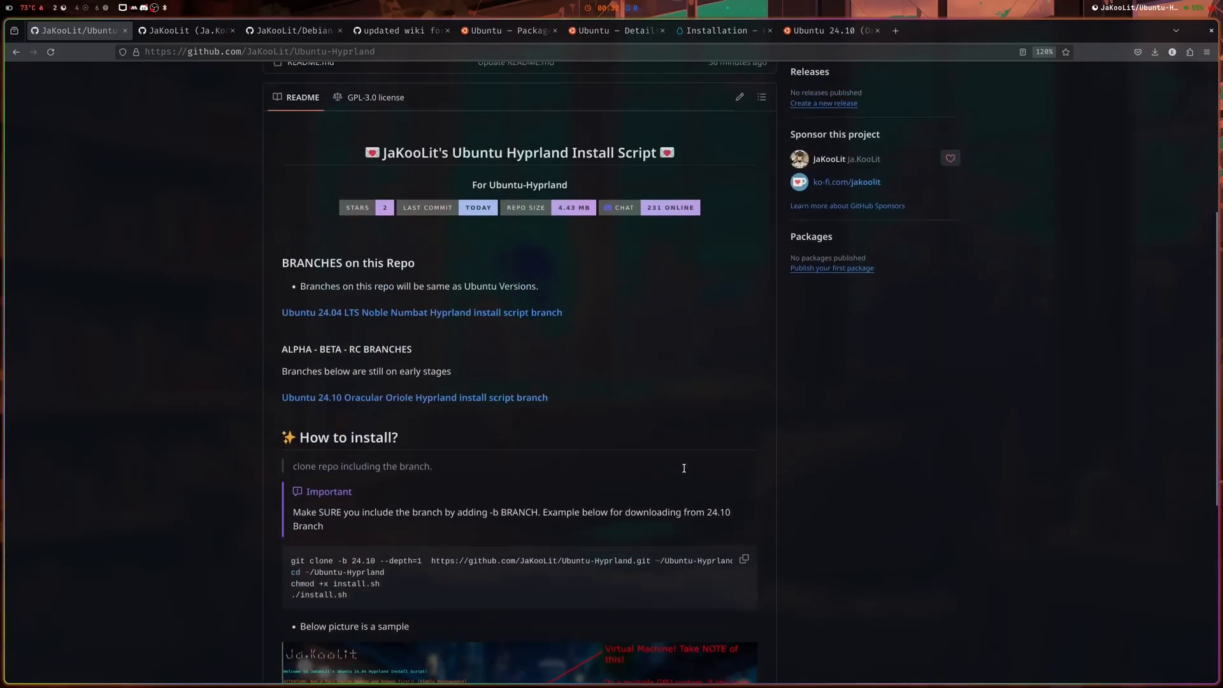
scroll(up, 3)
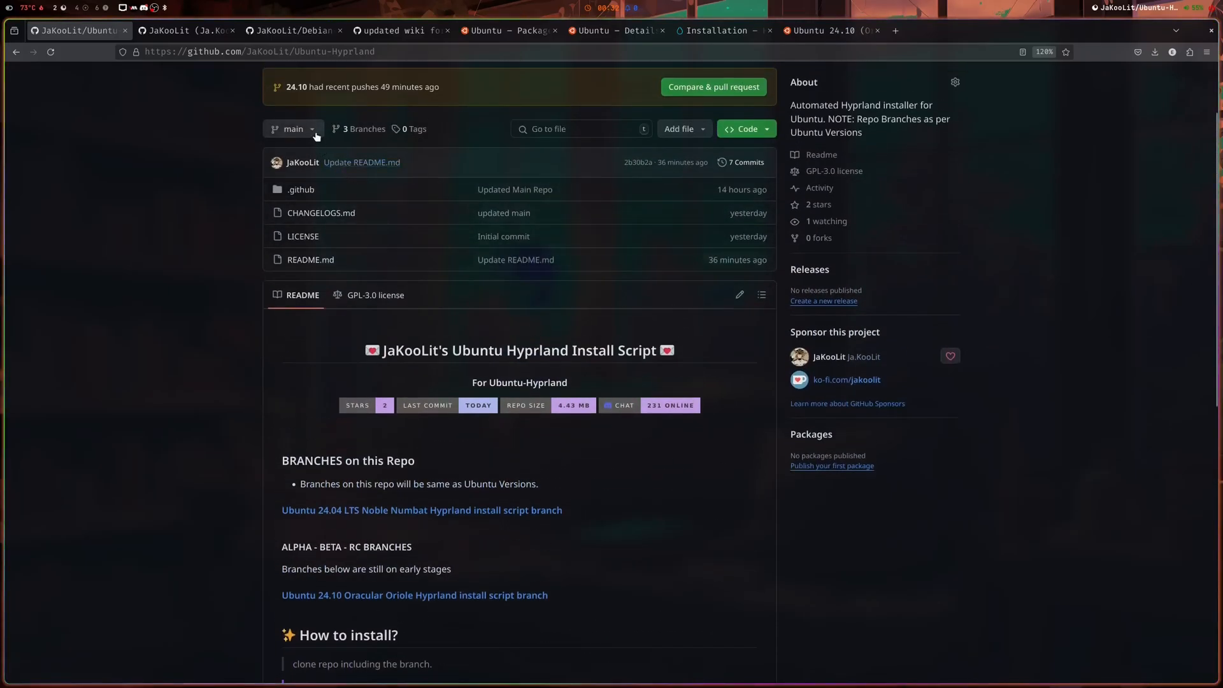
View the repository's 24.04 branch and Debian-Hyprland's Ubuntu-24.04-LTS branch.
click(293, 129)
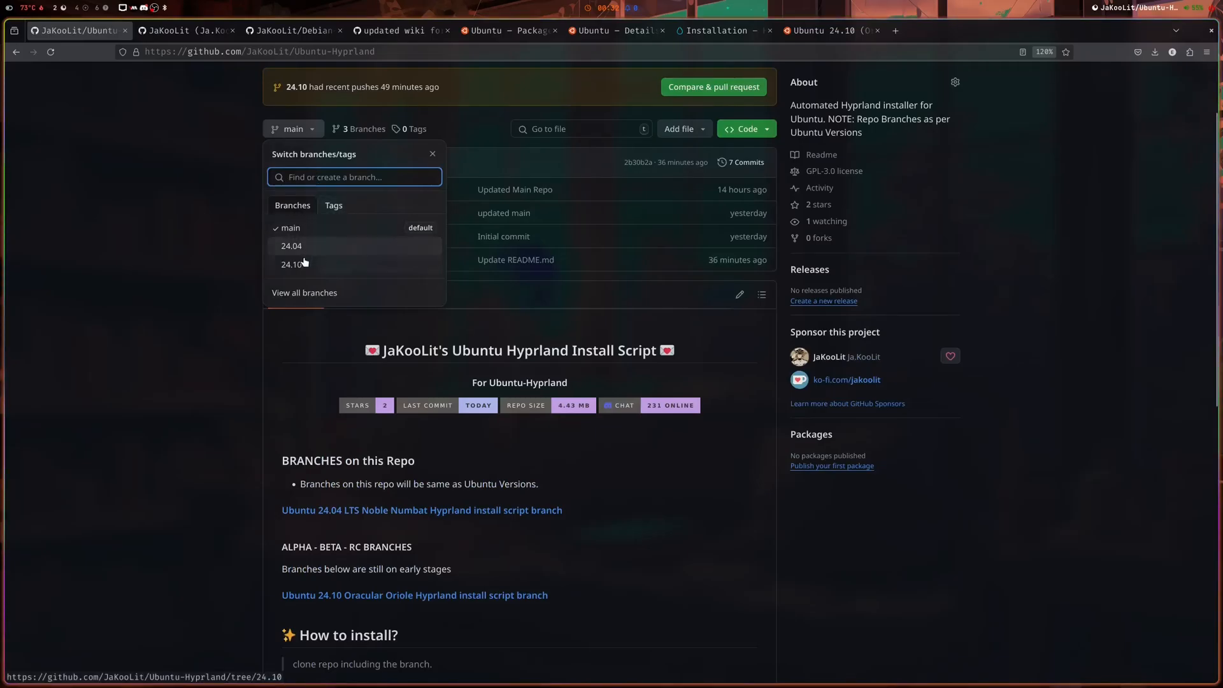
mouse_move(291, 246)
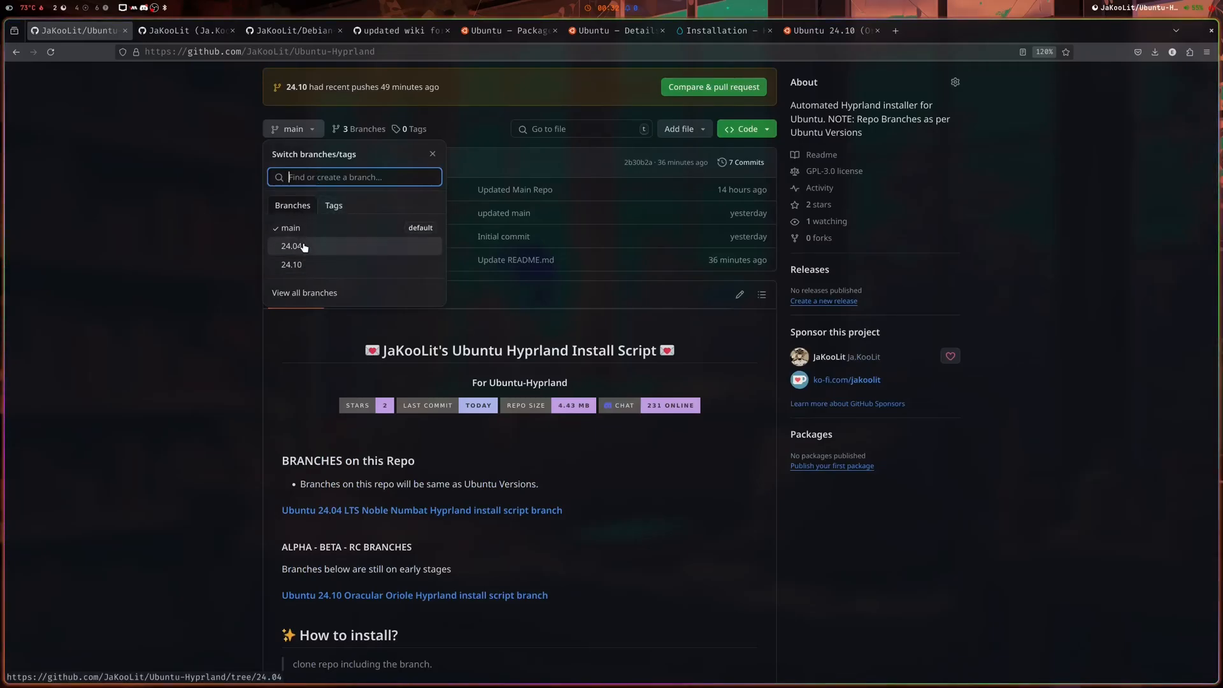
click(292, 246)
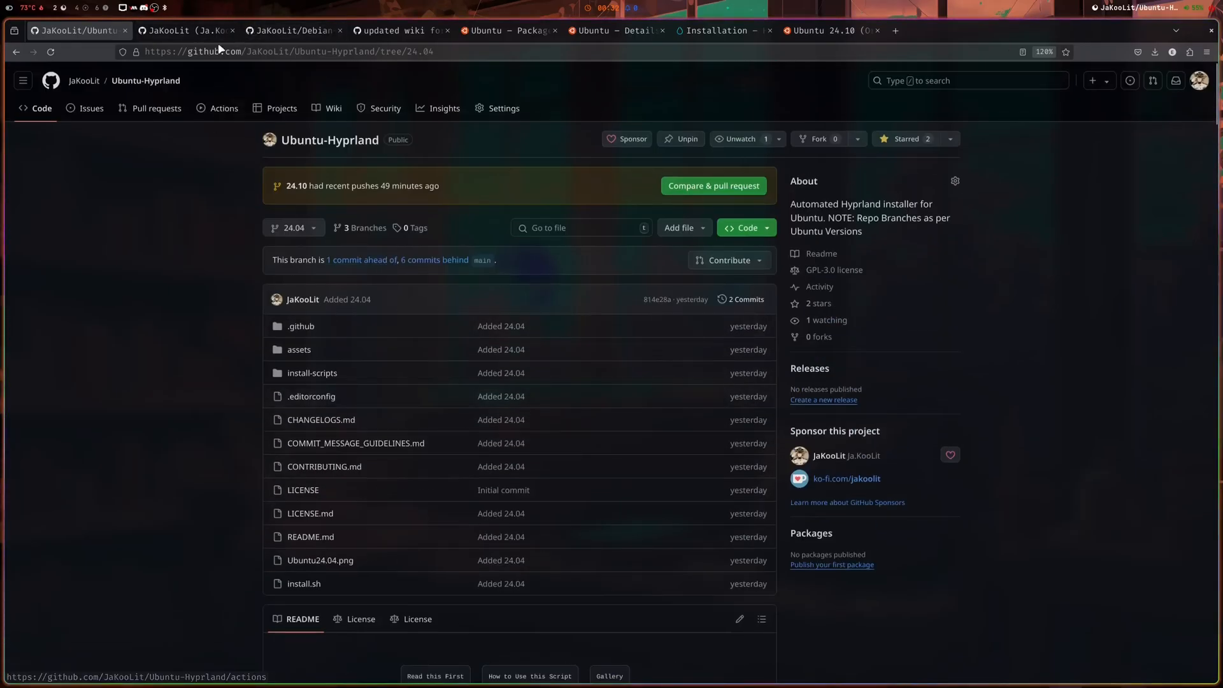
click(292, 31)
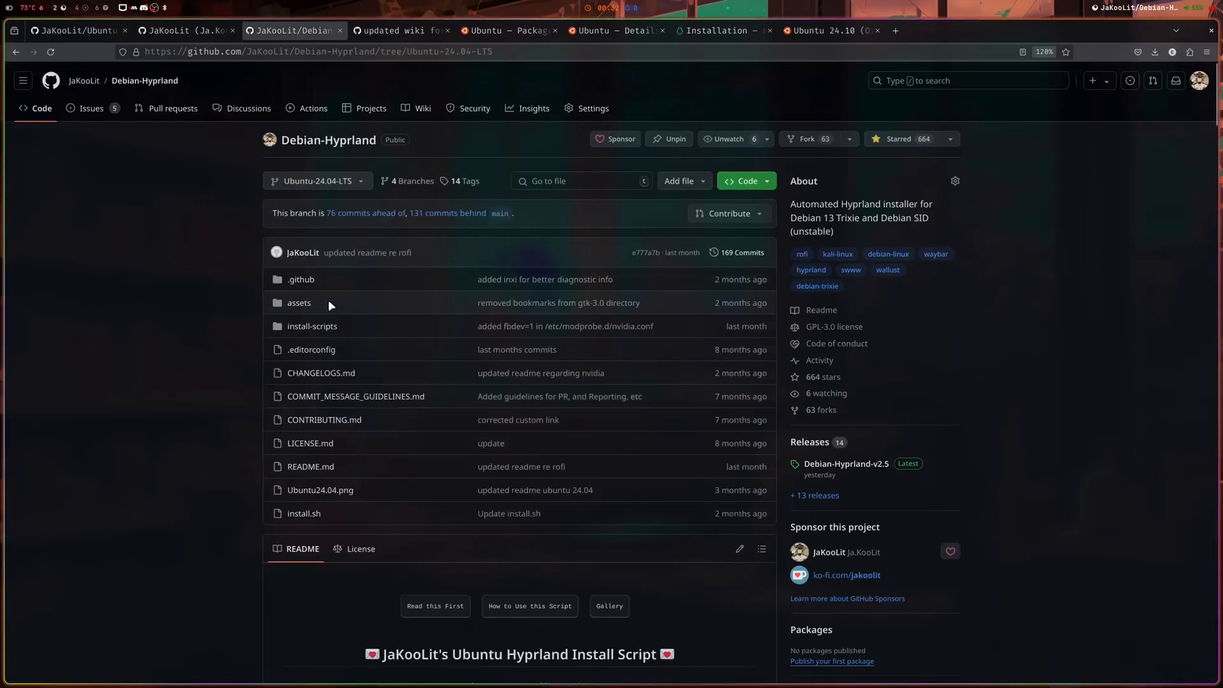
scroll(down, 3)
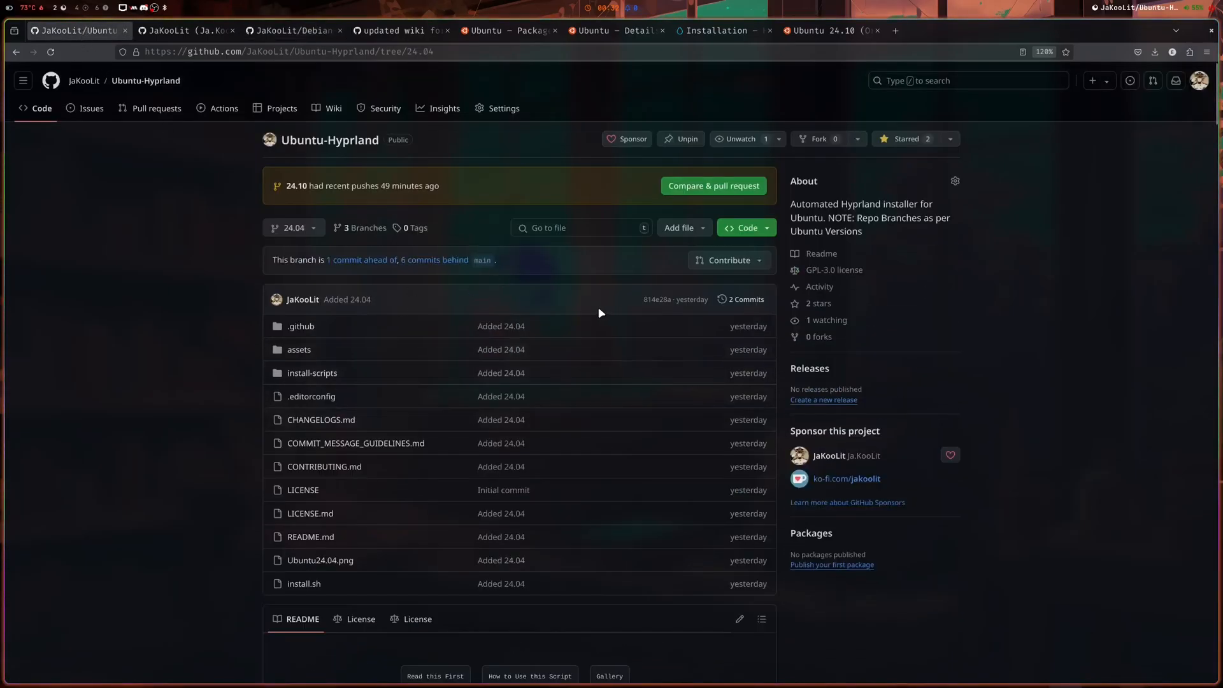
Switch the Ubuntu-Hyprland repository view to the 24.10 branch and look through its files.
click(293, 227)
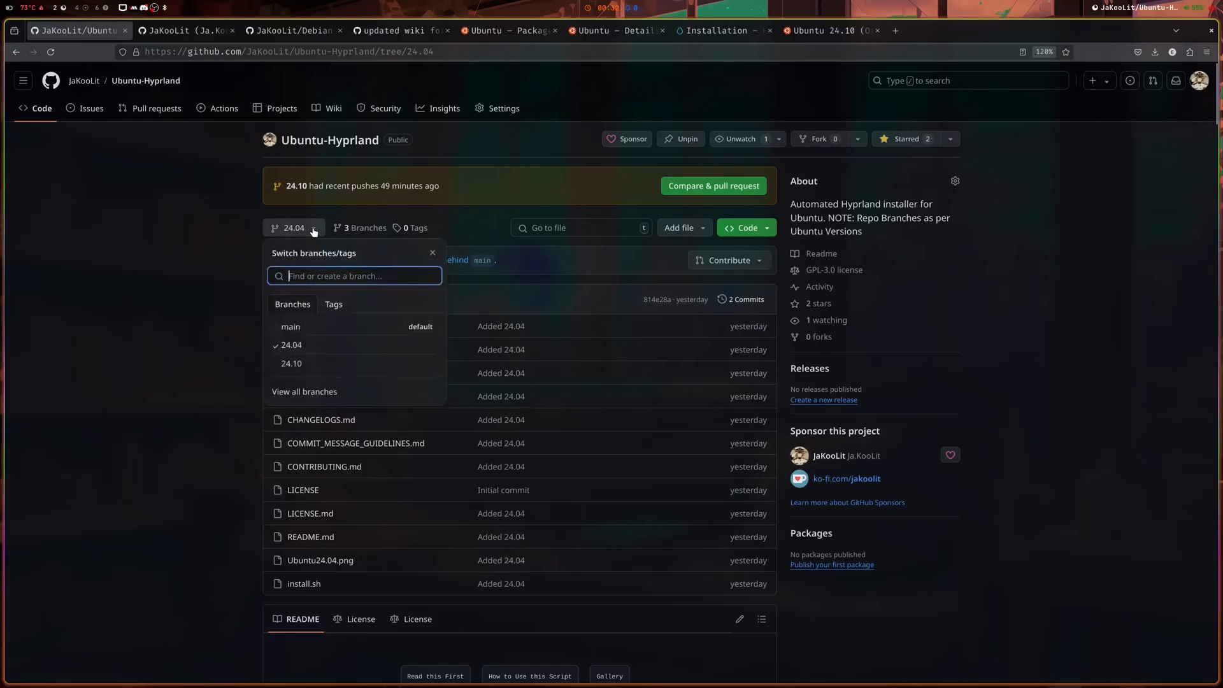
click(291, 363)
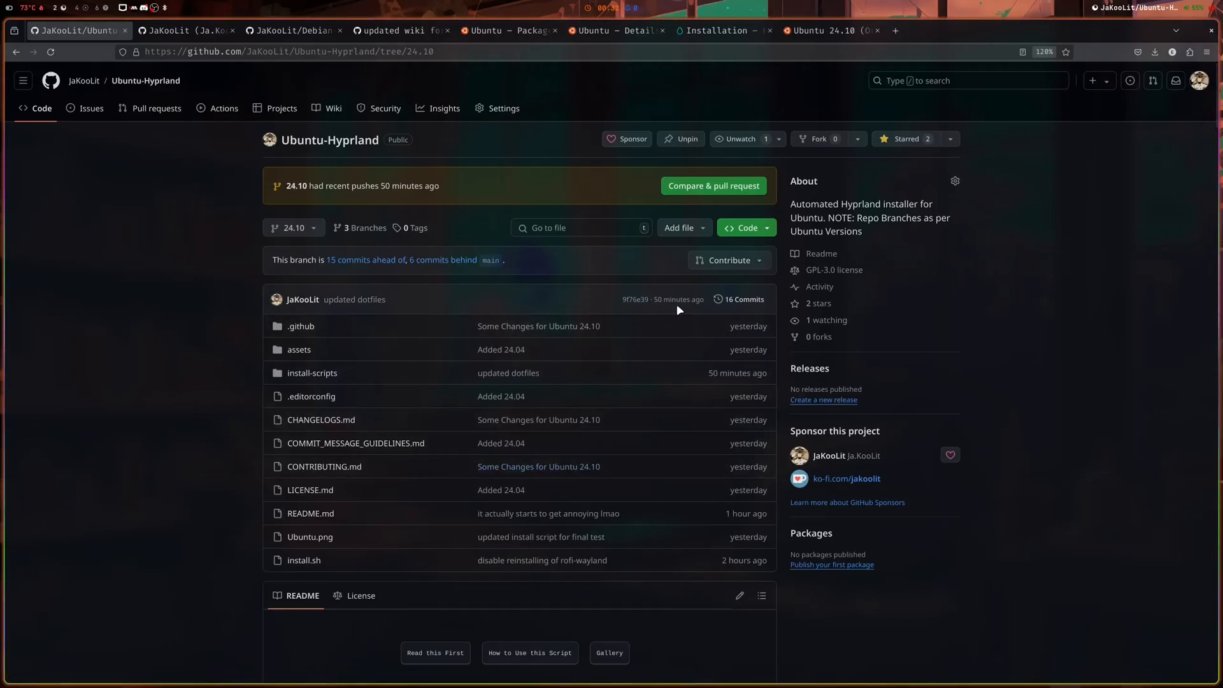
scroll(down, 3)
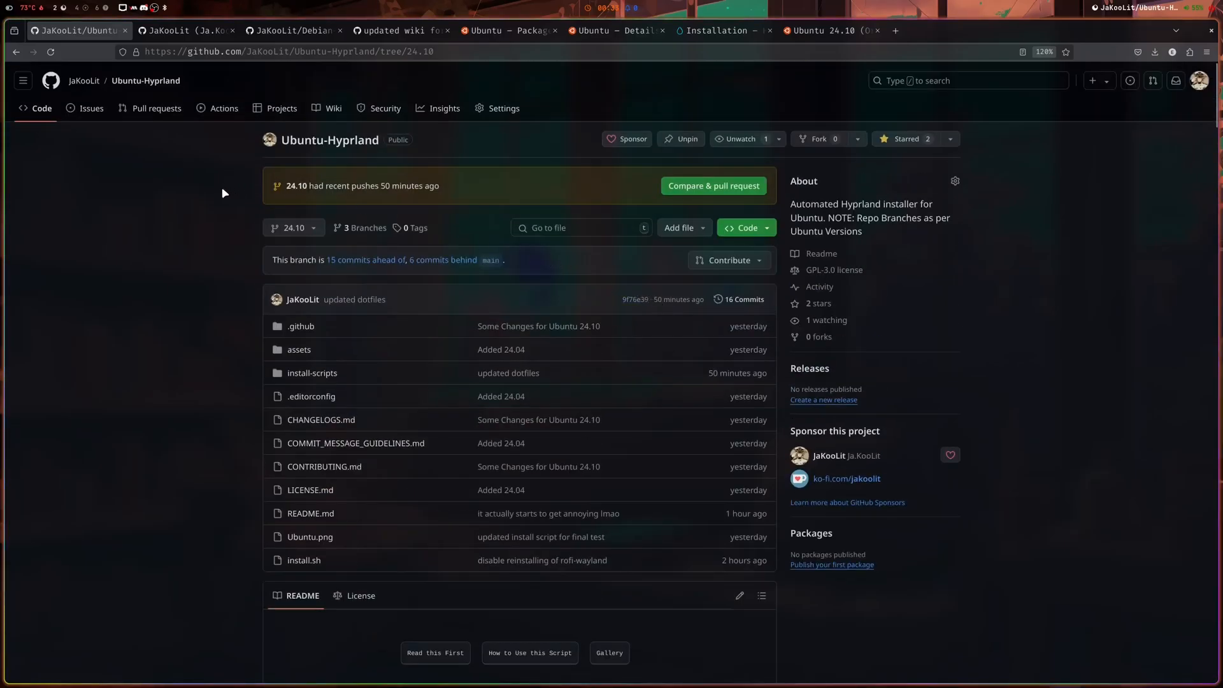
Return to the main branch home page and read the README's branch list and install instructions.
click(145, 81)
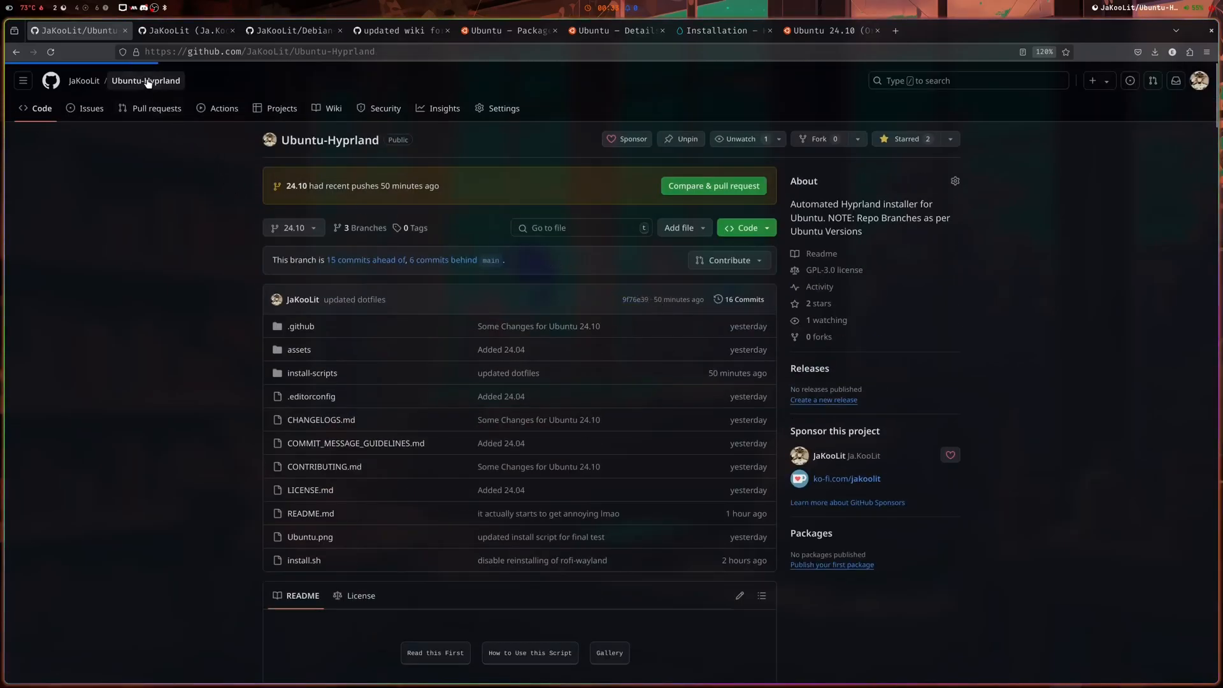
scroll(down, 3)
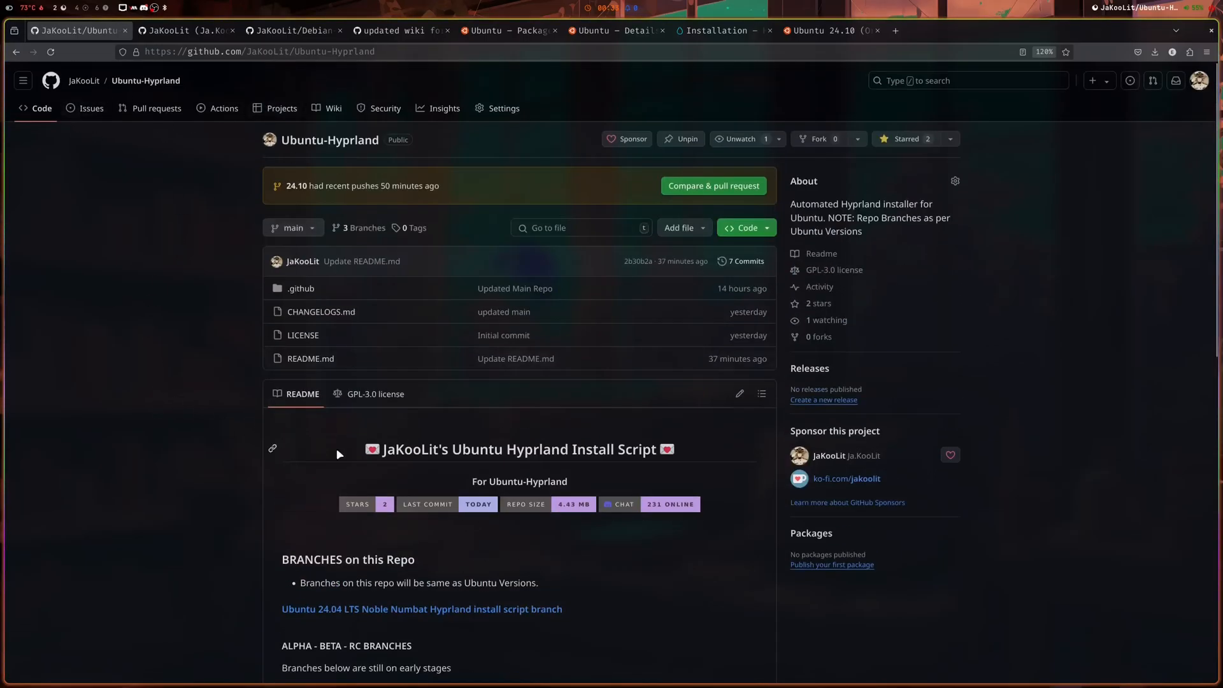
scroll(down, 3)
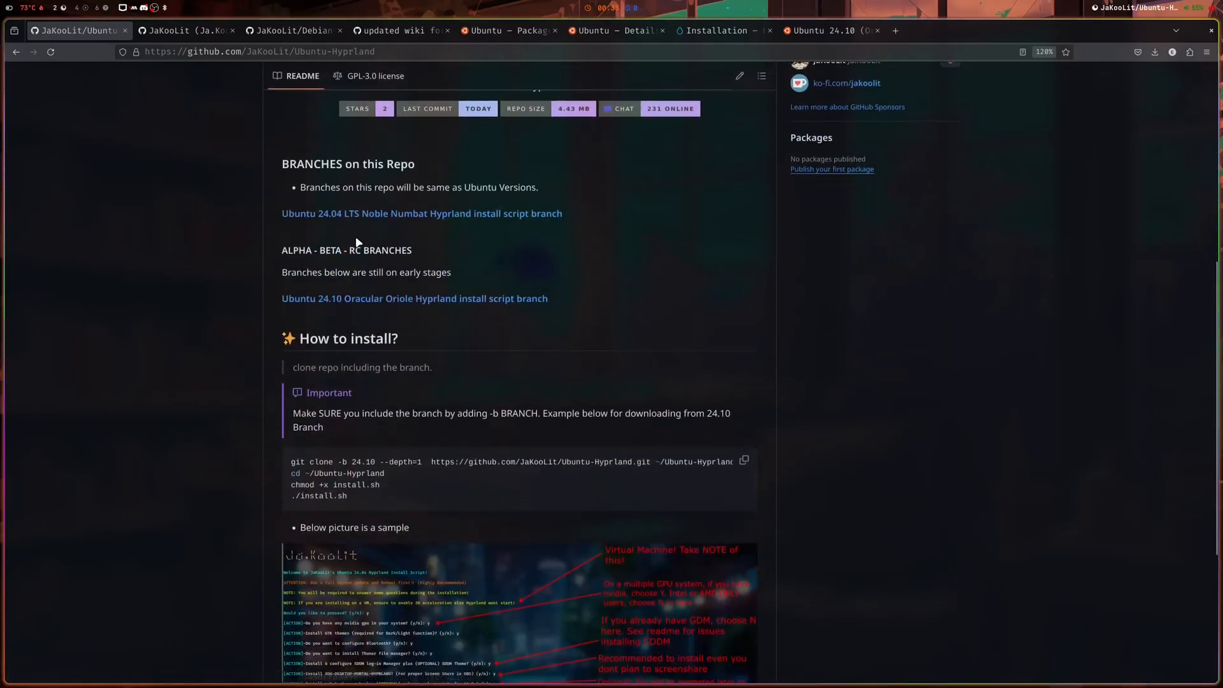
mouse_move(409, 374)
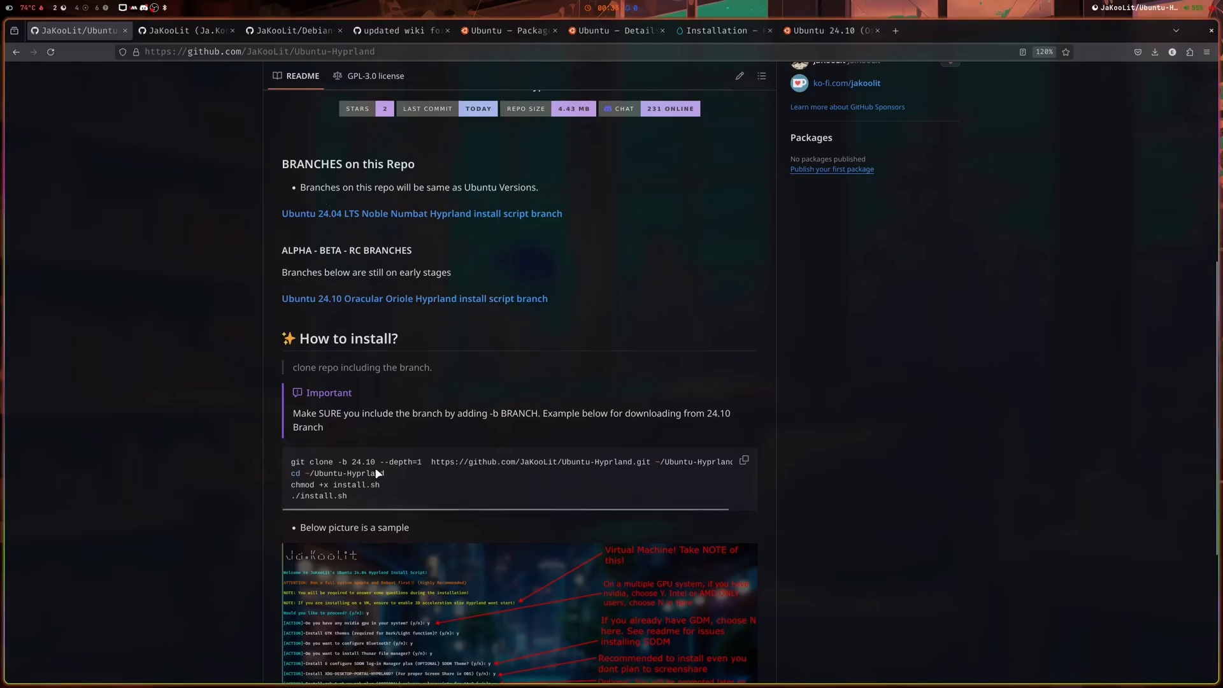
scroll(down, 3)
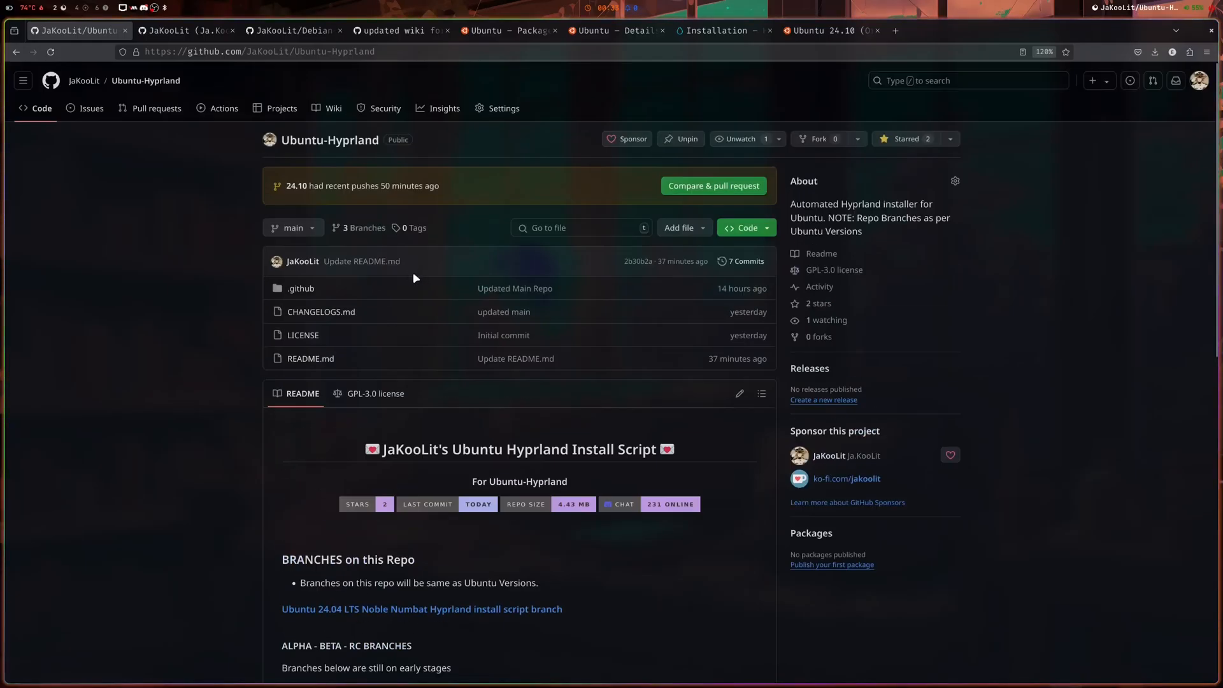
Switch to the 24.10 branch and show its Code clone options.
click(293, 227)
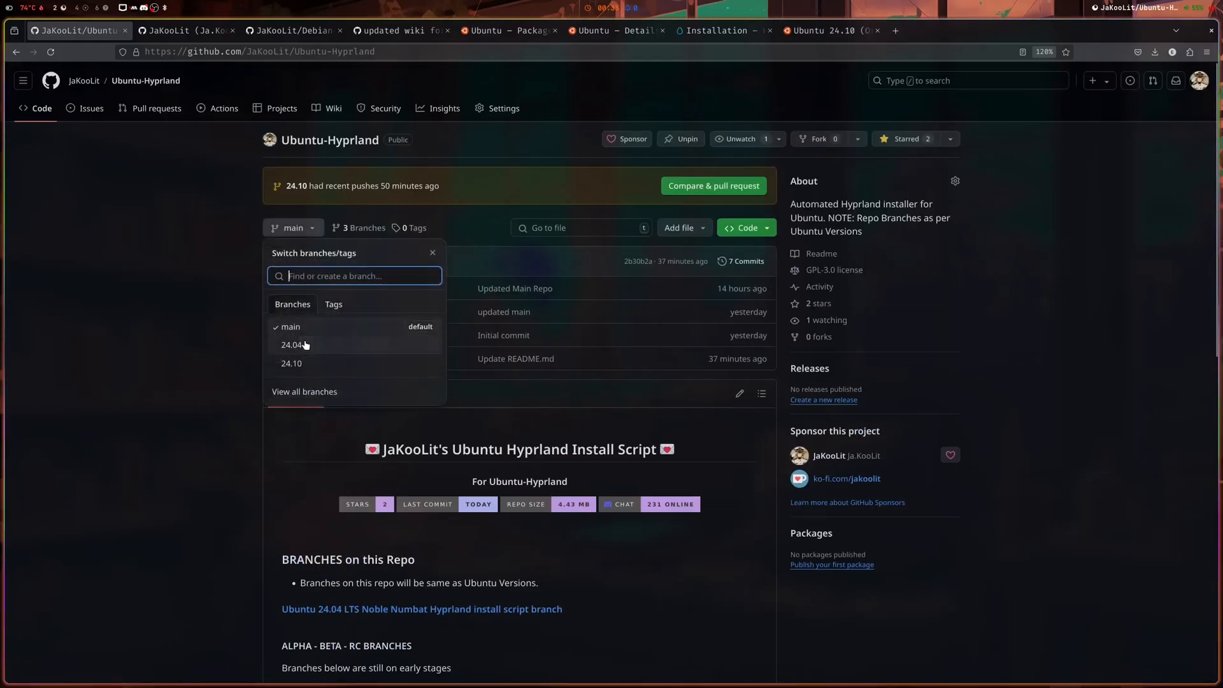
click(290, 363)
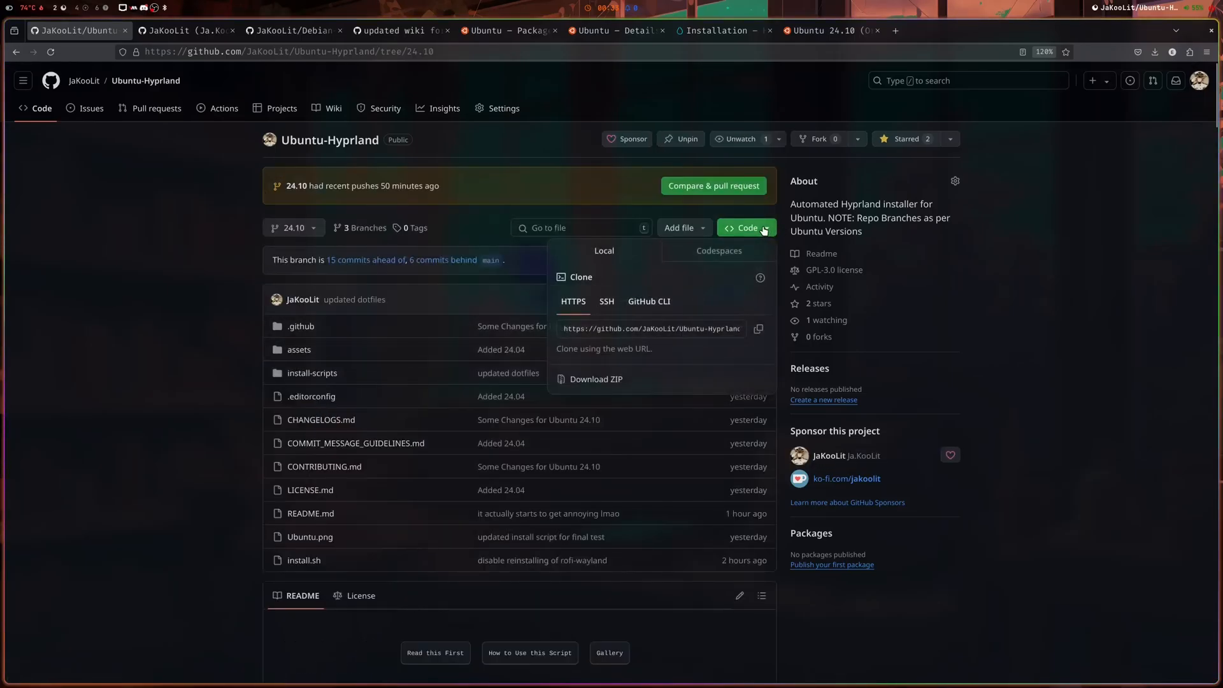
click(759, 329)
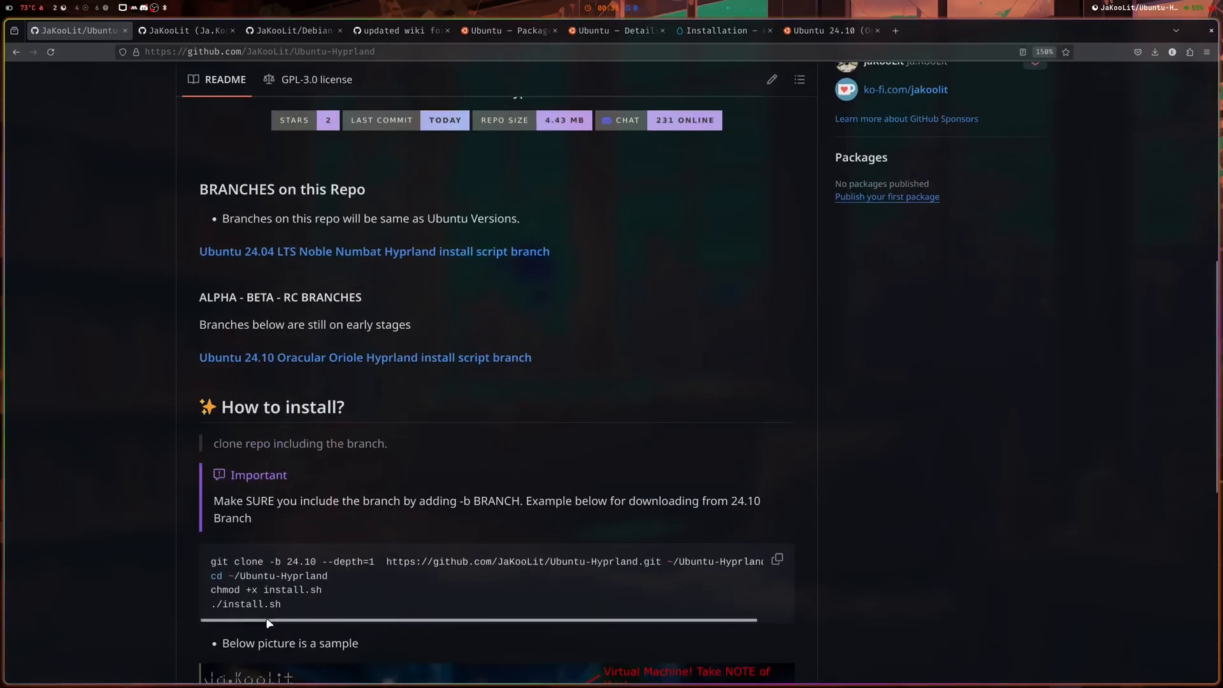
Highlight the -b branch option, depth option and repository URL in the git clone command.
drag(270, 561, 311, 561)
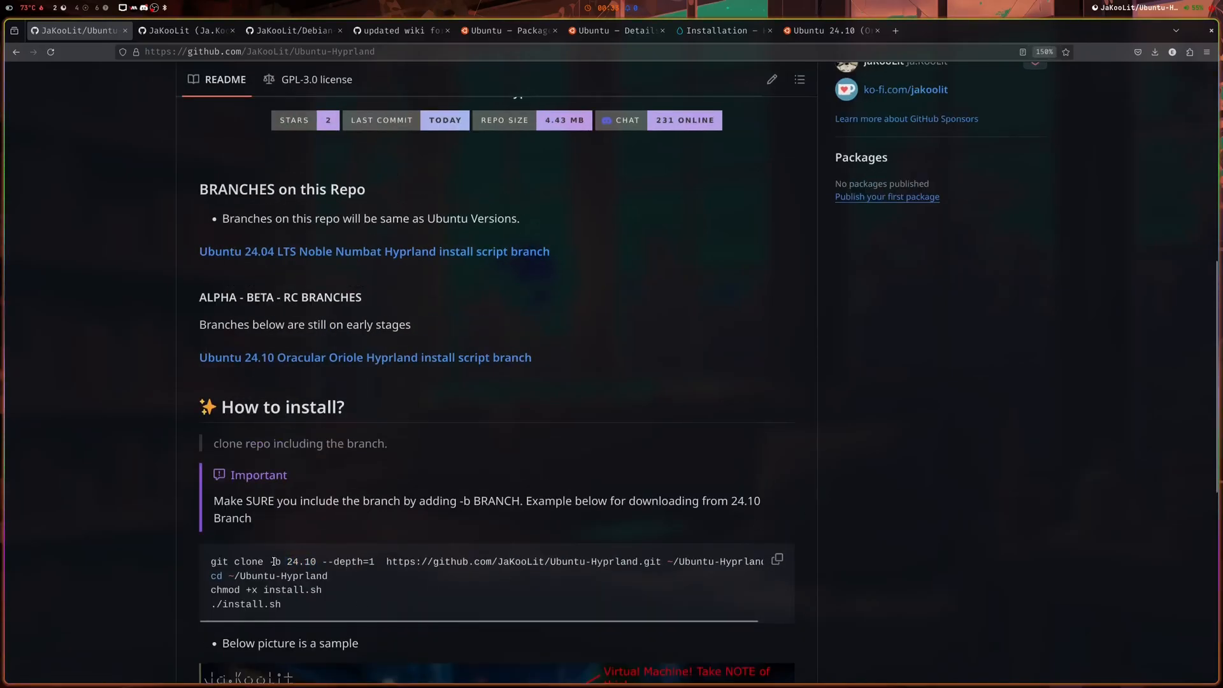
double_click(275, 562)
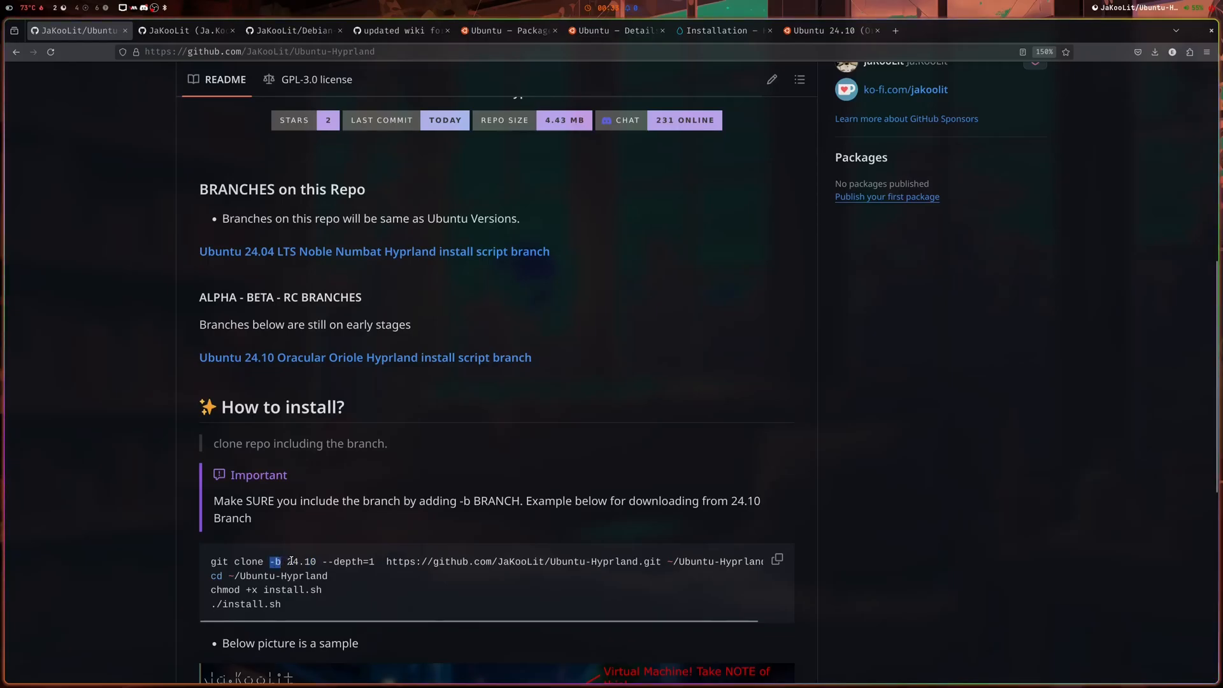
double_click(301, 561)
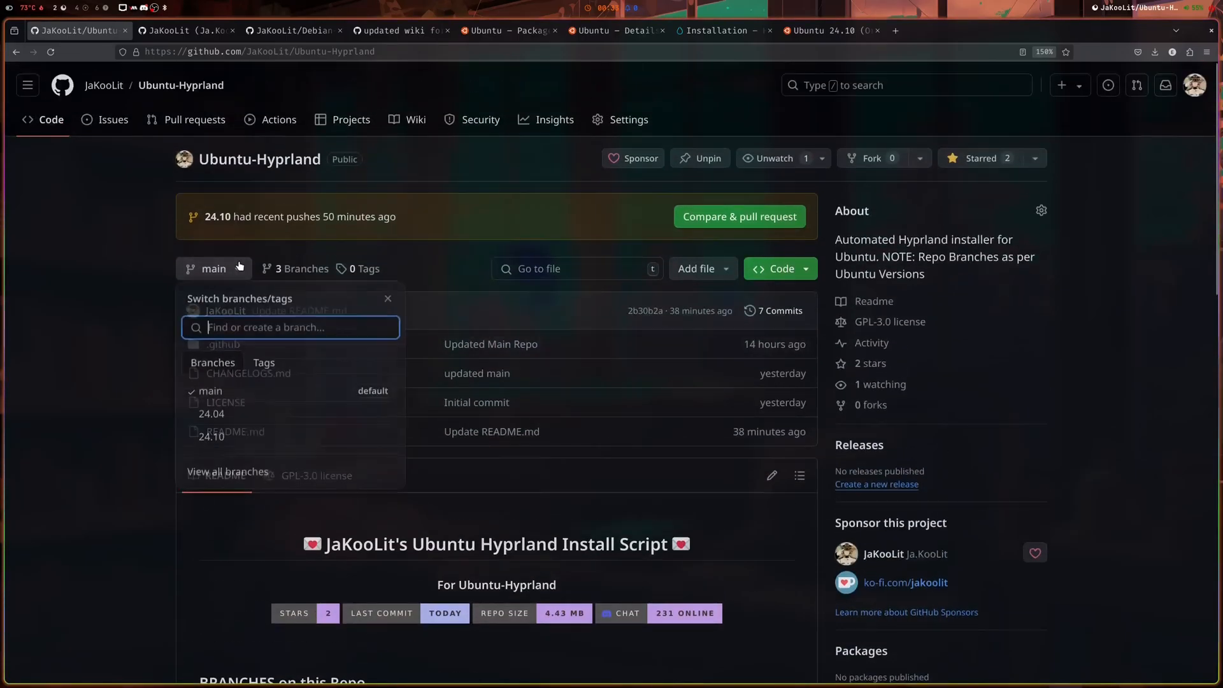
mouse_move(210, 415)
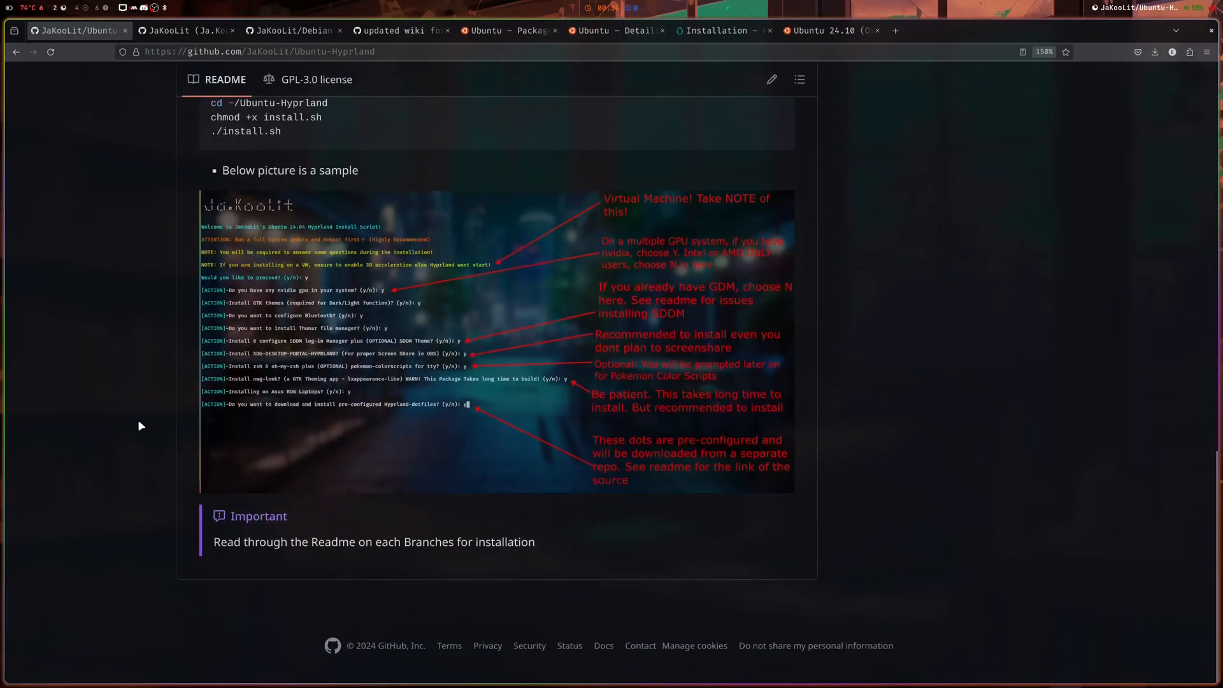
scroll(up, 3)
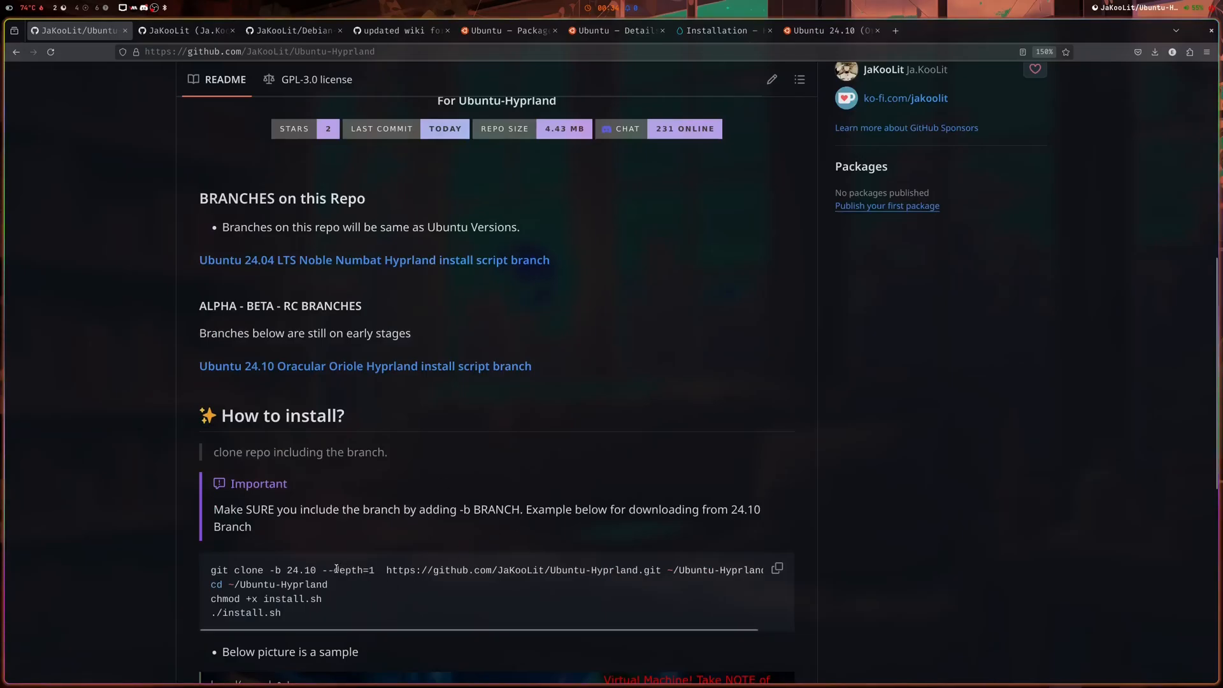
double_click(350, 569)
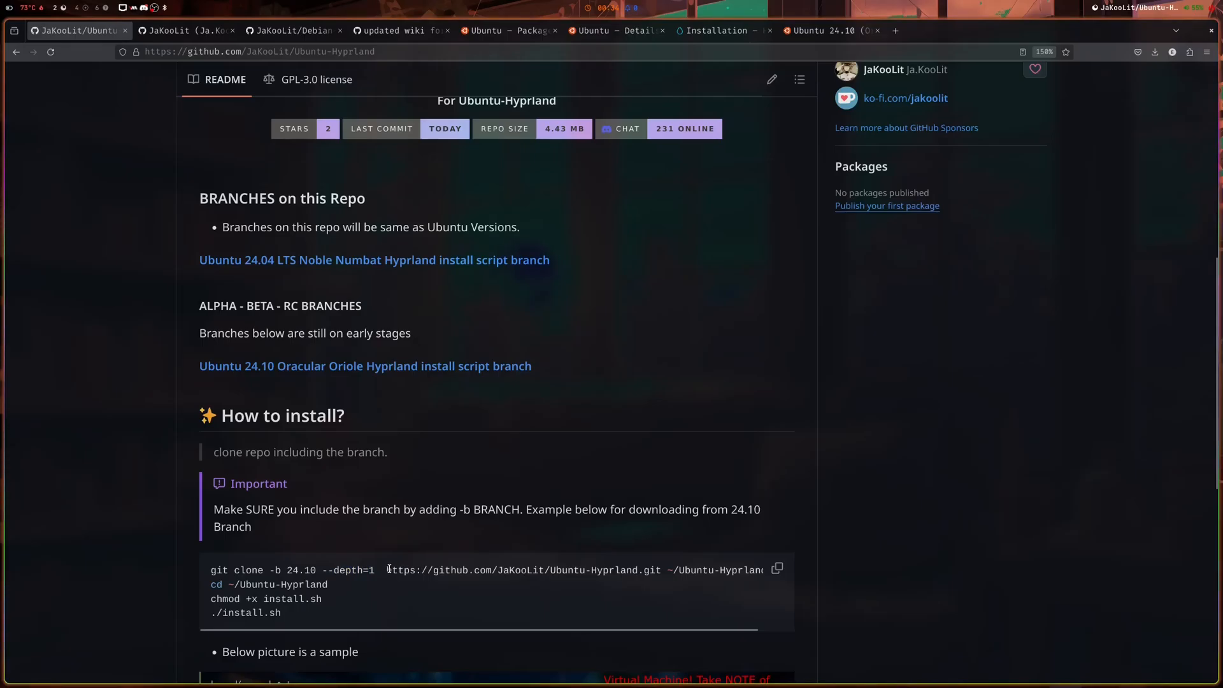
double_click(523, 570)
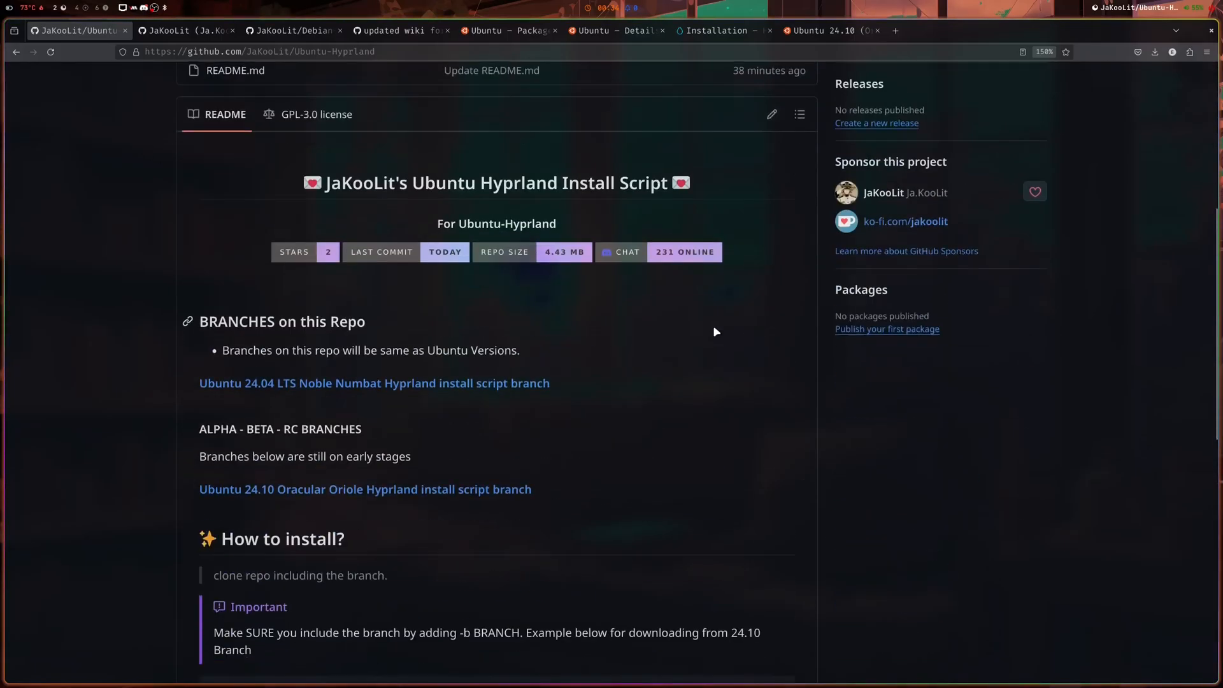
scroll(down, 3)
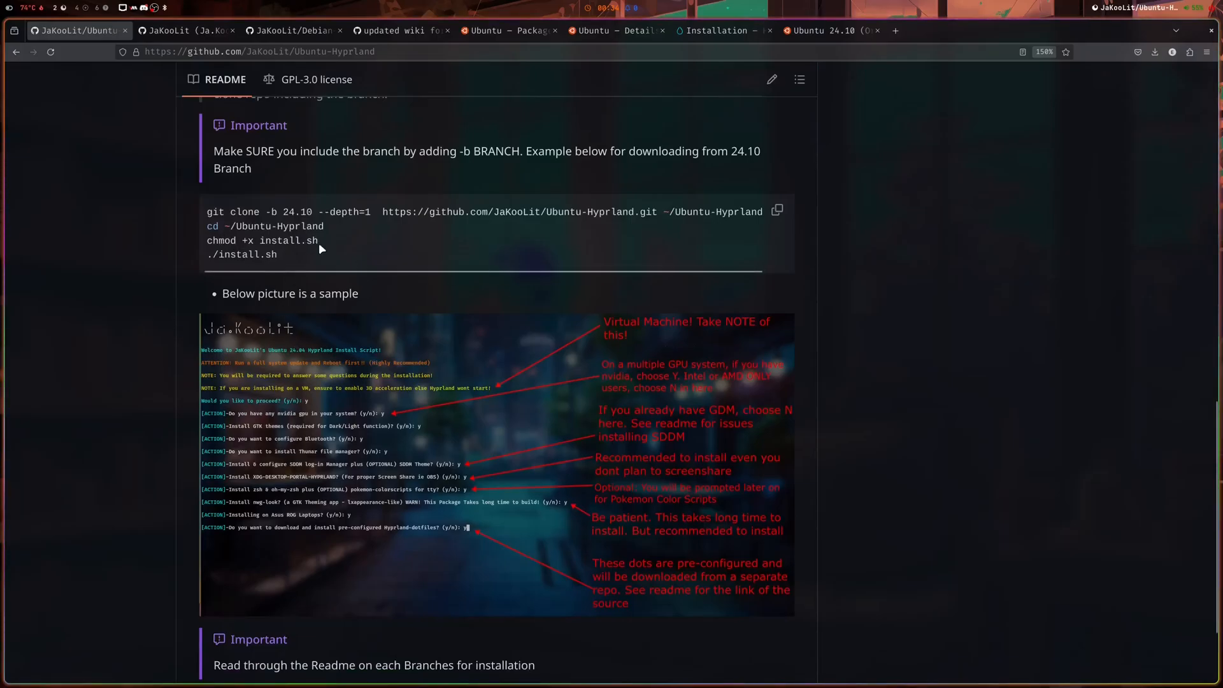
mouse_move(367, 285)
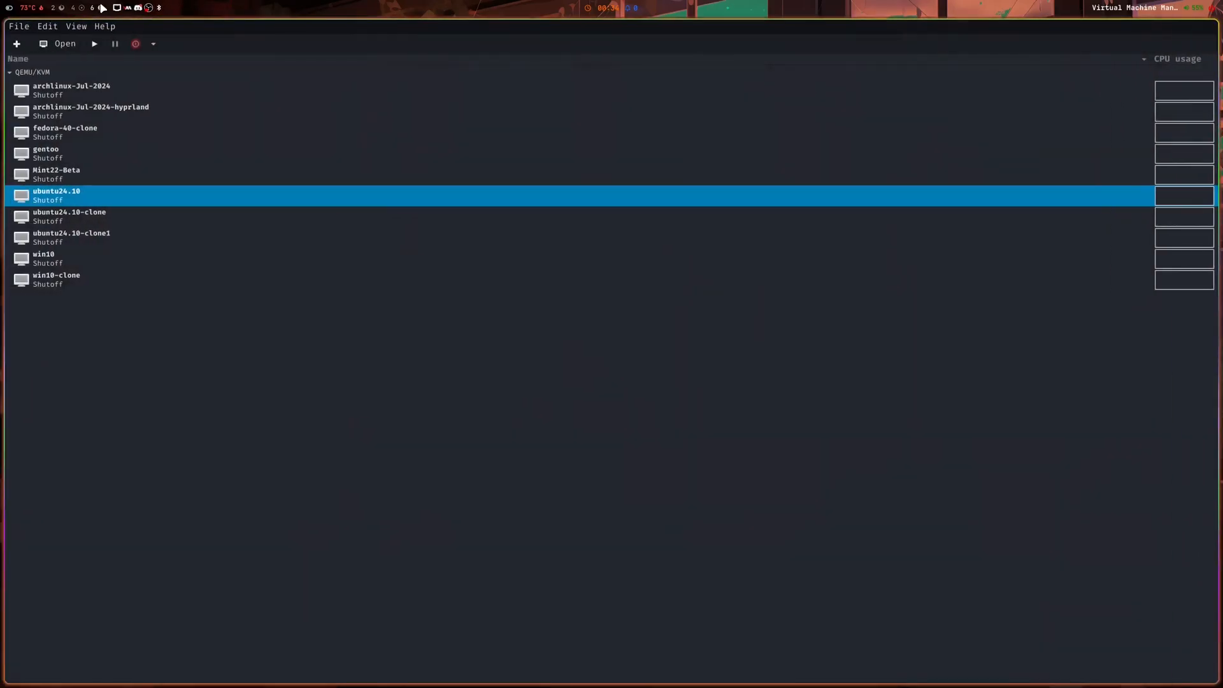
Start the ubuntu24.10-clone1 VM from its console window and log in at the GDM screen.
click(71, 237)
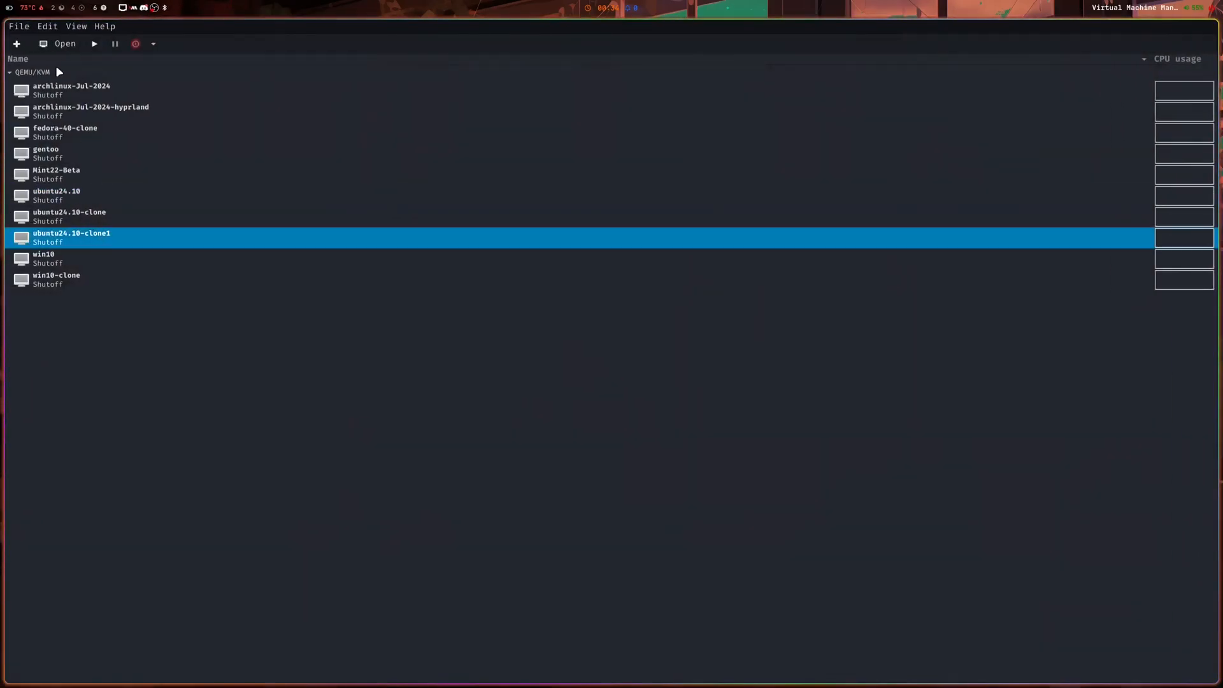
double_click(71, 237)
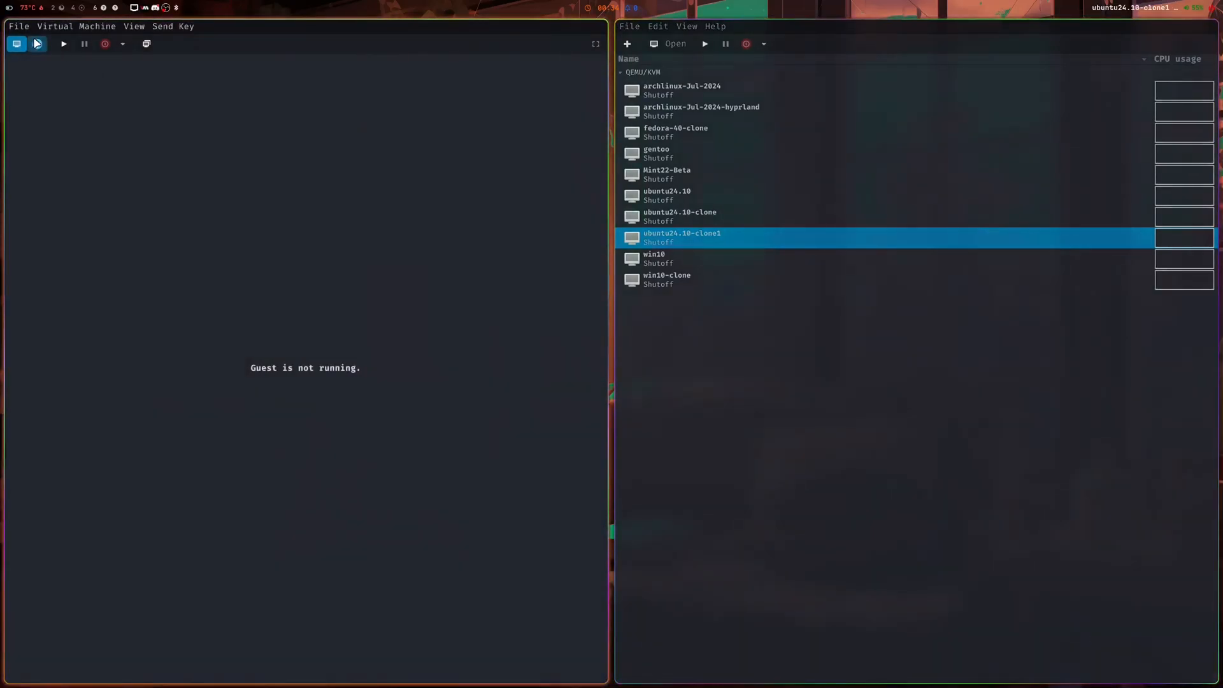
click(64, 44)
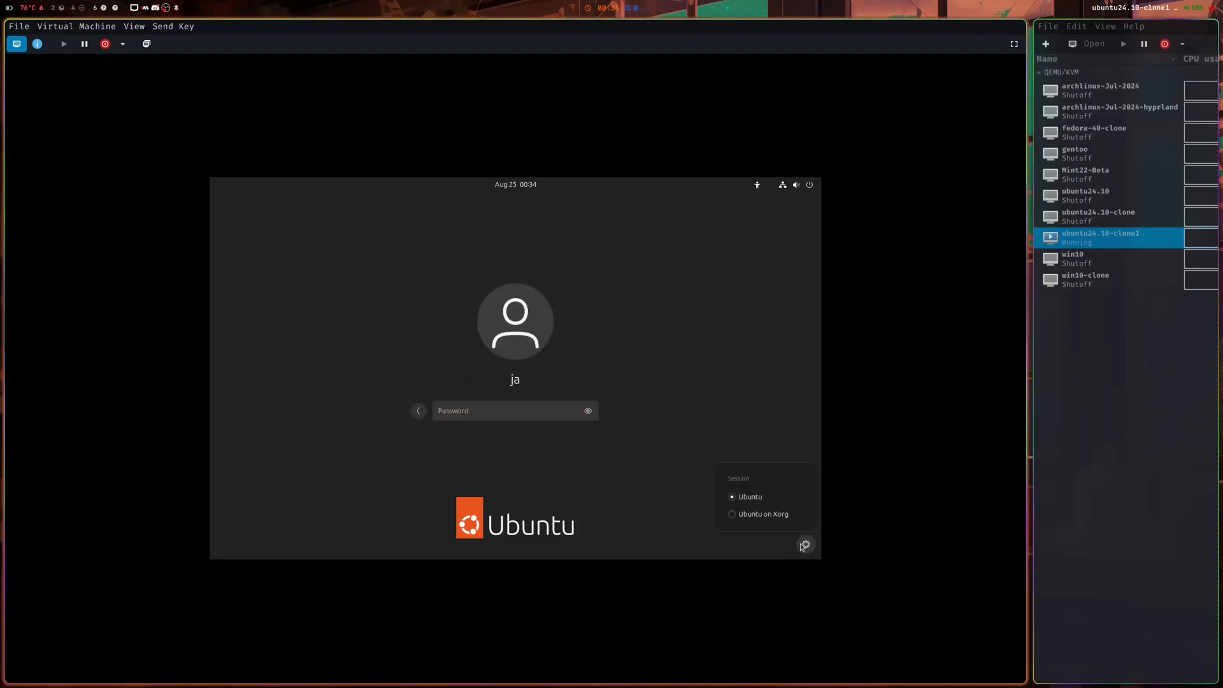
click(515, 412)
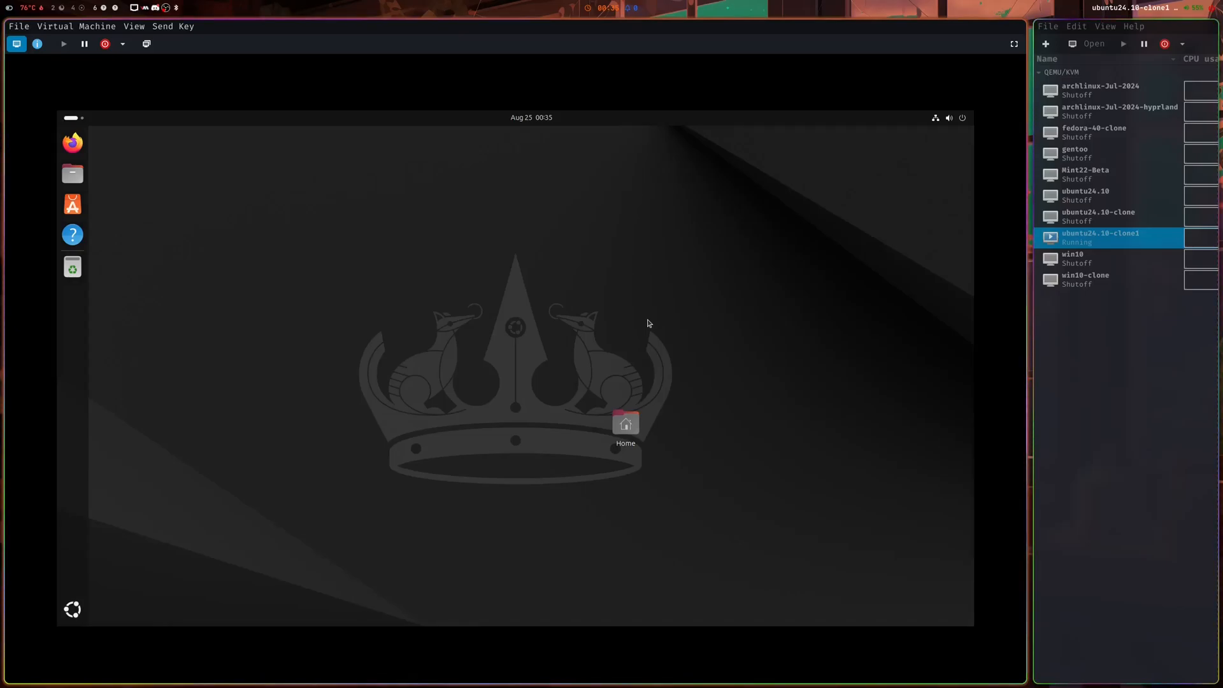
In a guest terminal, start typing sudo apt update/upgrade, then discard it with Ctrl+C.
click(71, 265)
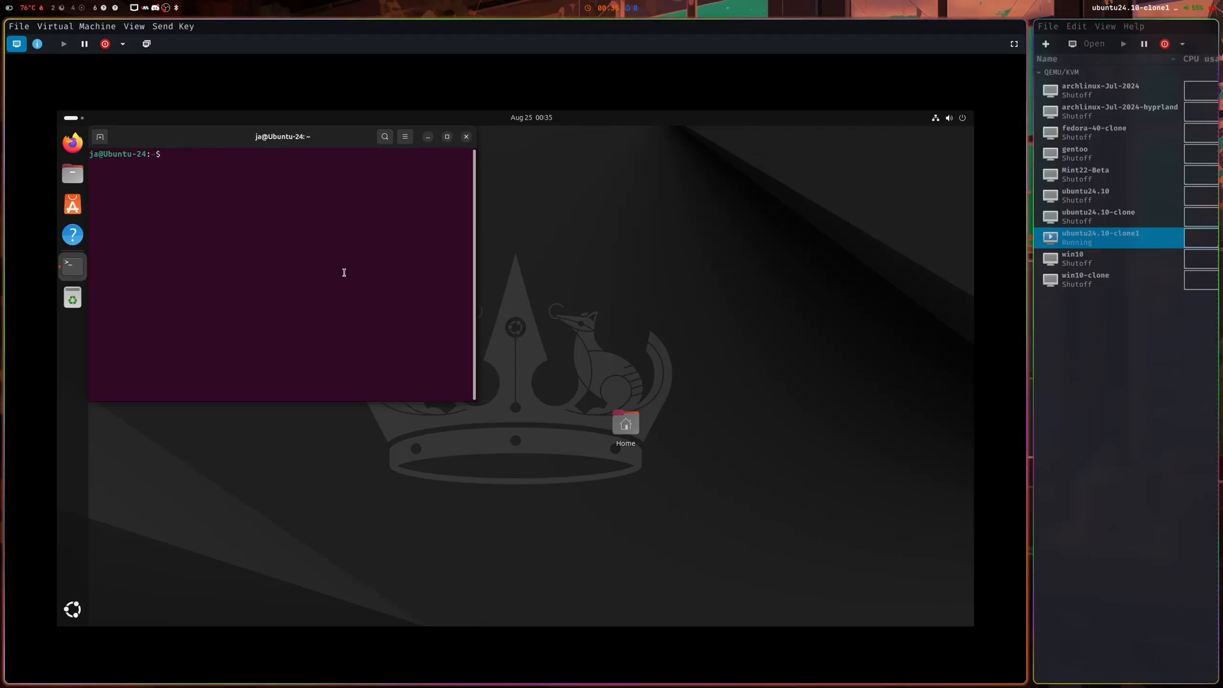
text(sudo ap)
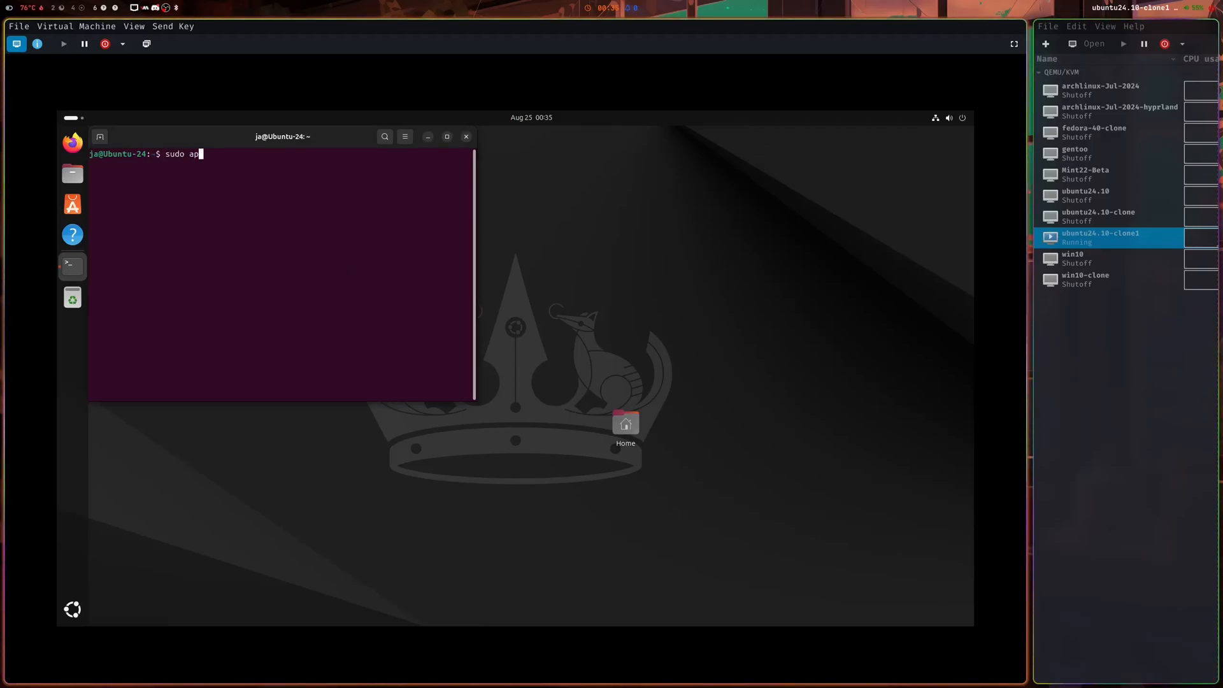
text(t update && su)
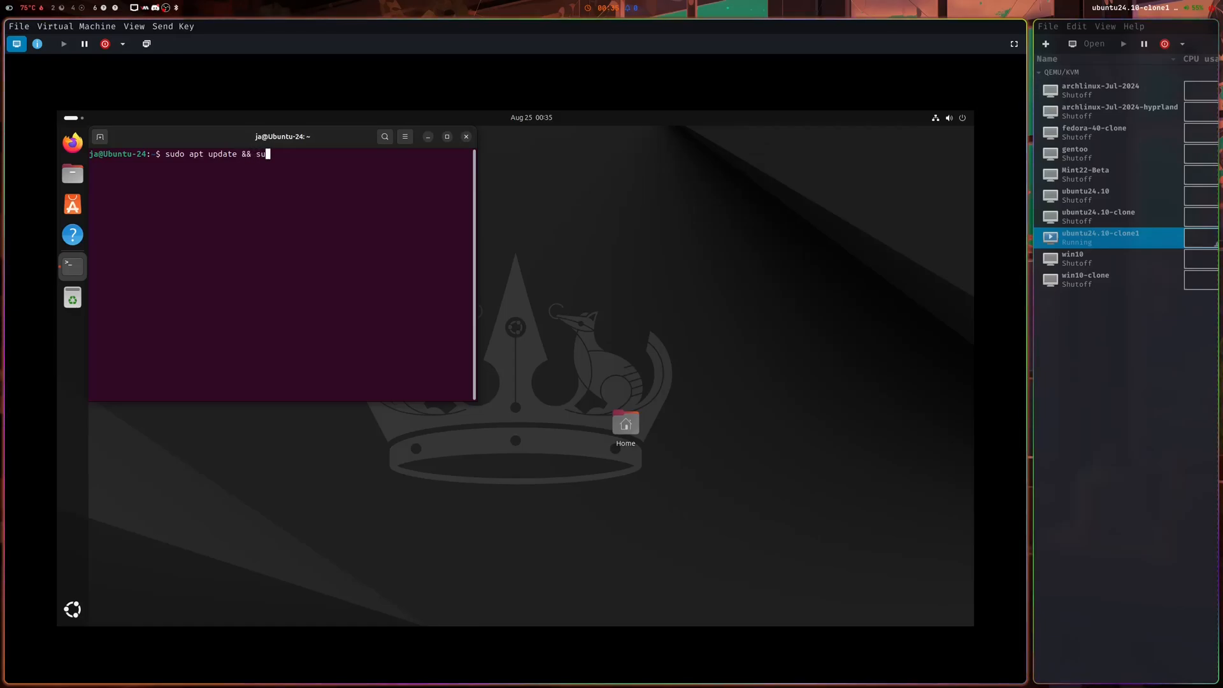
text(do apt upg)
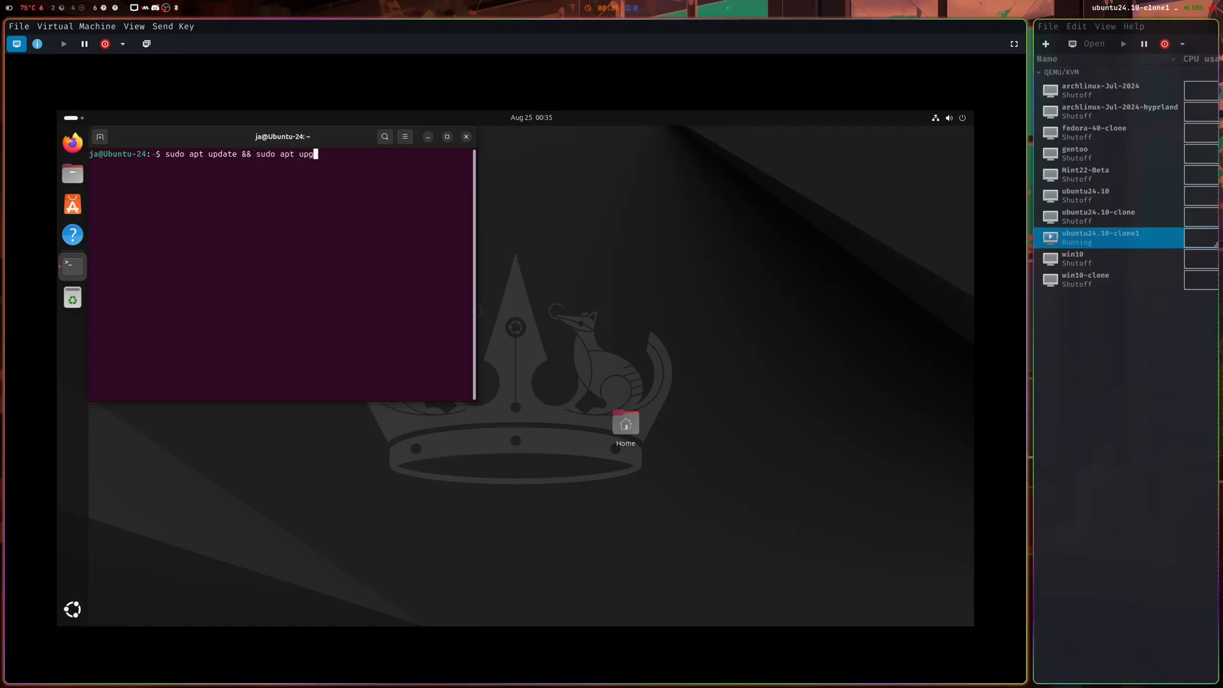
text(rade)
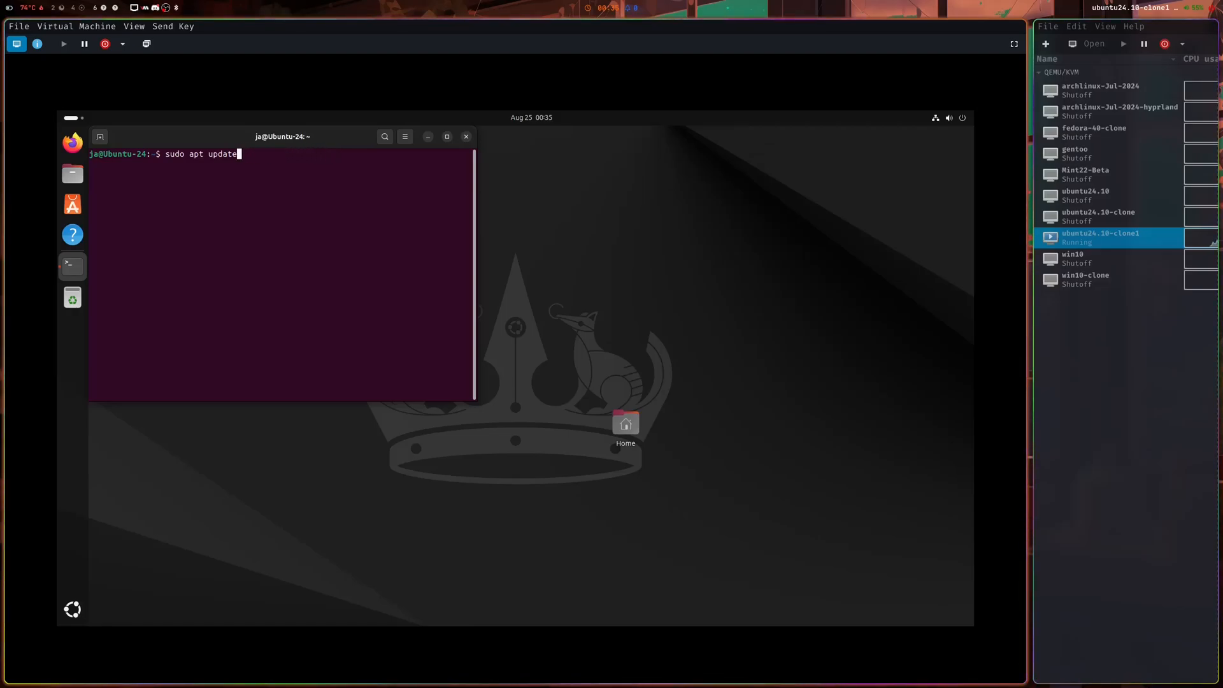
key(ctrl+c)
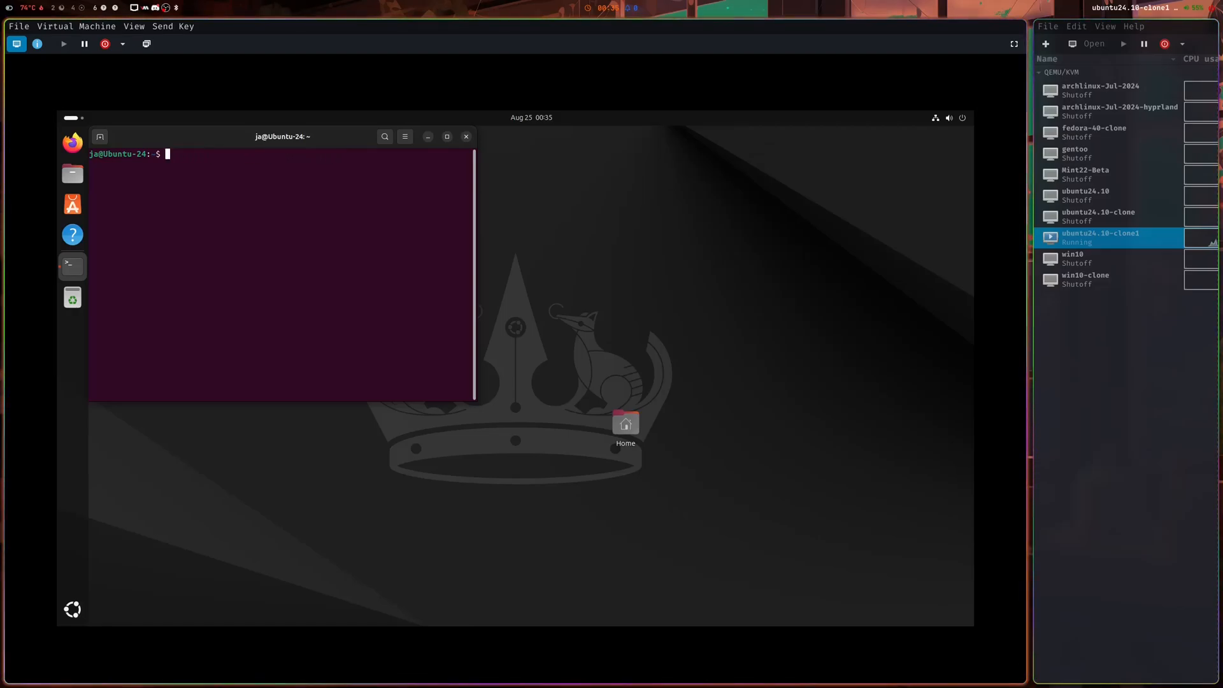
Run sudo apt install git with the sudo password and maximize the guest terminal.
text(sudo apt install)
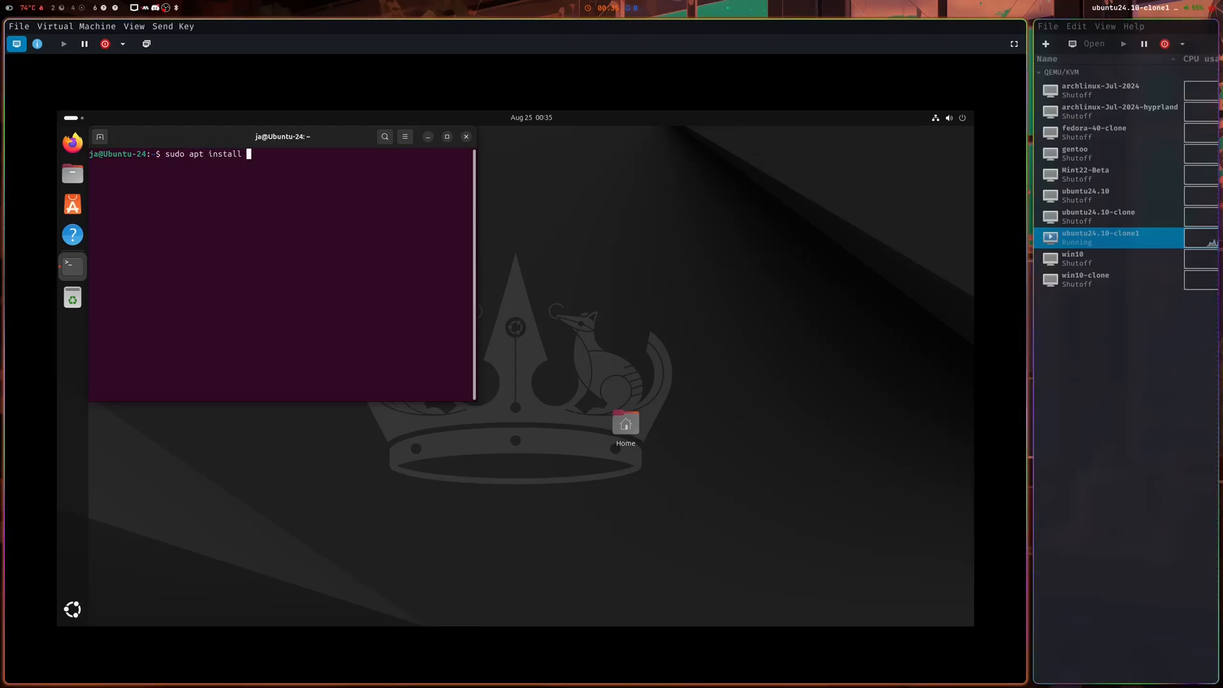
text(git)
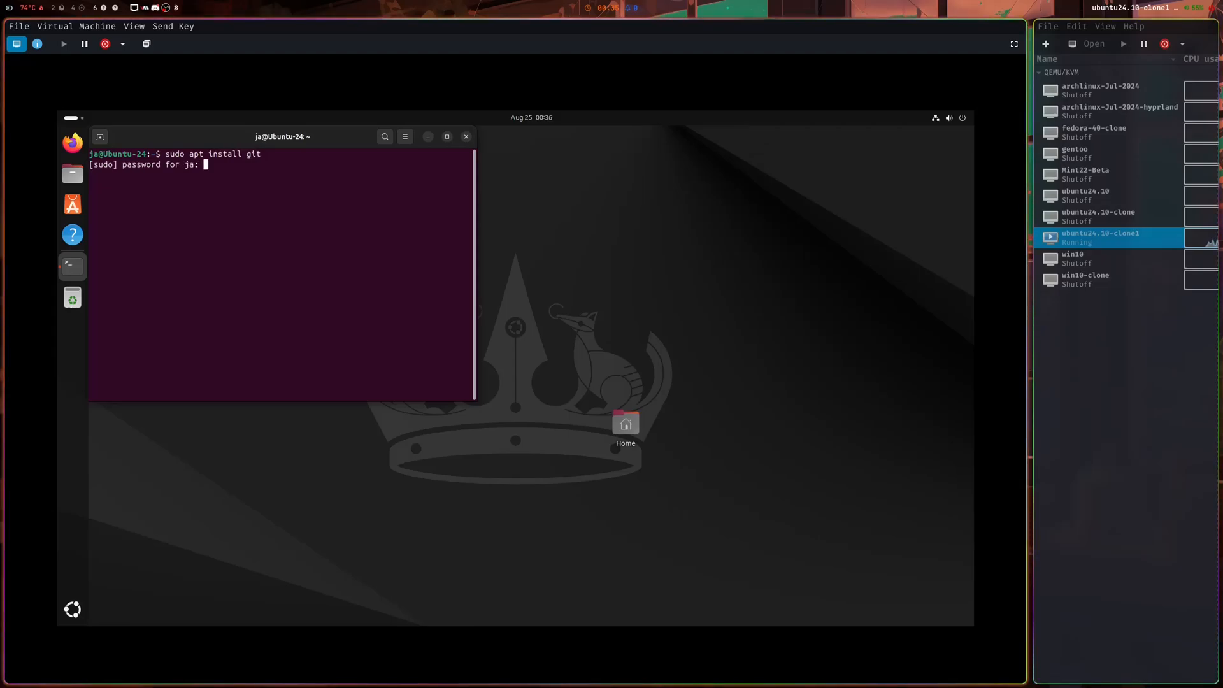
key(Return)
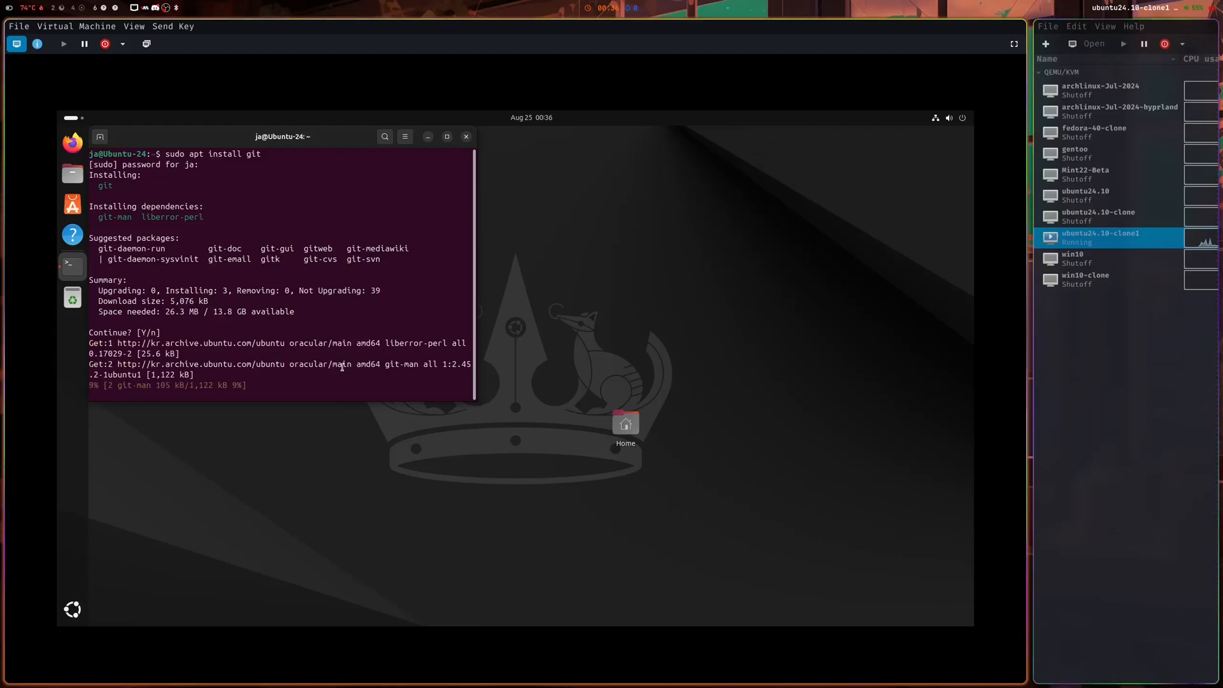
click(447, 136)
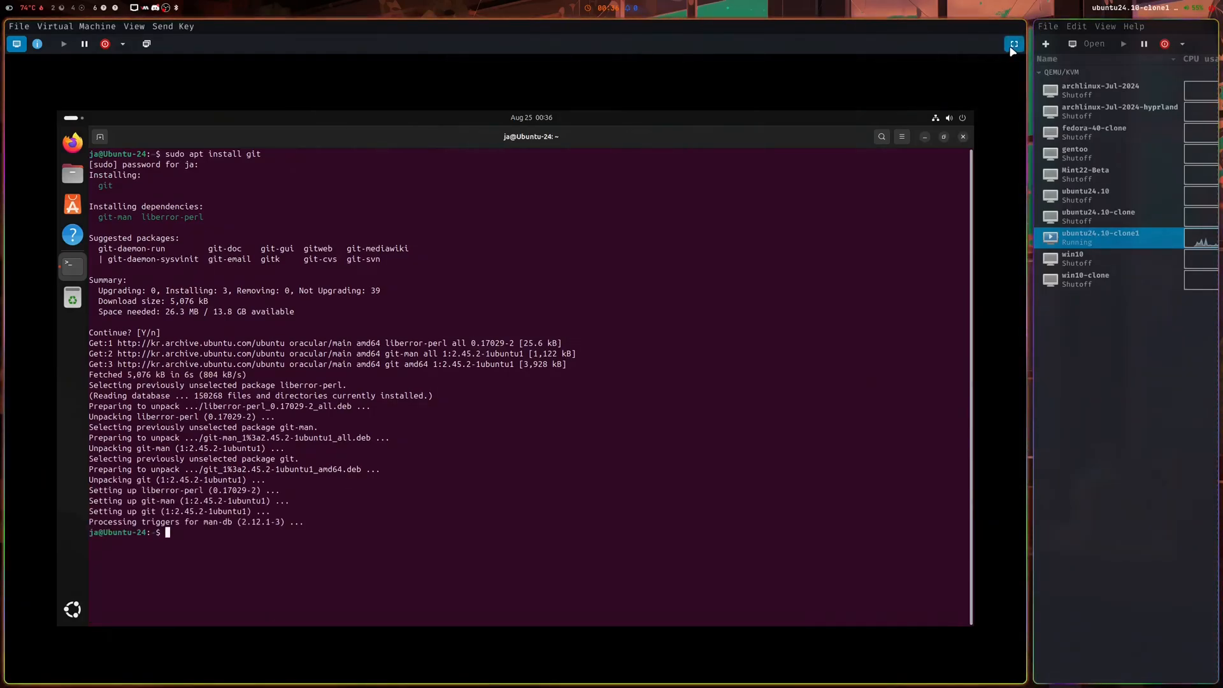
mouse_move(1013, 44)
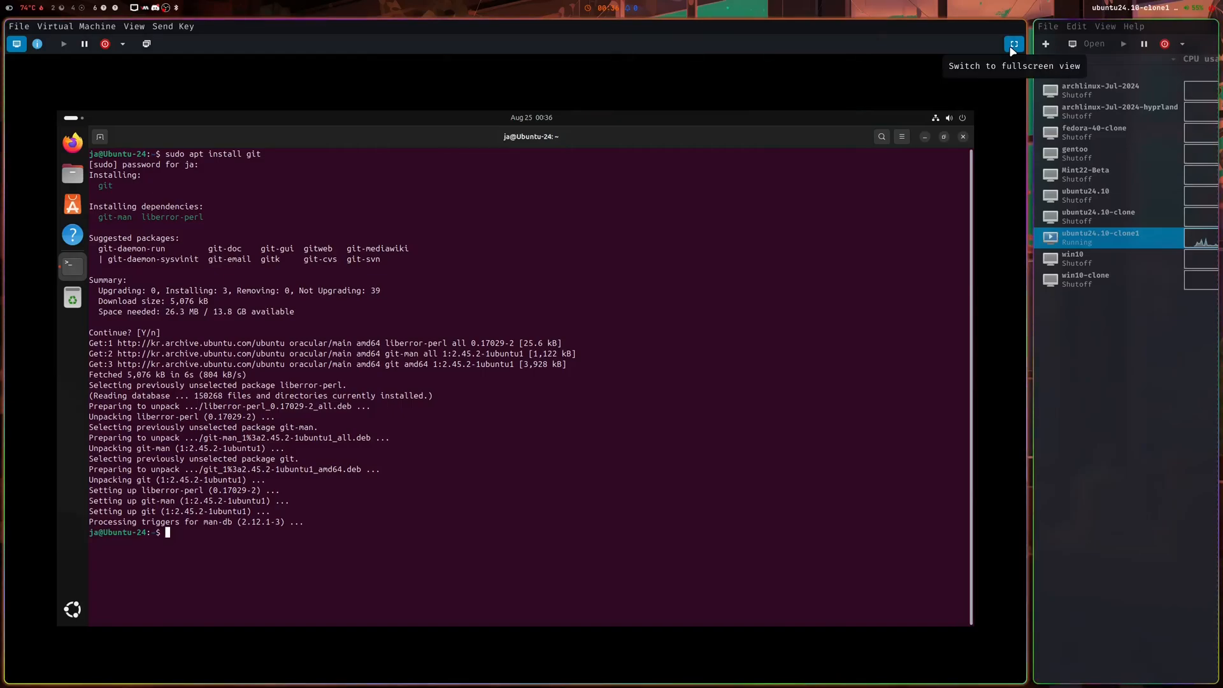
Show the VM fullscreen and enlarge the guest terminal's text.
click(1013, 43)
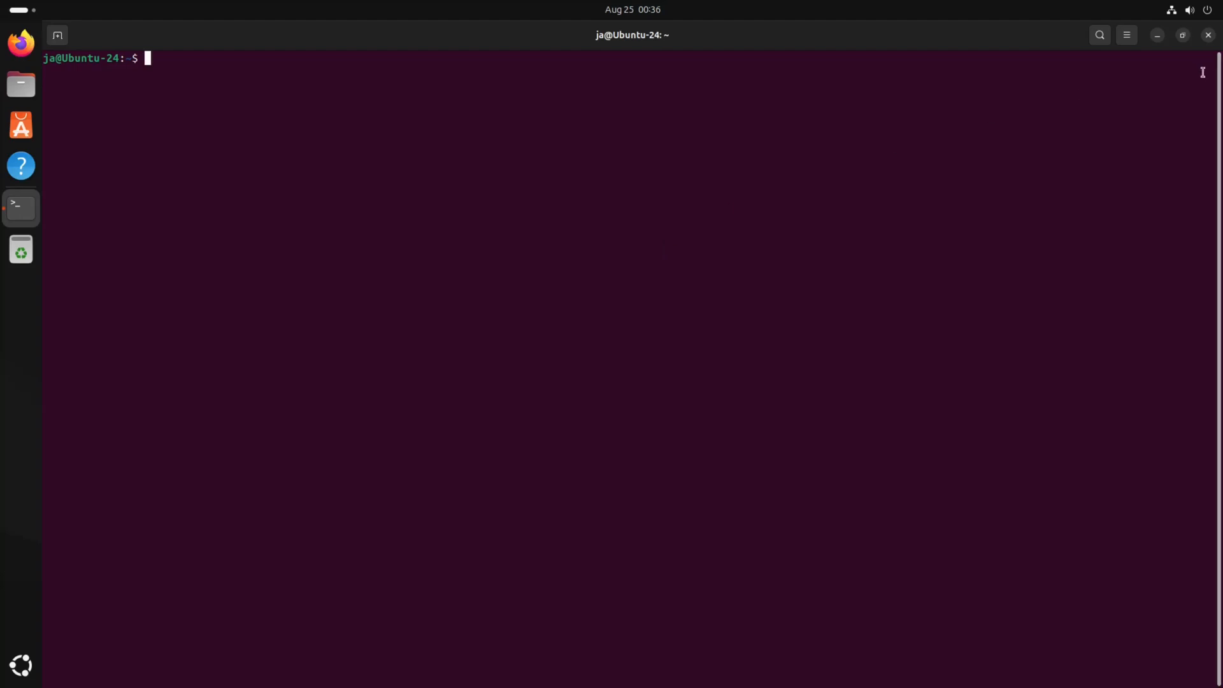
click(1125, 35)
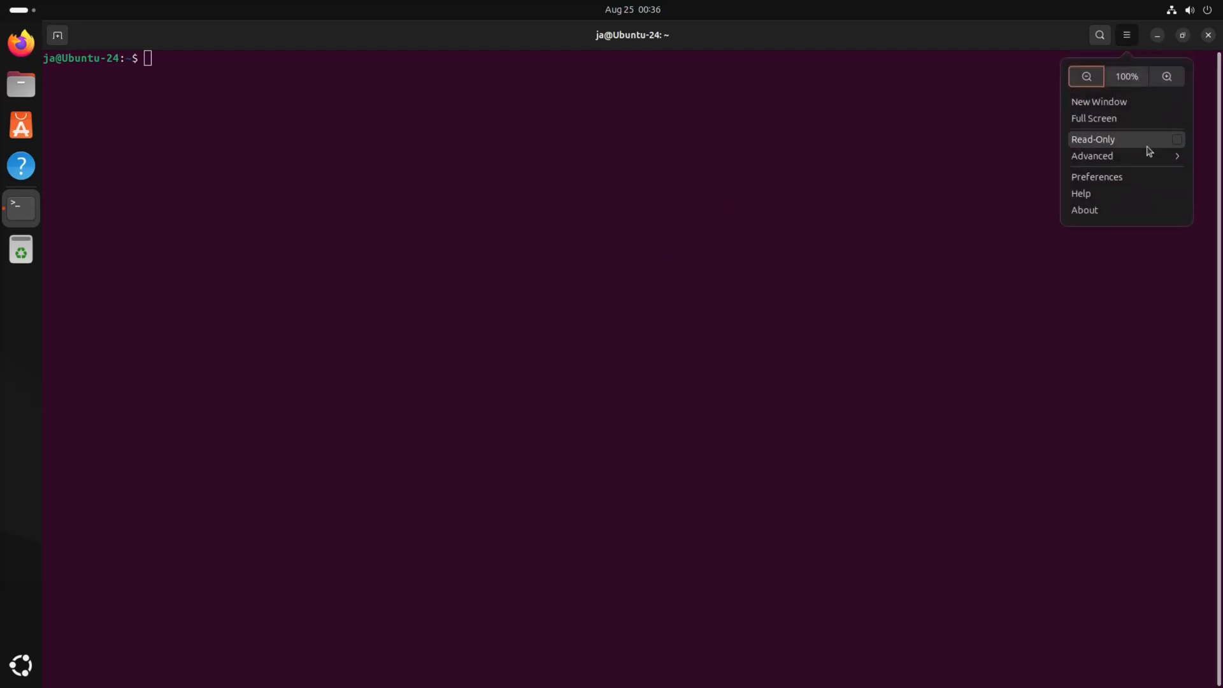
click(1126, 35)
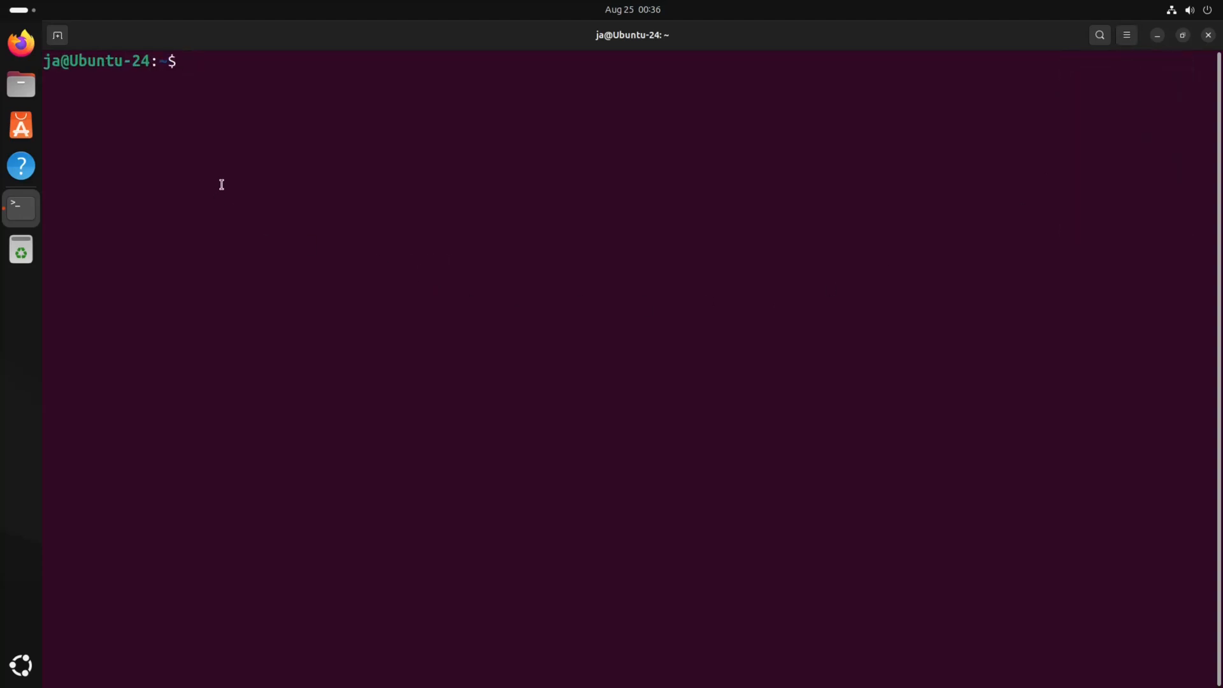
Clone the 24.10 branch of github.com/JaKooLit/Ubuntu-Hyprland with depth 1 into ~/Ubuntu-Hyprland.
text(git clone)
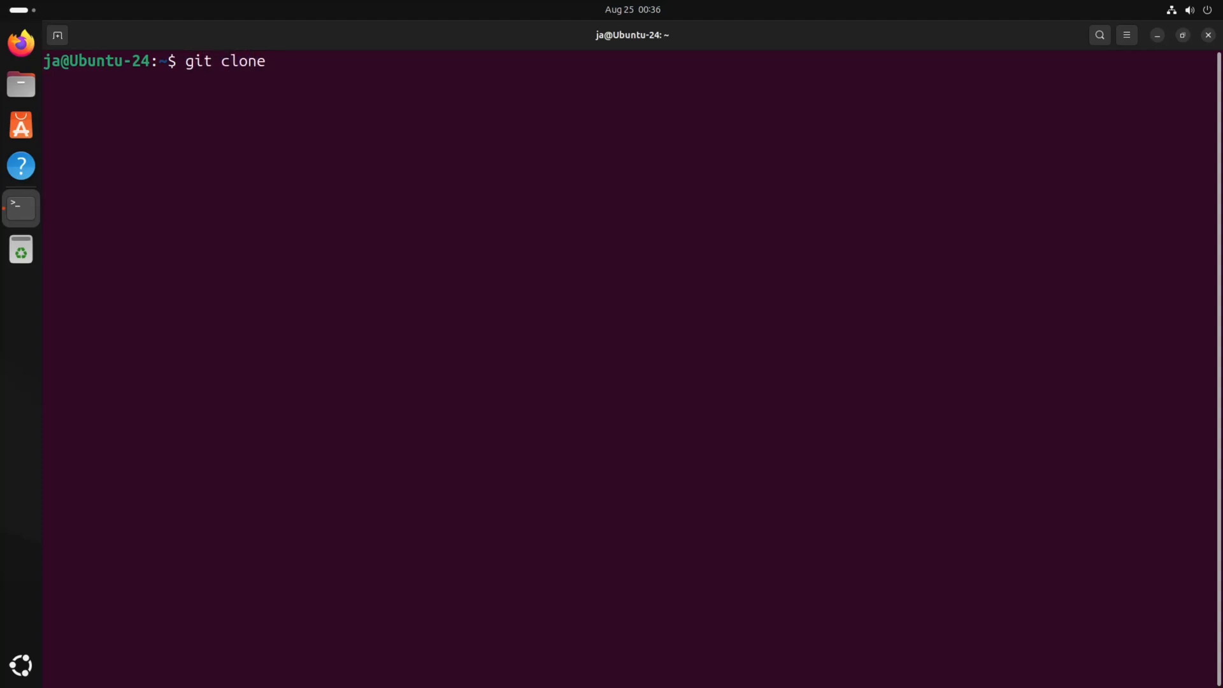
text(-b)
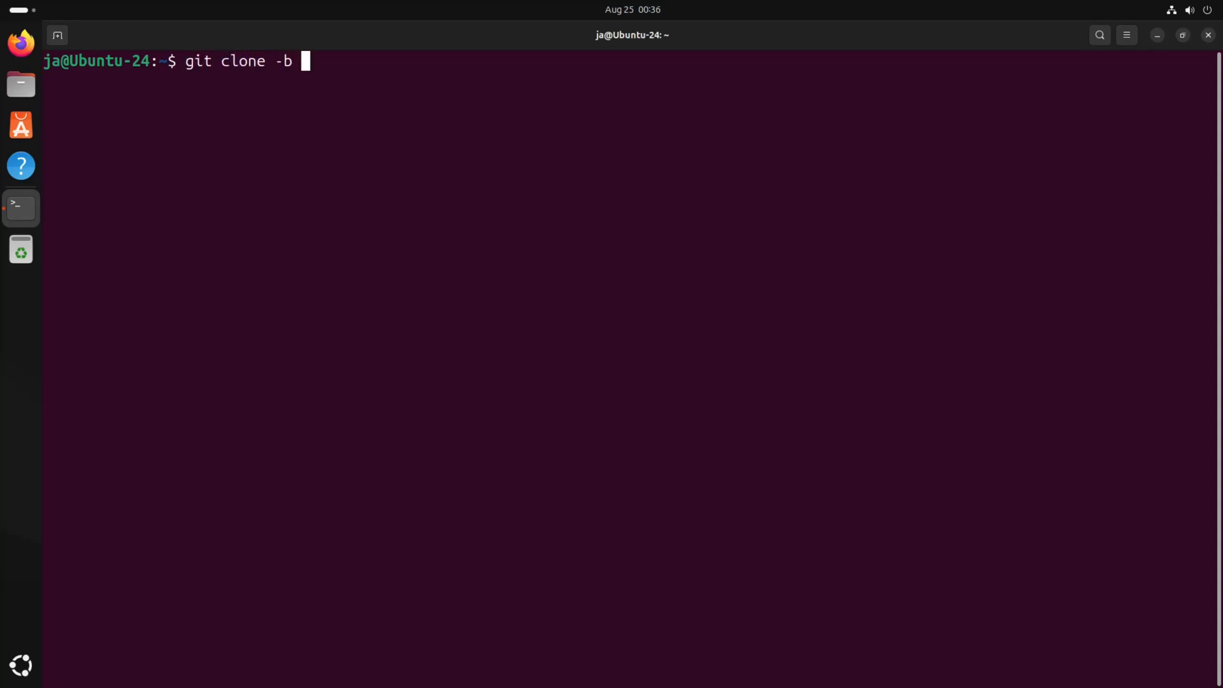
text(24.10)
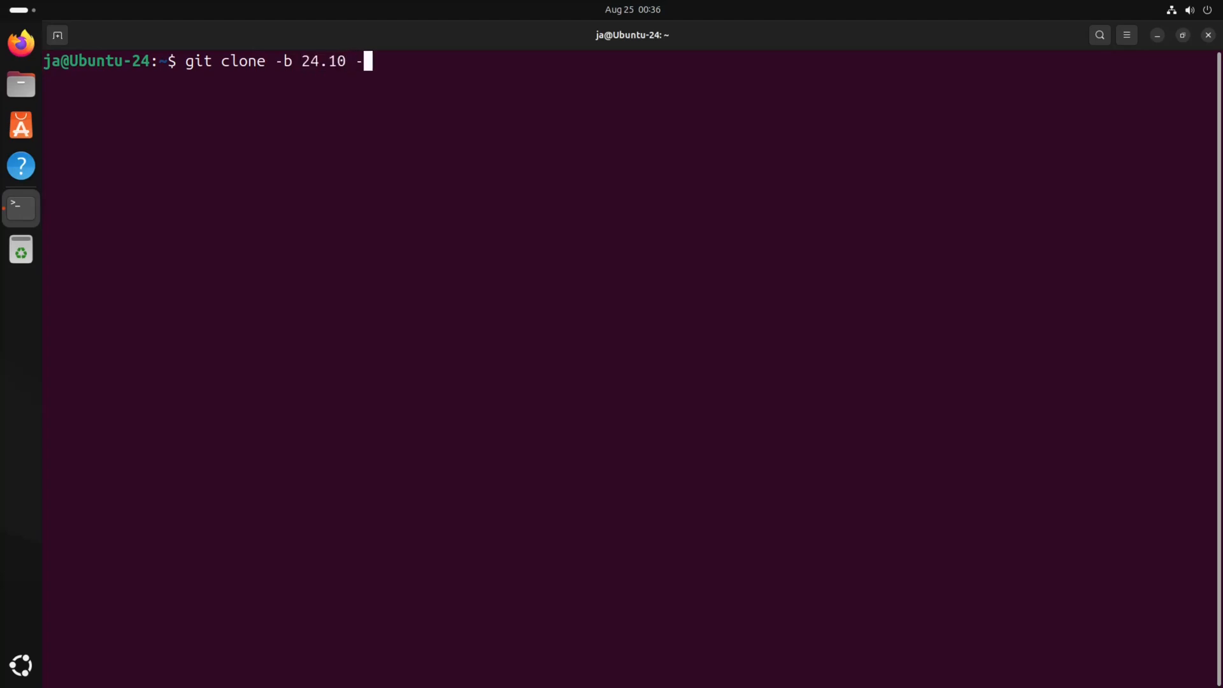
text(-depth 1 h)
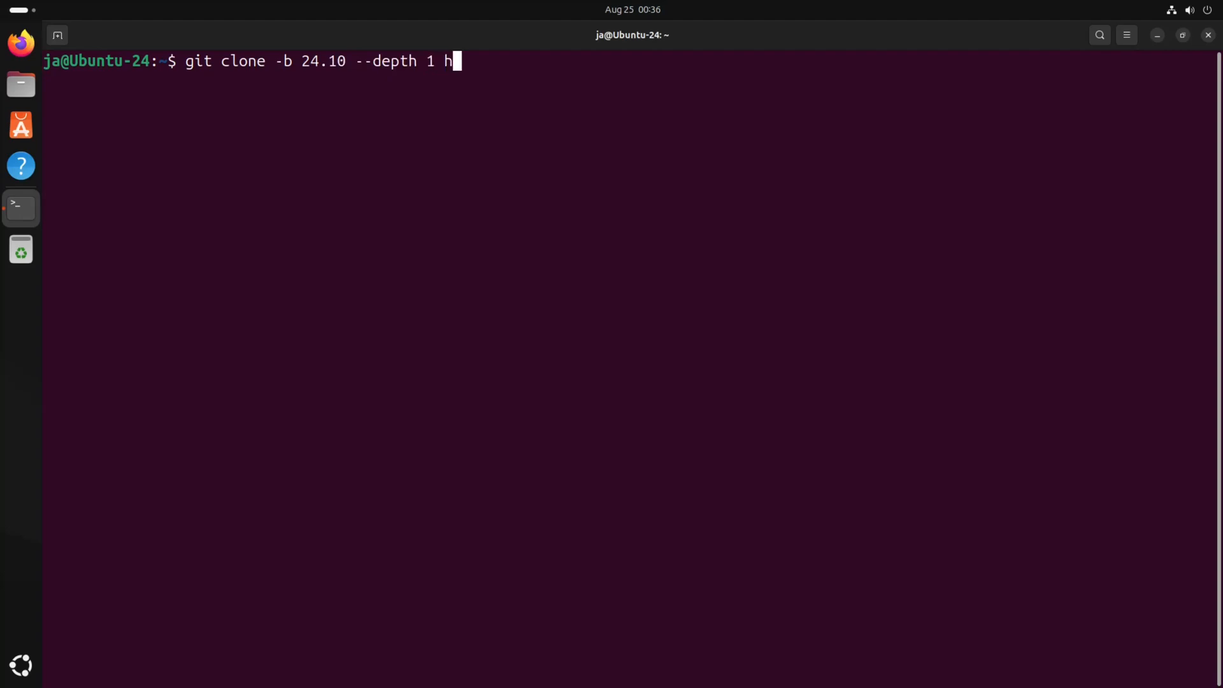
text(ttps://)
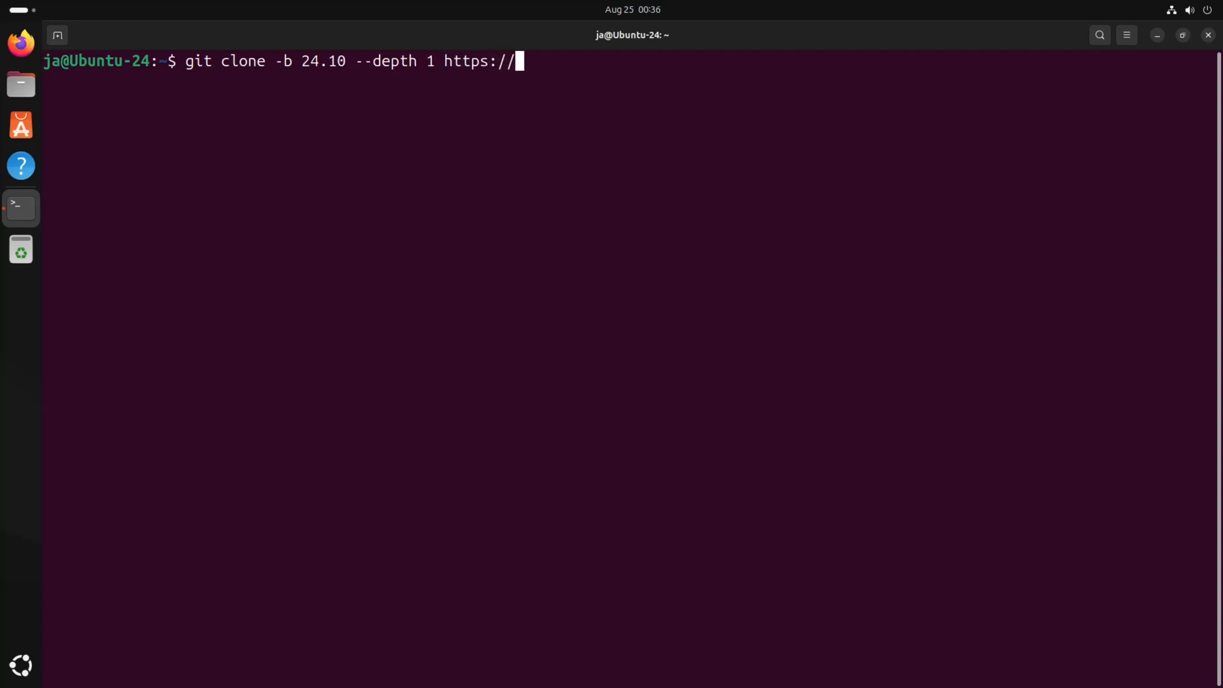
text(git)
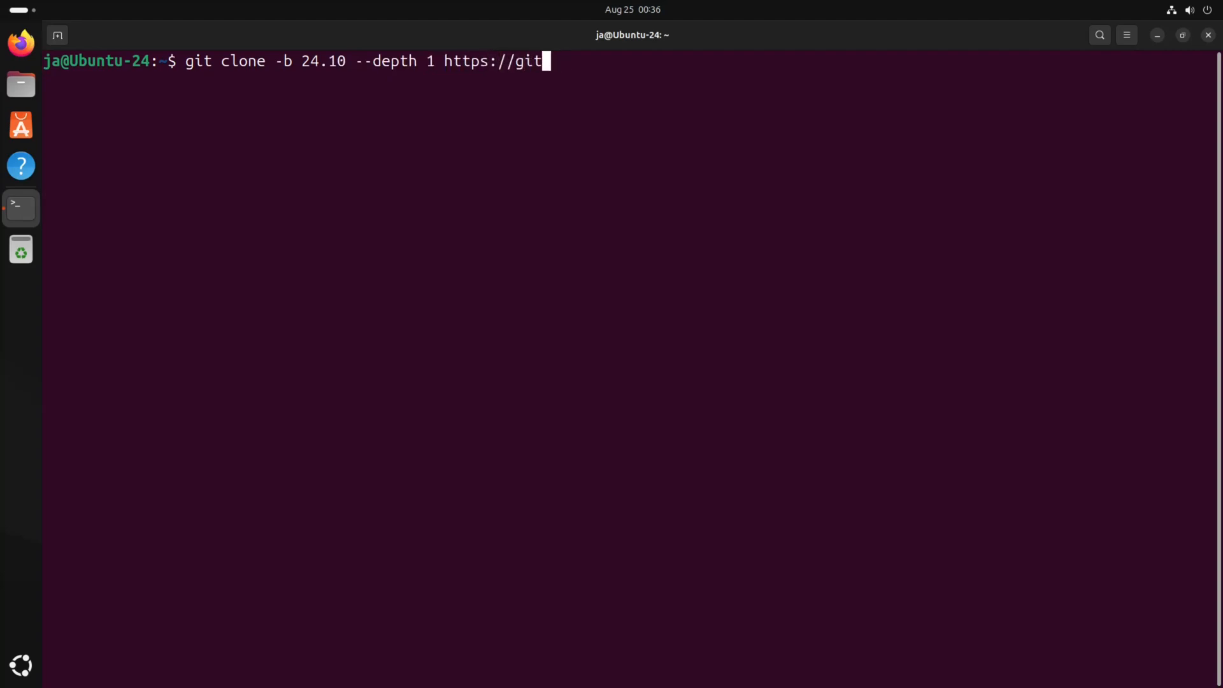
text(hub.)
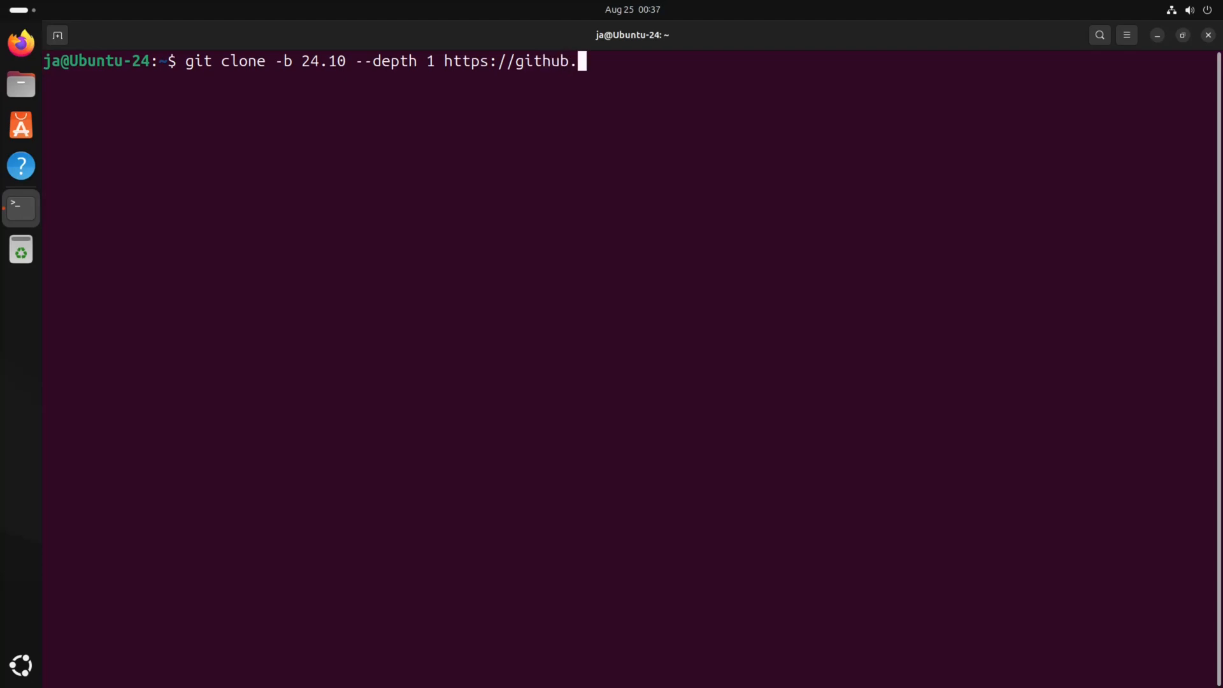
text(com/)
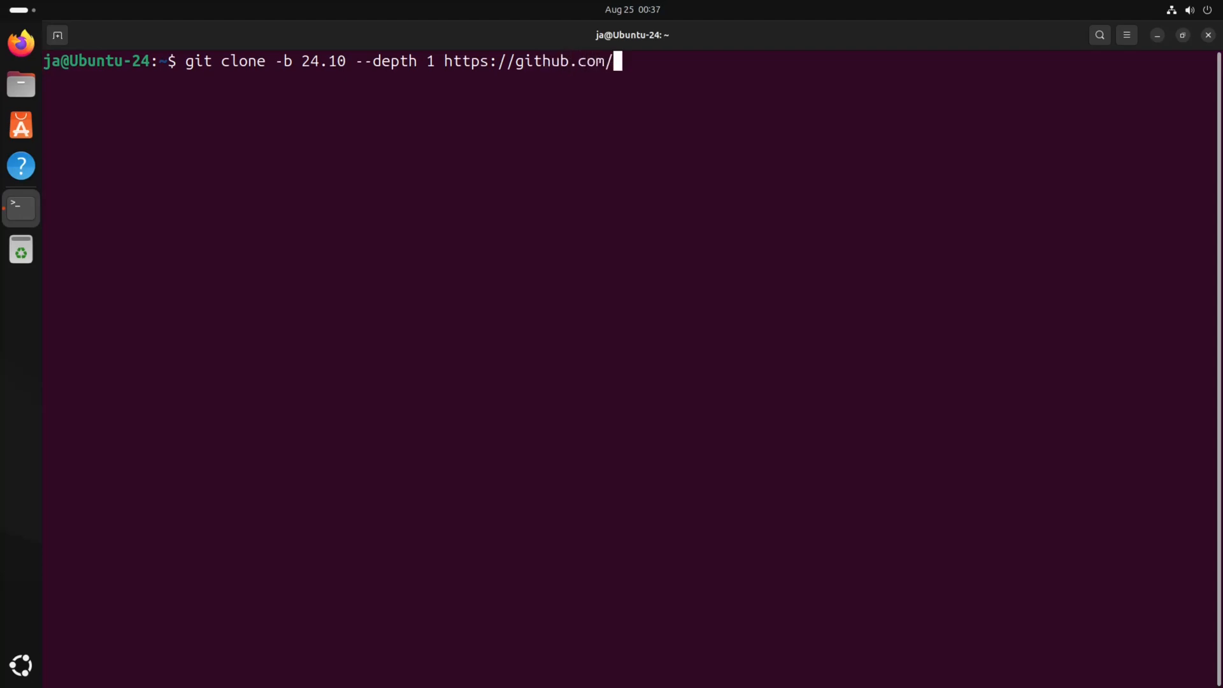
text(JaKoo)
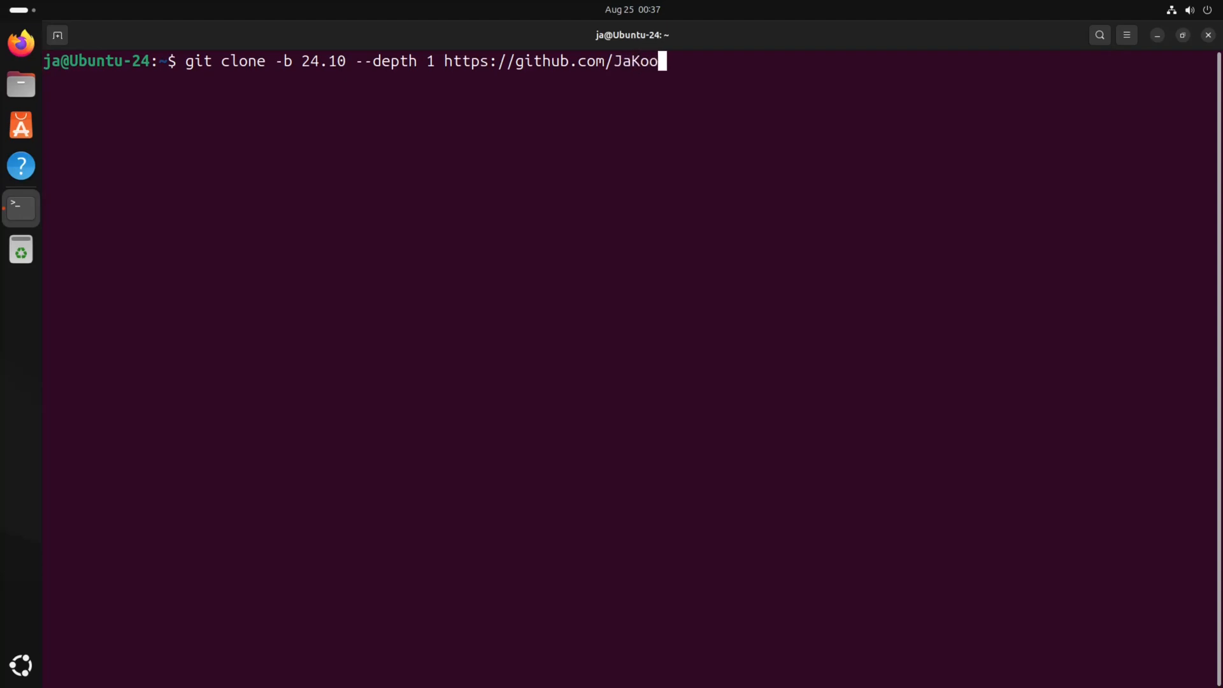
text(Lit/)
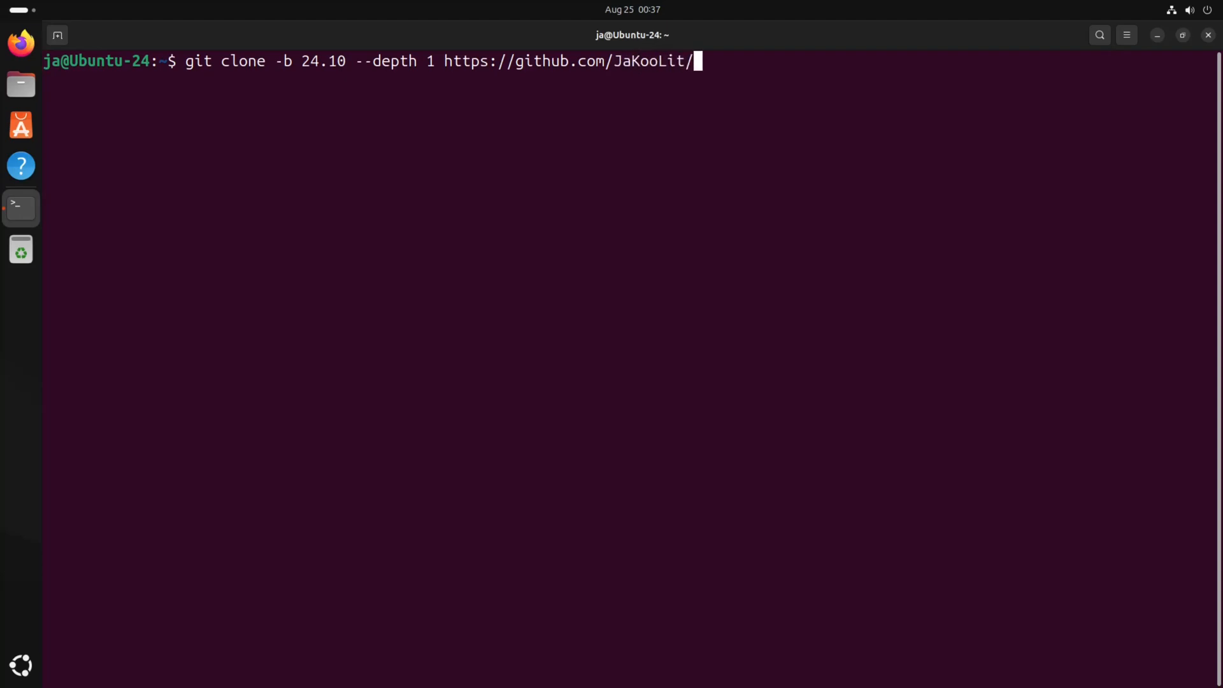
text(Ubuntu)
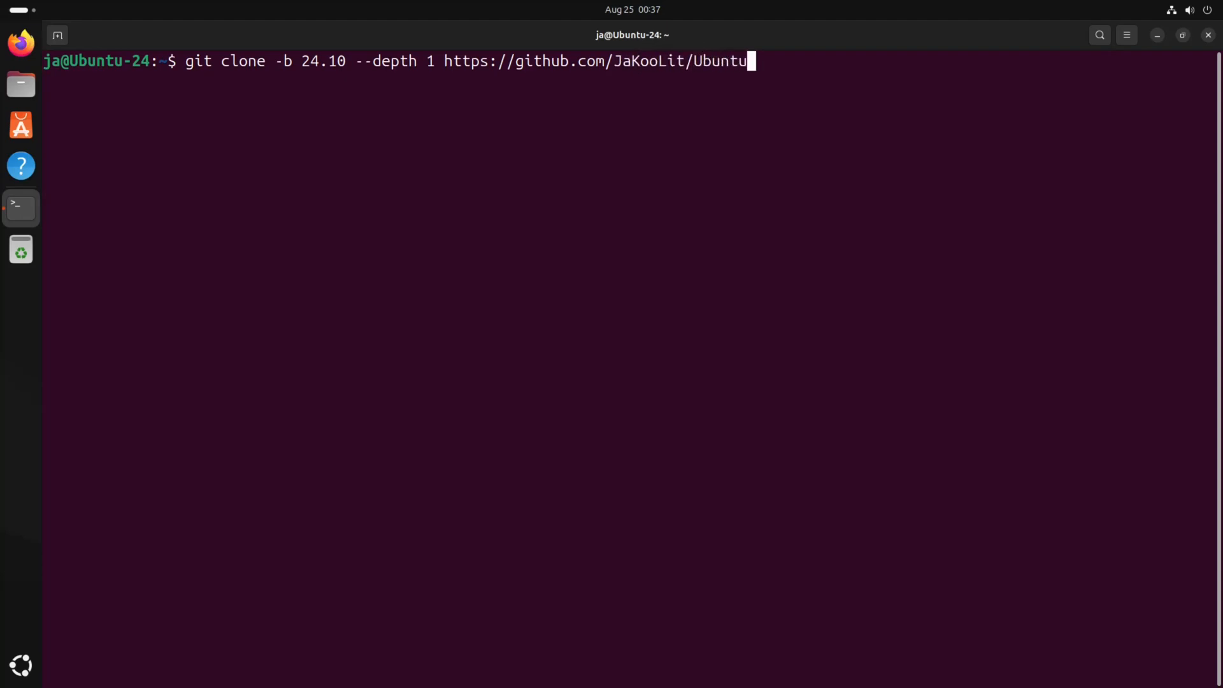
text(-h)
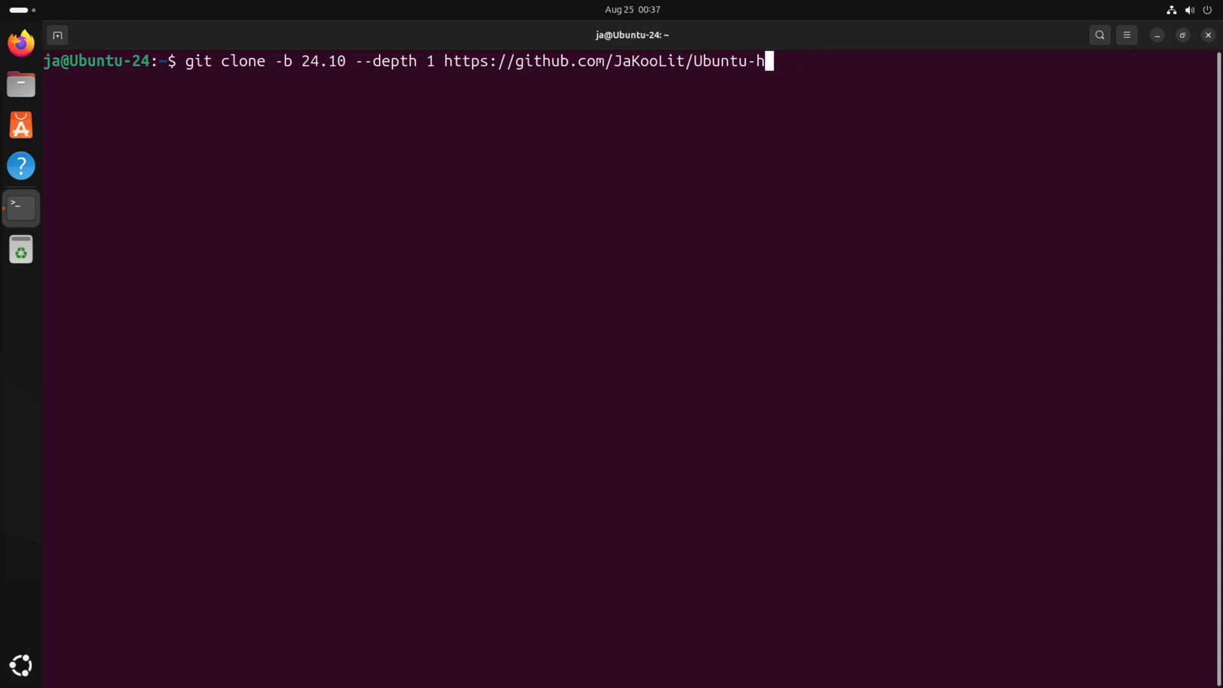
text(yprland)
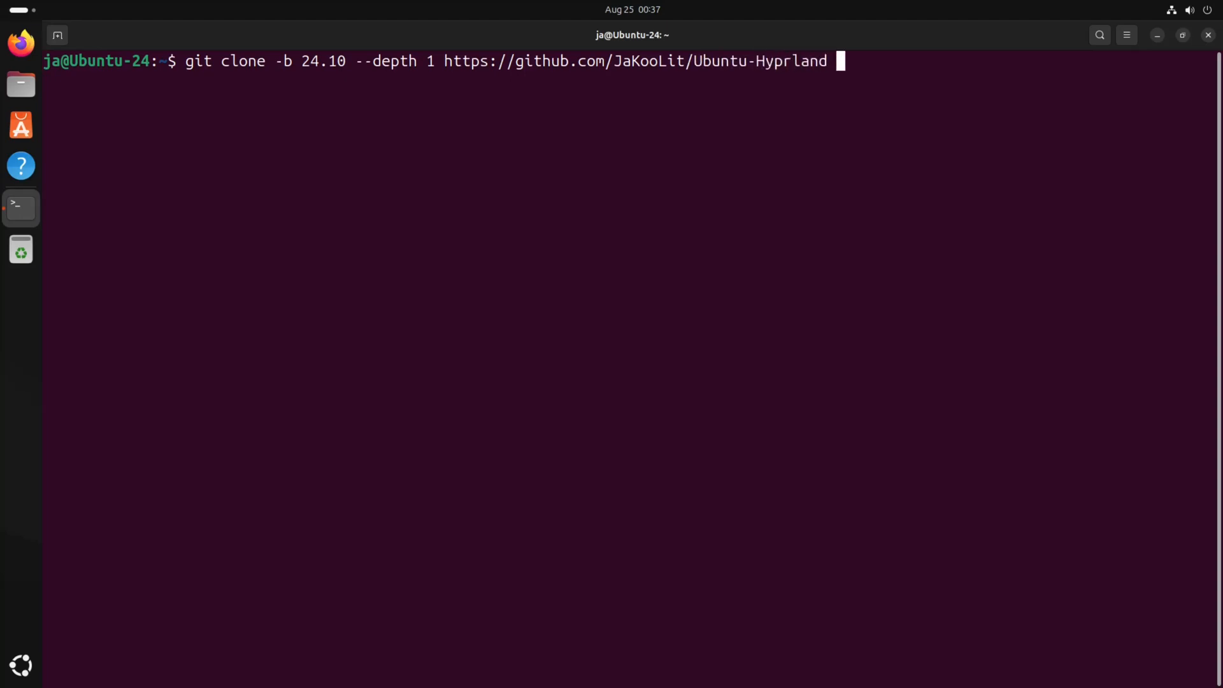
text(~)
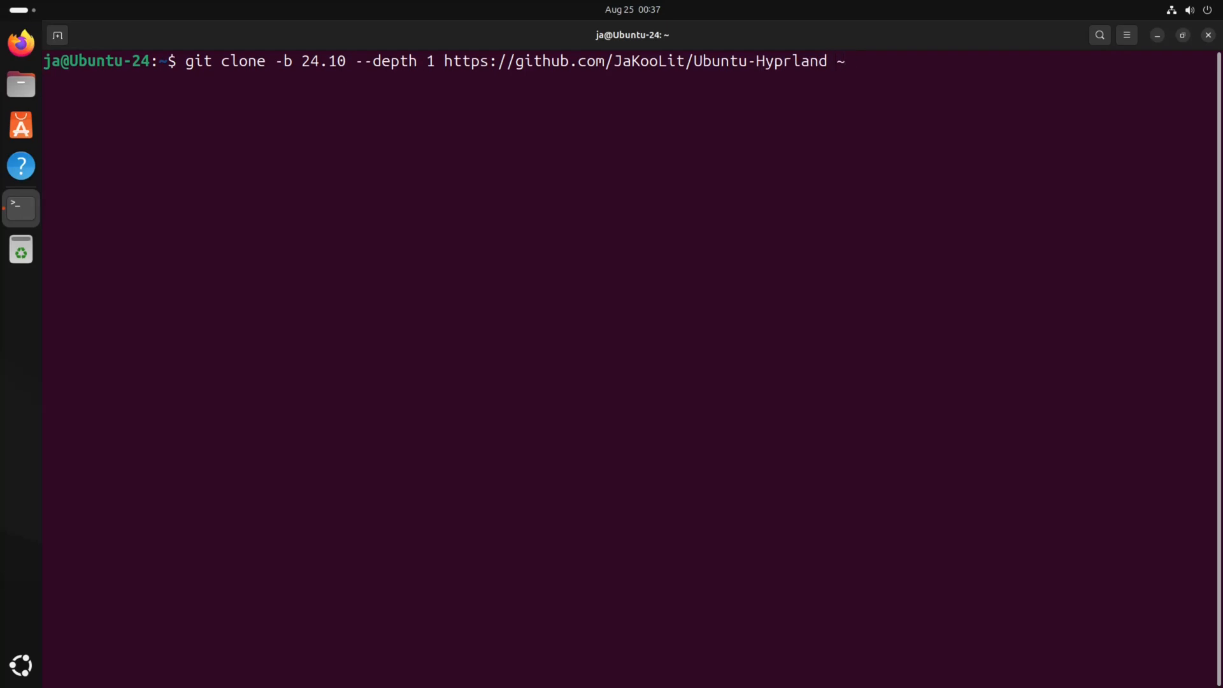
text(/U)
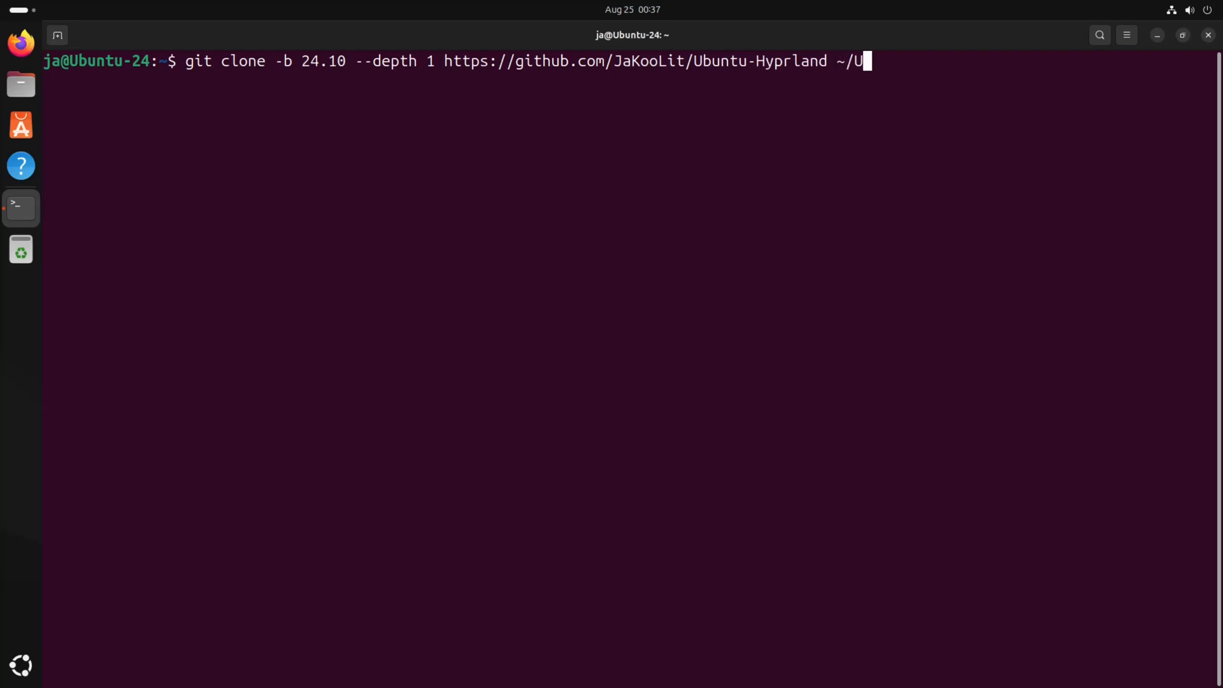
text(buntu-Hy)
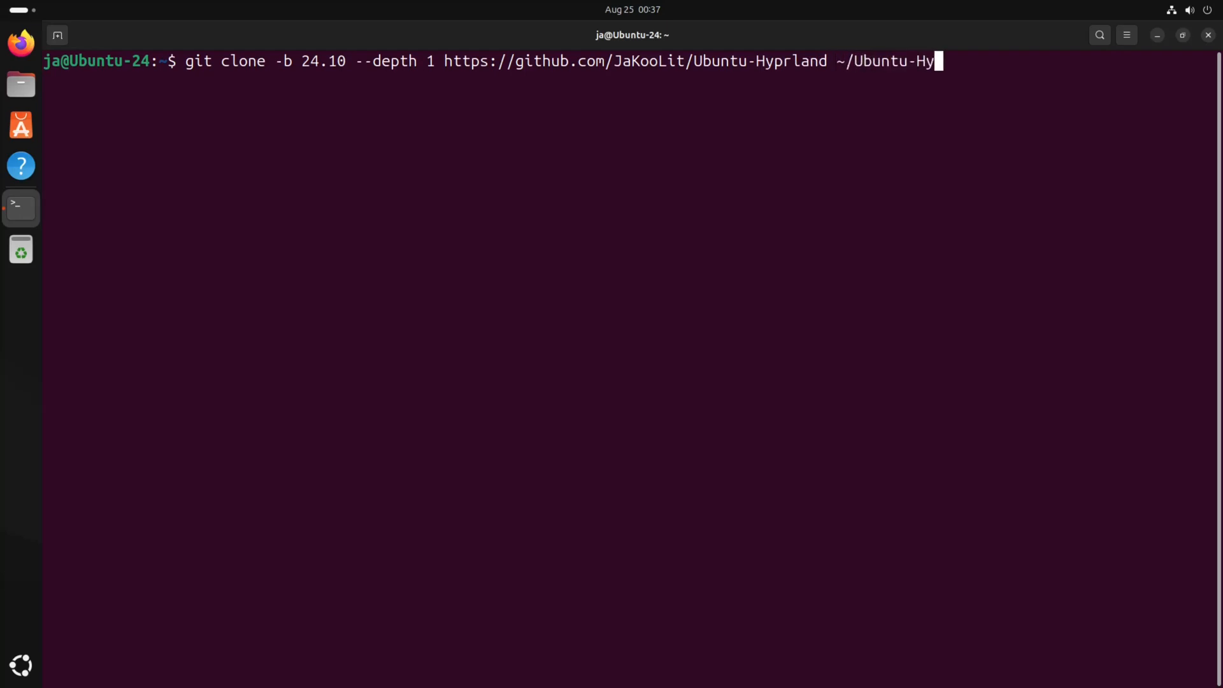
text(prland)
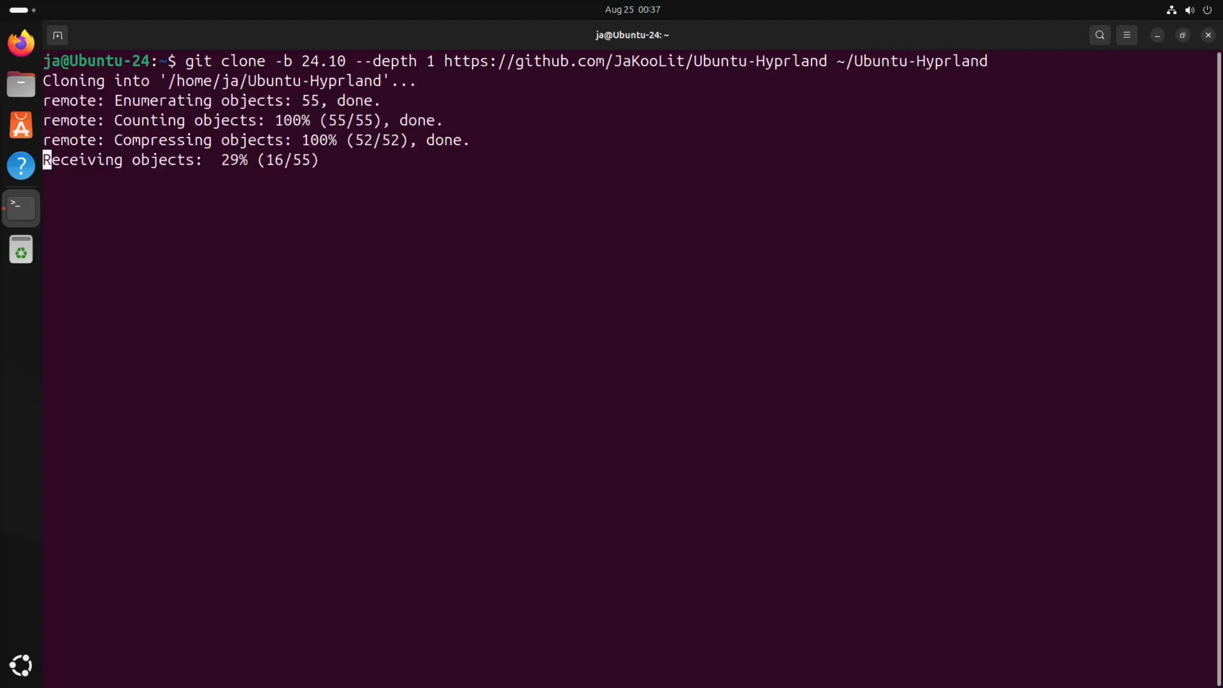
Change into ~/Ubuntu-Hyprland, chmod +x install.sh, and enter ./install.sh at the prompt.
text(cd)
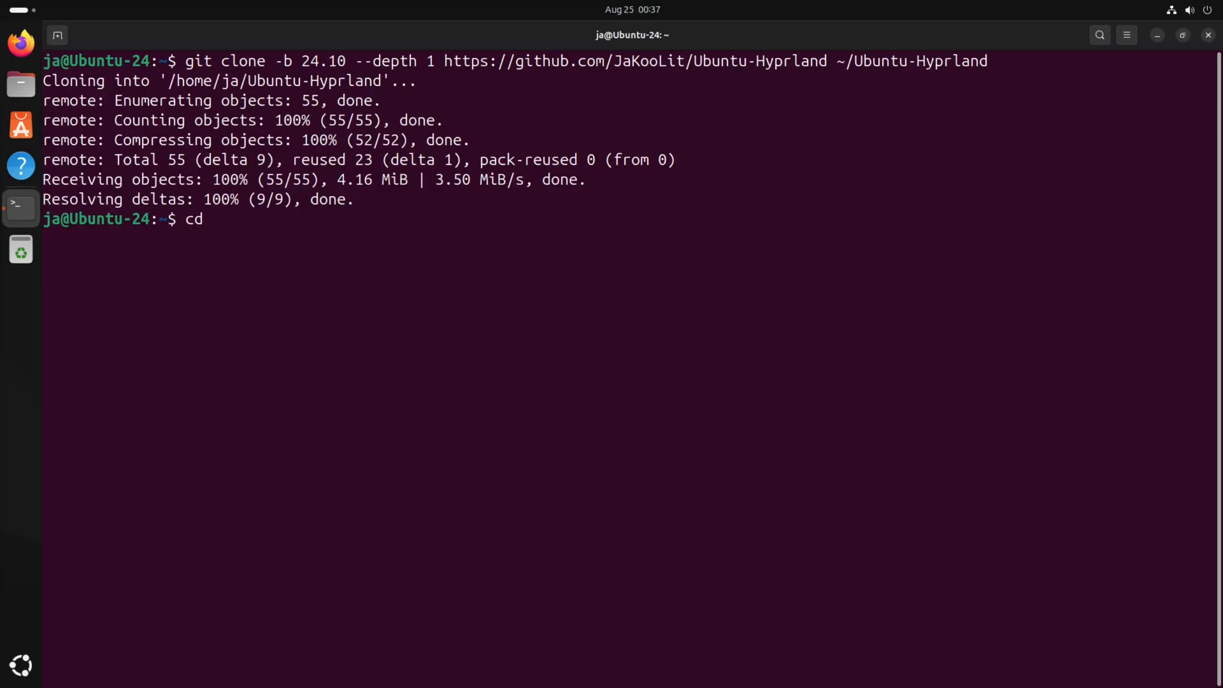
text(~/Ubuntu-Hyprland/)
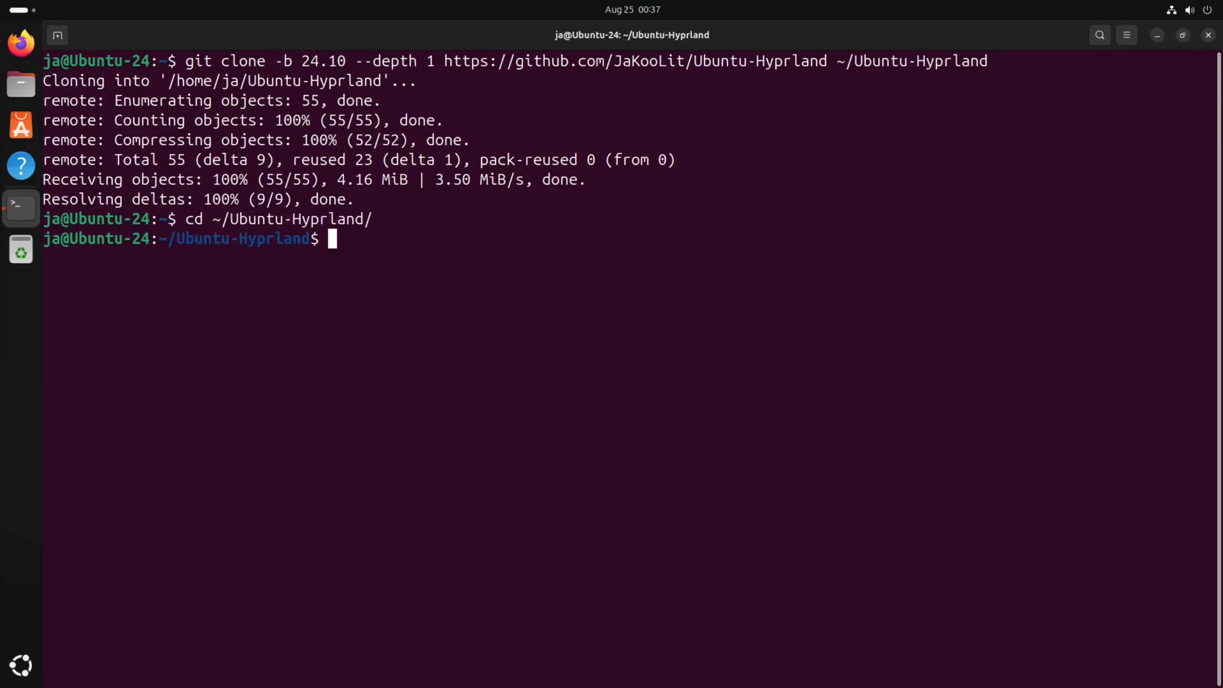
text(chmod +x)
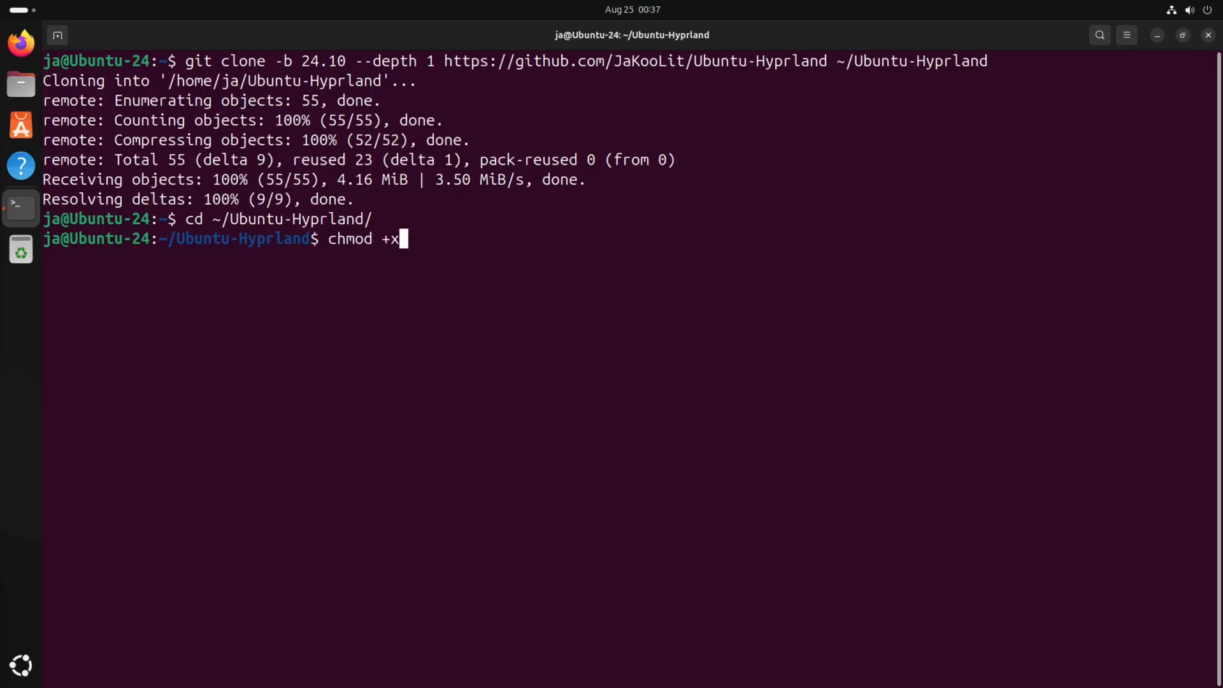
text(install.sh)
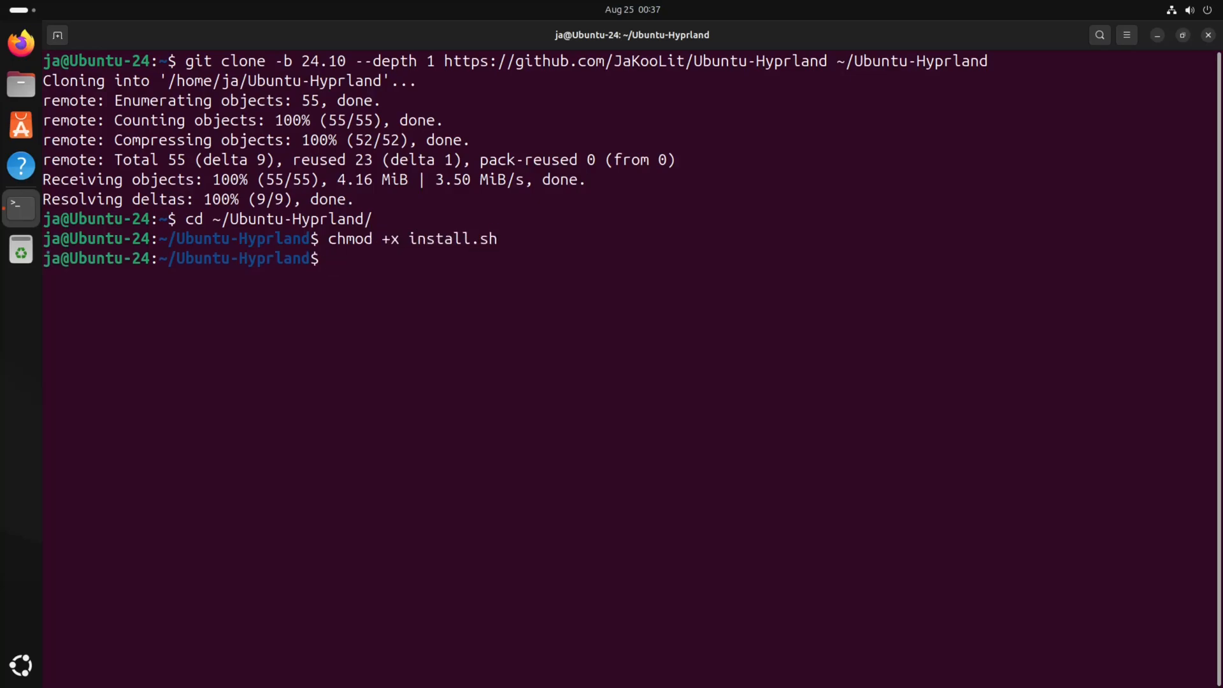
text(.)
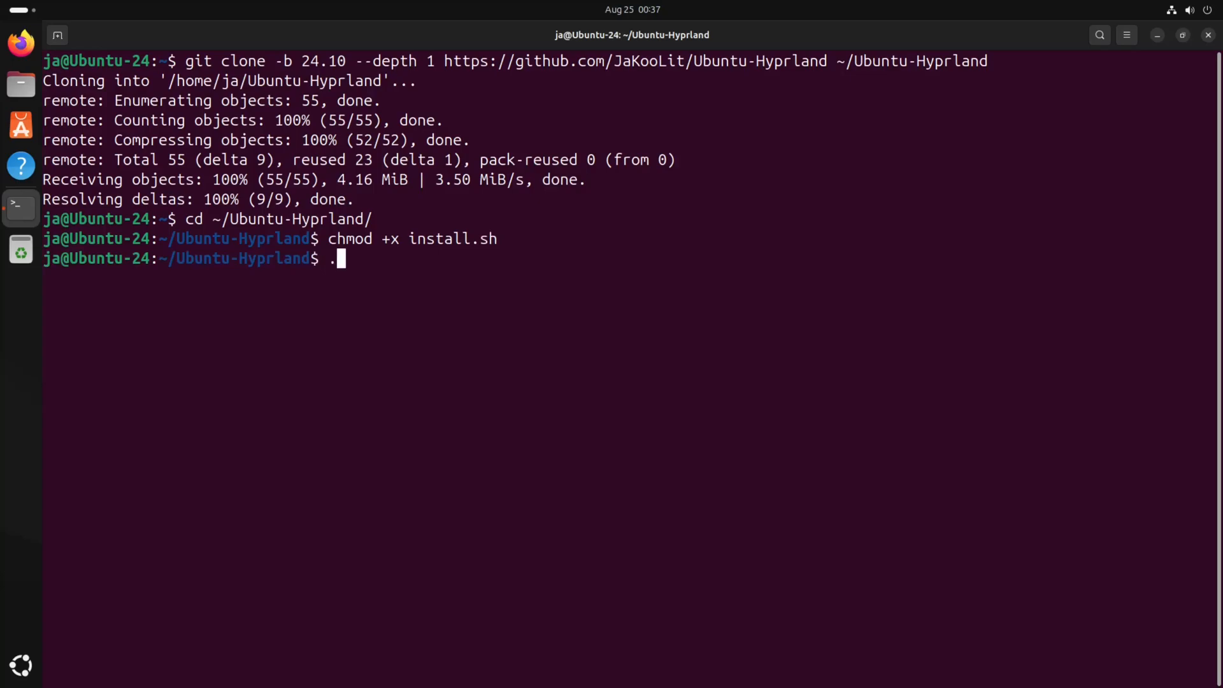
text(/install.s)
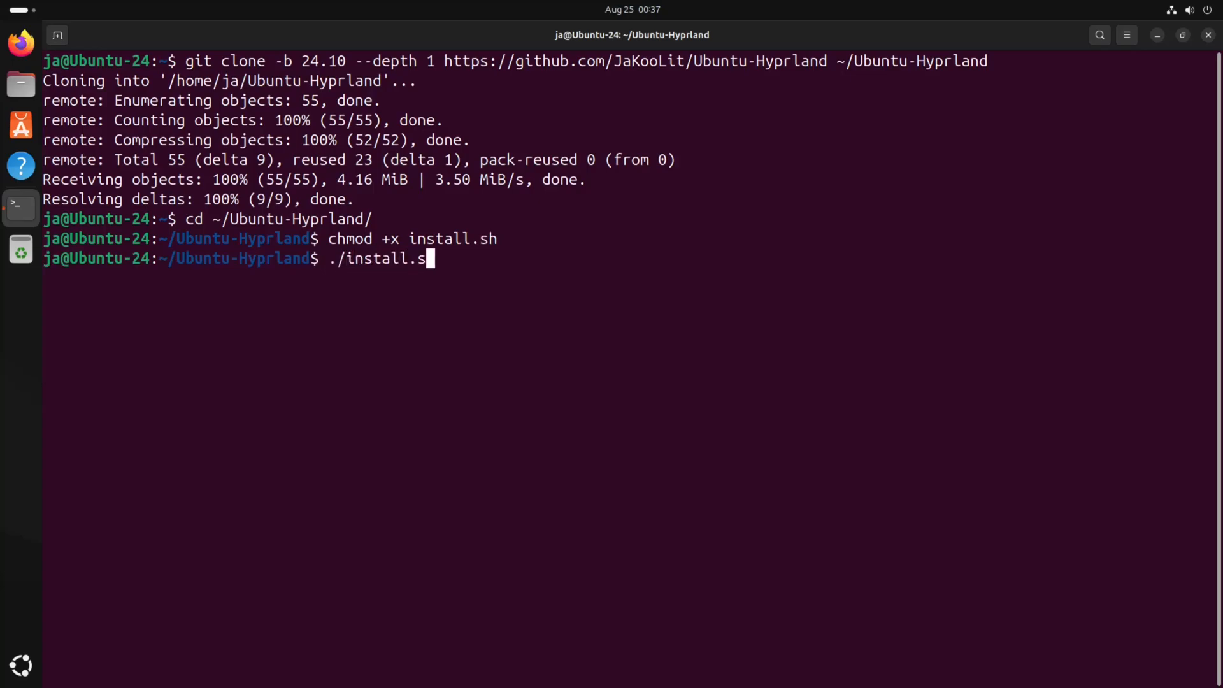
text(h)
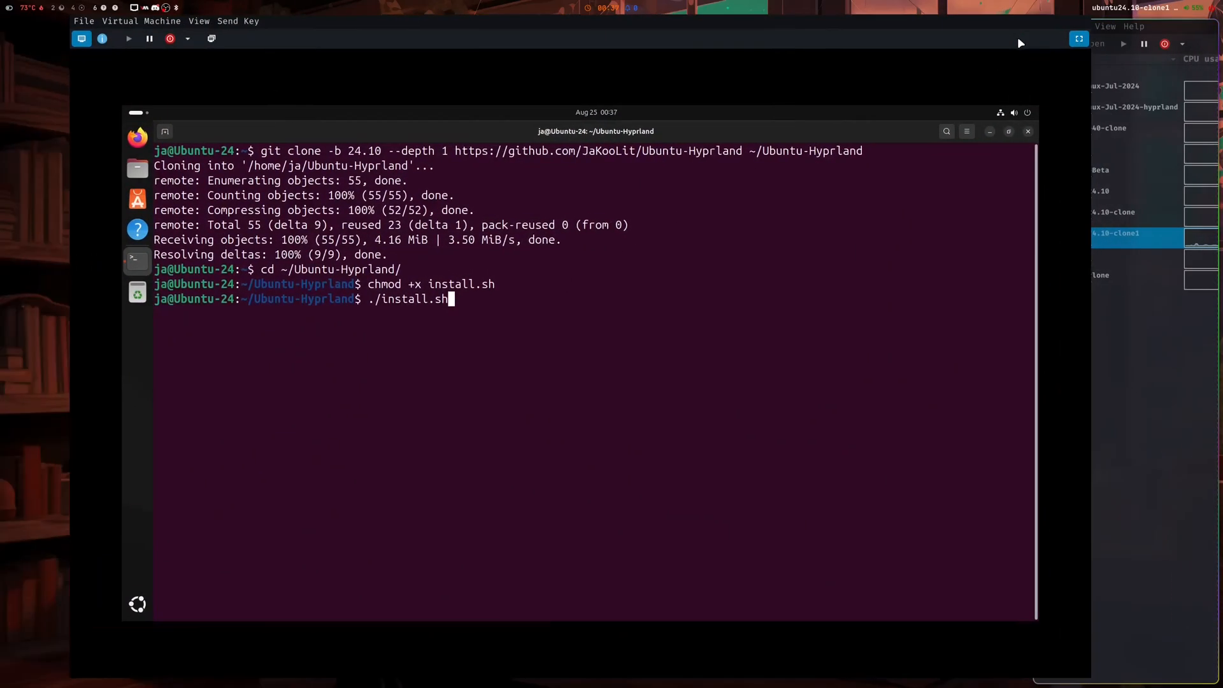
Run install.sh and answer the prompts y, n, y, y, y, n, y through the XDG portal question.
key(Return)
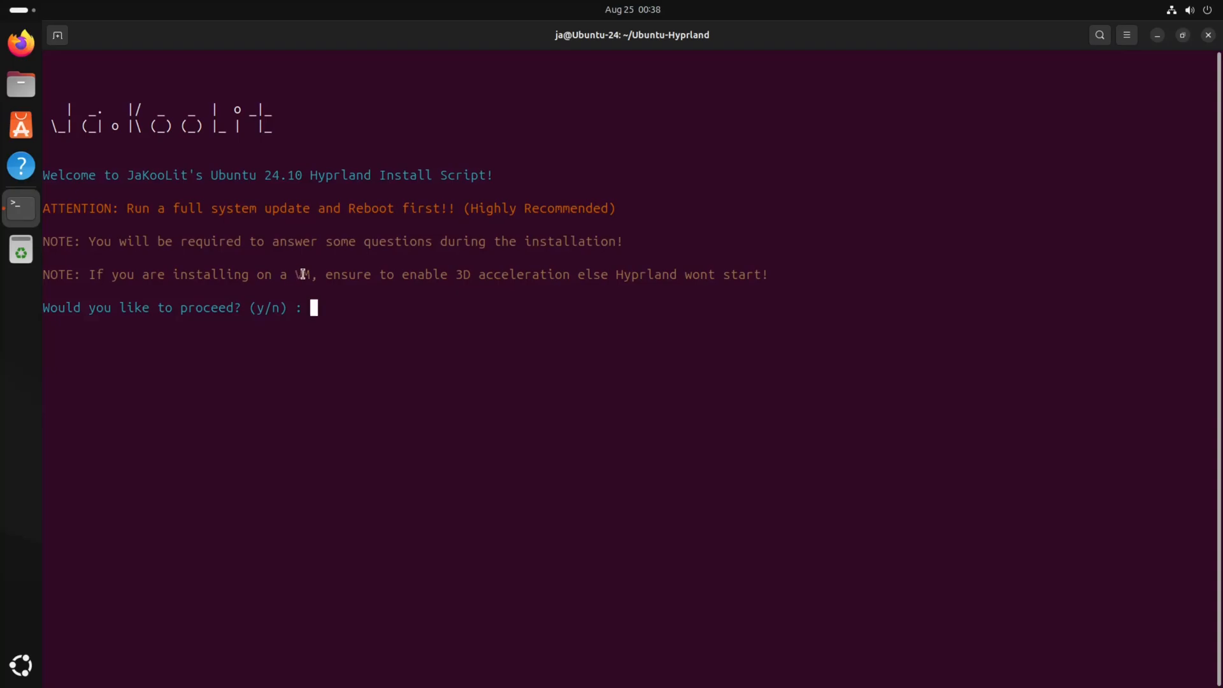
double_click(303, 275)
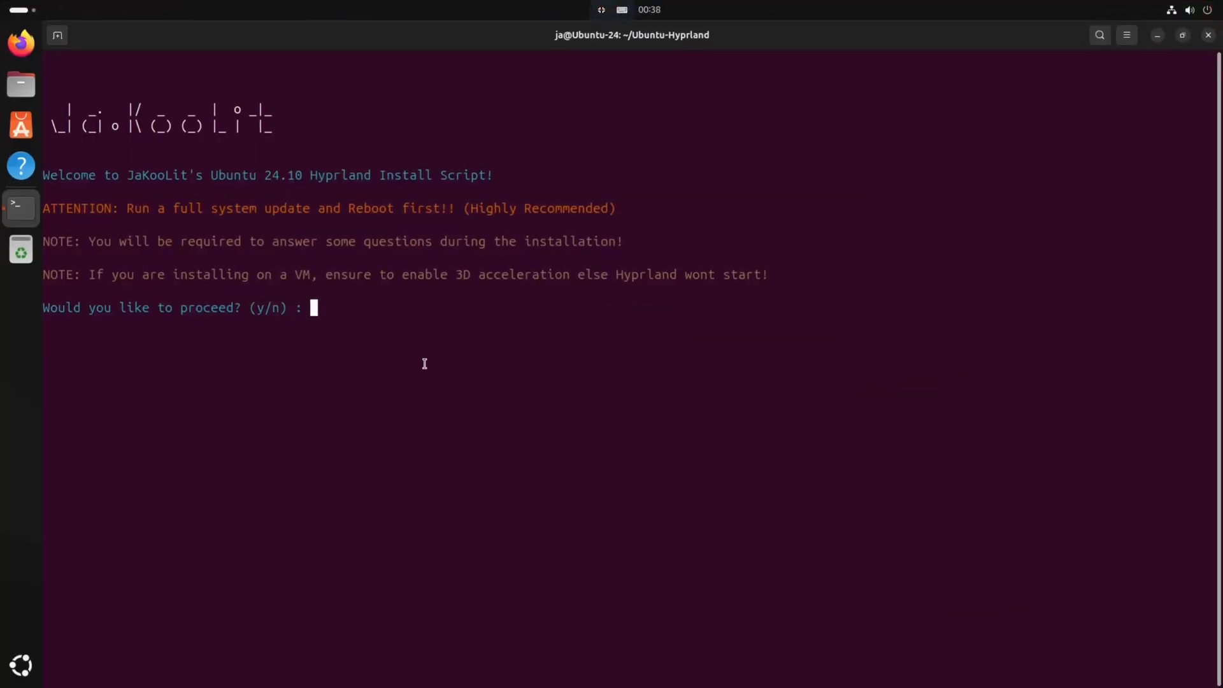
text(y)
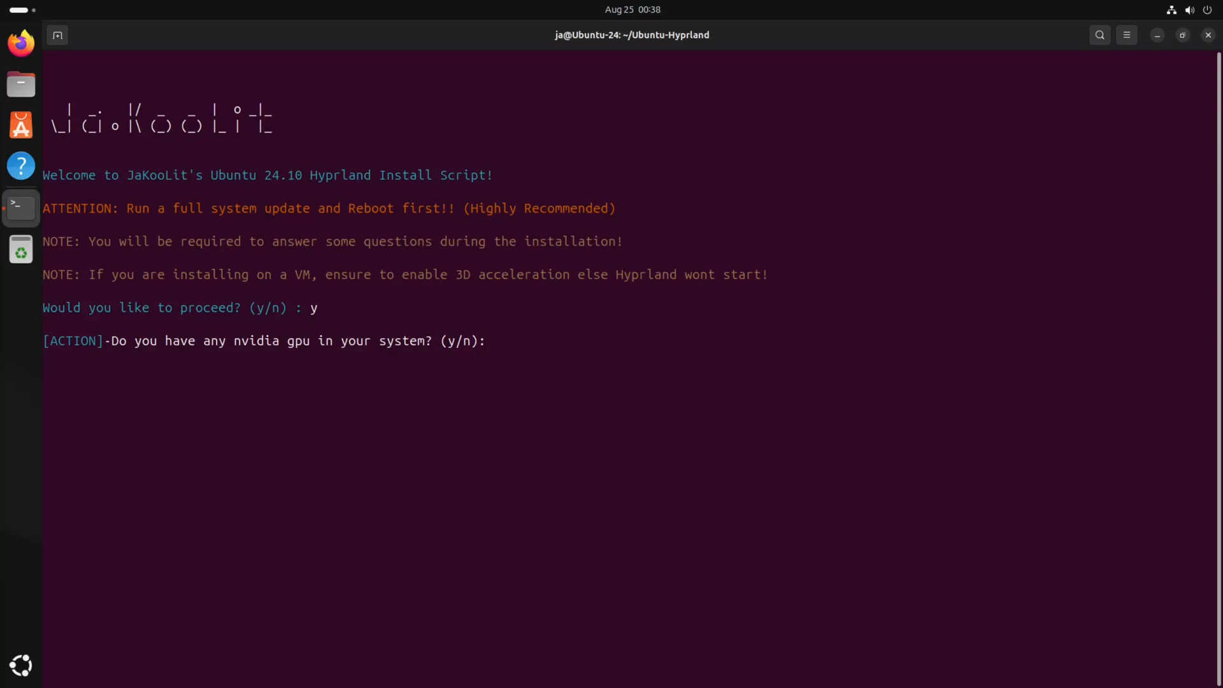
text(n)
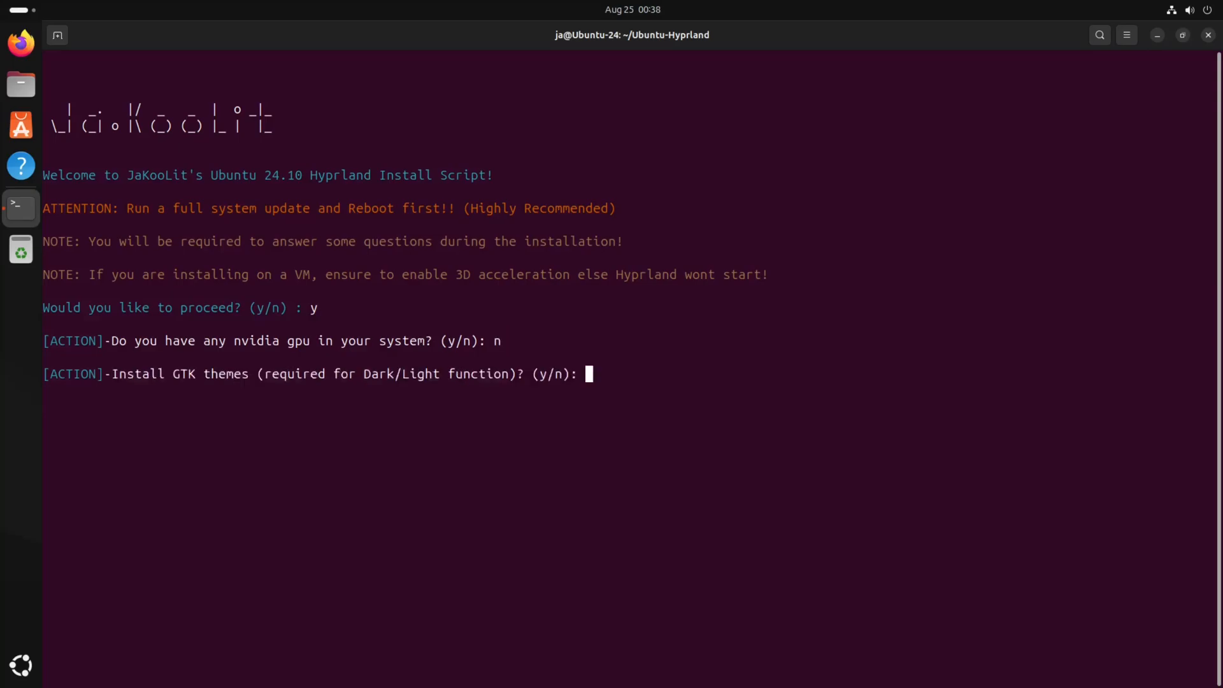
text(y)
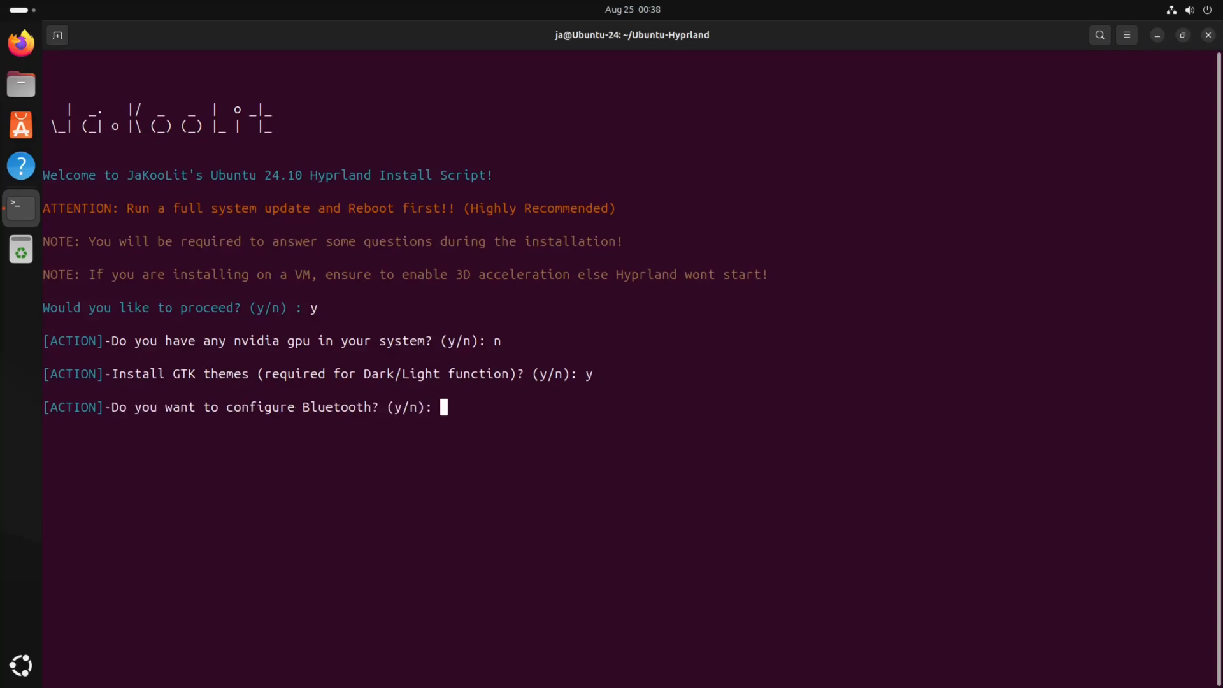
text(y)
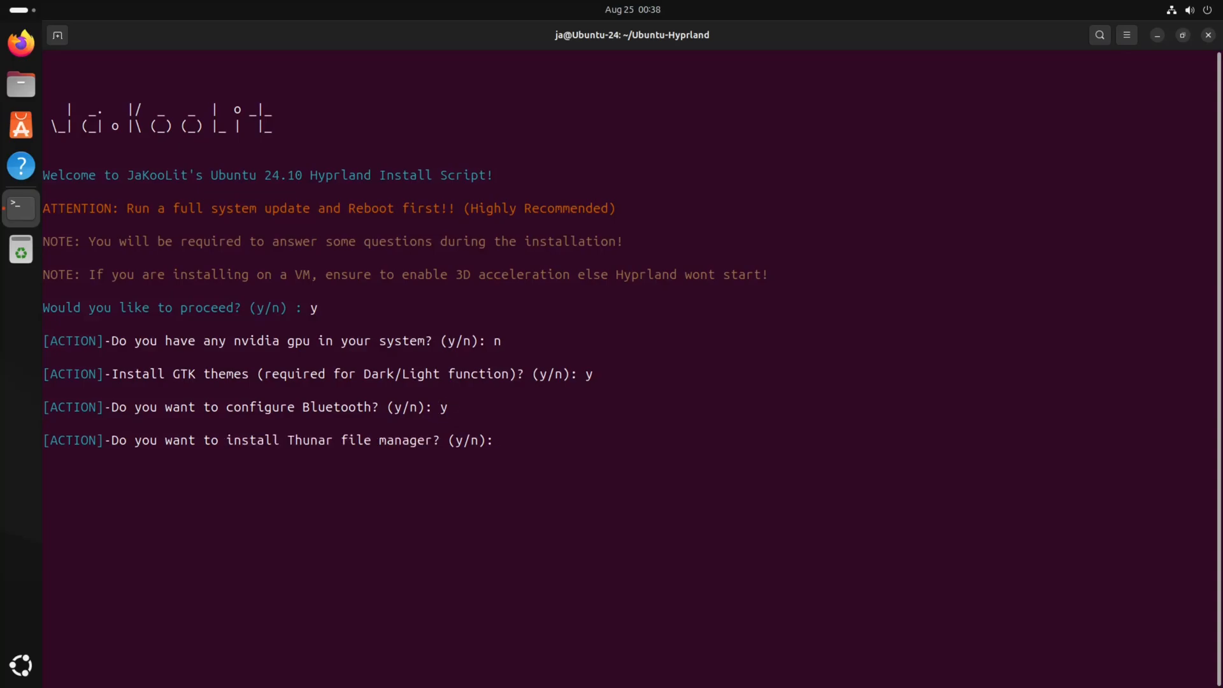
text(y)
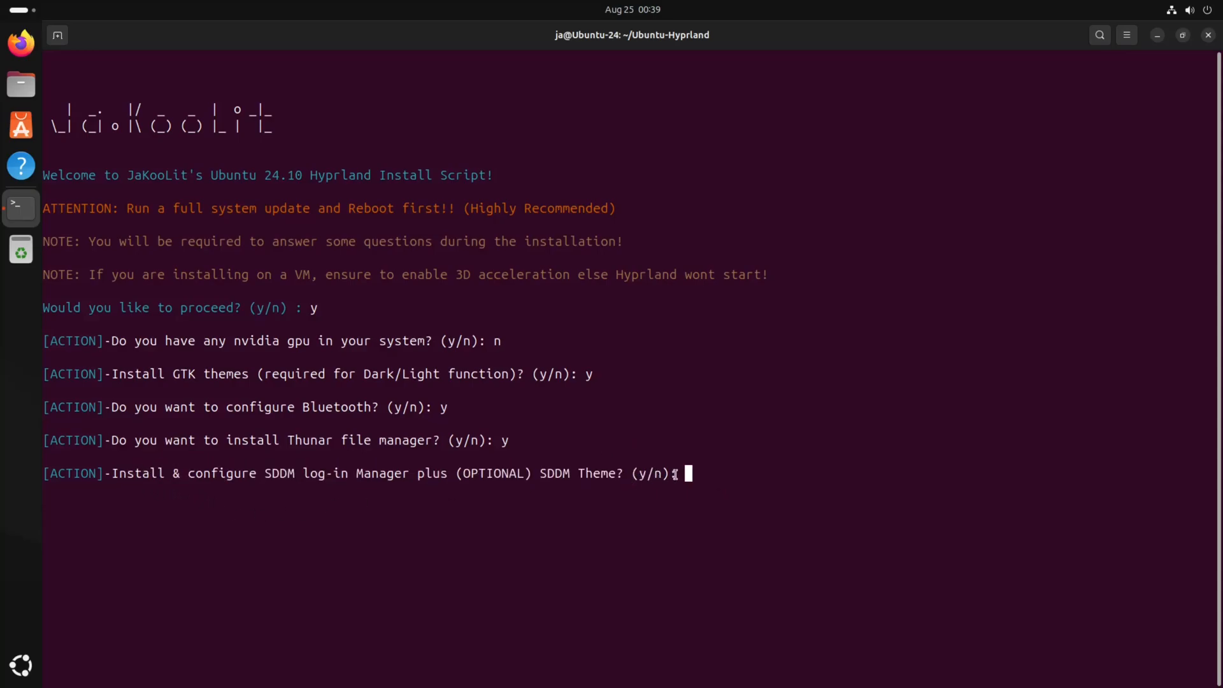
text(n)
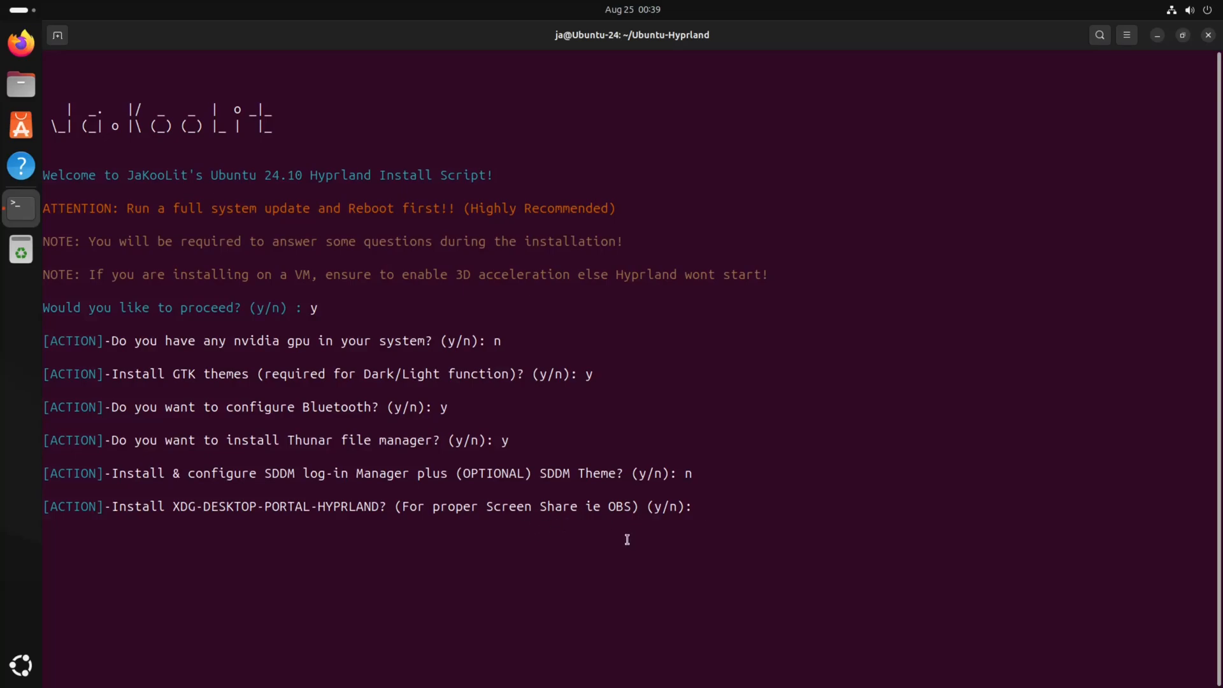
text(y)
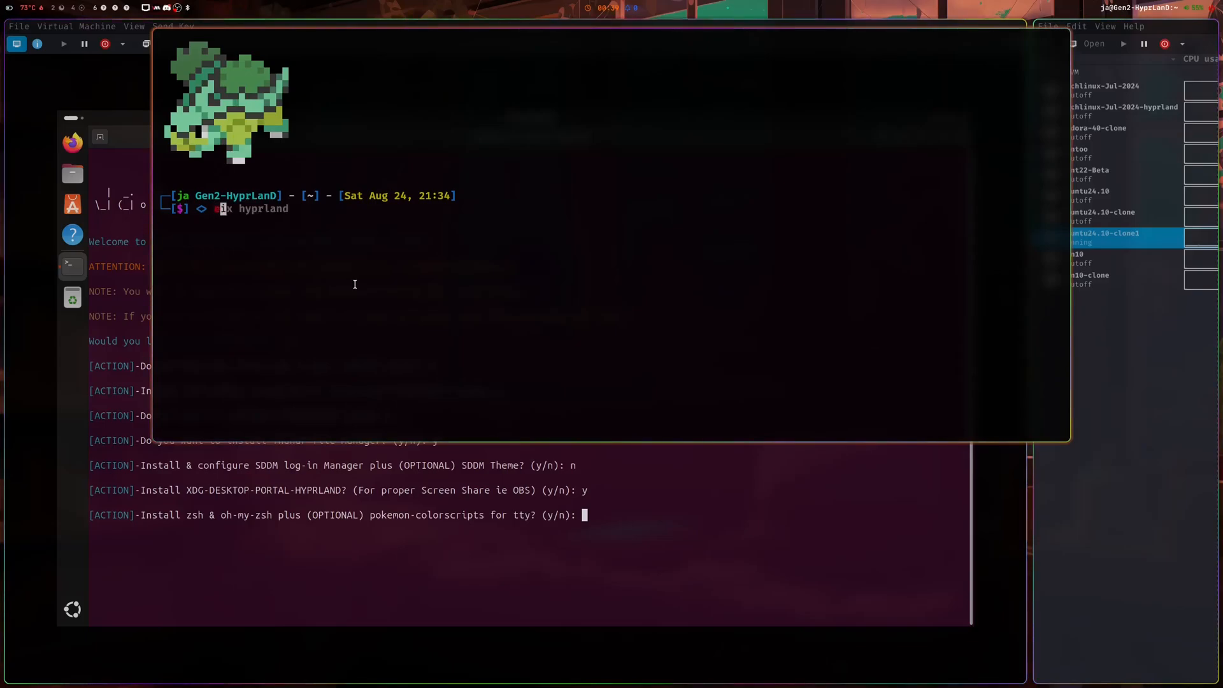
Exit the host terminal, answer y to the zsh prompt, and launch nwg-look on the host.
text(exit)
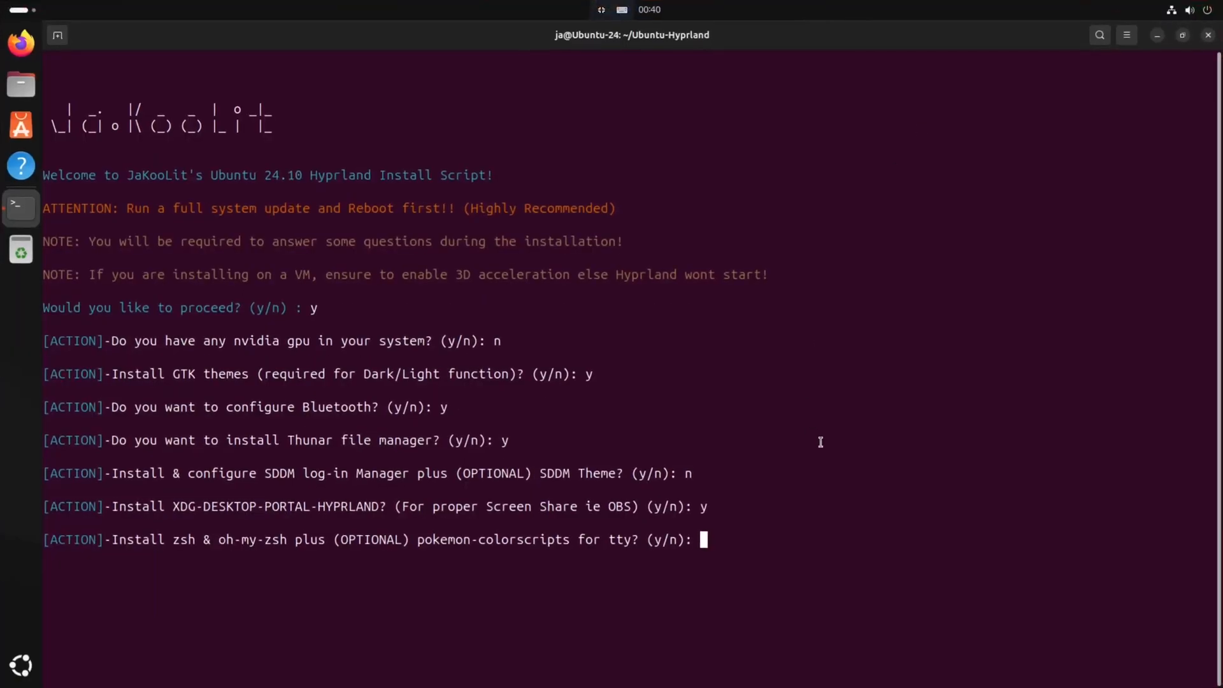
text(y)
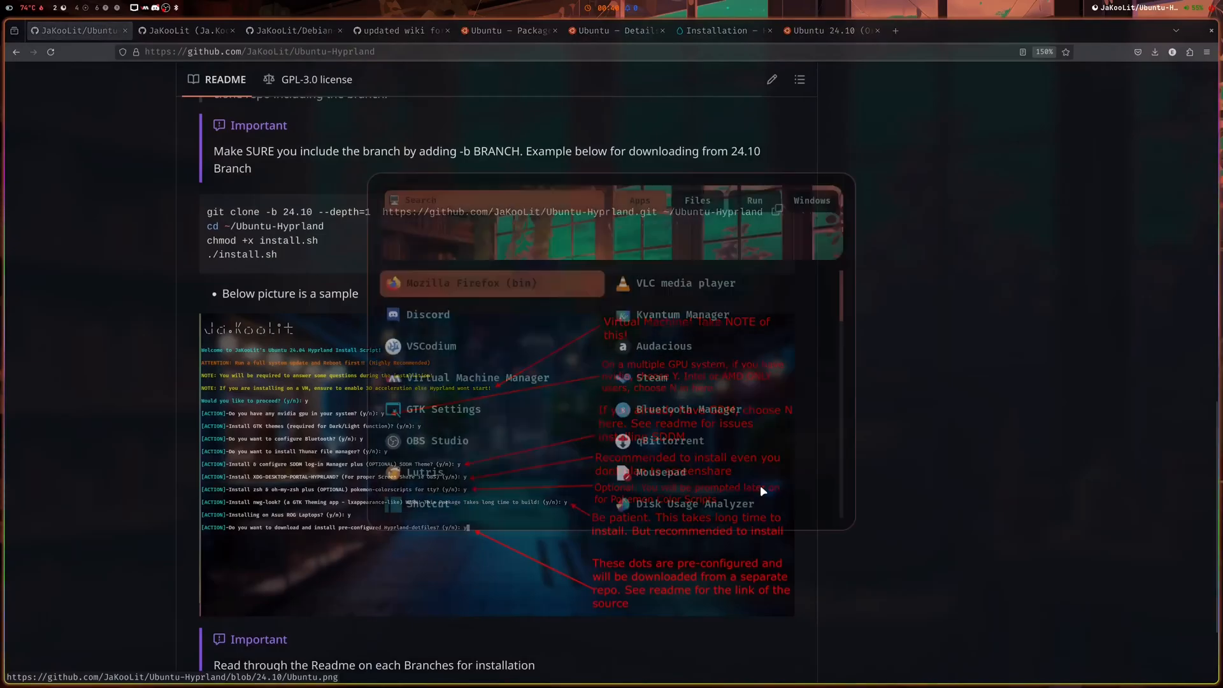
text(nwg)
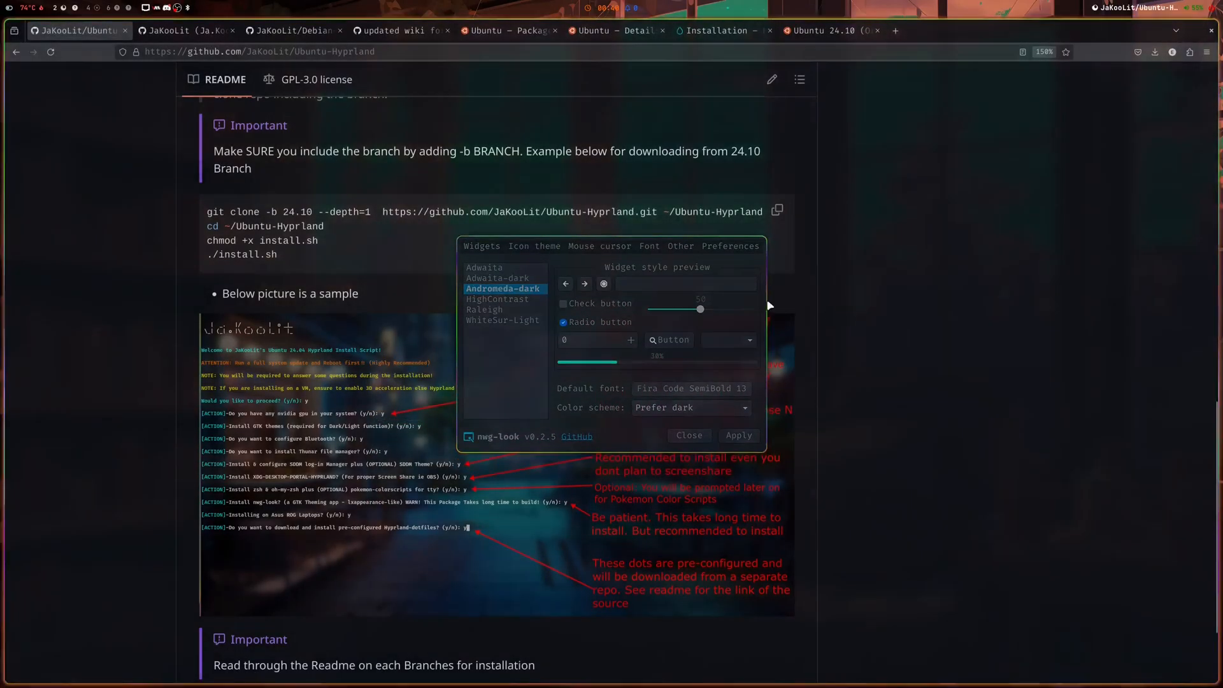
Look at nwg-look's Icon theme and Font tabs, then close the app.
click(534, 246)
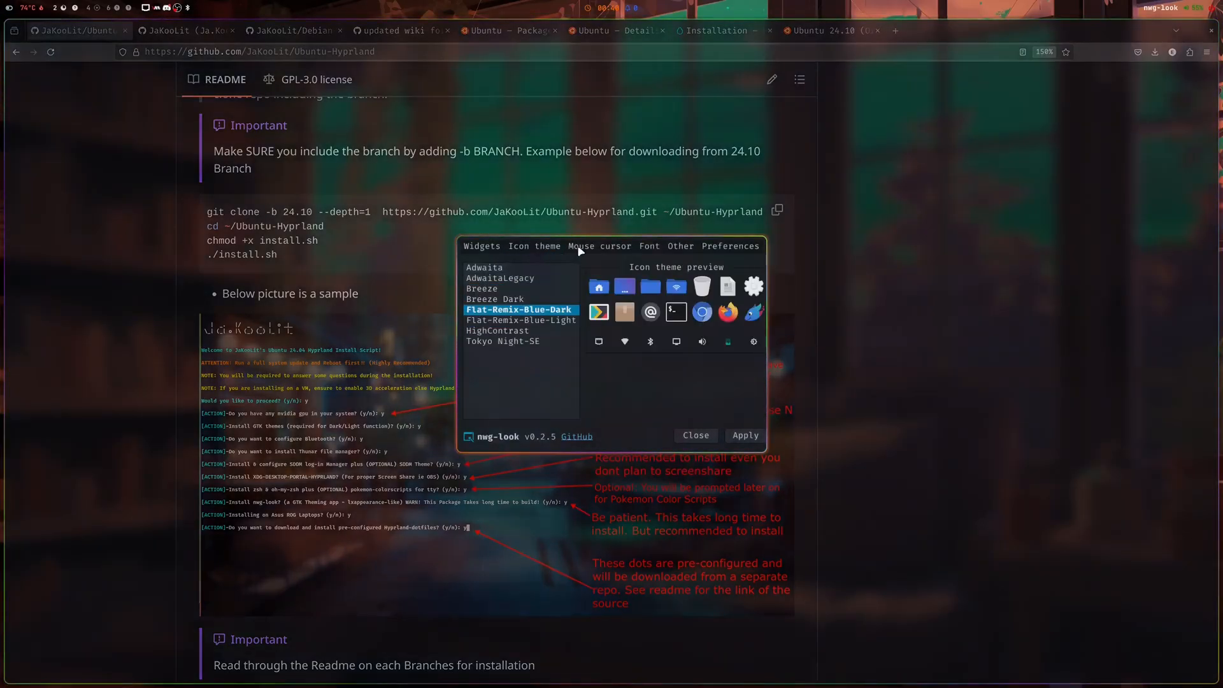
click(649, 246)
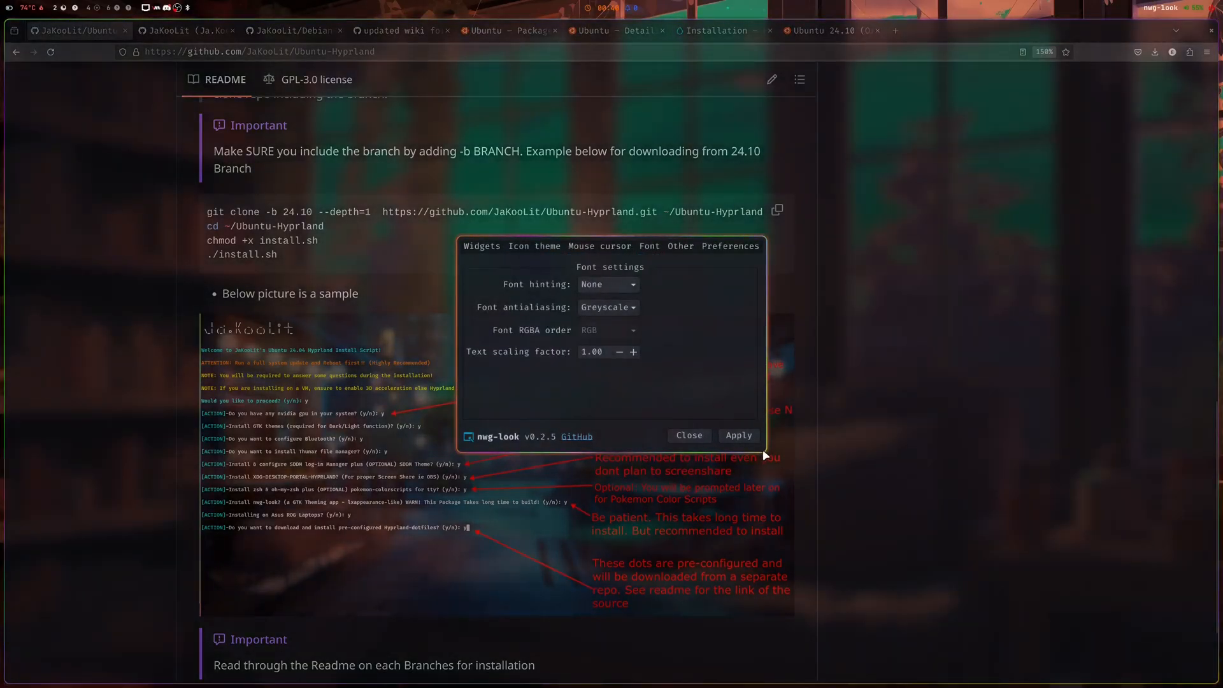
click(481, 246)
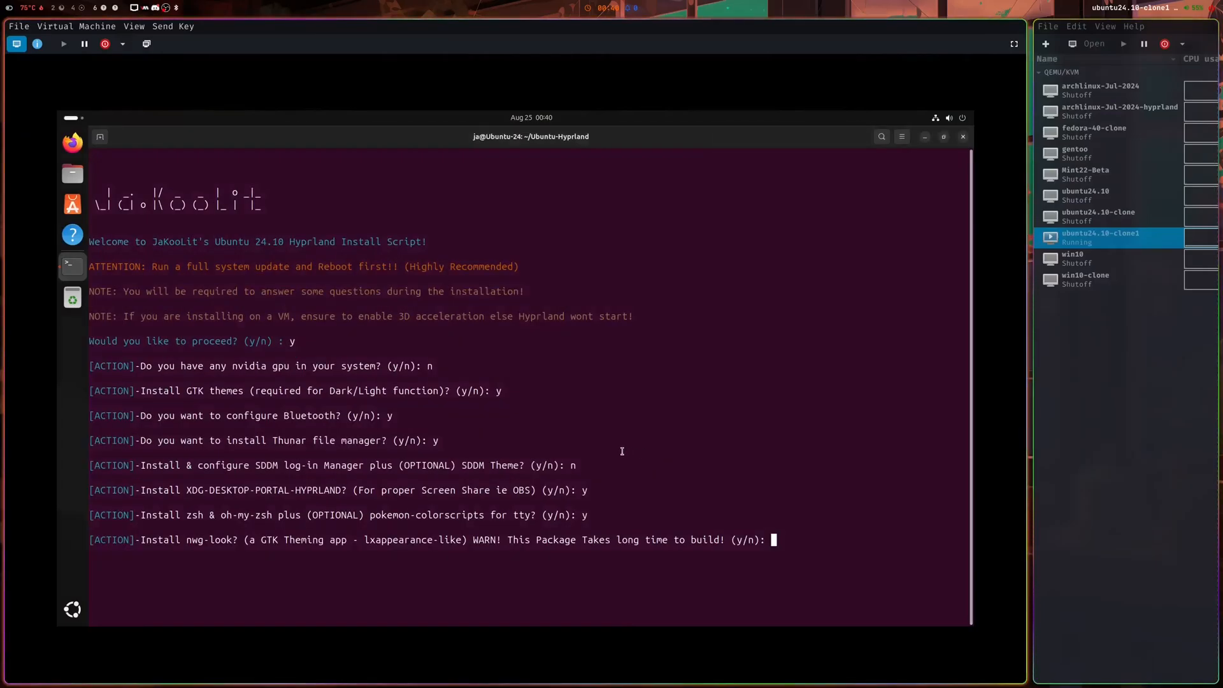
Answer y to nwg-look, n to Asus ROG, y to dotfiles, and follow the package install output.
text(y)
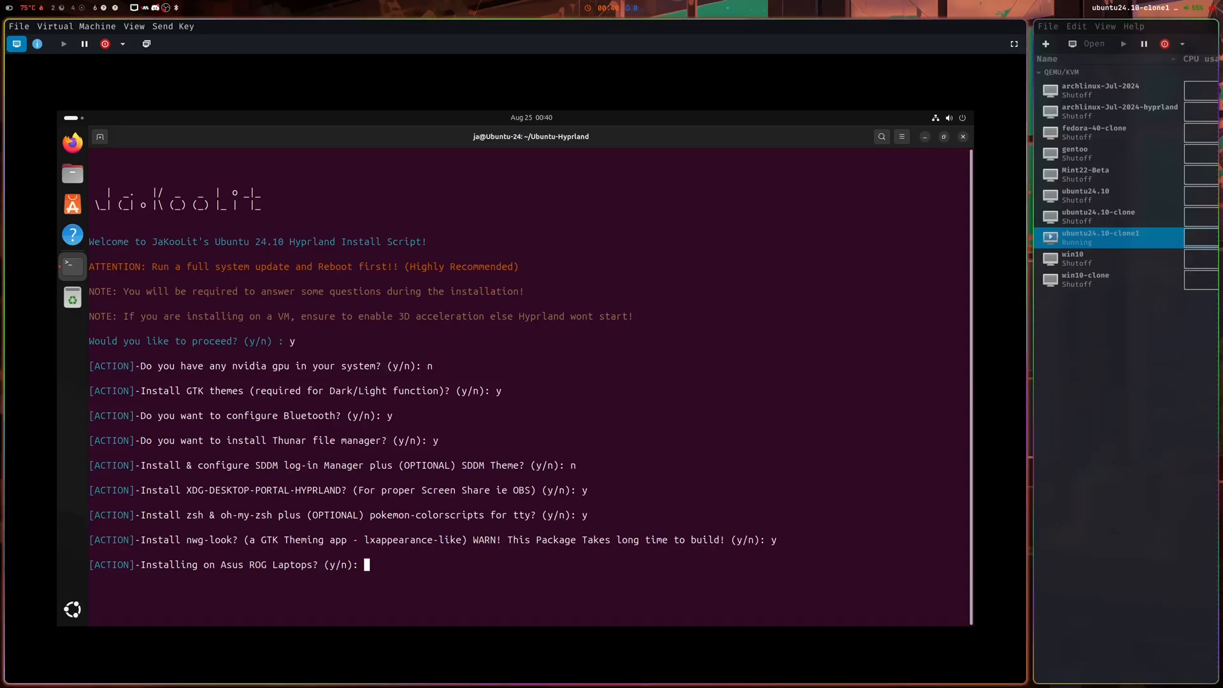
text(n)
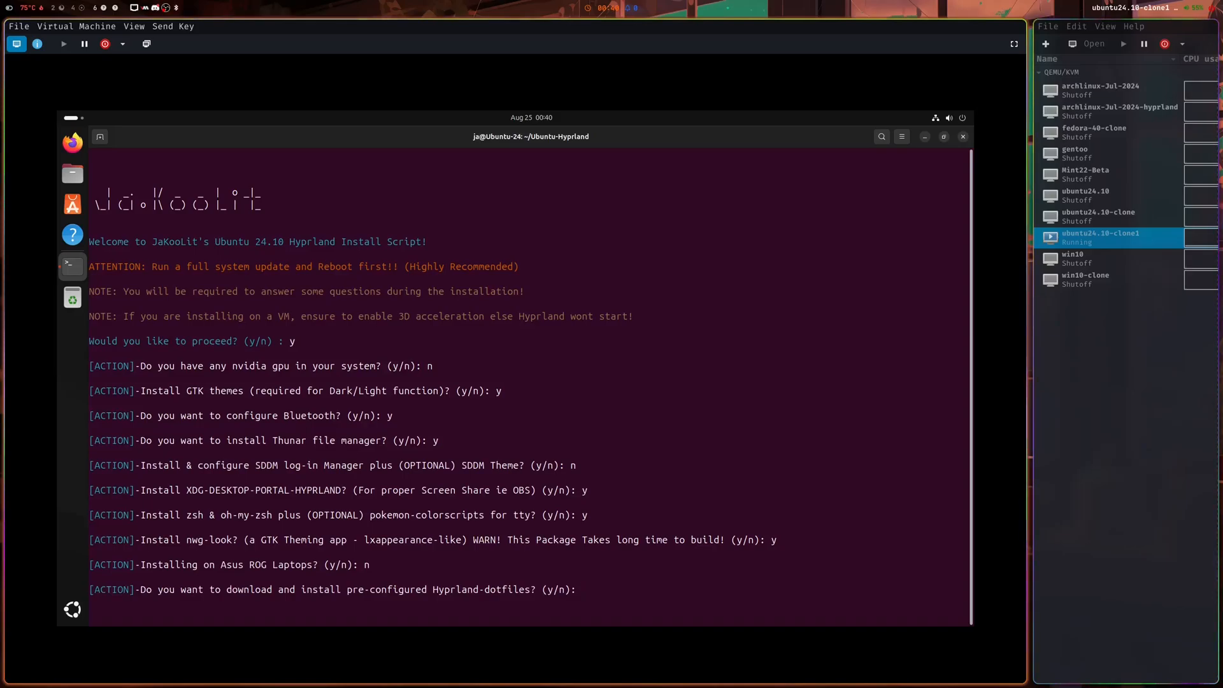
text(y)
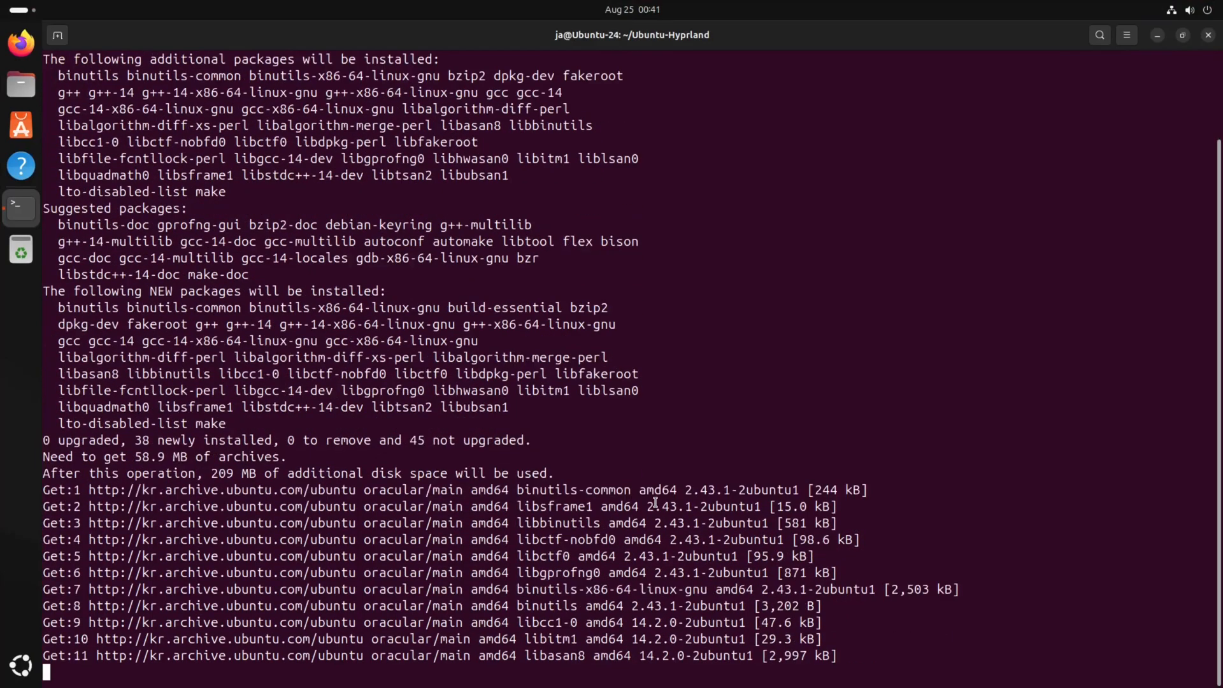
scroll(down, 3)
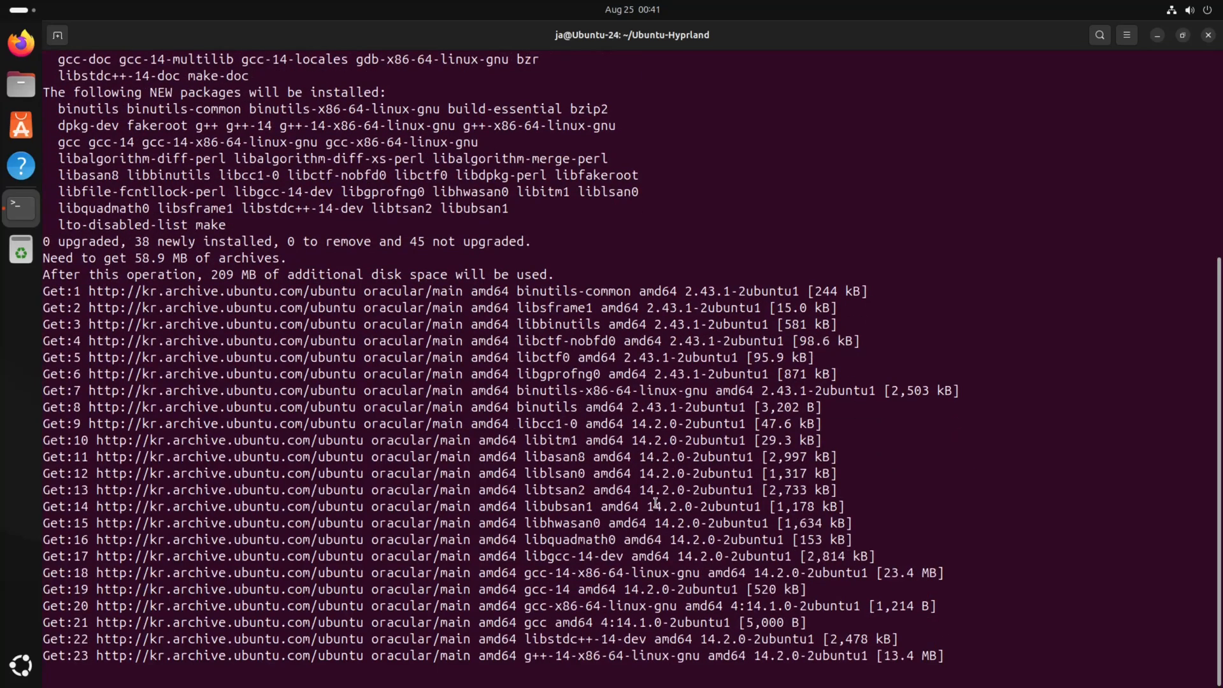
scroll(down, 3)
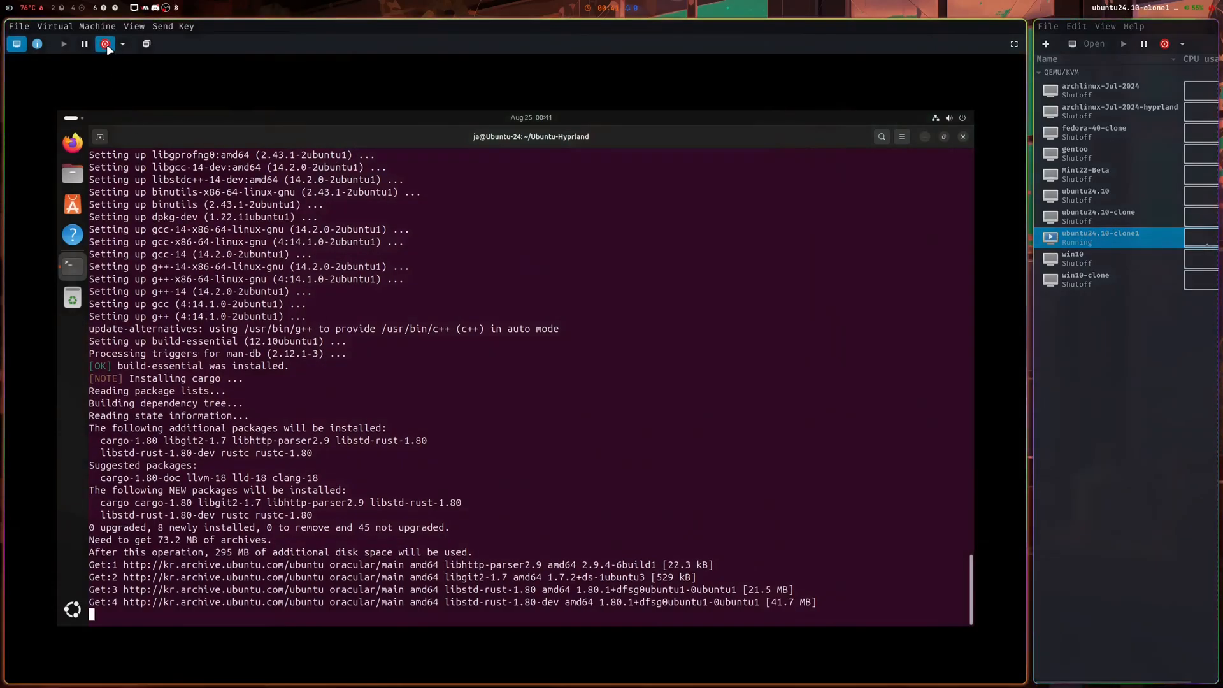
Shut down the current guest, then open the ubuntu24.10-clone console and start that VM.
click(104, 43)
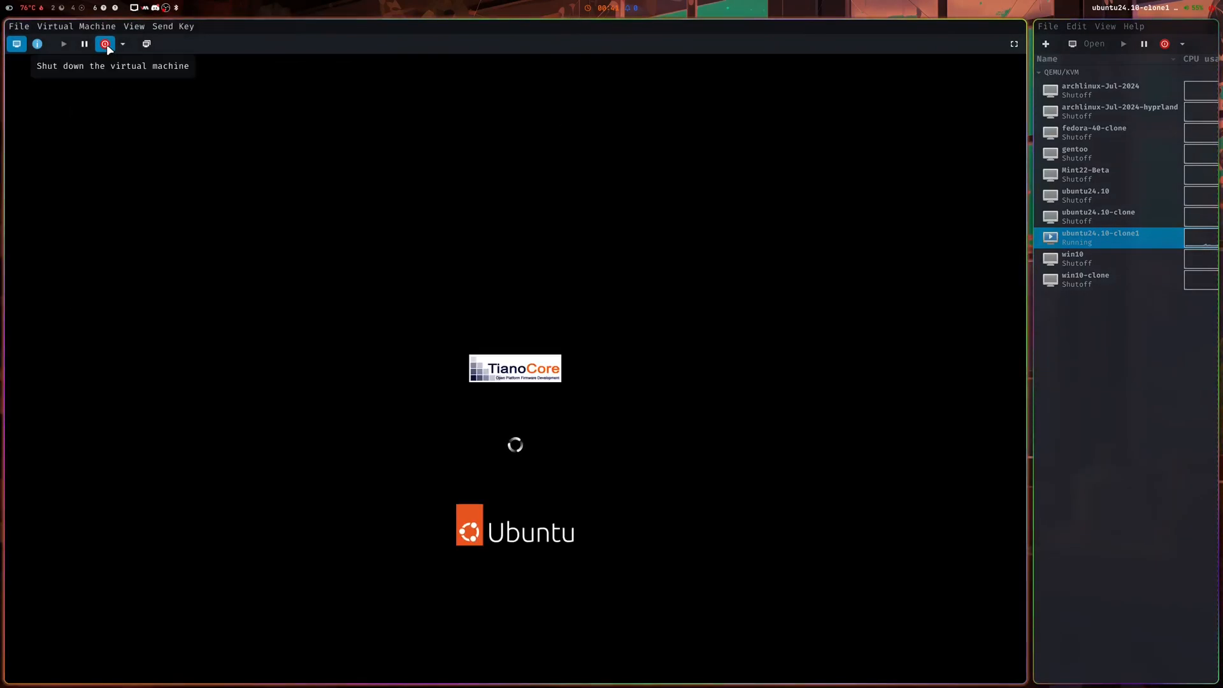
click(18, 25)
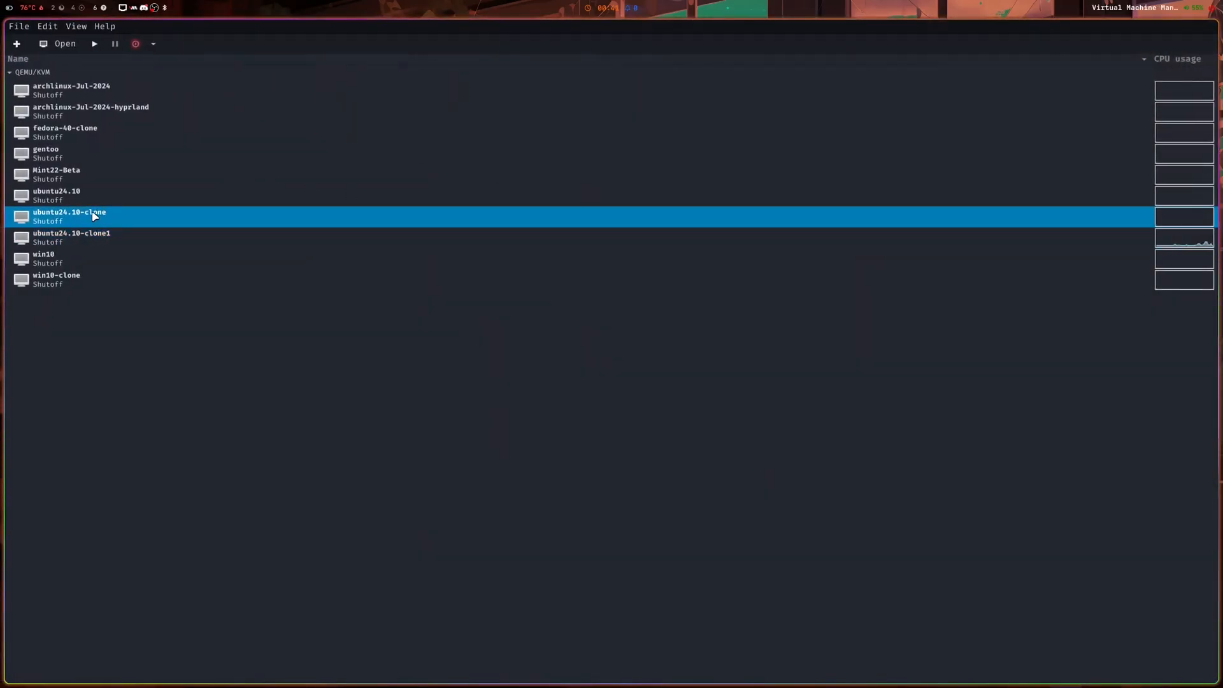
double_click(68, 217)
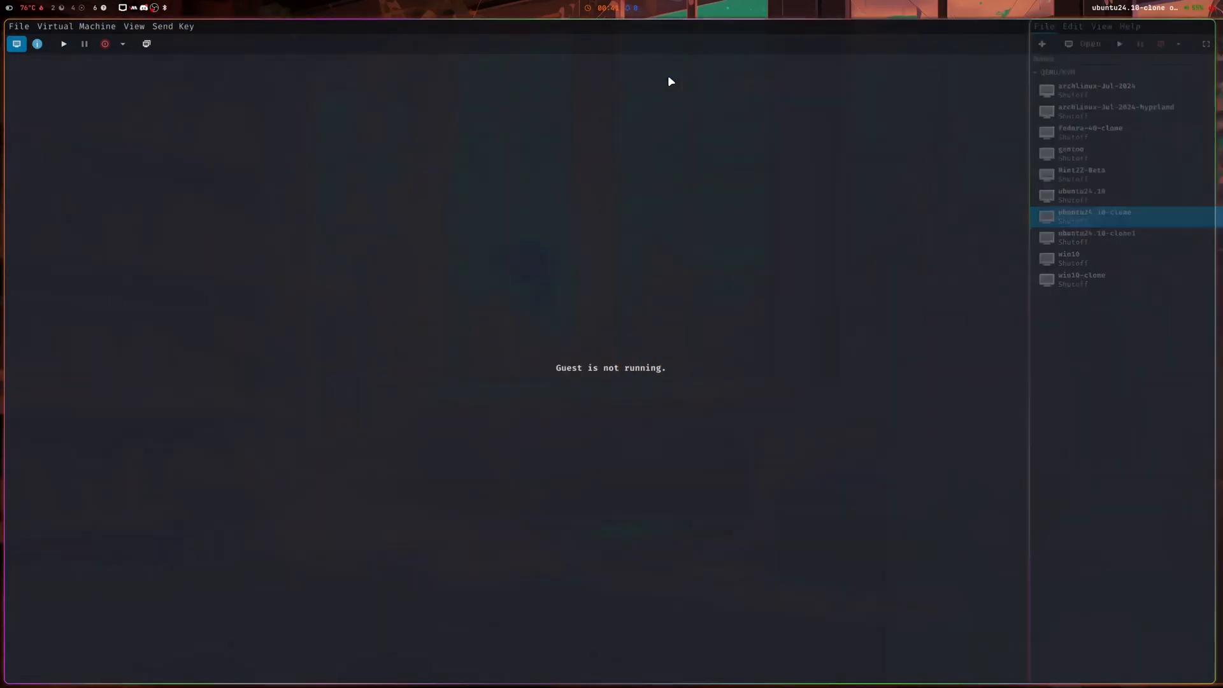
click(37, 43)
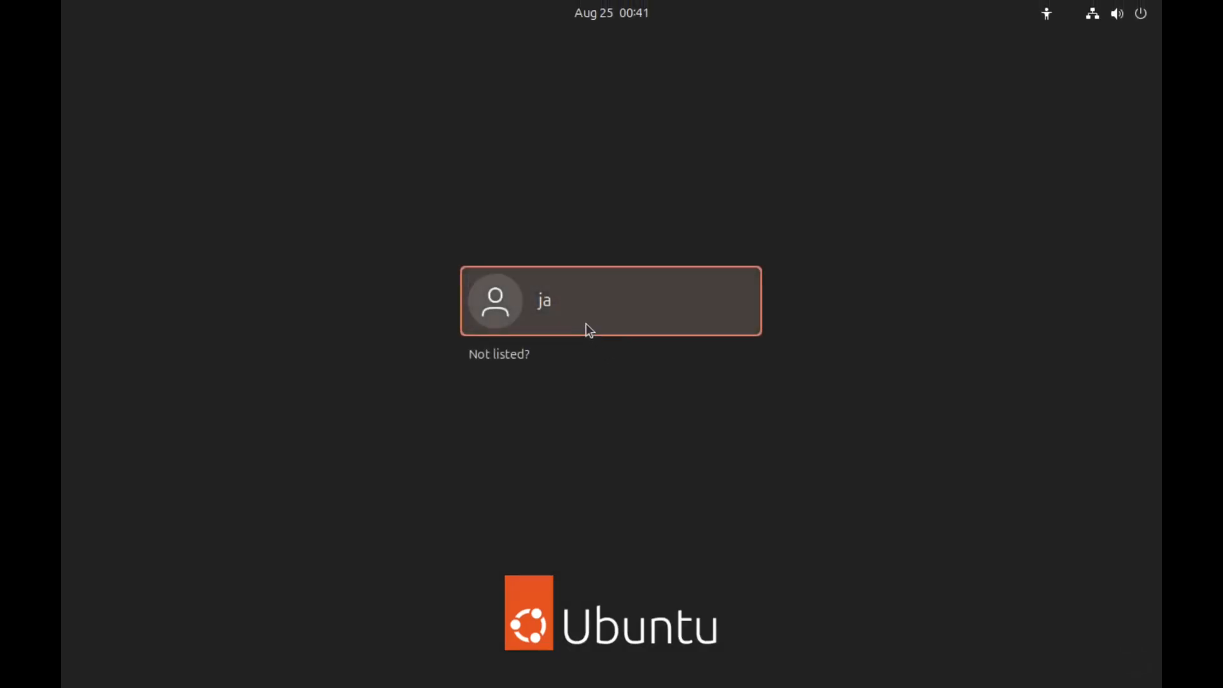
mouse_move(848, 132)
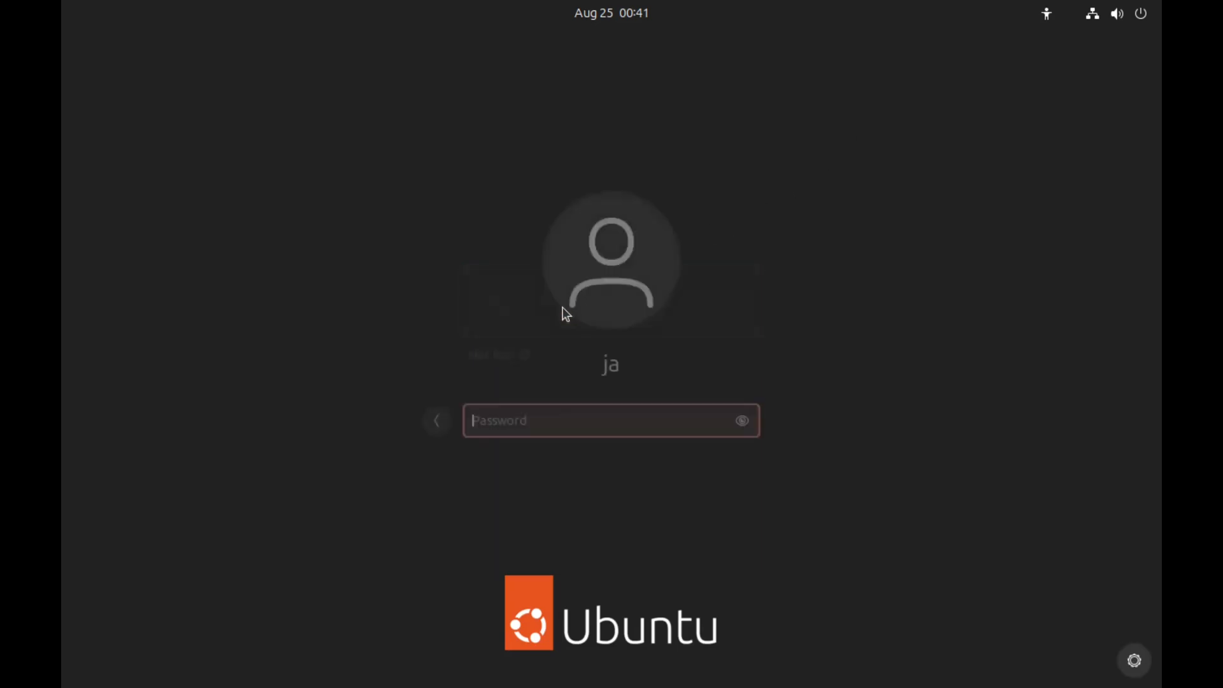
Keep Hyprland selected in the session menu and log in as ja with the password.
click(1134, 660)
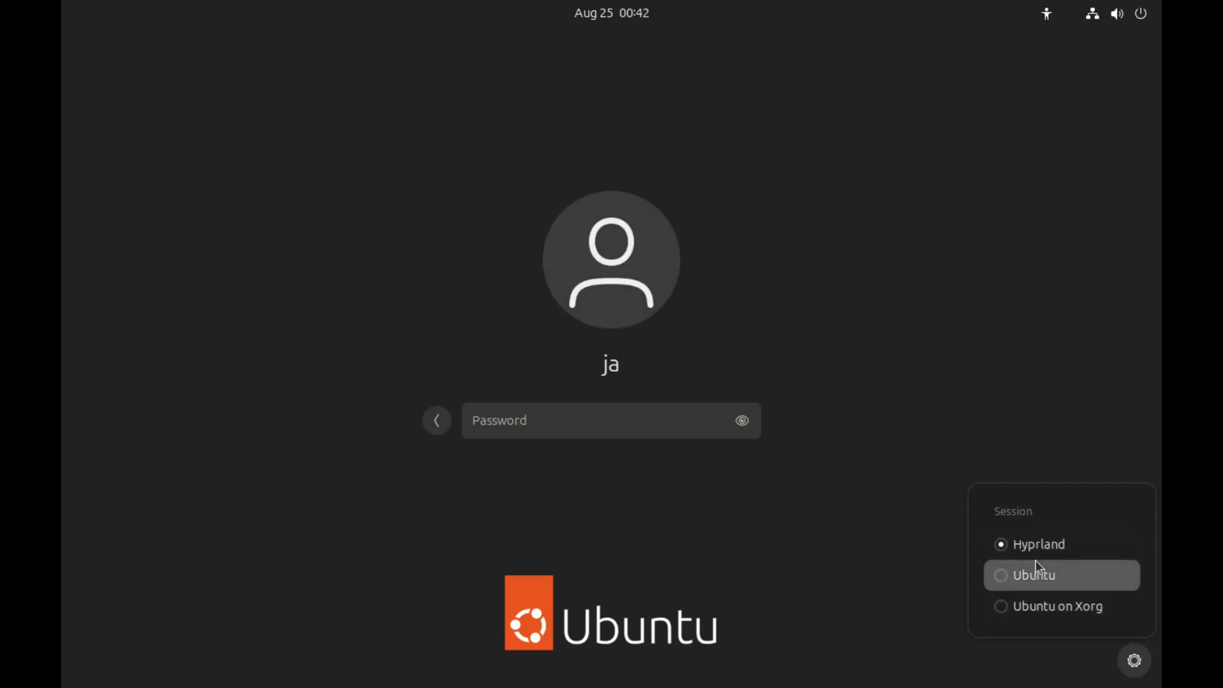
mouse_move(819, 528)
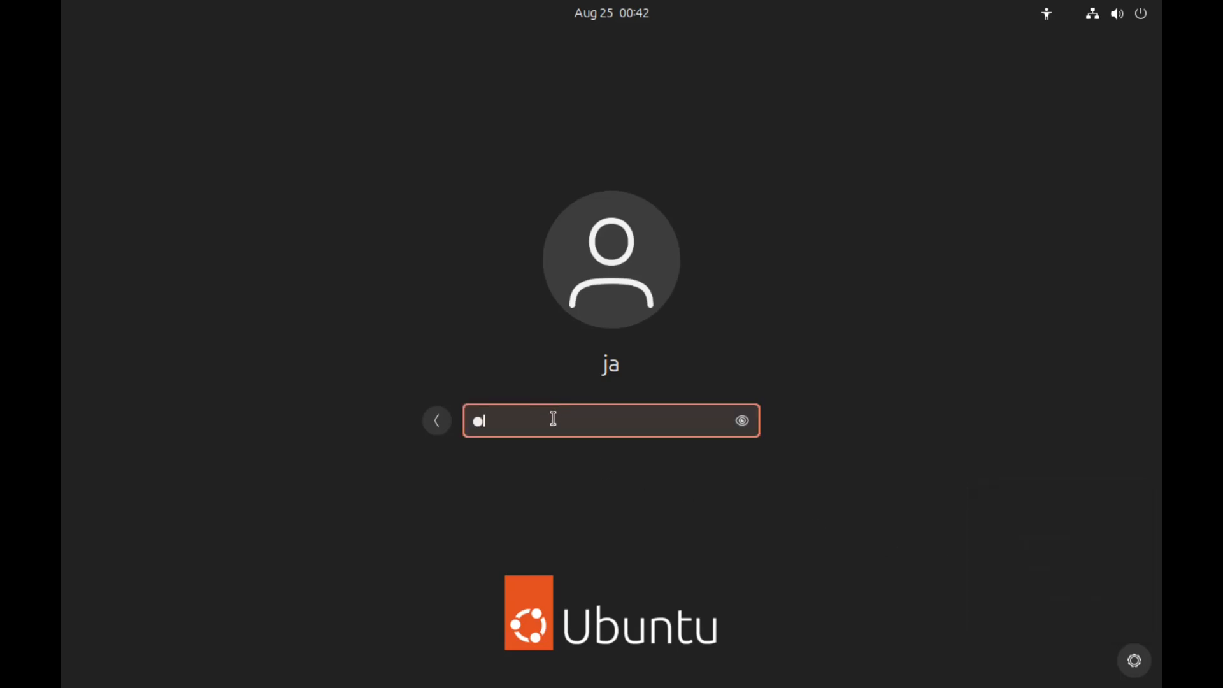
key(Return)
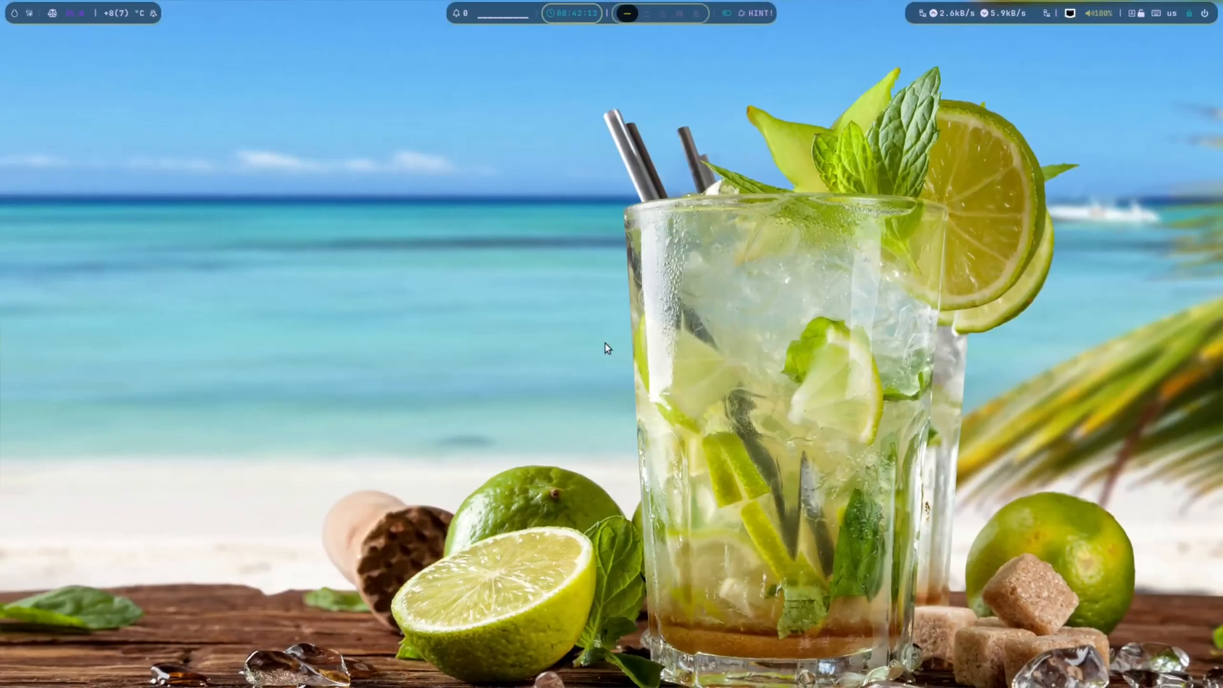
mouse_move(69, 60)
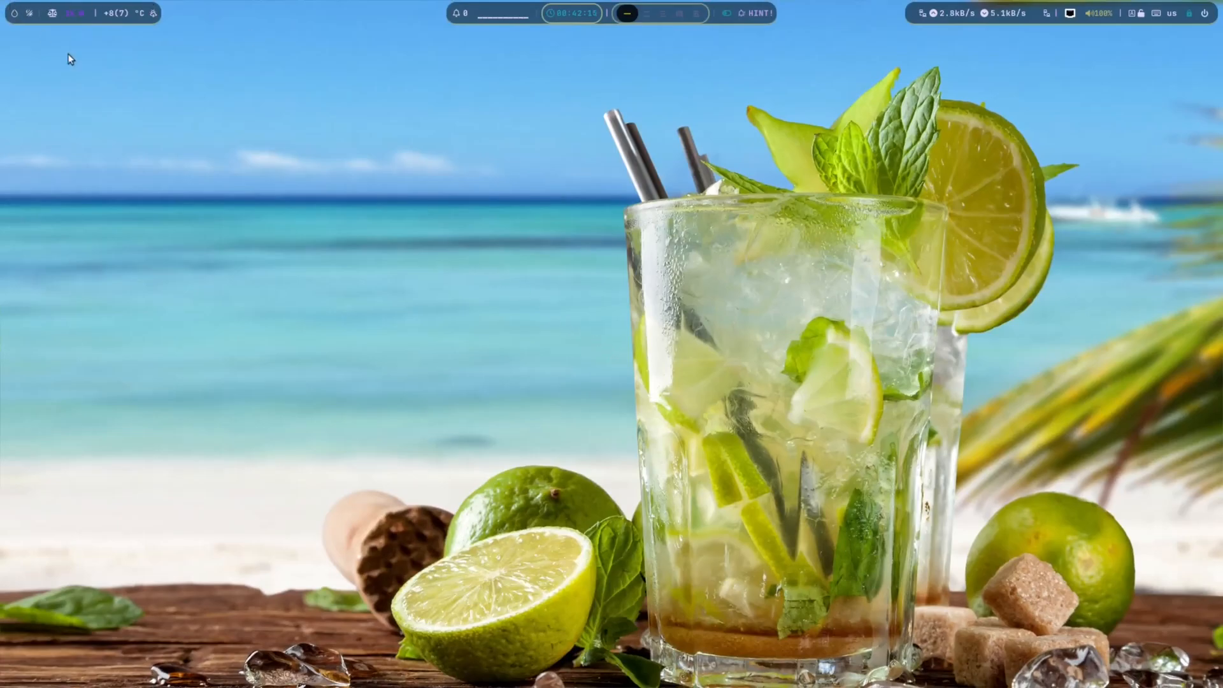
mouse_move(172, 222)
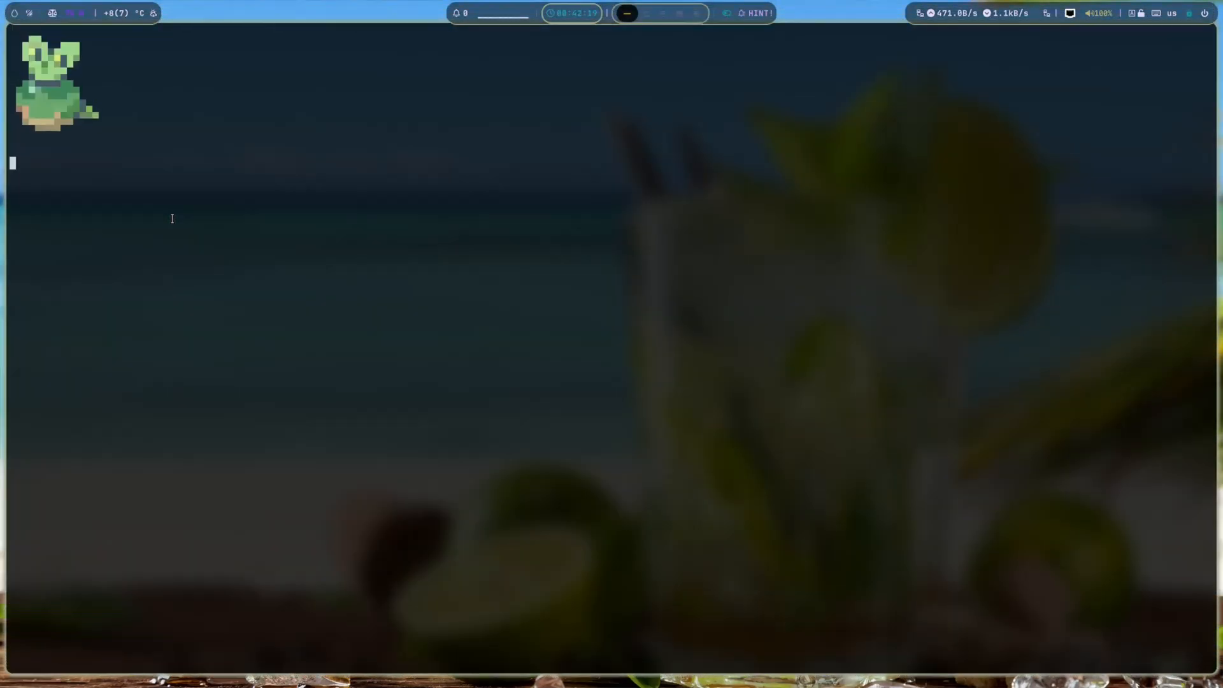
Run fastfetch in the Hyprland kitty terminal, reporting Ubuntu 24.10 on Wayland.
text(fastfetch)
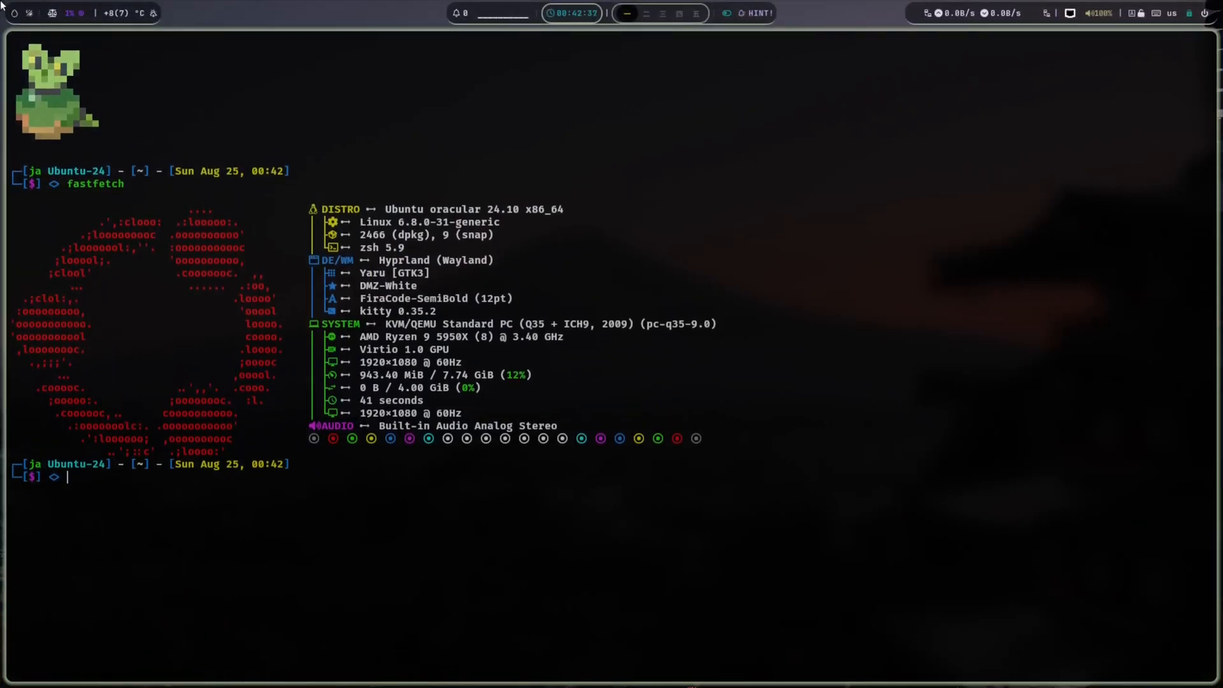
mouse_move(385, 8)
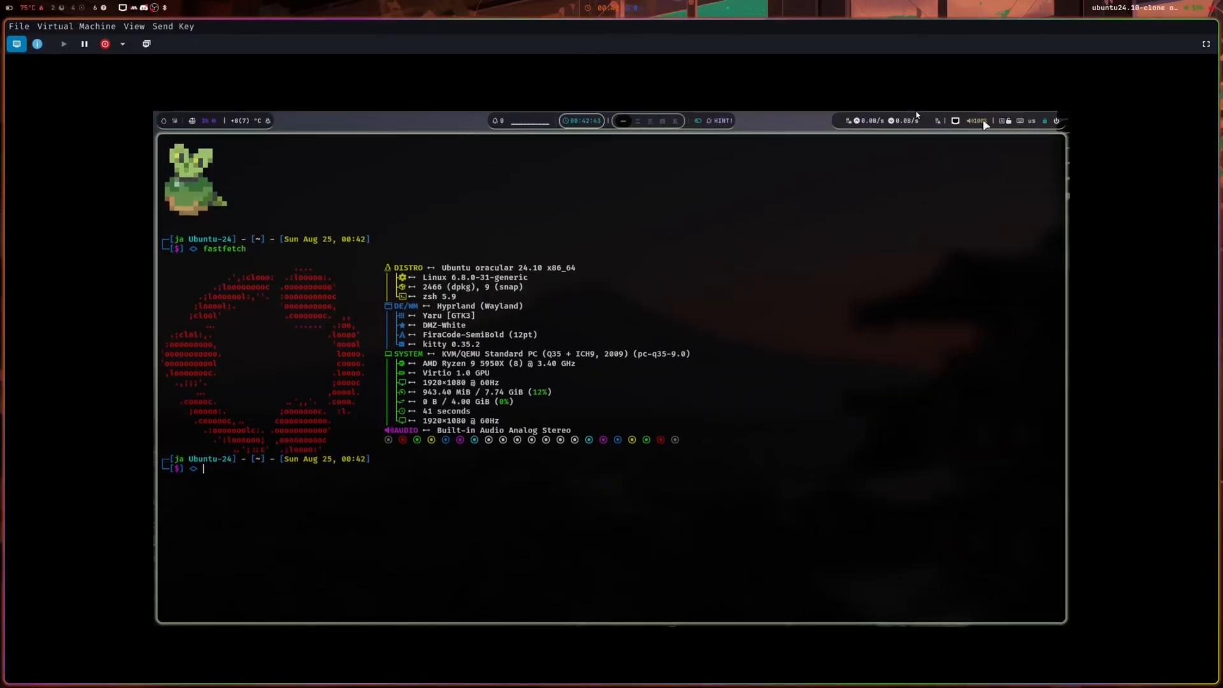
mouse_move(104, 44)
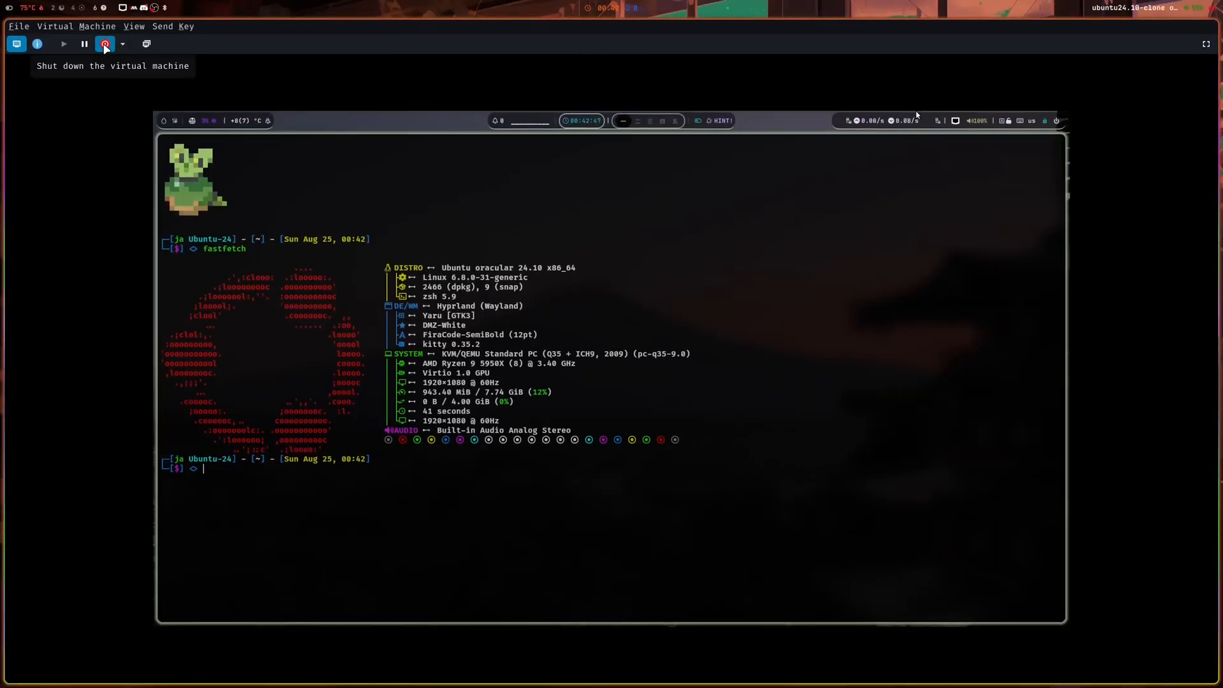
Shut down the VM, run fastfetch in kitty on the Gentoo host, then exit the terminal.
click(105, 44)
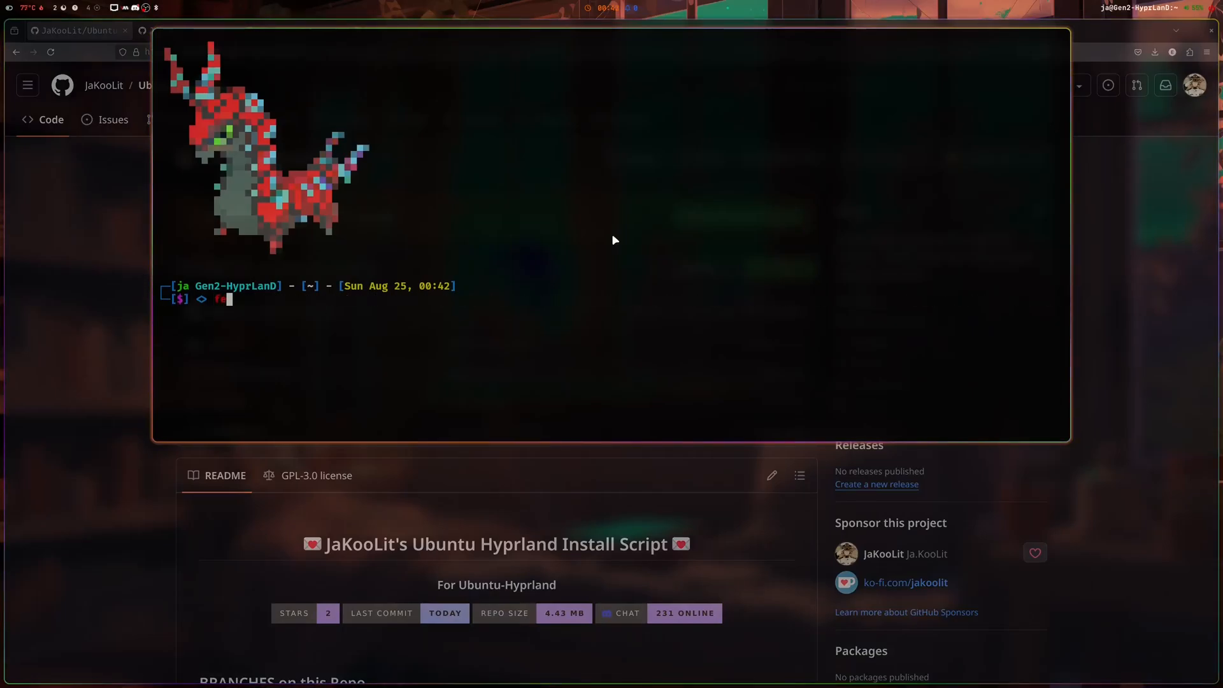
text(astfetch)
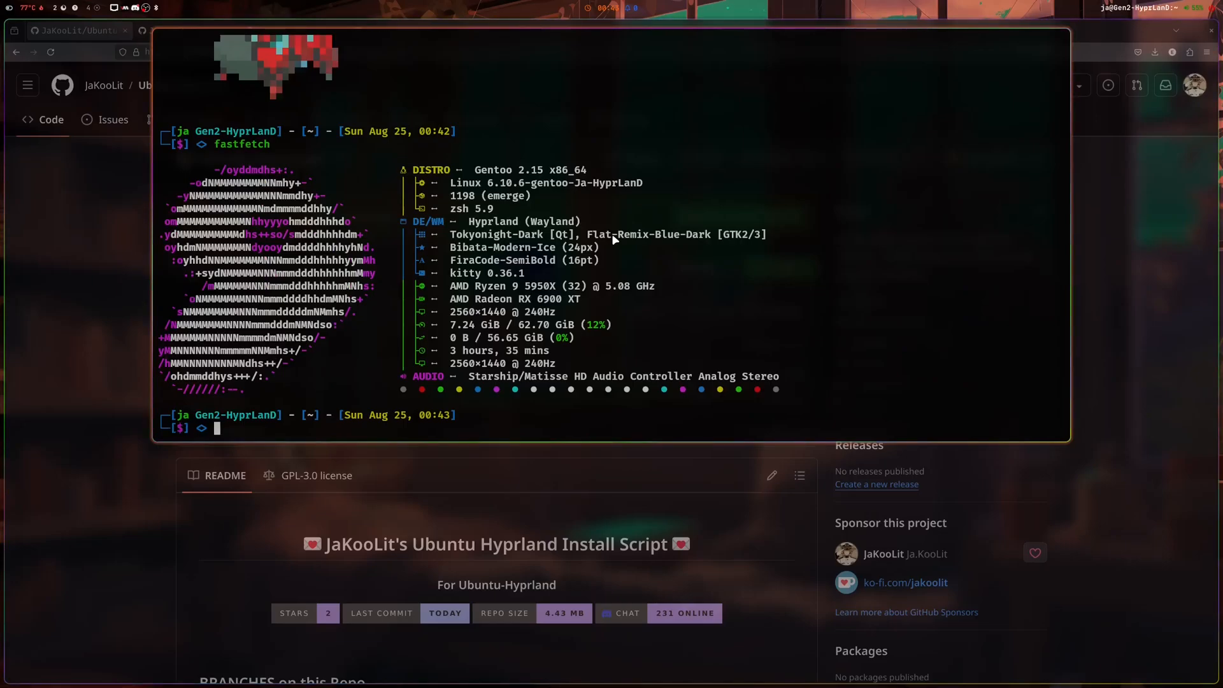
text(exit)
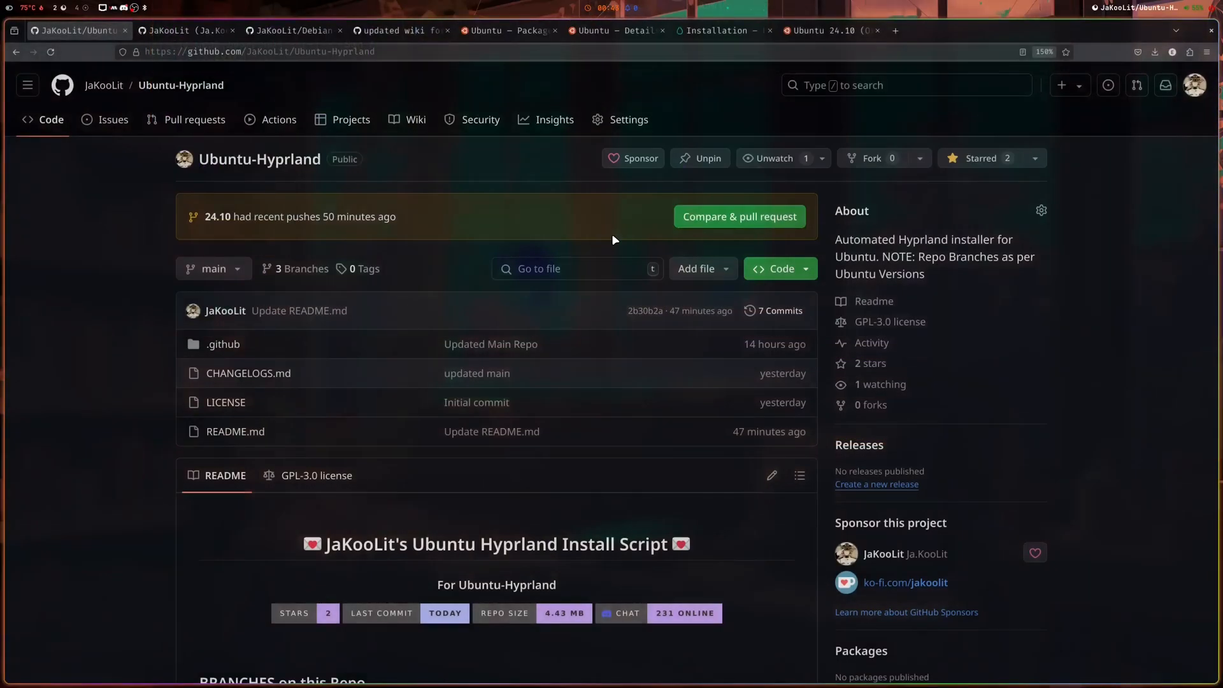
Scroll the Ubuntu-Hyprland repo page and switch to its 24.10 branch.
scroll(down, 3)
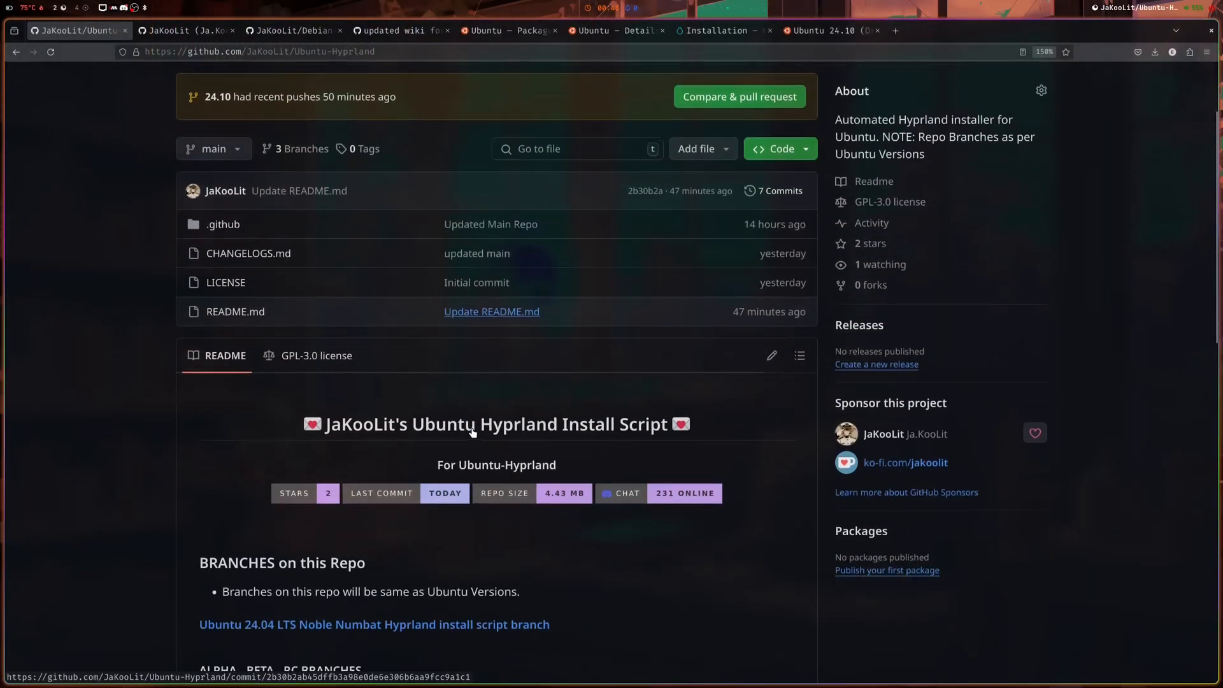
scroll(down, 3)
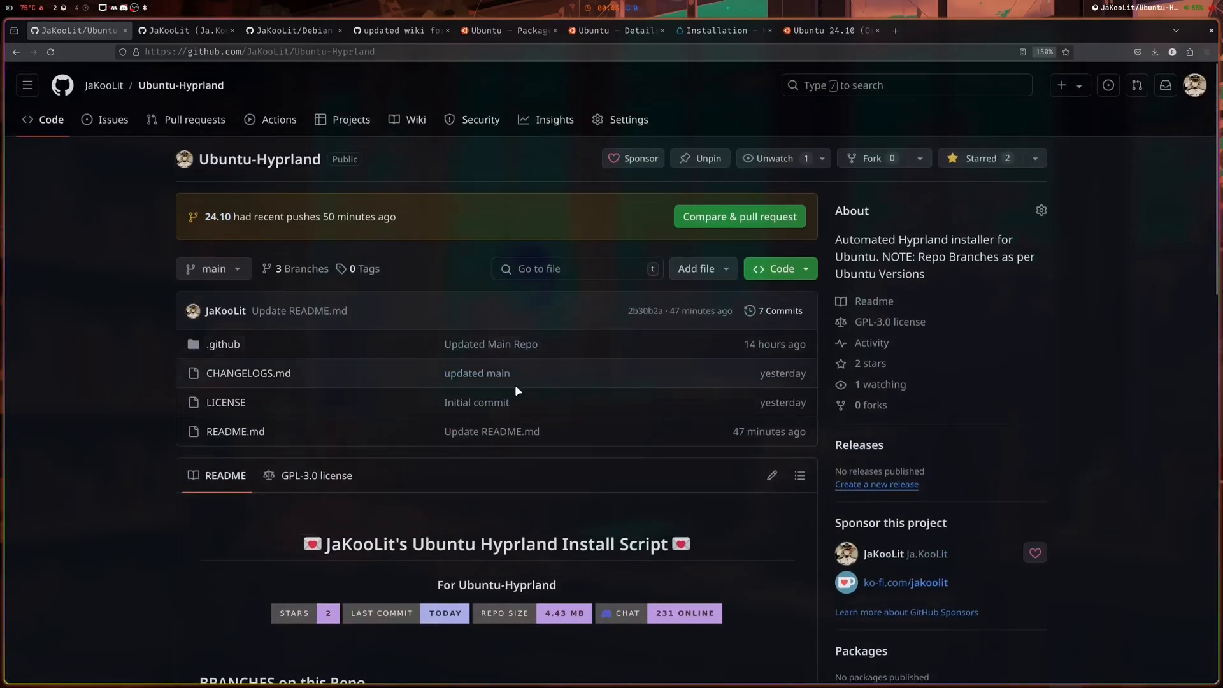
scroll(down, 3)
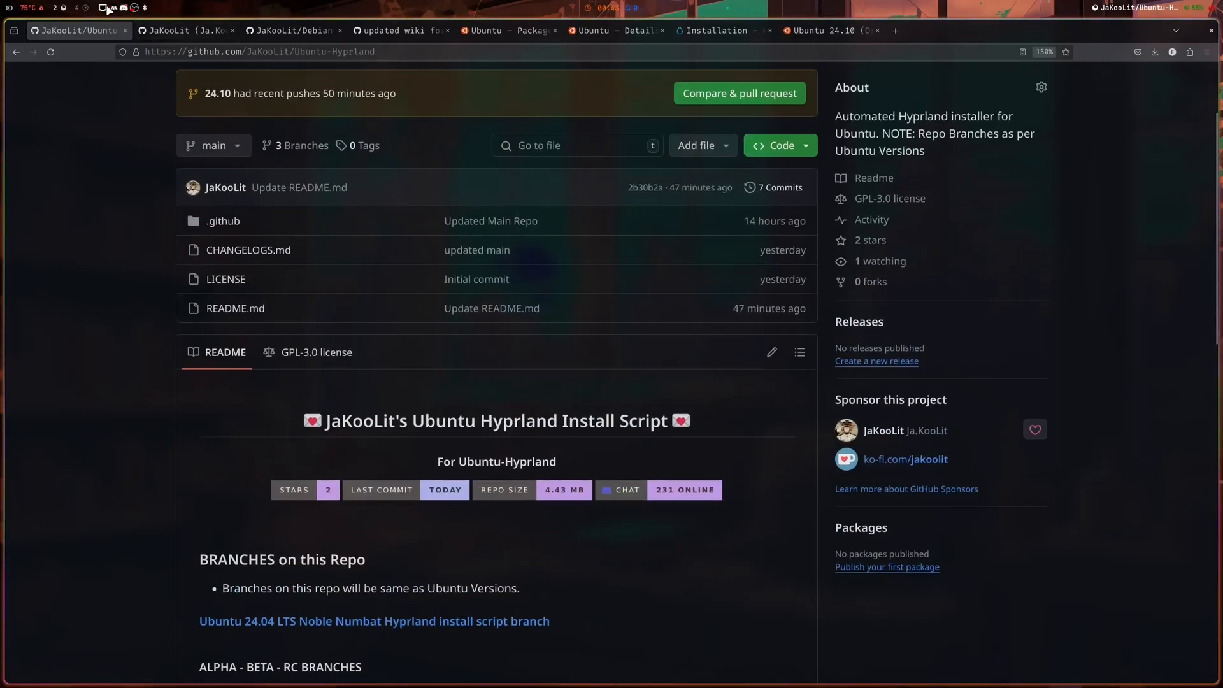
click(107, 7)
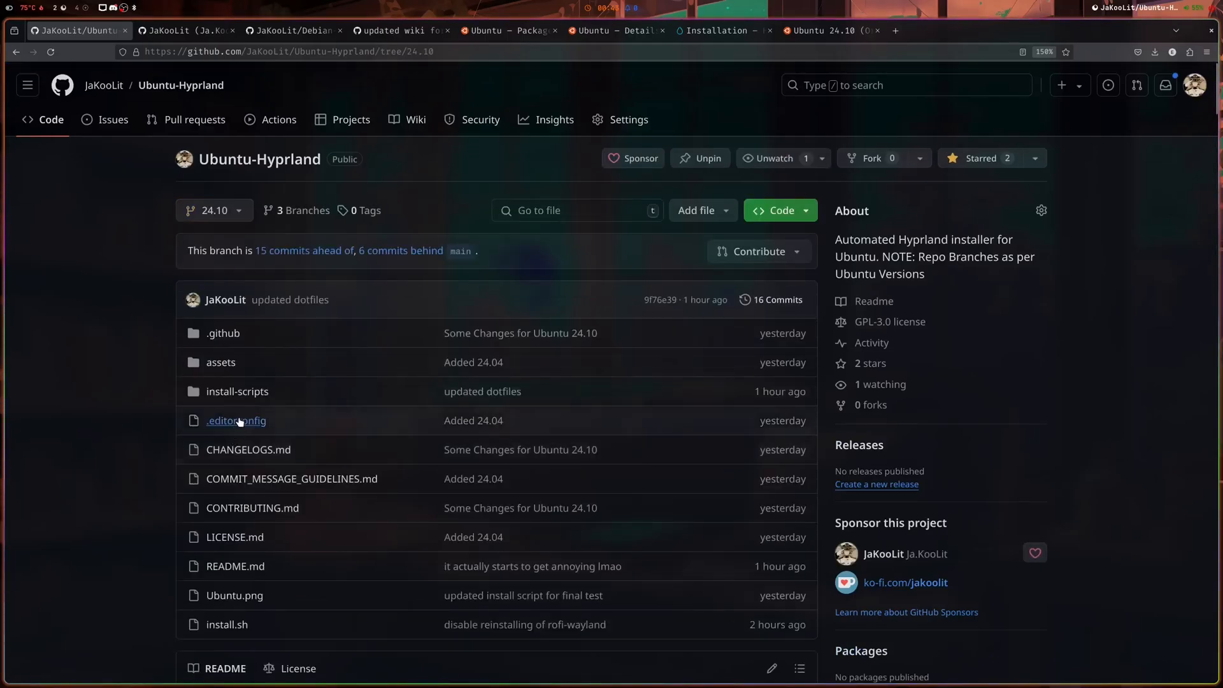
Scroll through the 24.10 branch README down to the Hyprland-Dots link.
scroll(down, 3)
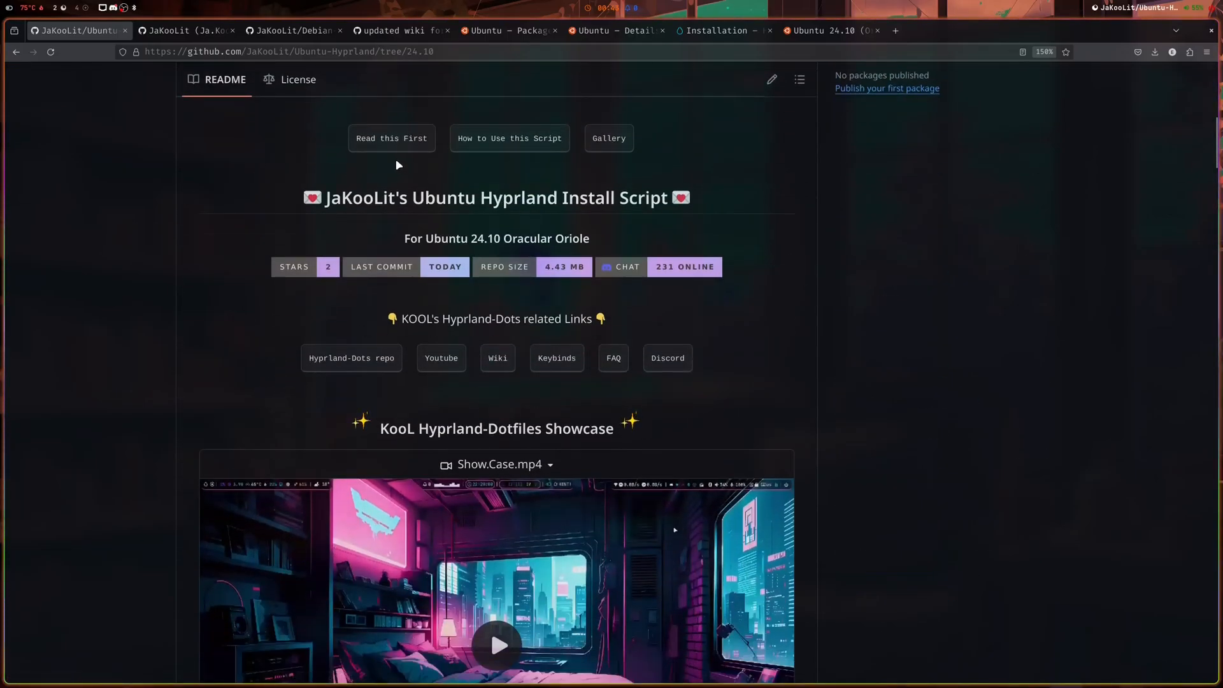
scroll(down, 3)
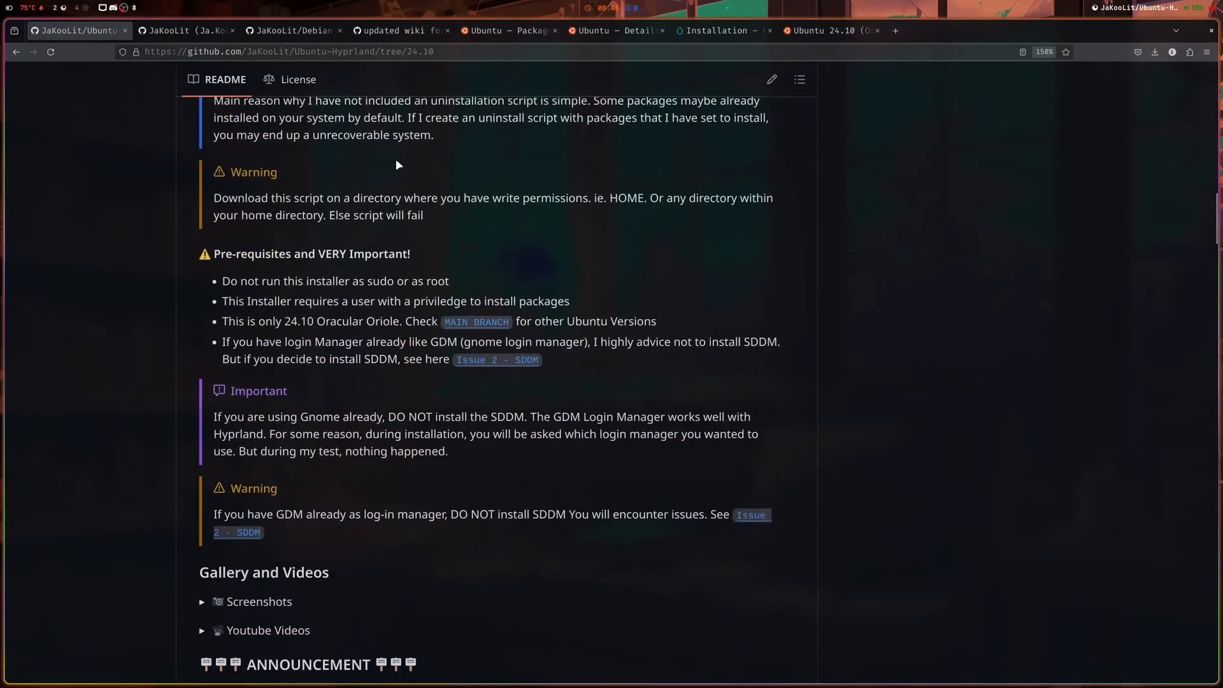
scroll(down, 3)
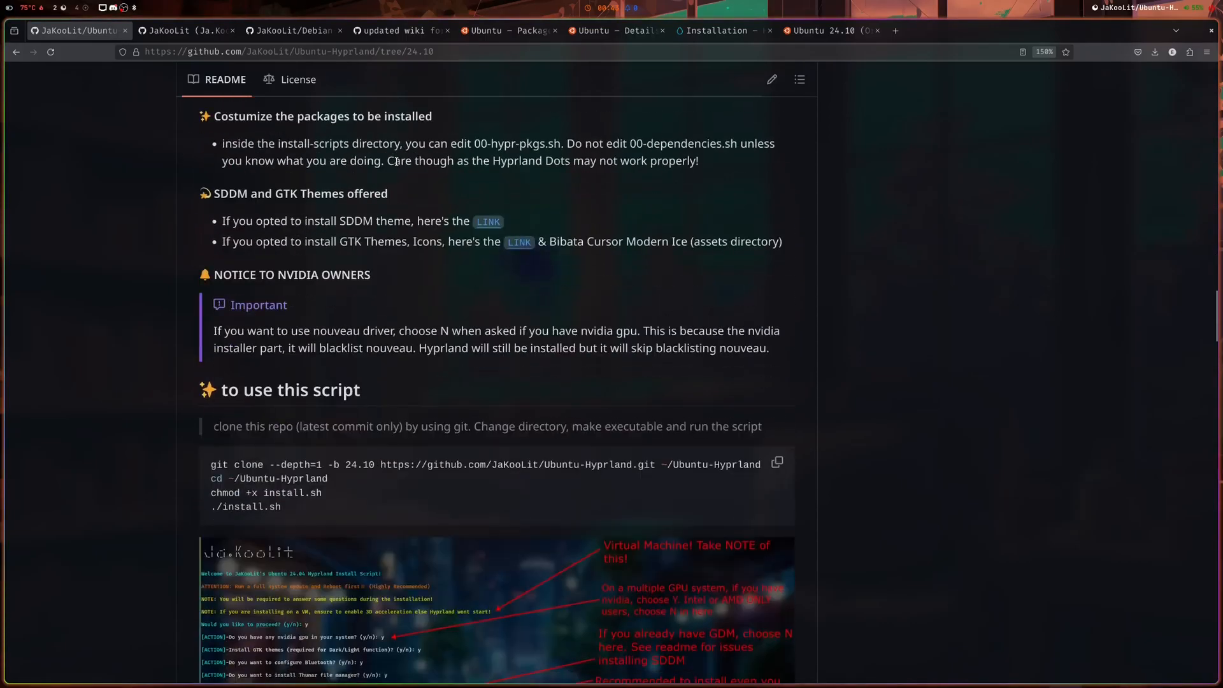
scroll(up, 3)
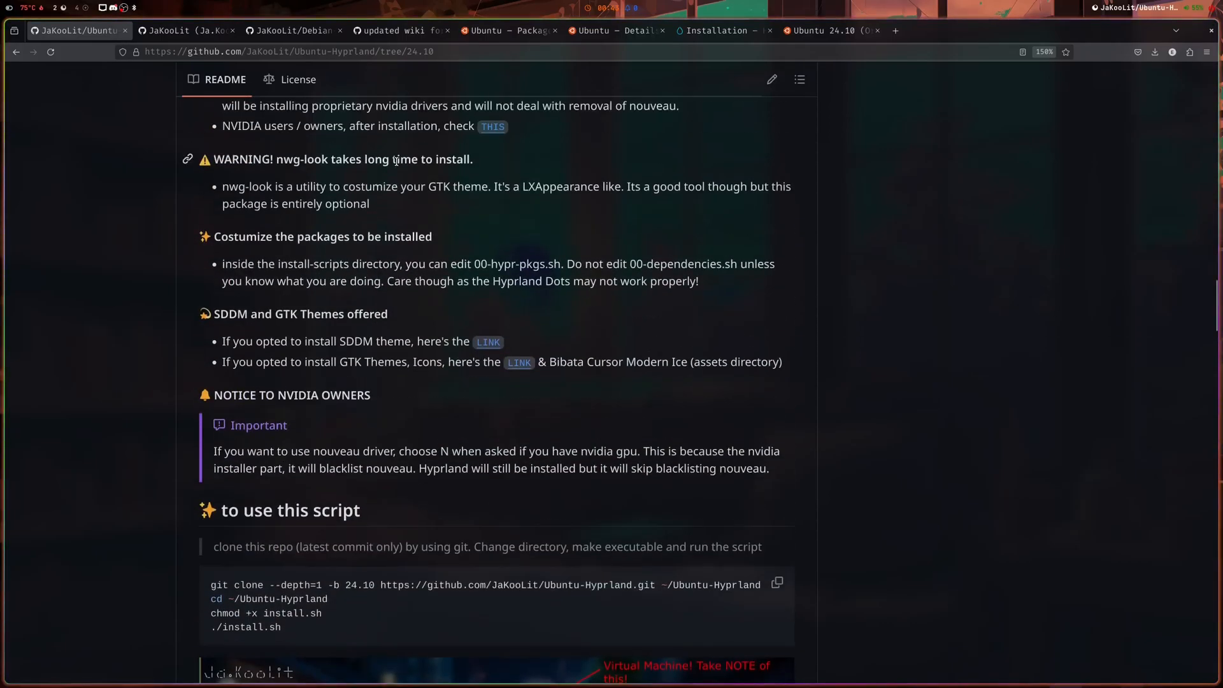
scroll(down, 3)
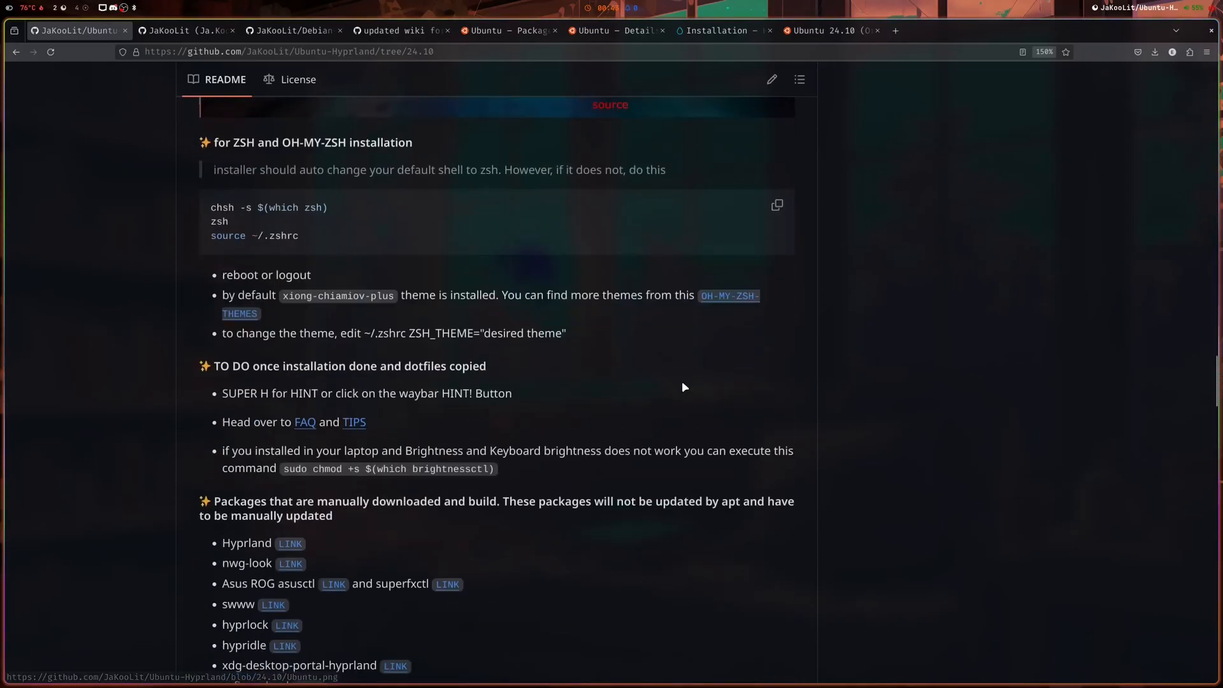
scroll(down, 3)
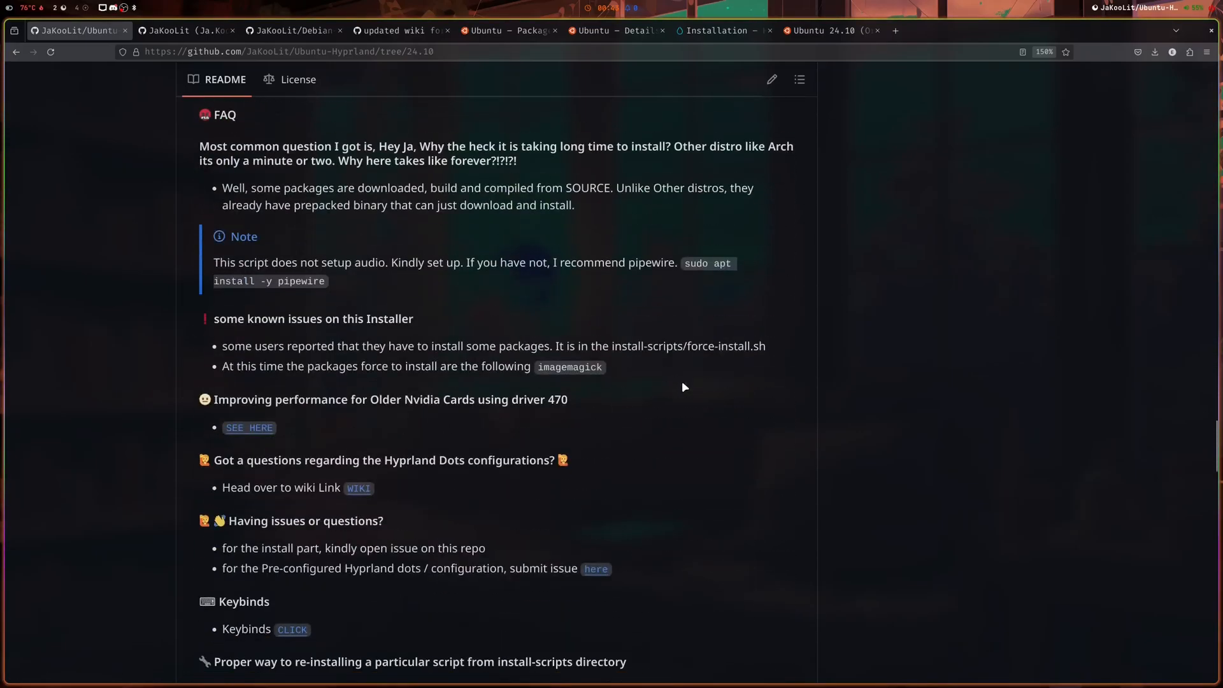
scroll(down, 3)
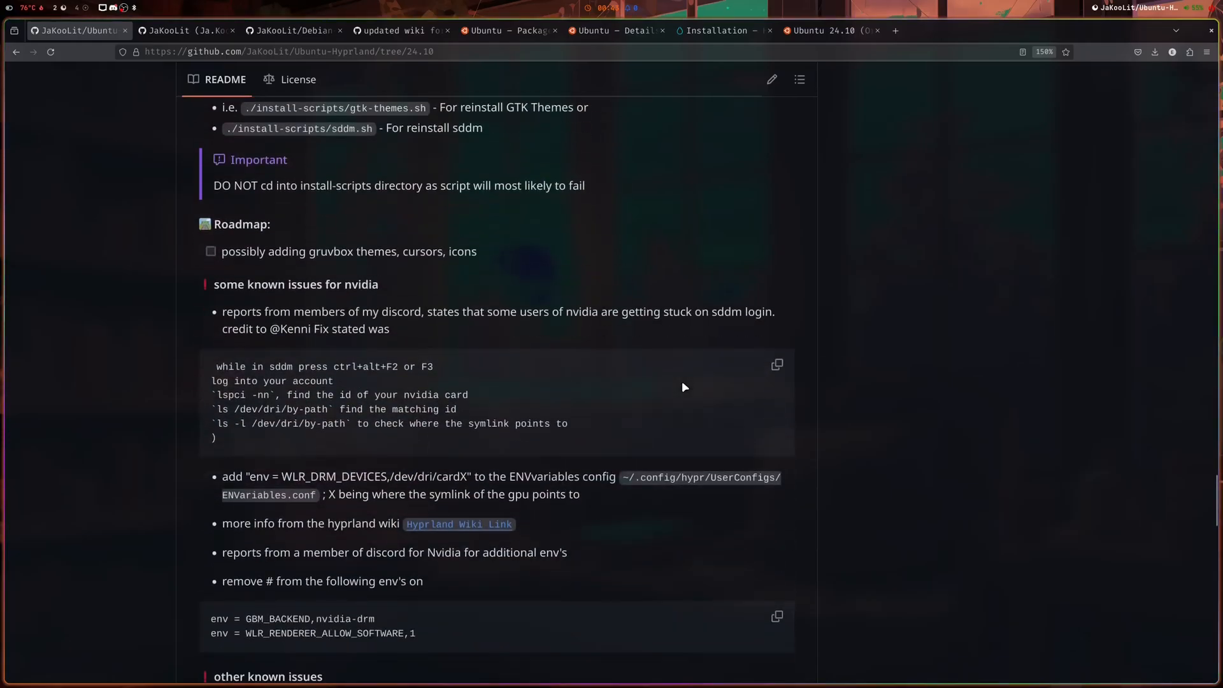
scroll(down, 3)
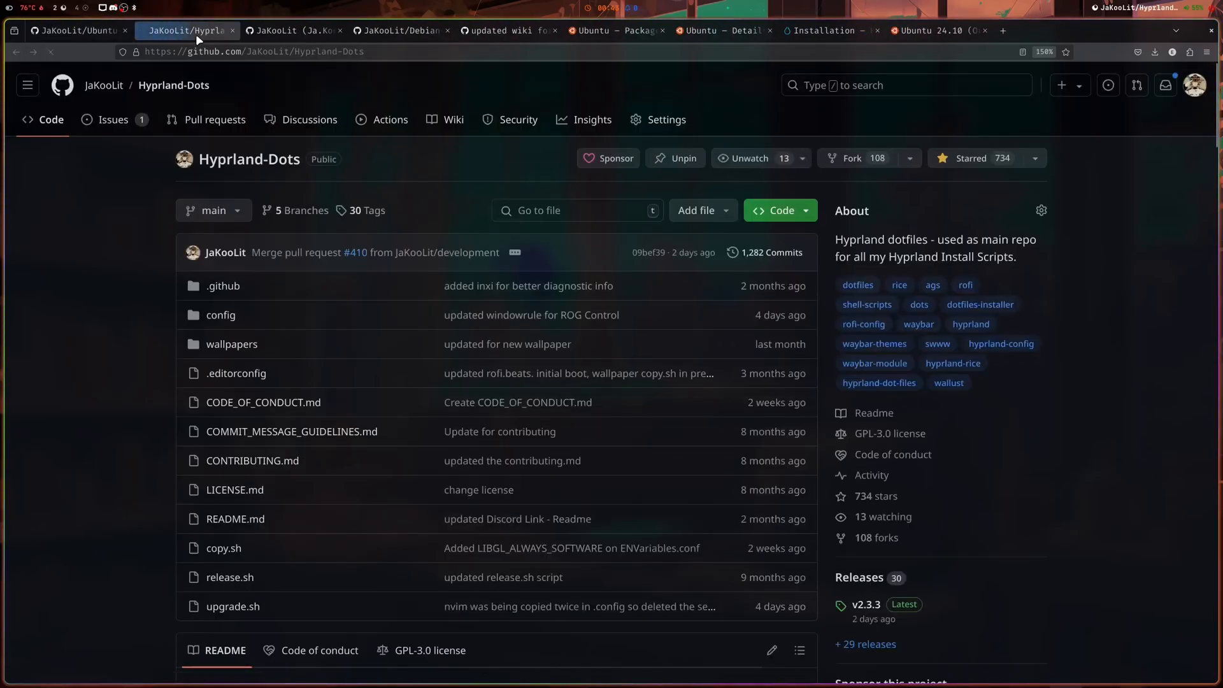
mouse_move(528, 285)
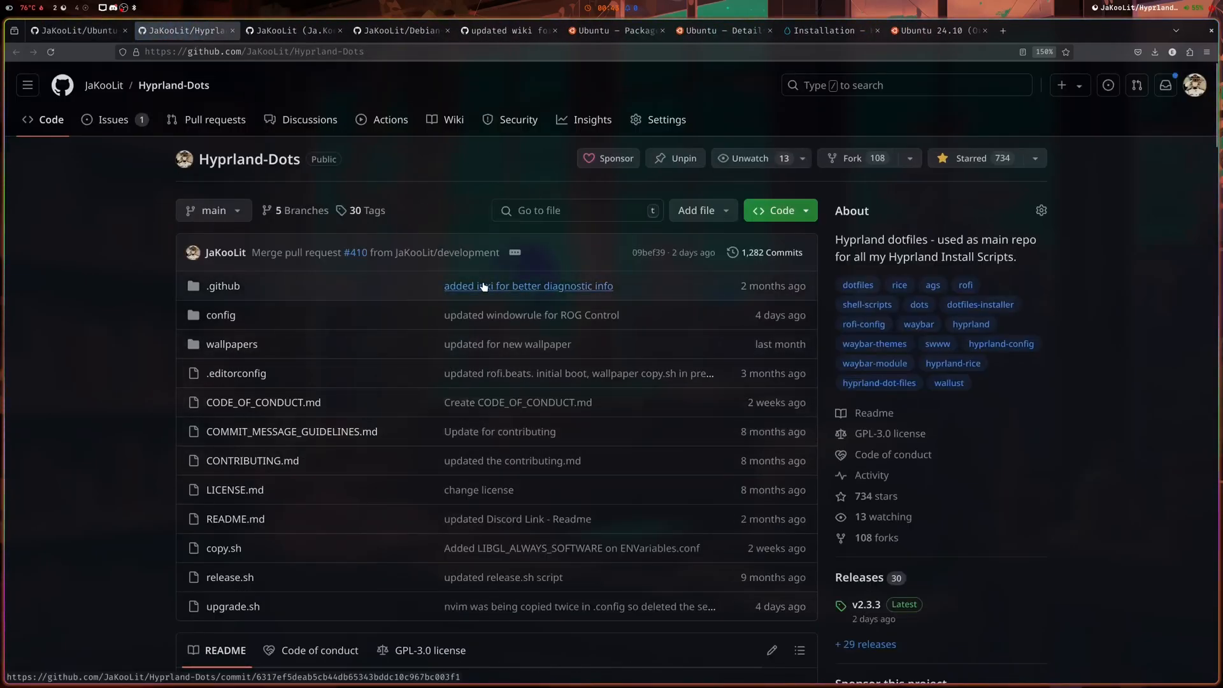
mouse_move(528, 285)
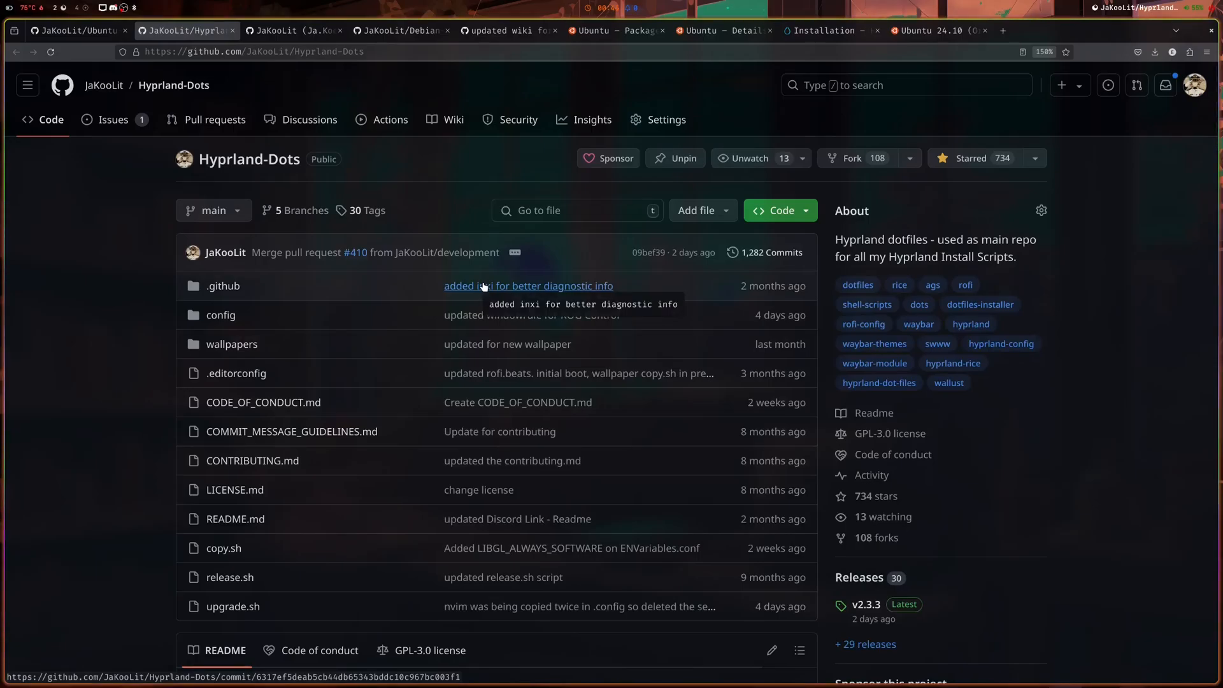
mouse_move(487, 279)
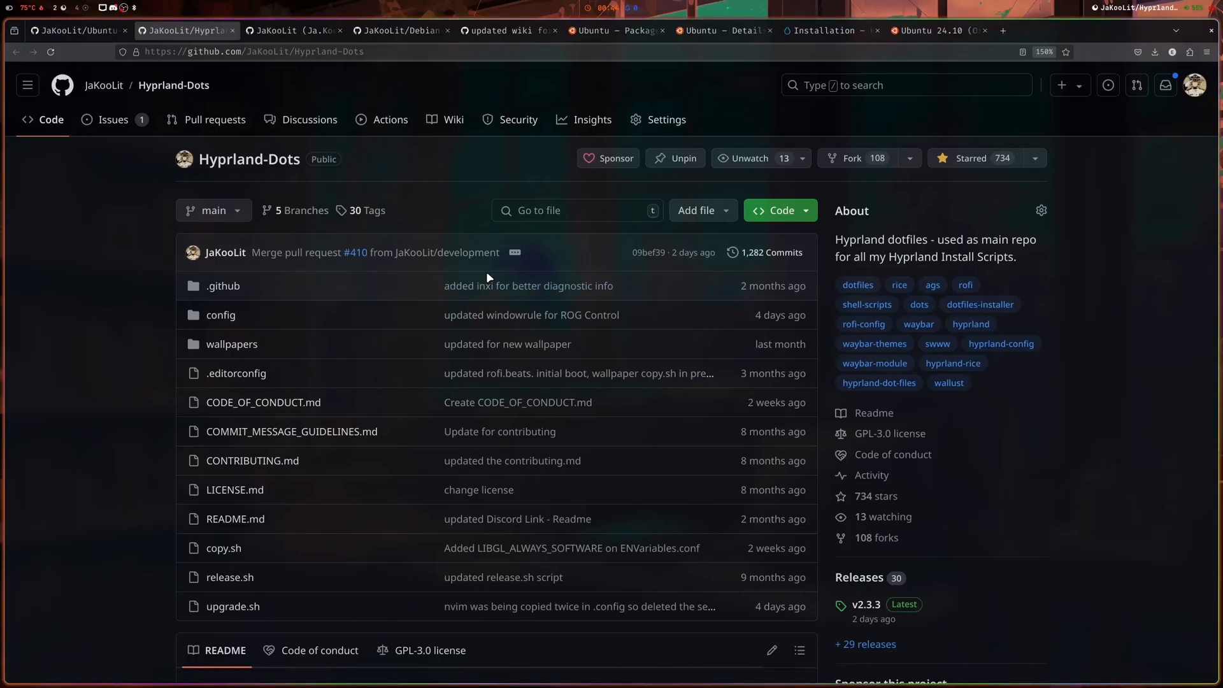
mouse_move(452, 120)
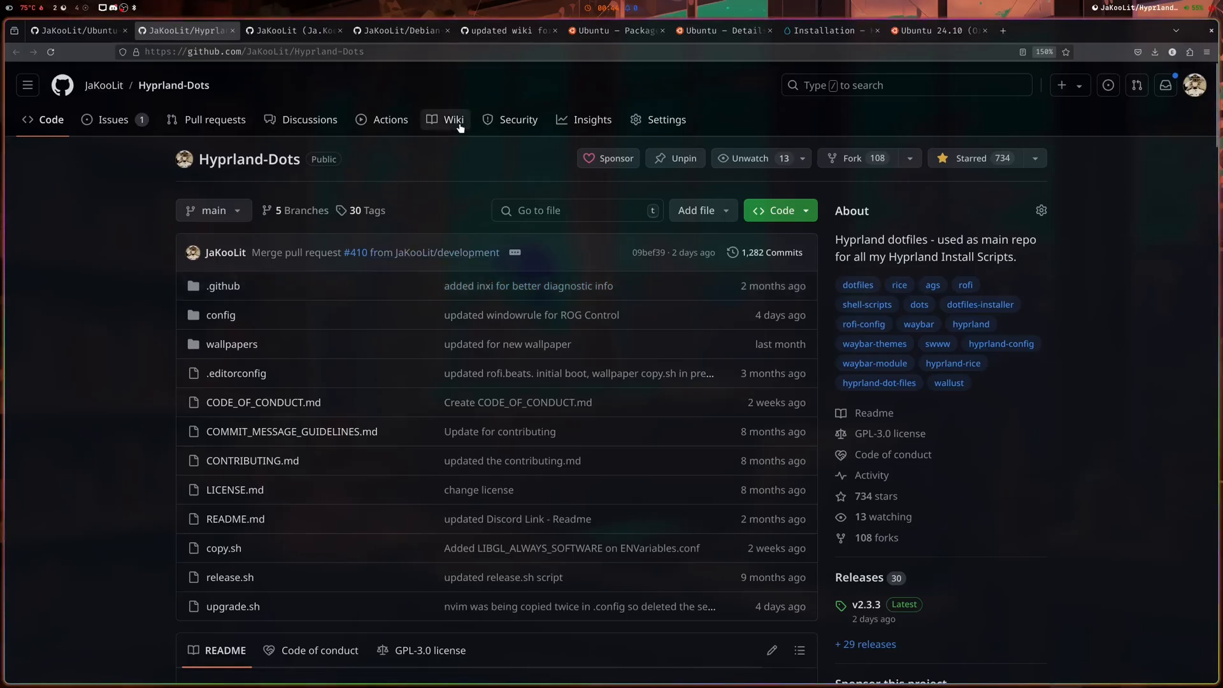
Browse the Hyprland-Dots wiki's Keybinds page, then its FAQ page.
click(454, 120)
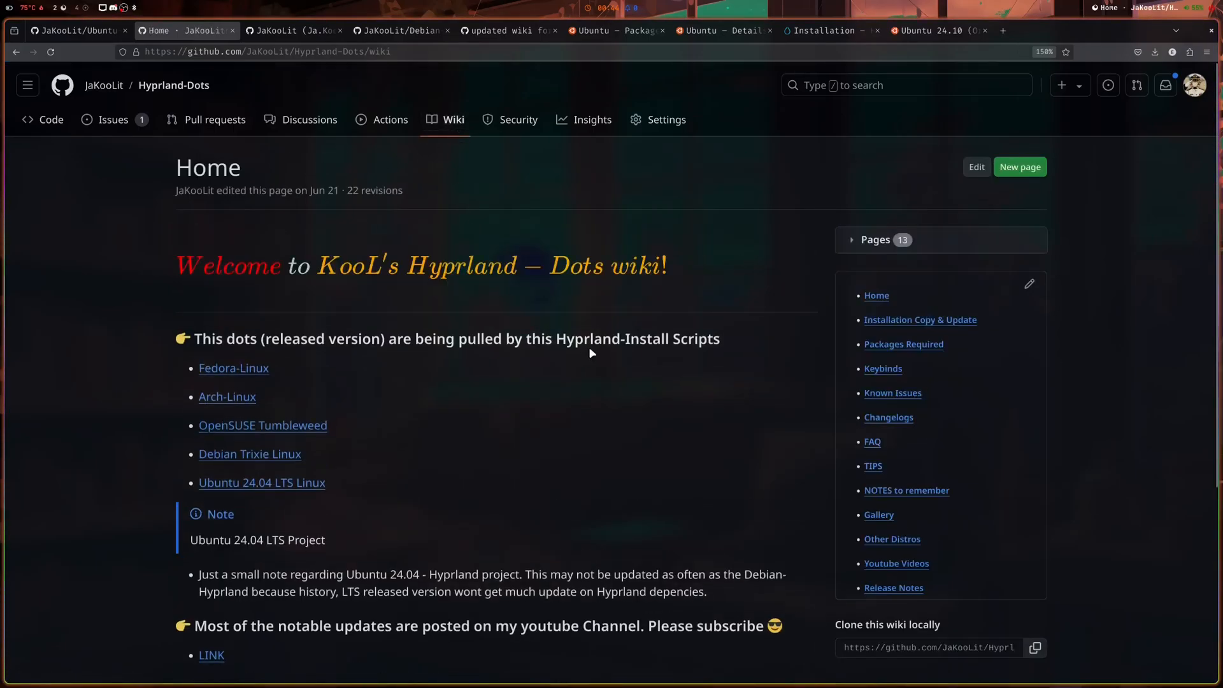
mouse_move(872, 442)
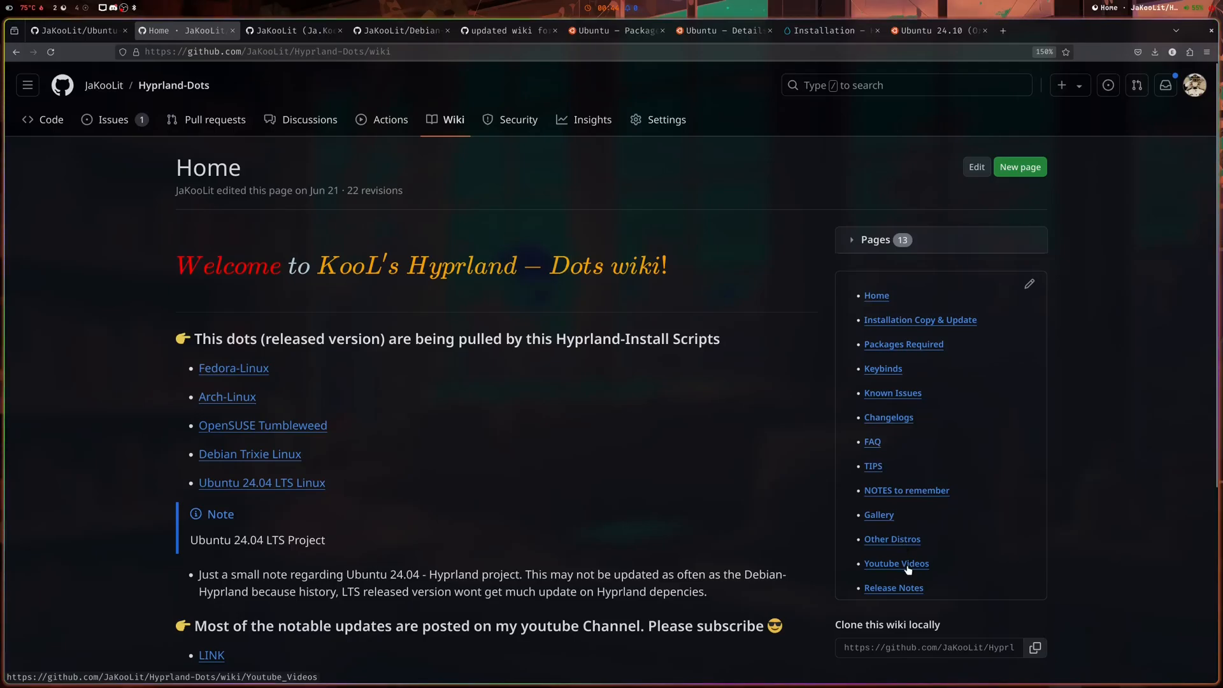
click(883, 368)
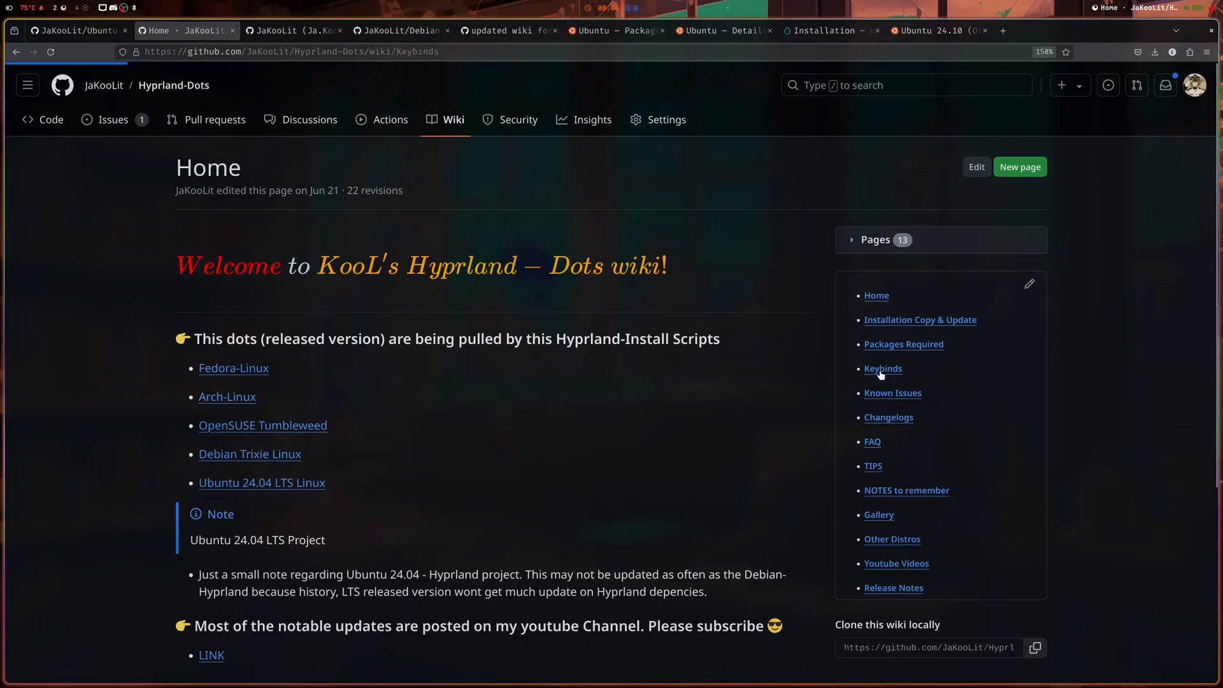
click(881, 369)
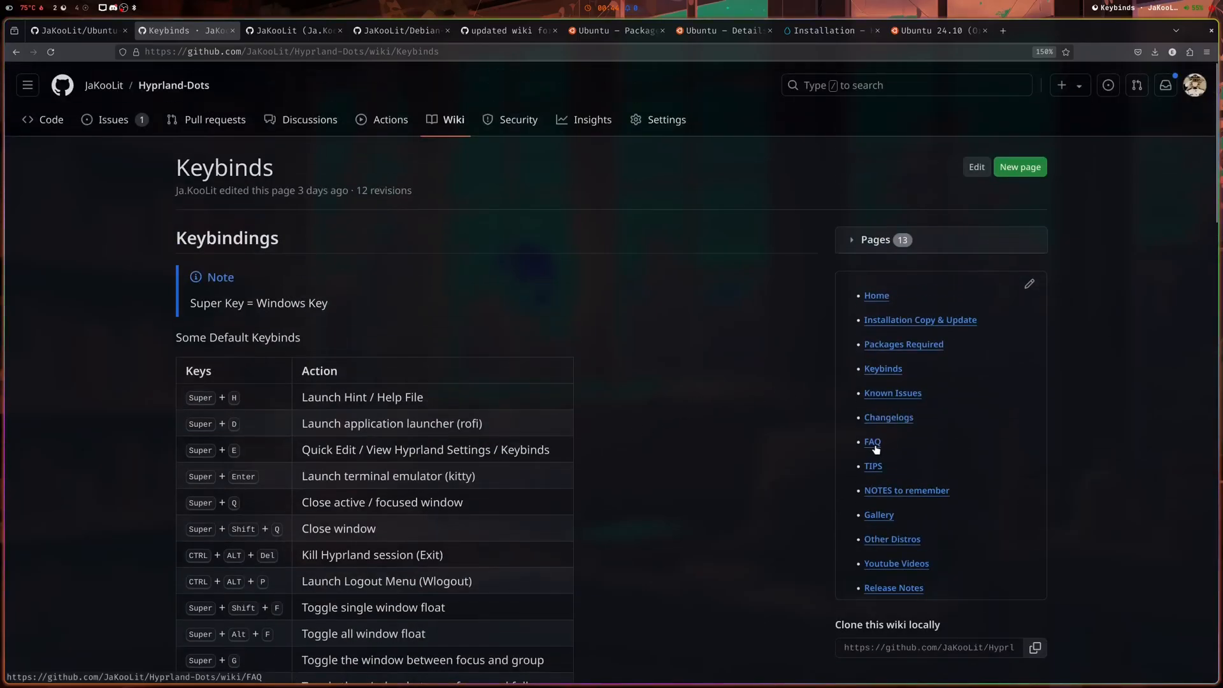
click(872, 442)
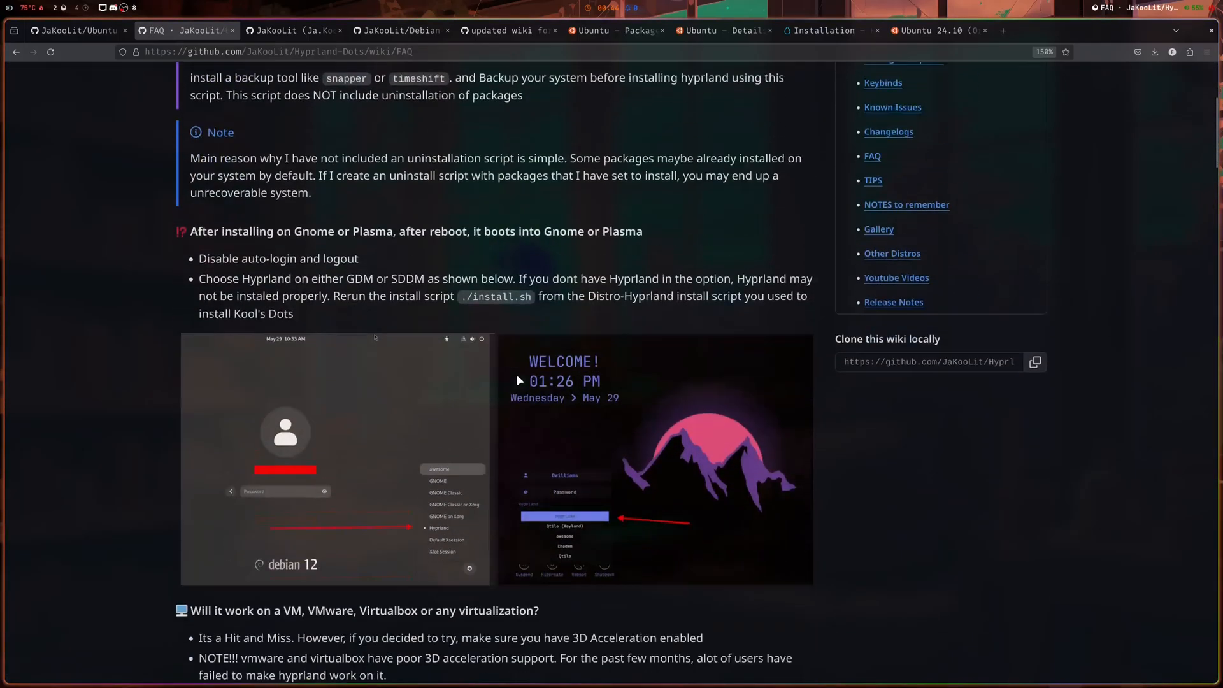
scroll(down, 3)
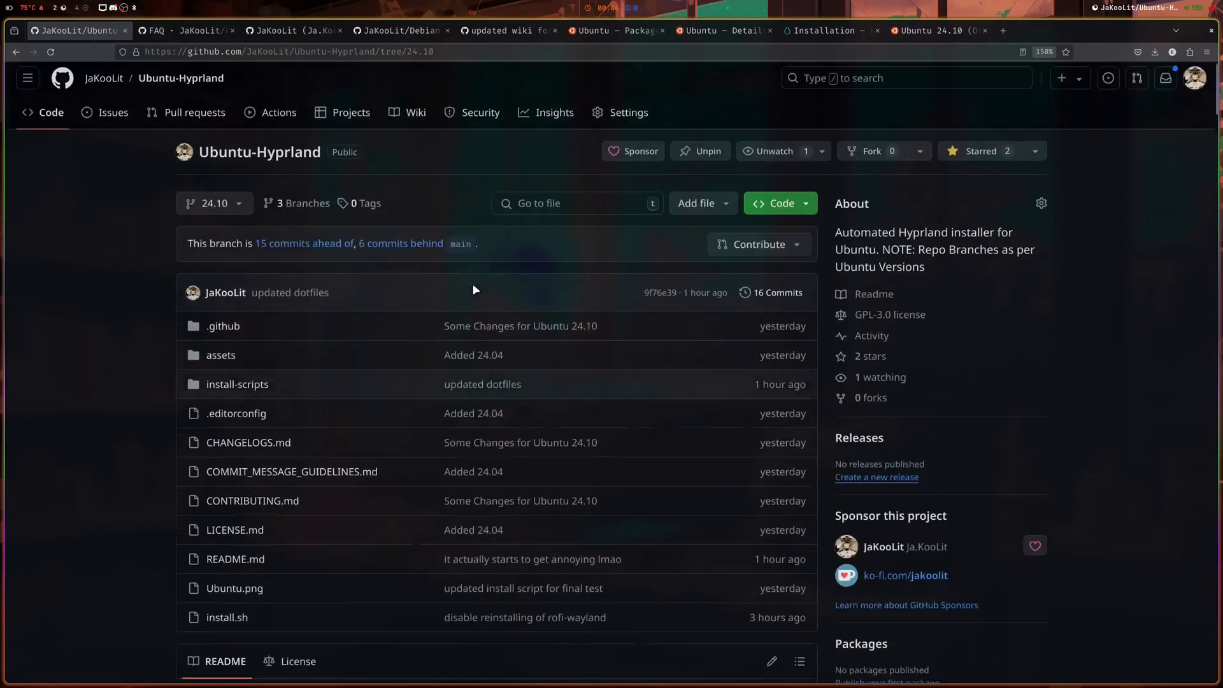
Return Ubuntu-Hyprland to its main branch and reach the README's branch list.
scroll(down, 3)
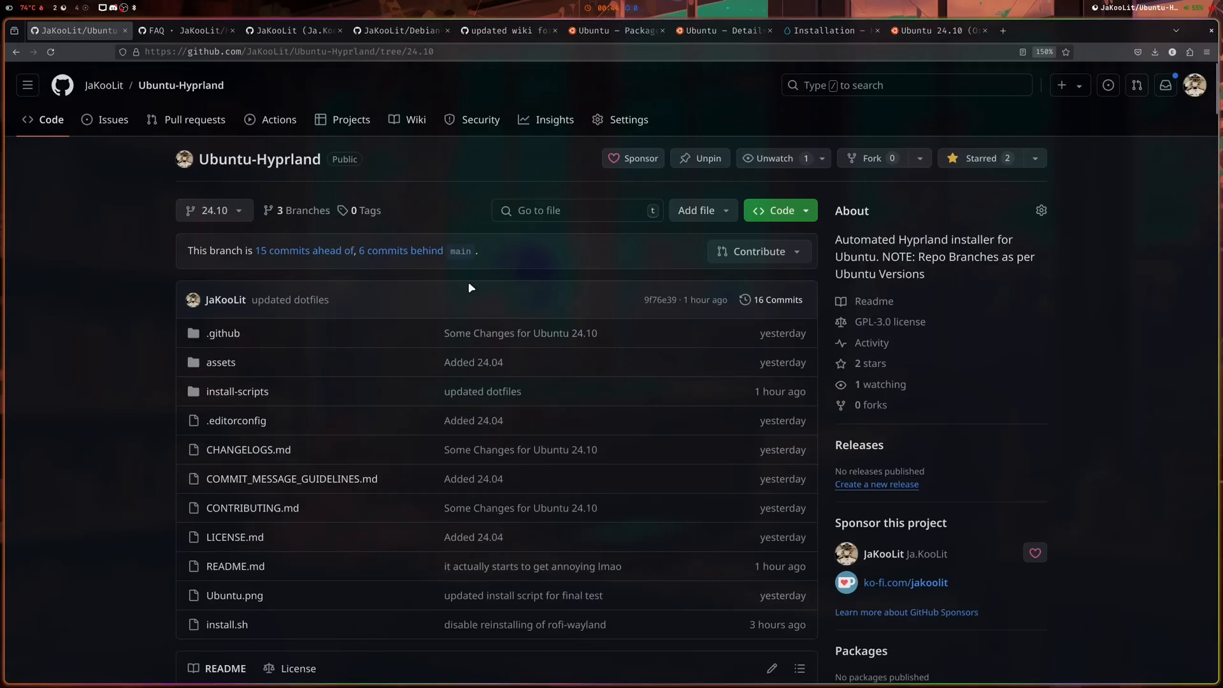
mouse_move(466, 285)
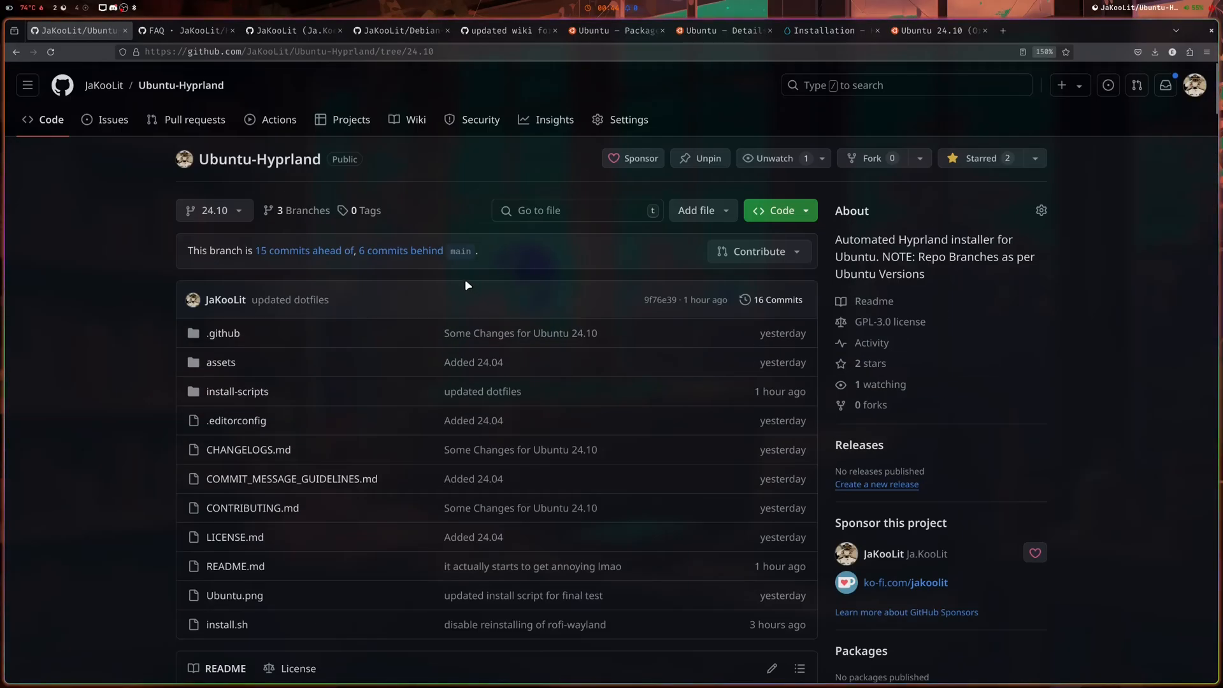
mouse_move(180, 85)
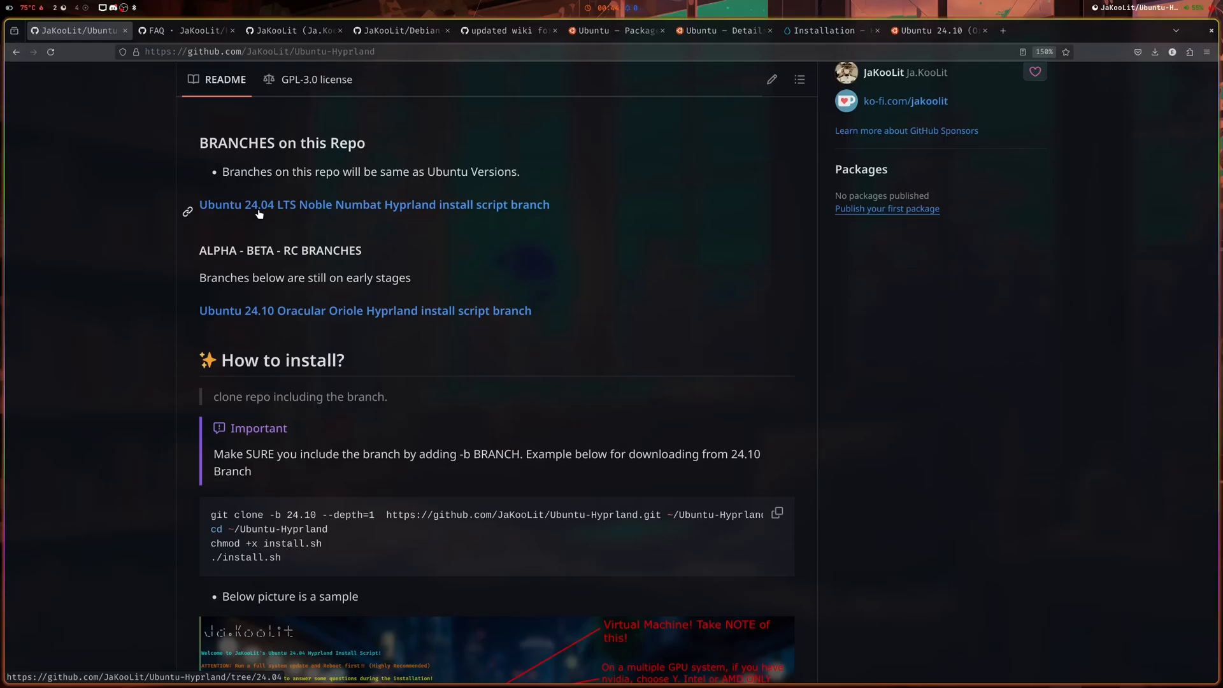
click(374, 204)
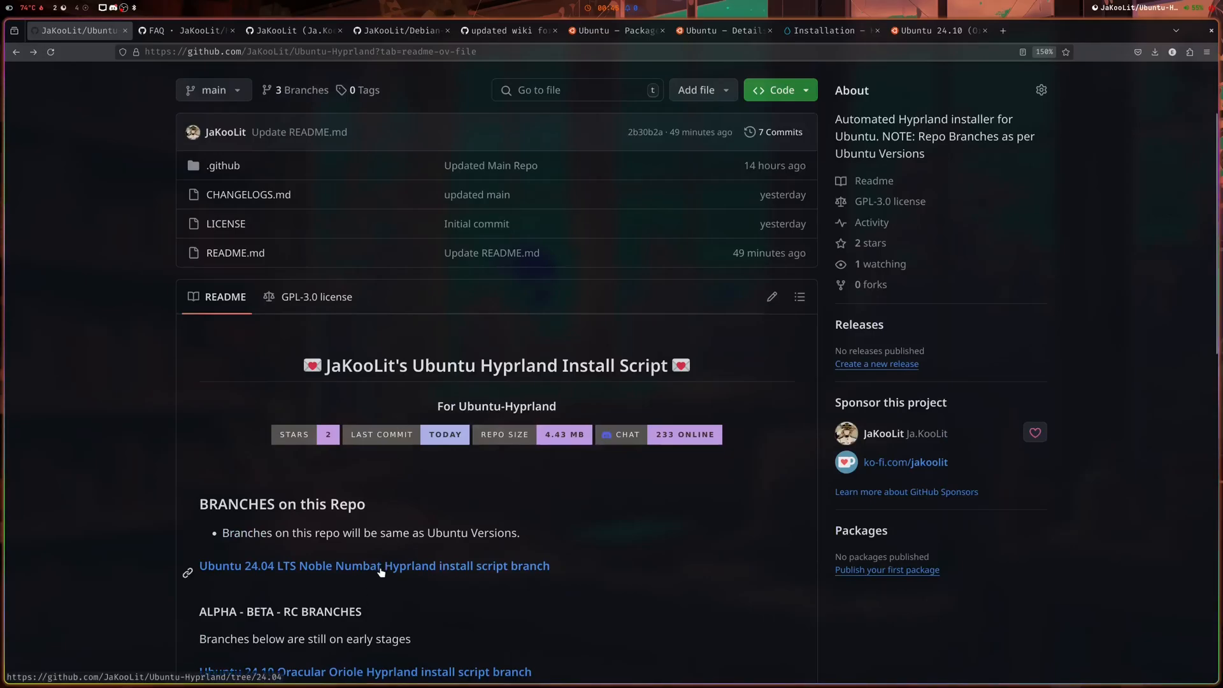
Read the Ubuntu 24.04 LTS Noble Numbat branch README down to known issues and reinstall notes.
click(374, 566)
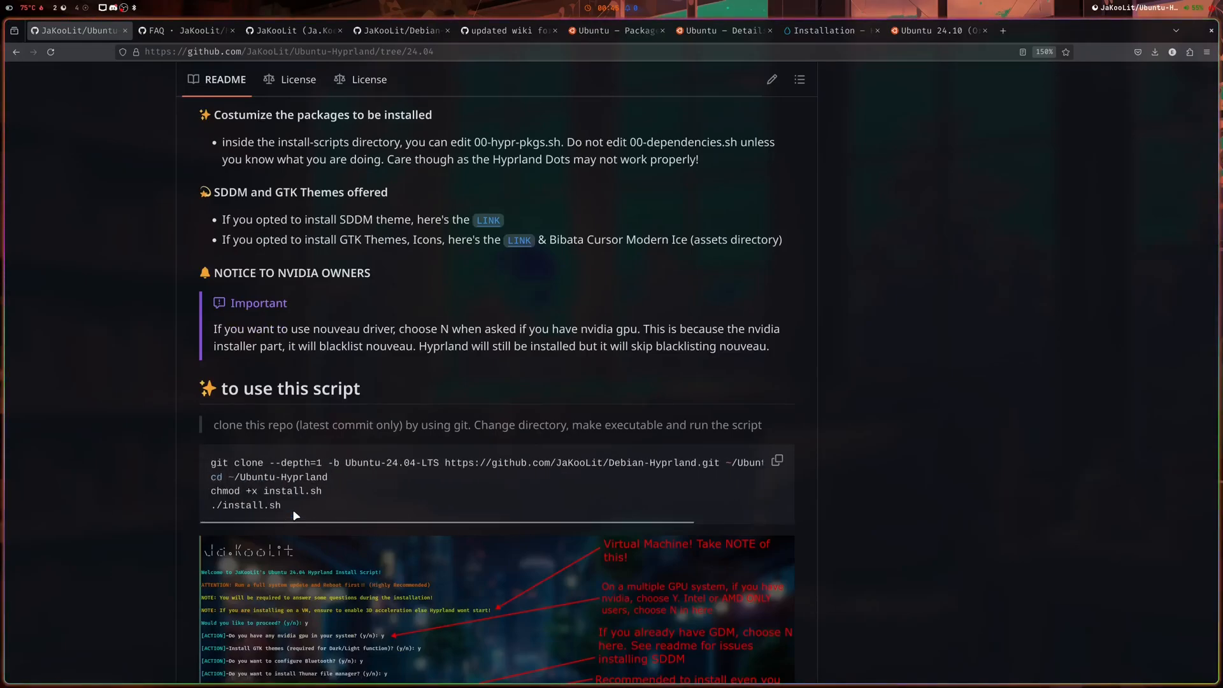
scroll(down, 3)
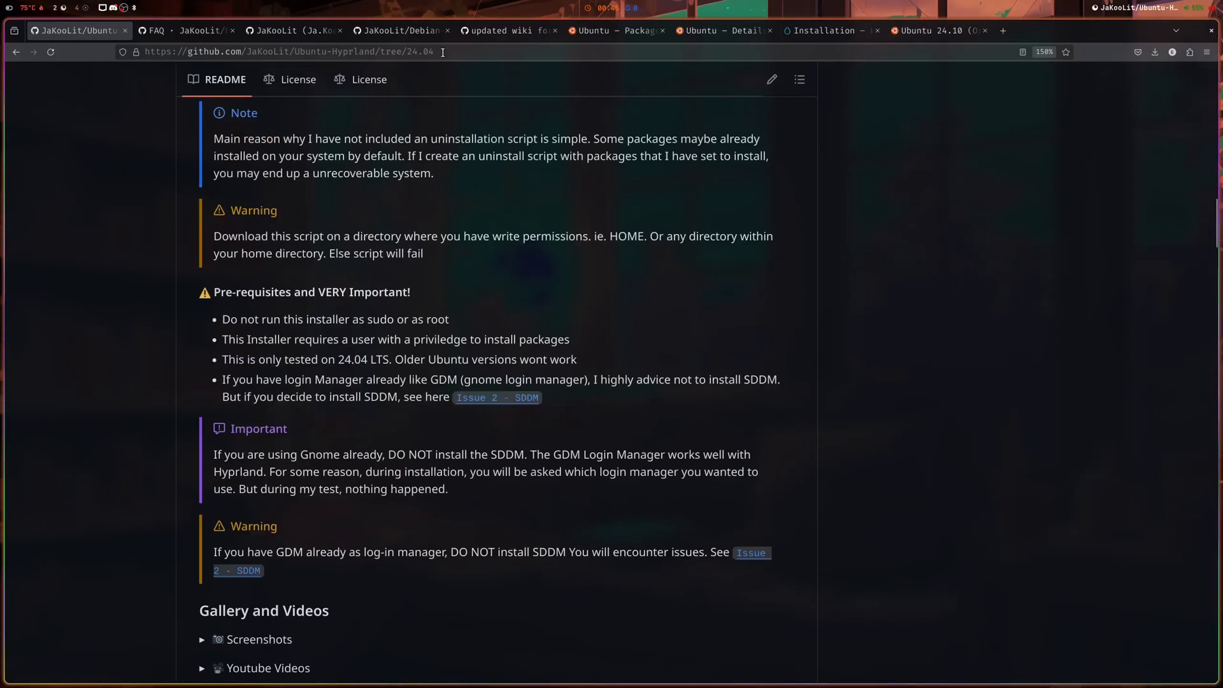
click(401, 31)
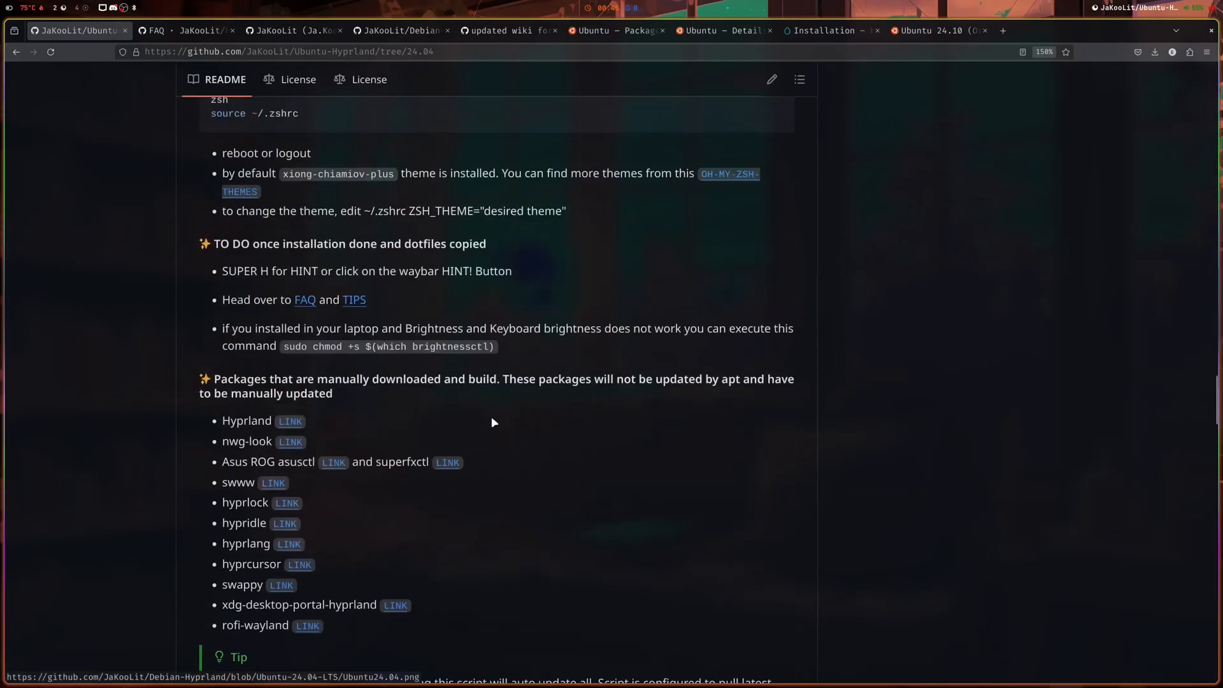
scroll(down, 3)
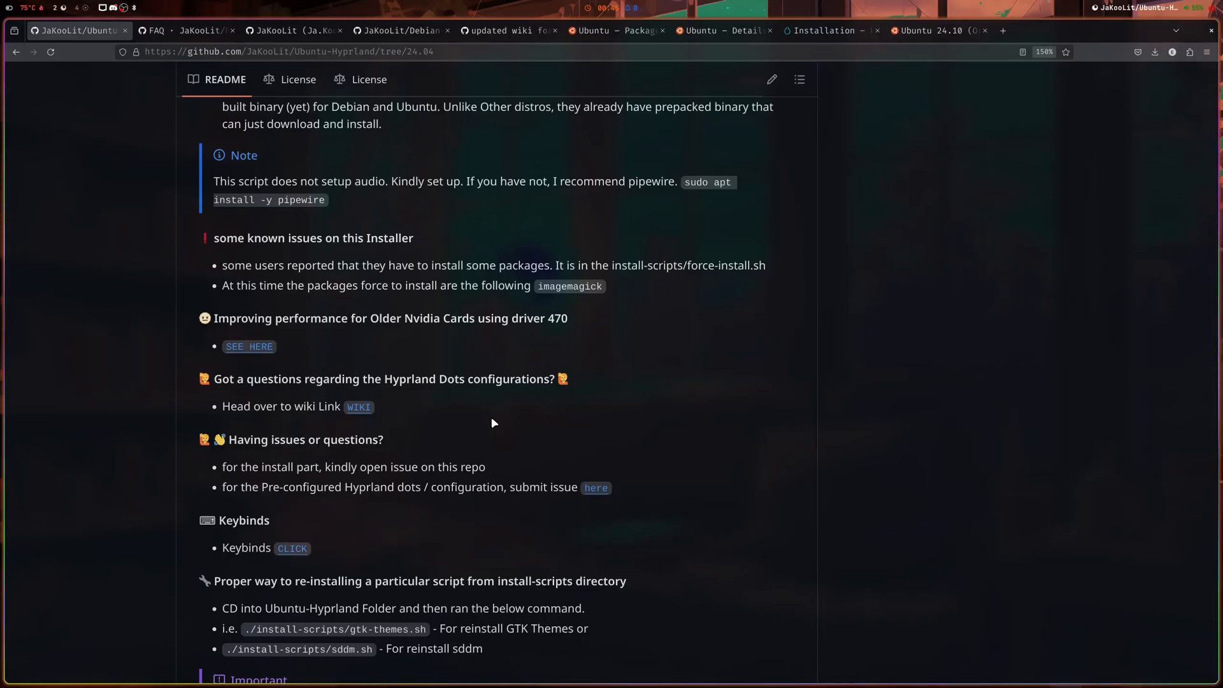
mouse_move(81, 5)
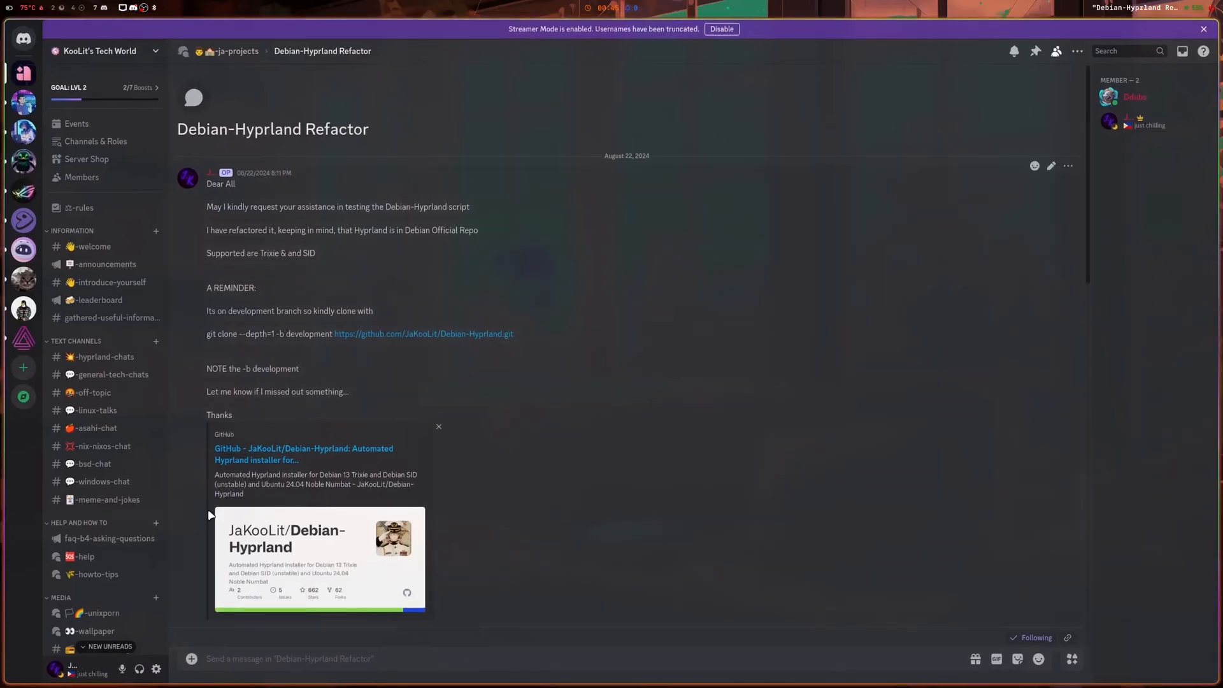
scroll(down, 3)
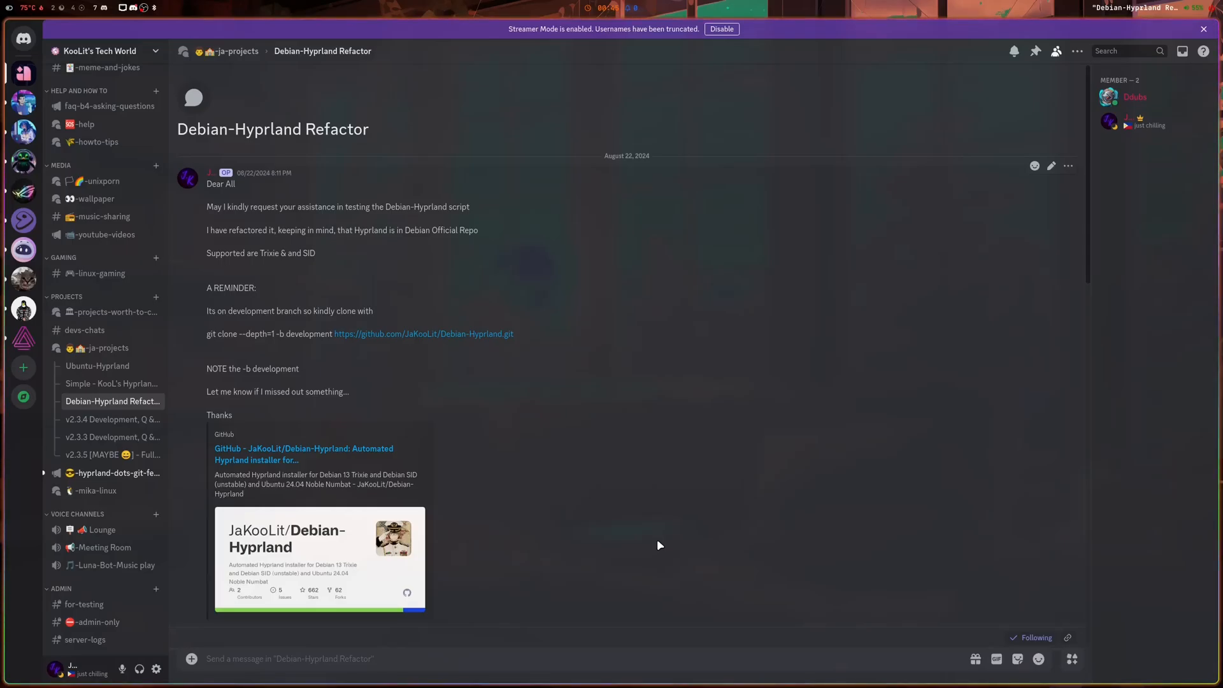
mouse_move(621, 508)
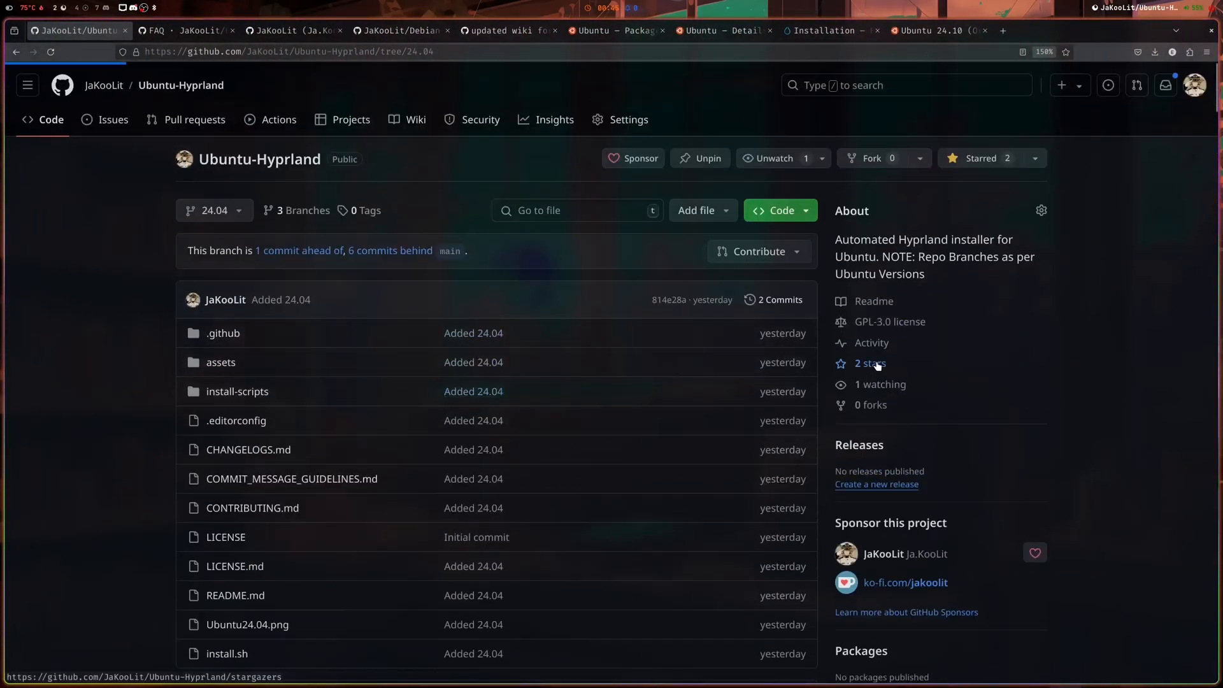
View the Ubuntu-Hyprland stargazers list and the first stargazer's profile.
click(868, 363)
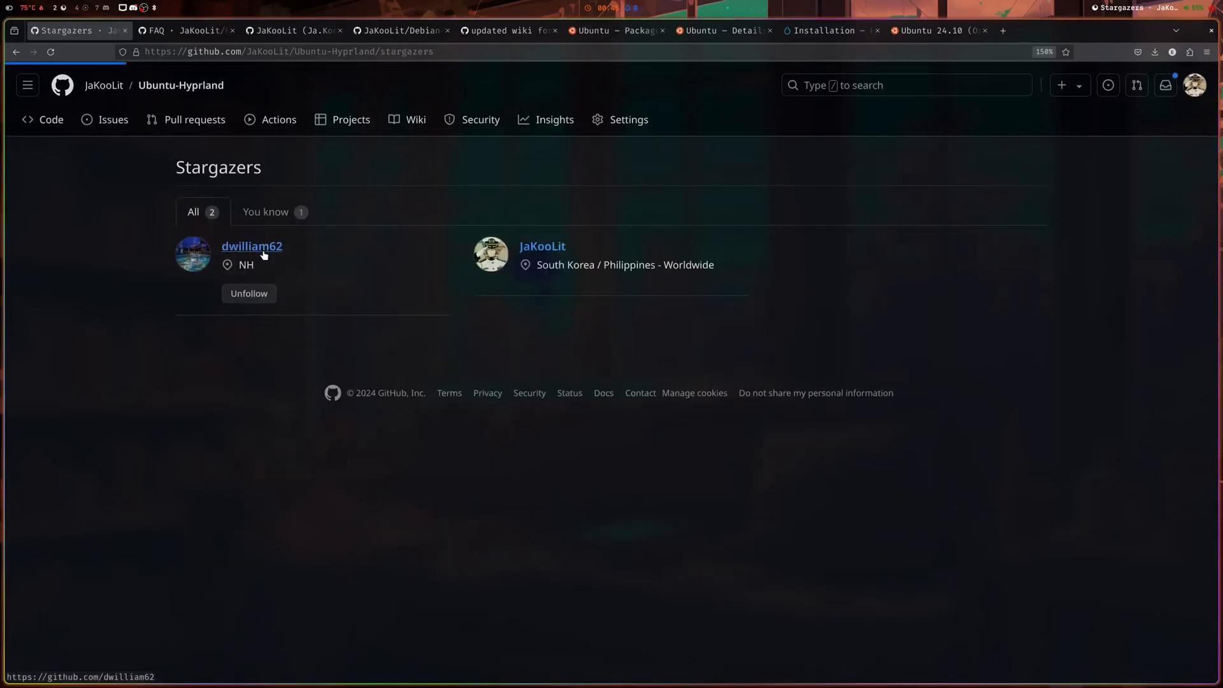
click(251, 246)
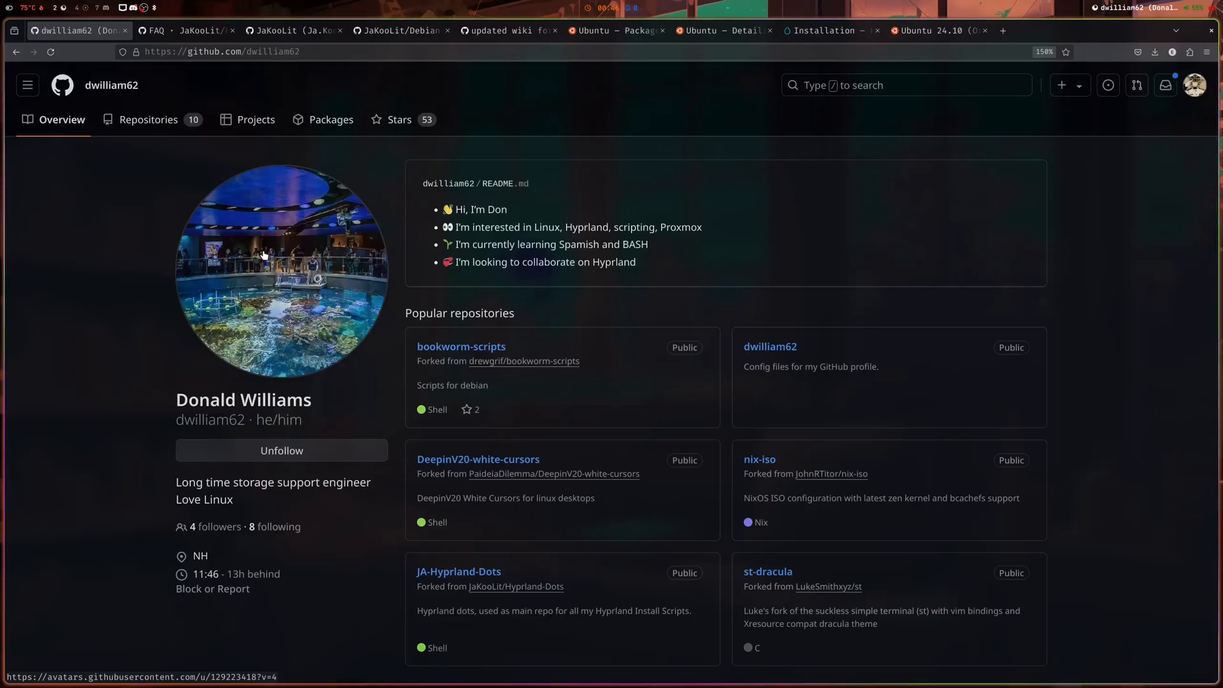
mouse_move(379, 154)
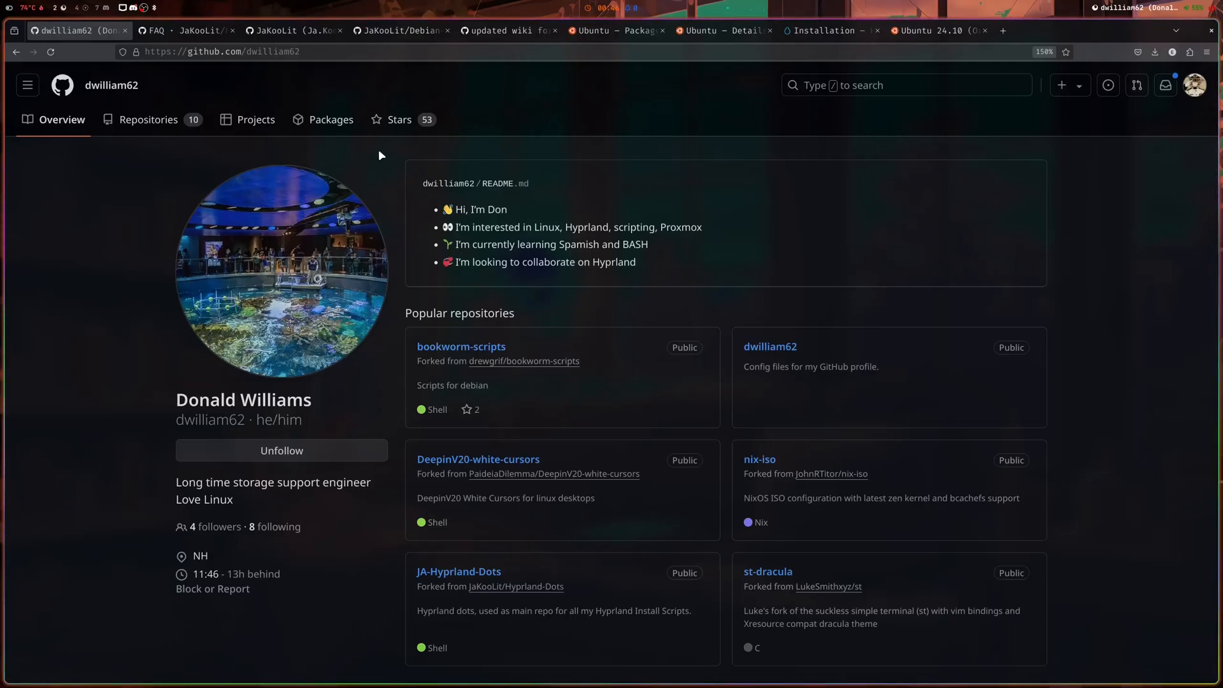
mouse_move(348, 145)
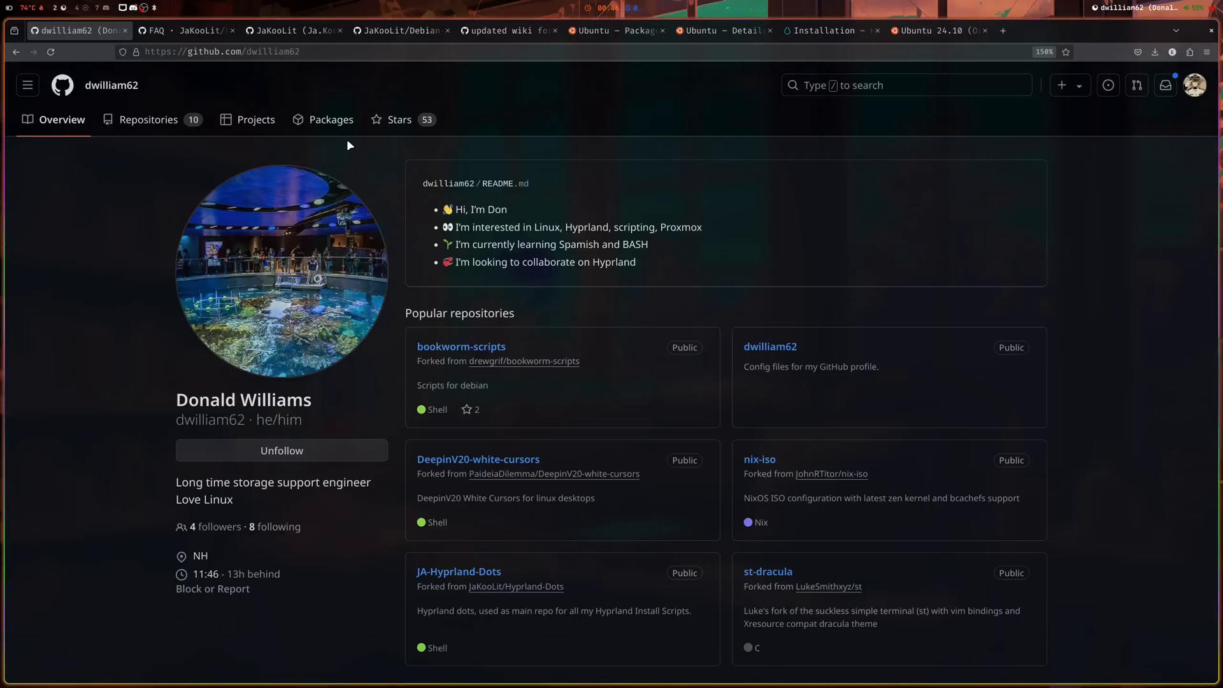
mouse_move(290, 78)
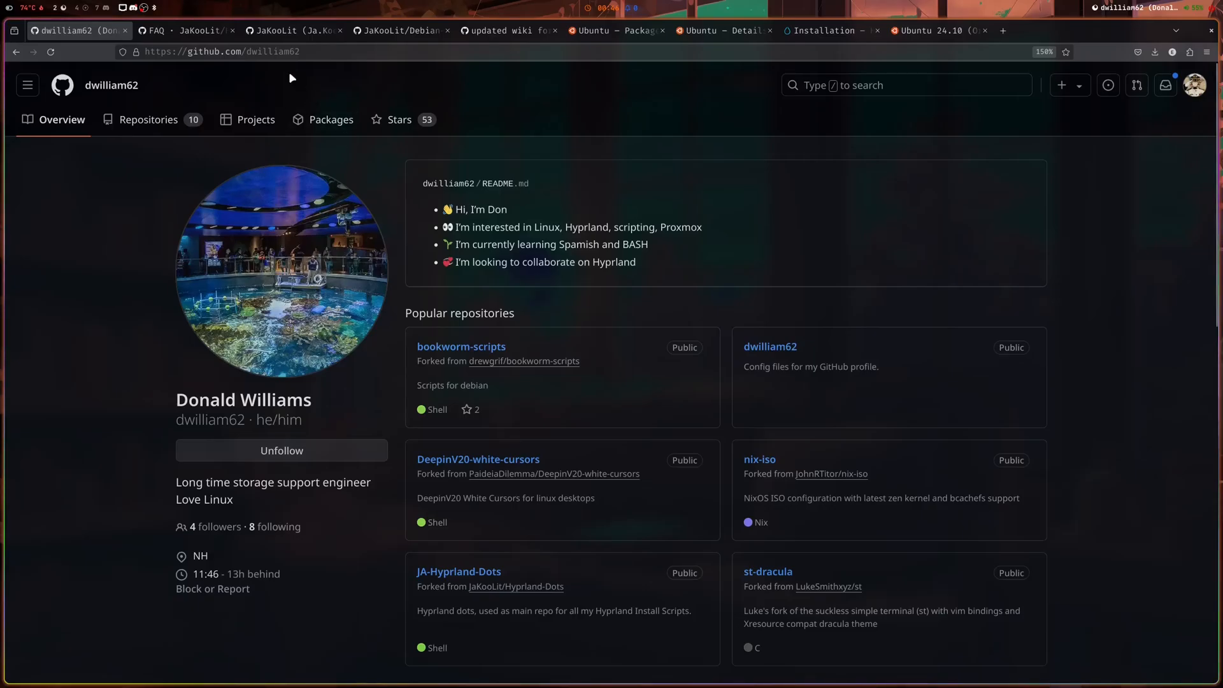
mouse_move(1104, 398)
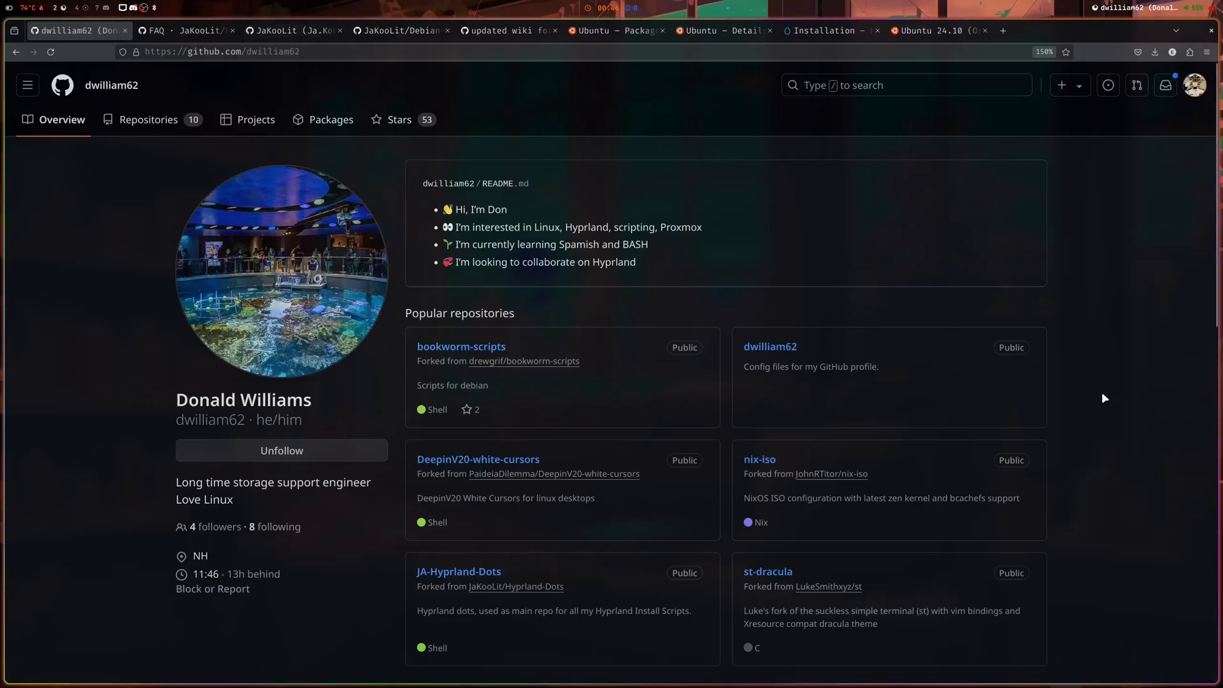
mouse_move(1089, 398)
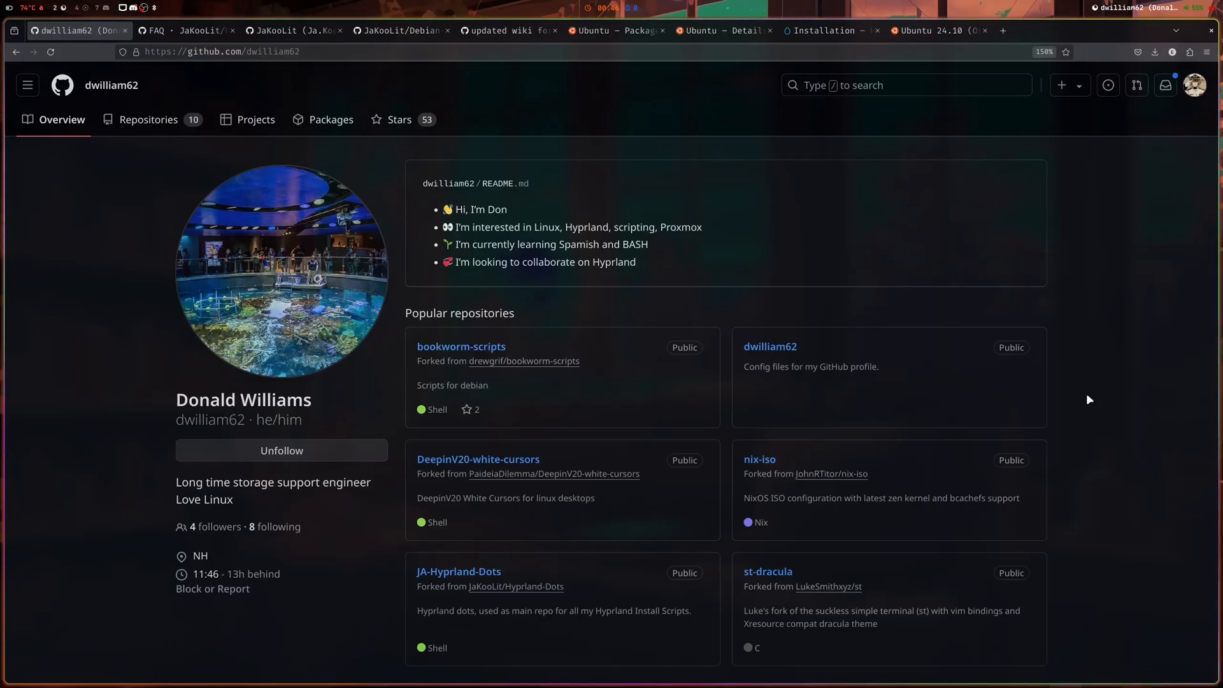
mouse_move(1123, 394)
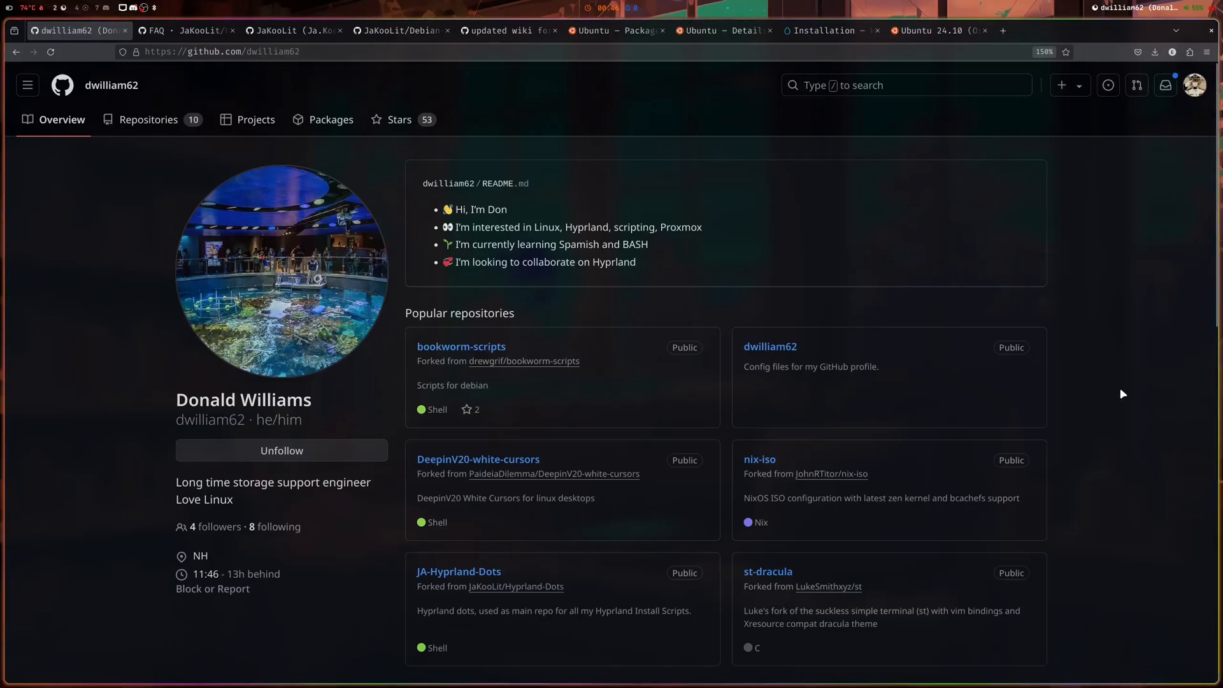